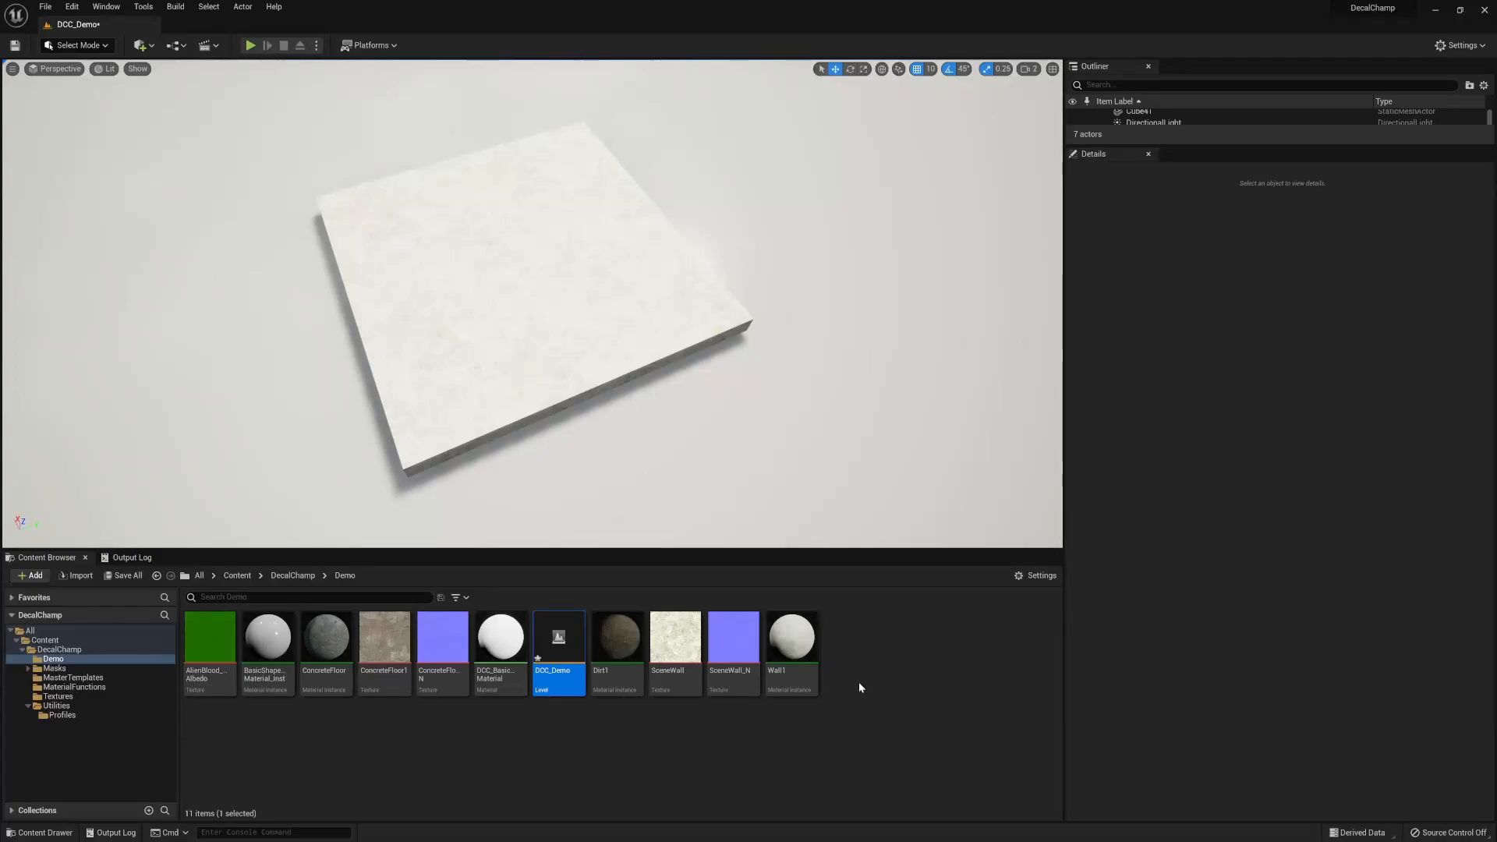
mouse_move(867, 676)
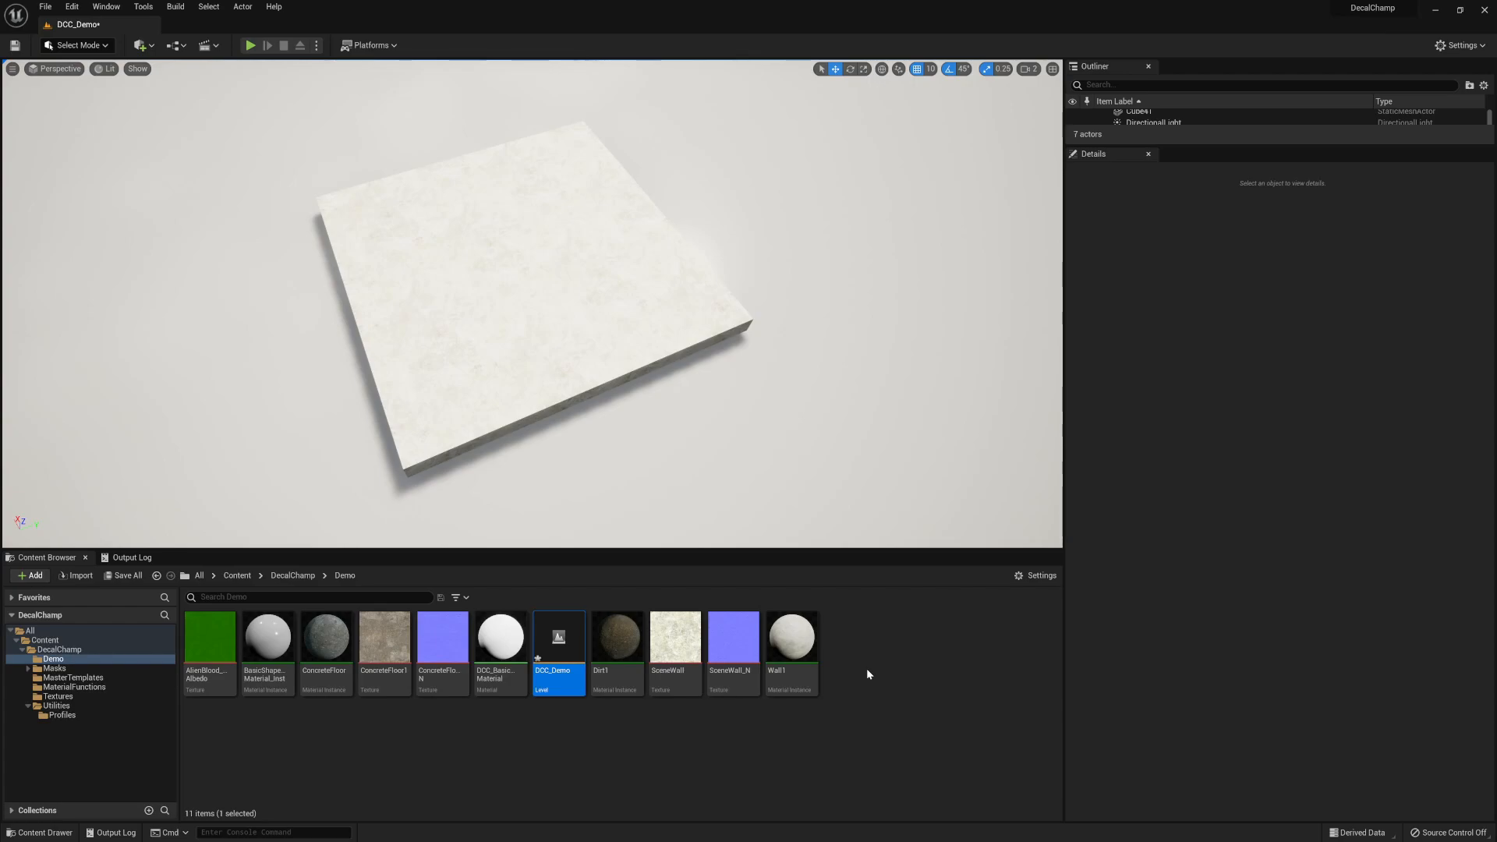
mouse_move(892, 677)
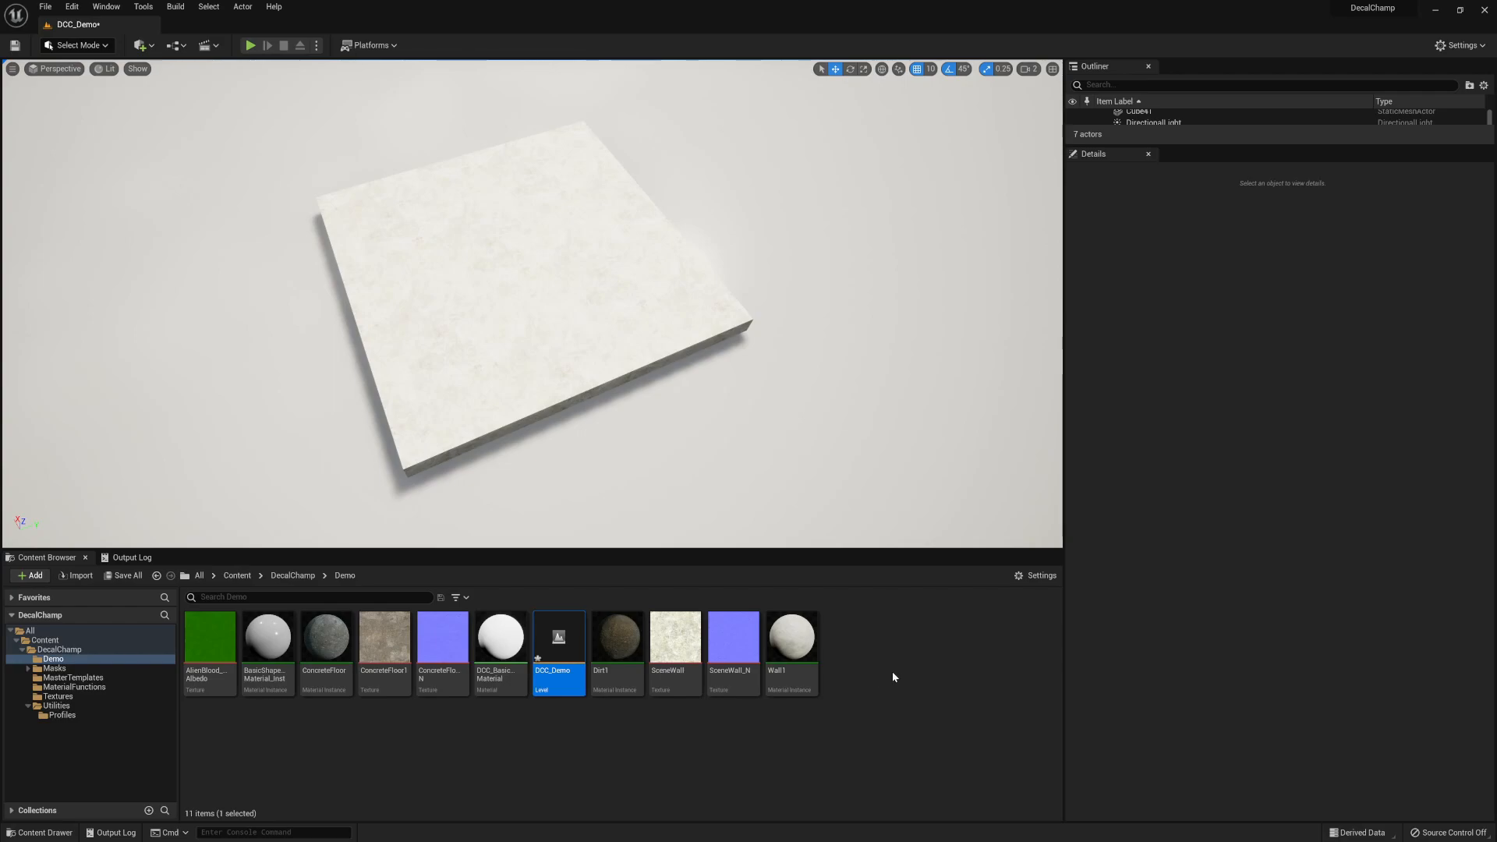
mouse_move(889, 669)
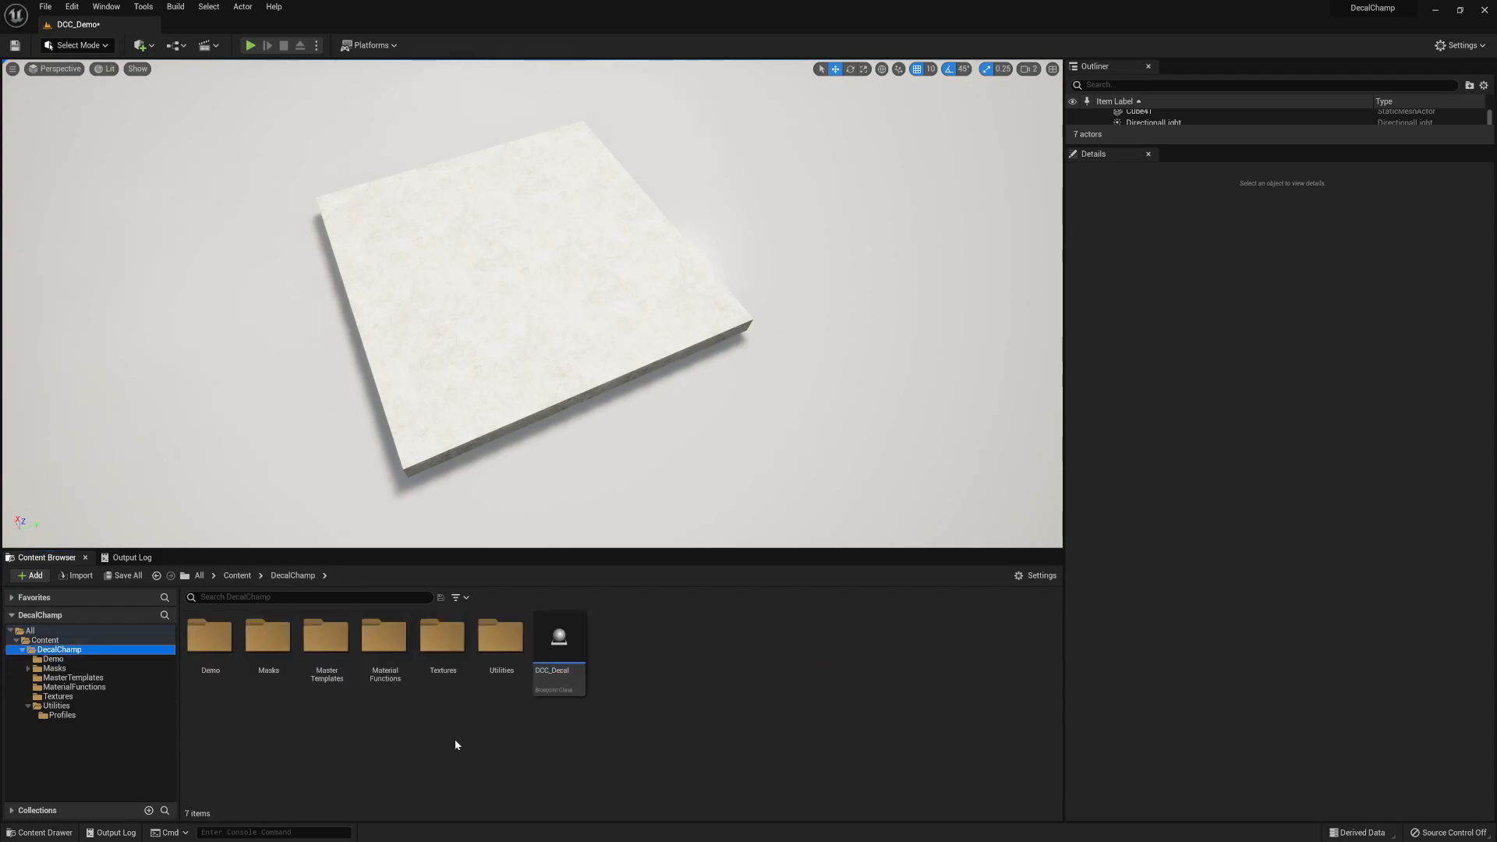
mouse_move(615, 650)
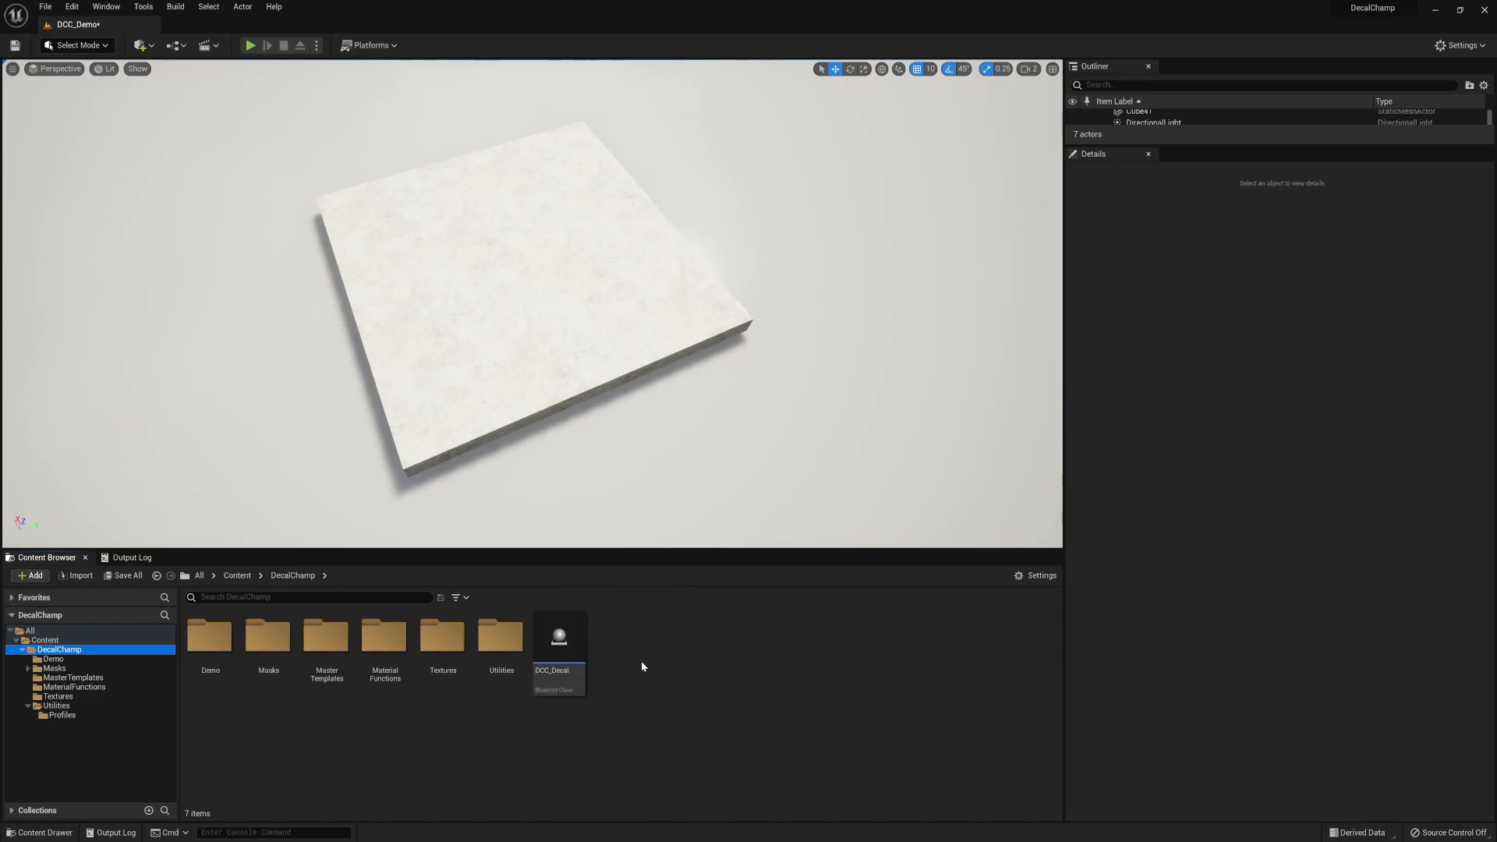
mouse_move(624, 670)
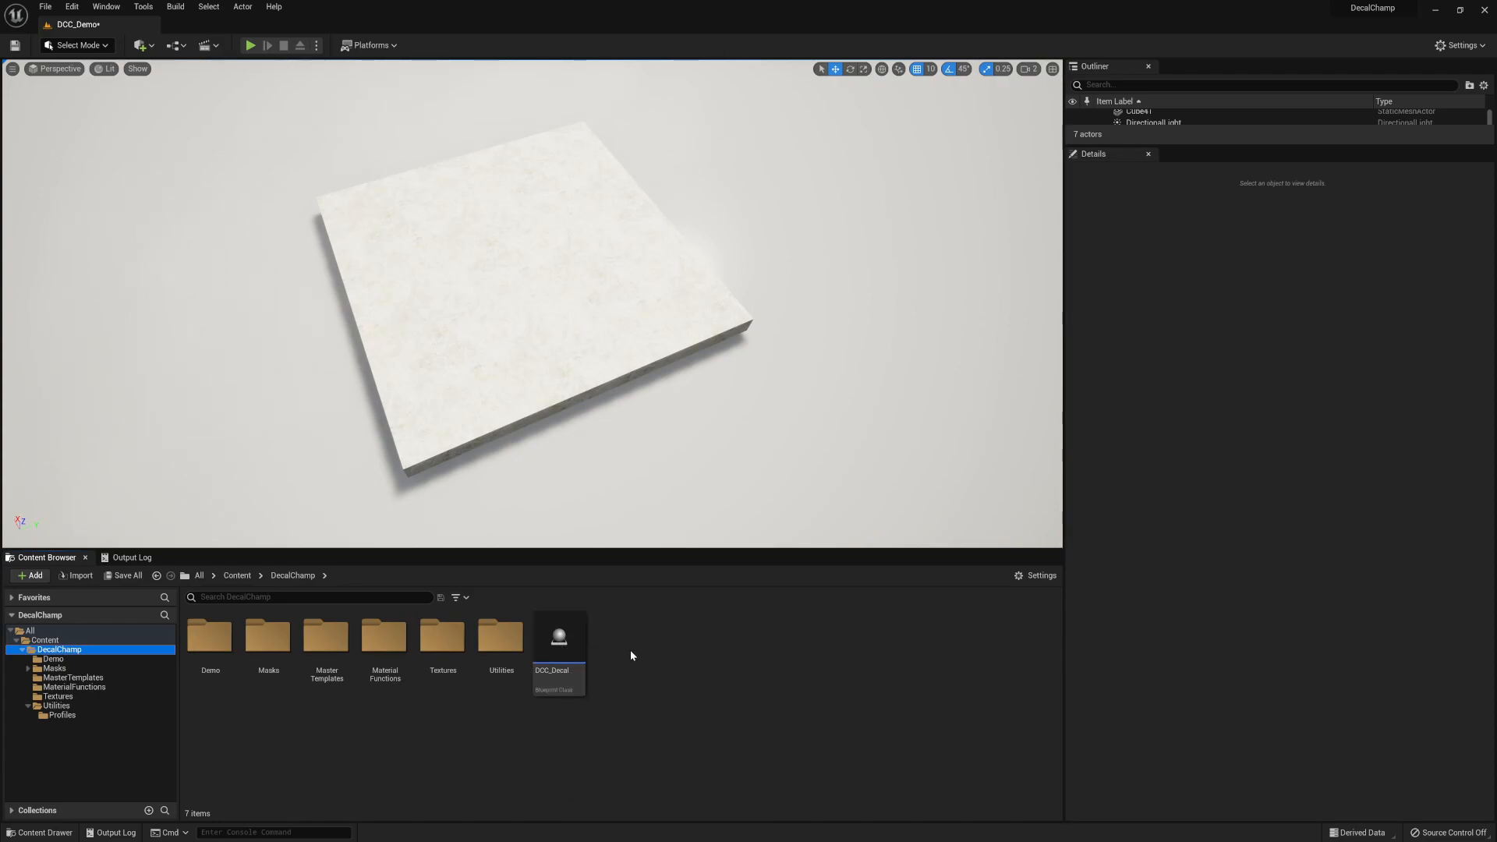
mouse_move(650, 658)
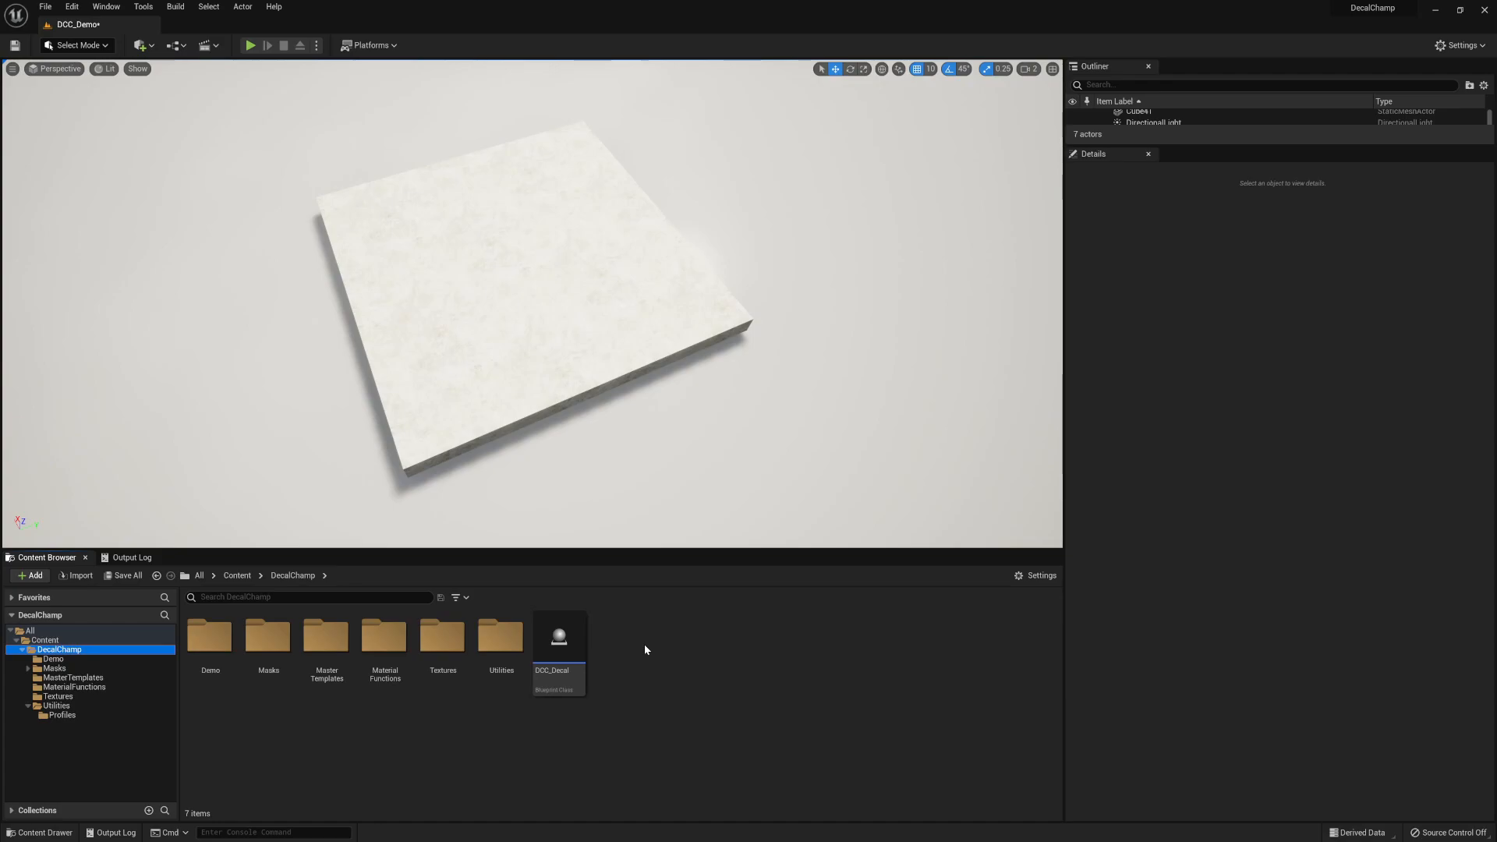
mouse_move(649, 654)
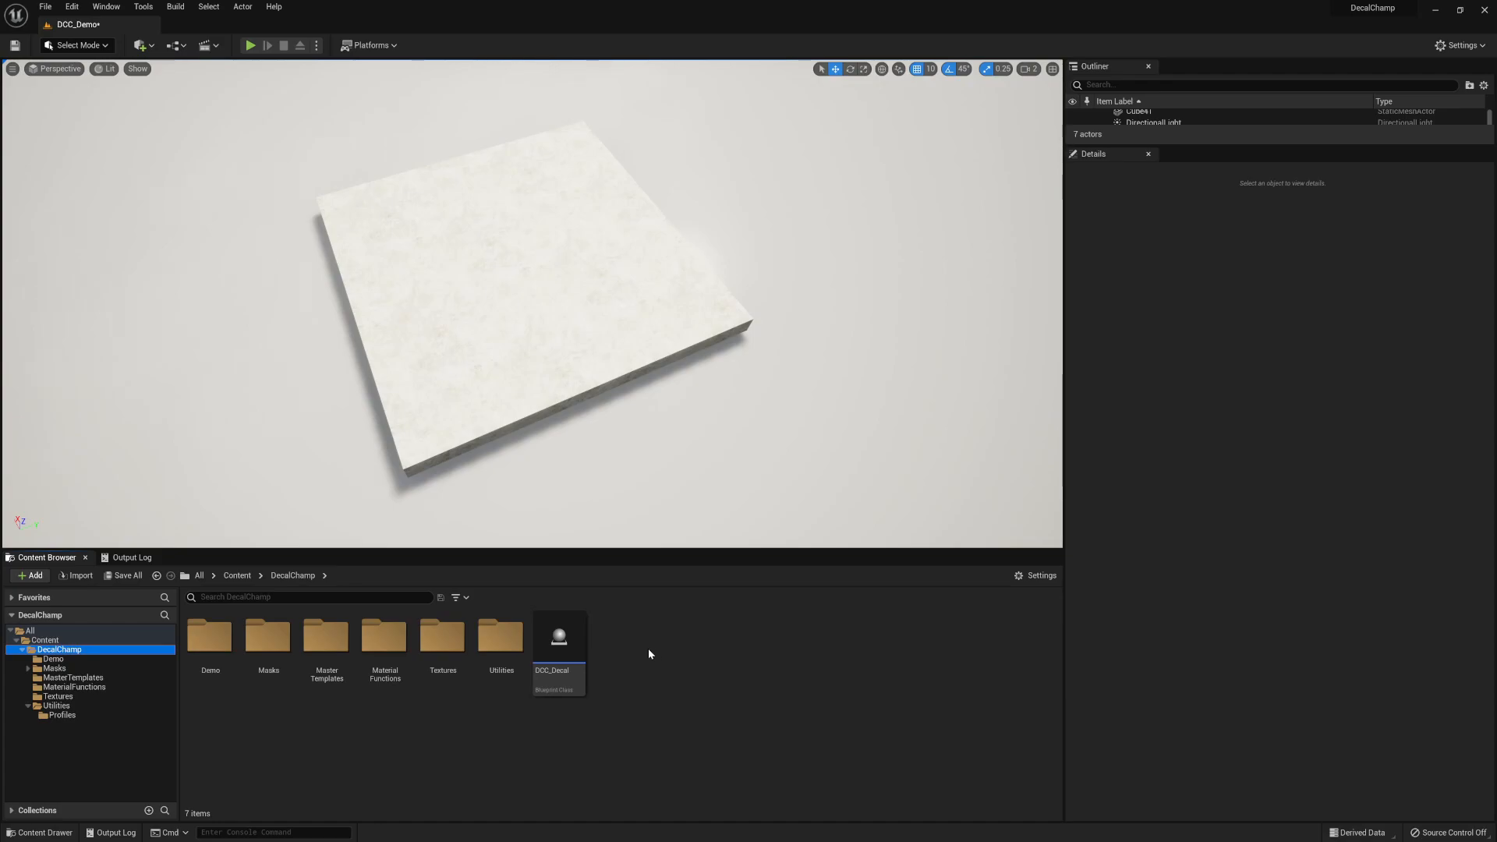
mouse_move(624, 662)
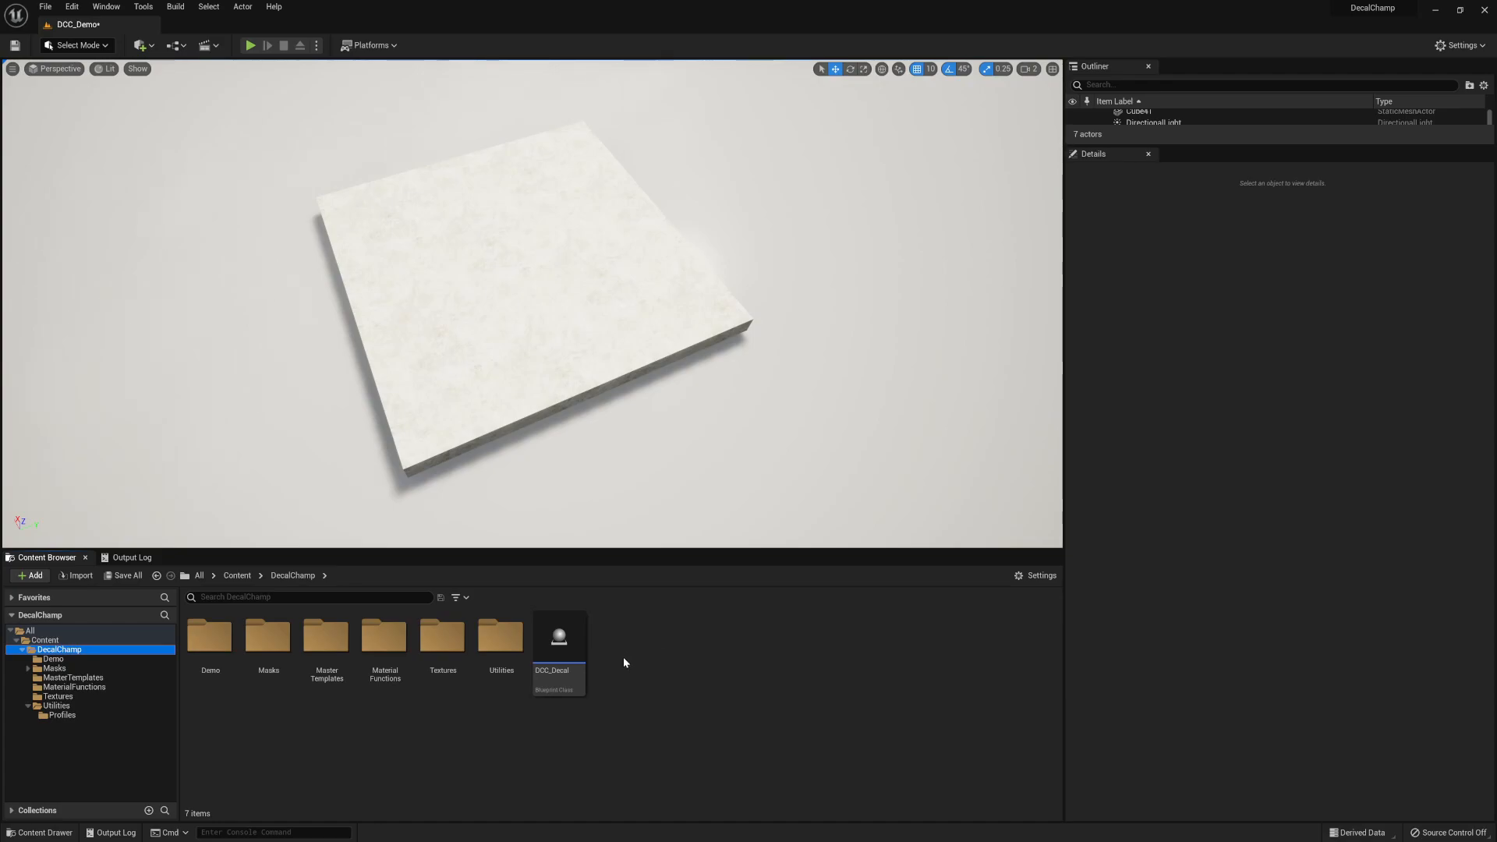
mouse_move(558, 636)
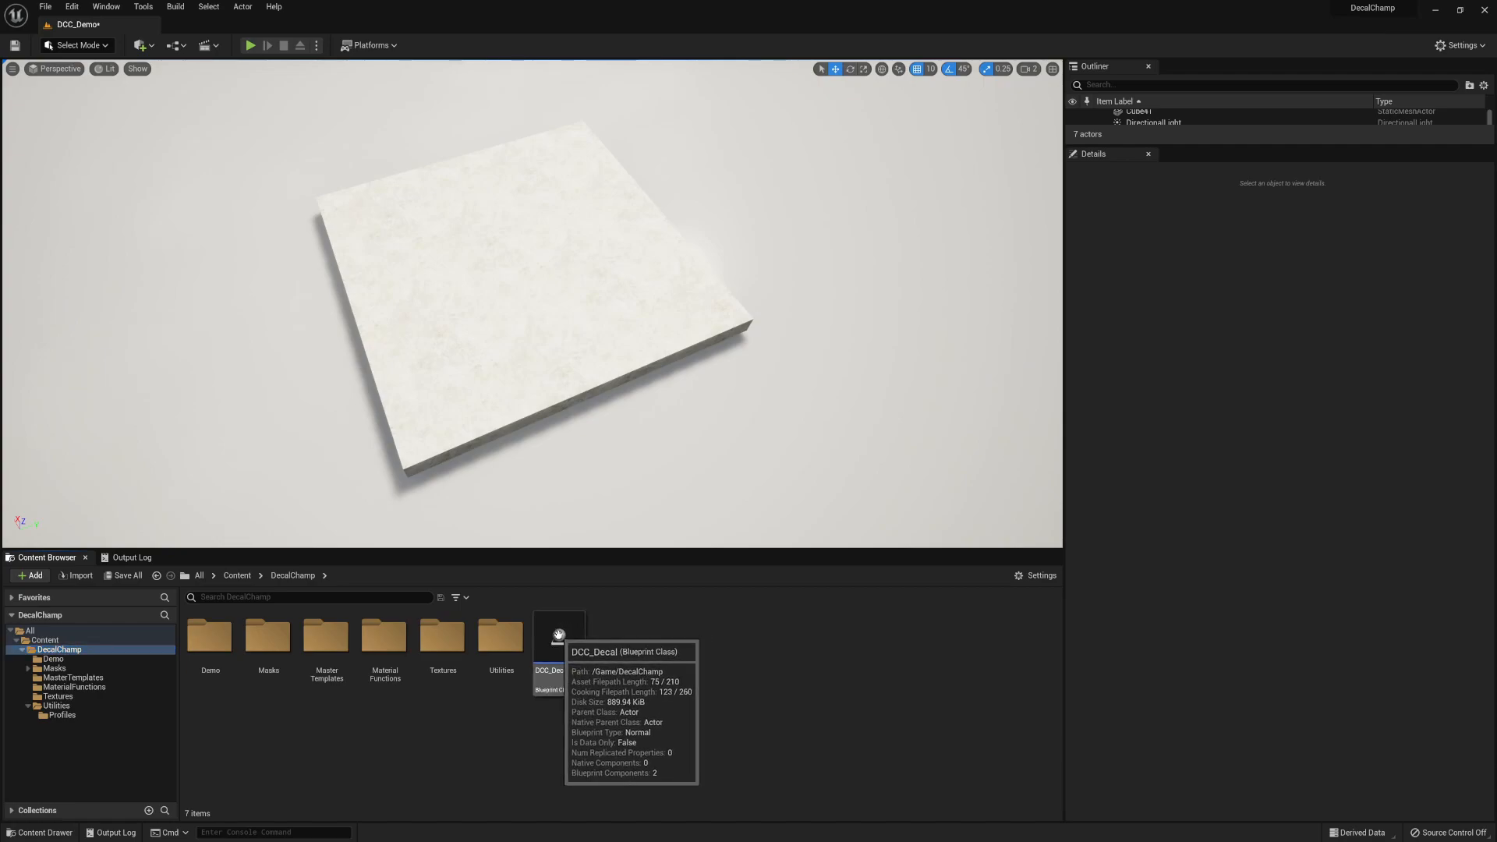
- Create a child blueprint of DCC_Decal and name it Blood_Fade
right_click(559, 649)
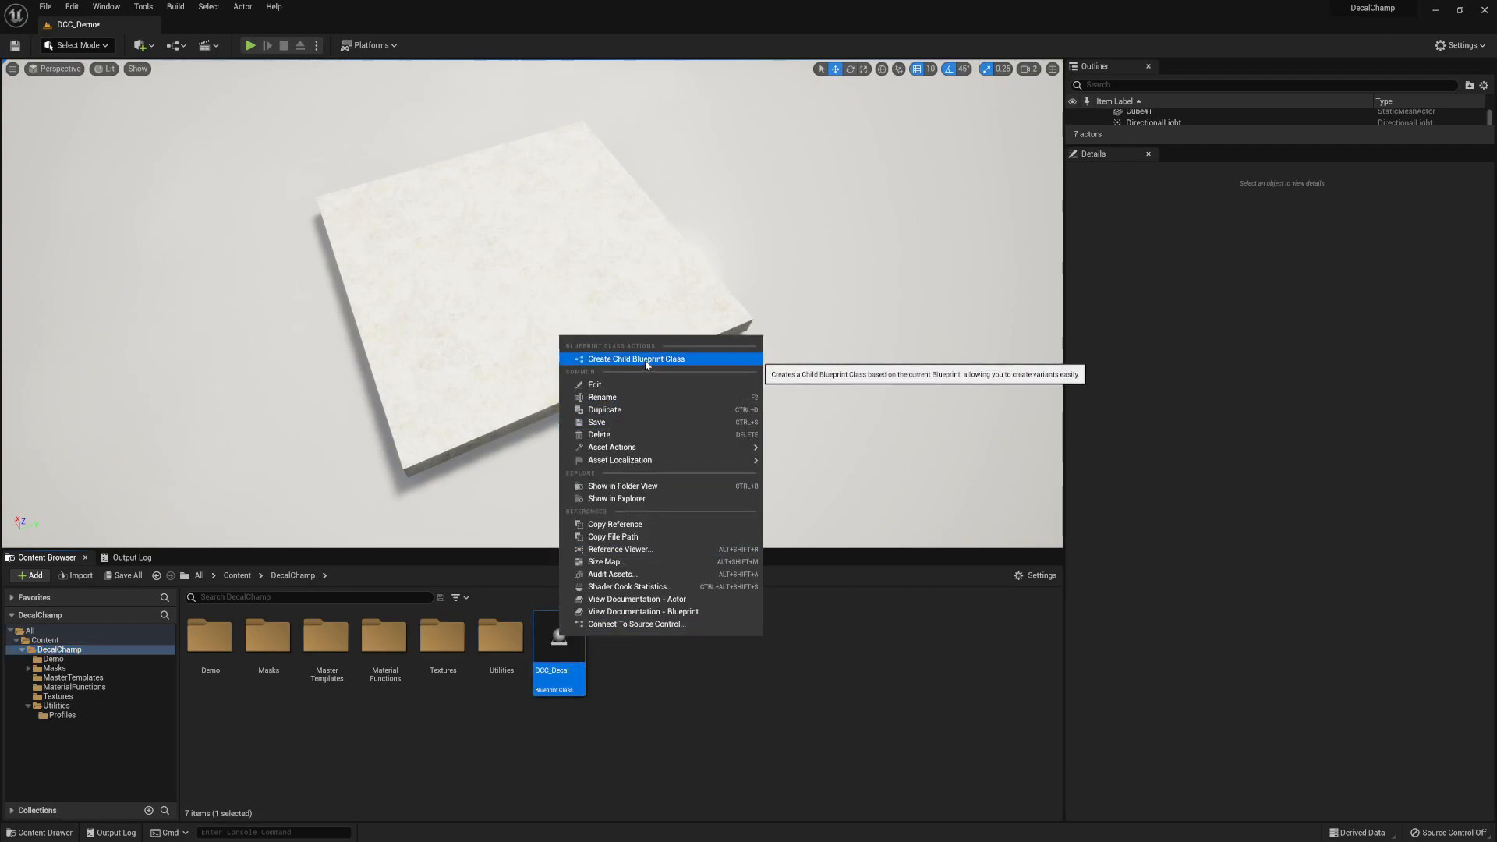
click(637, 358)
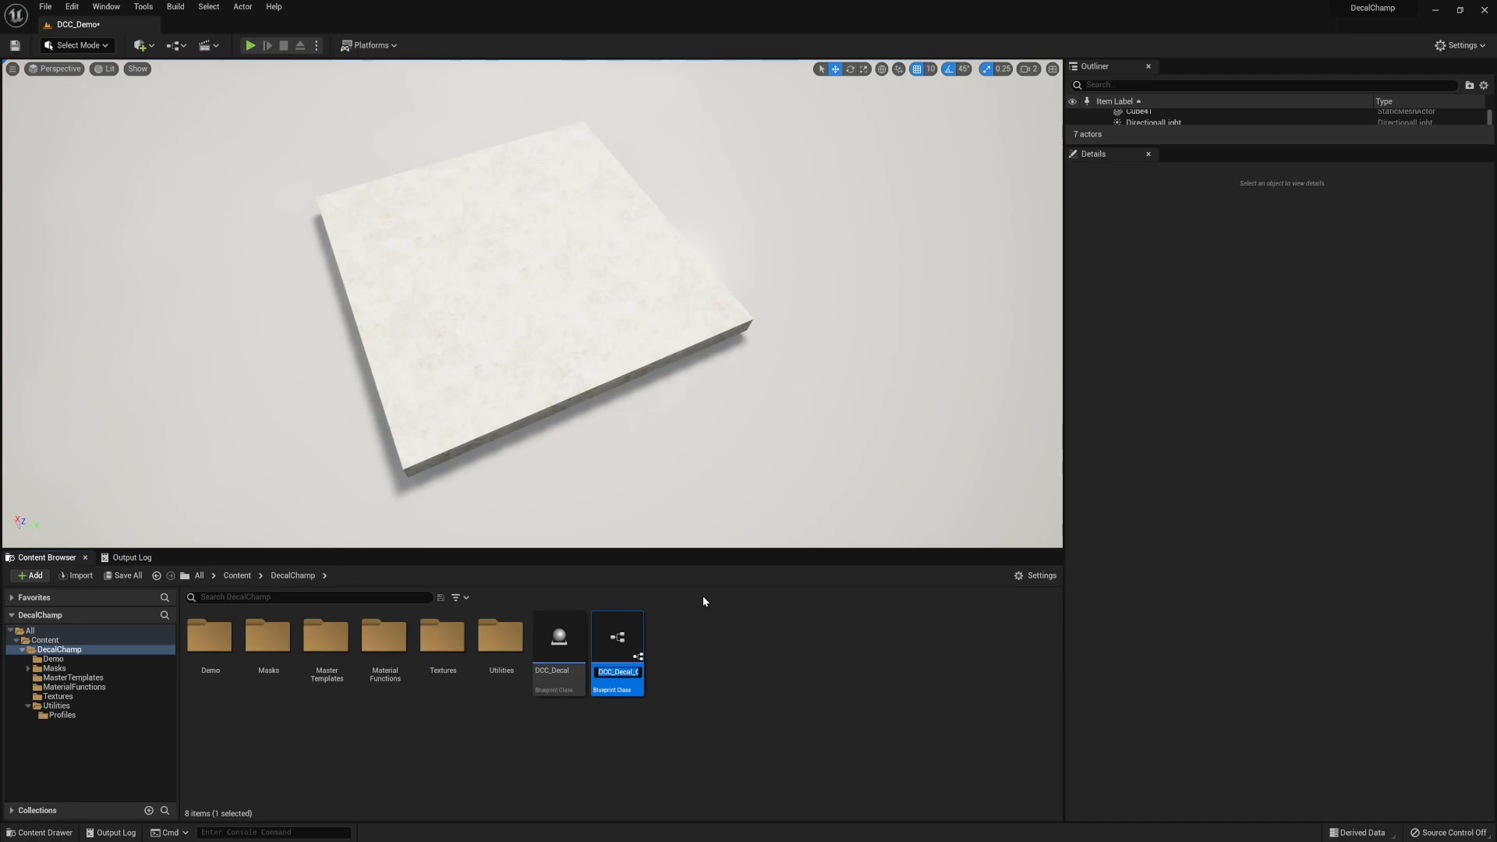
text(Blood_Fade)
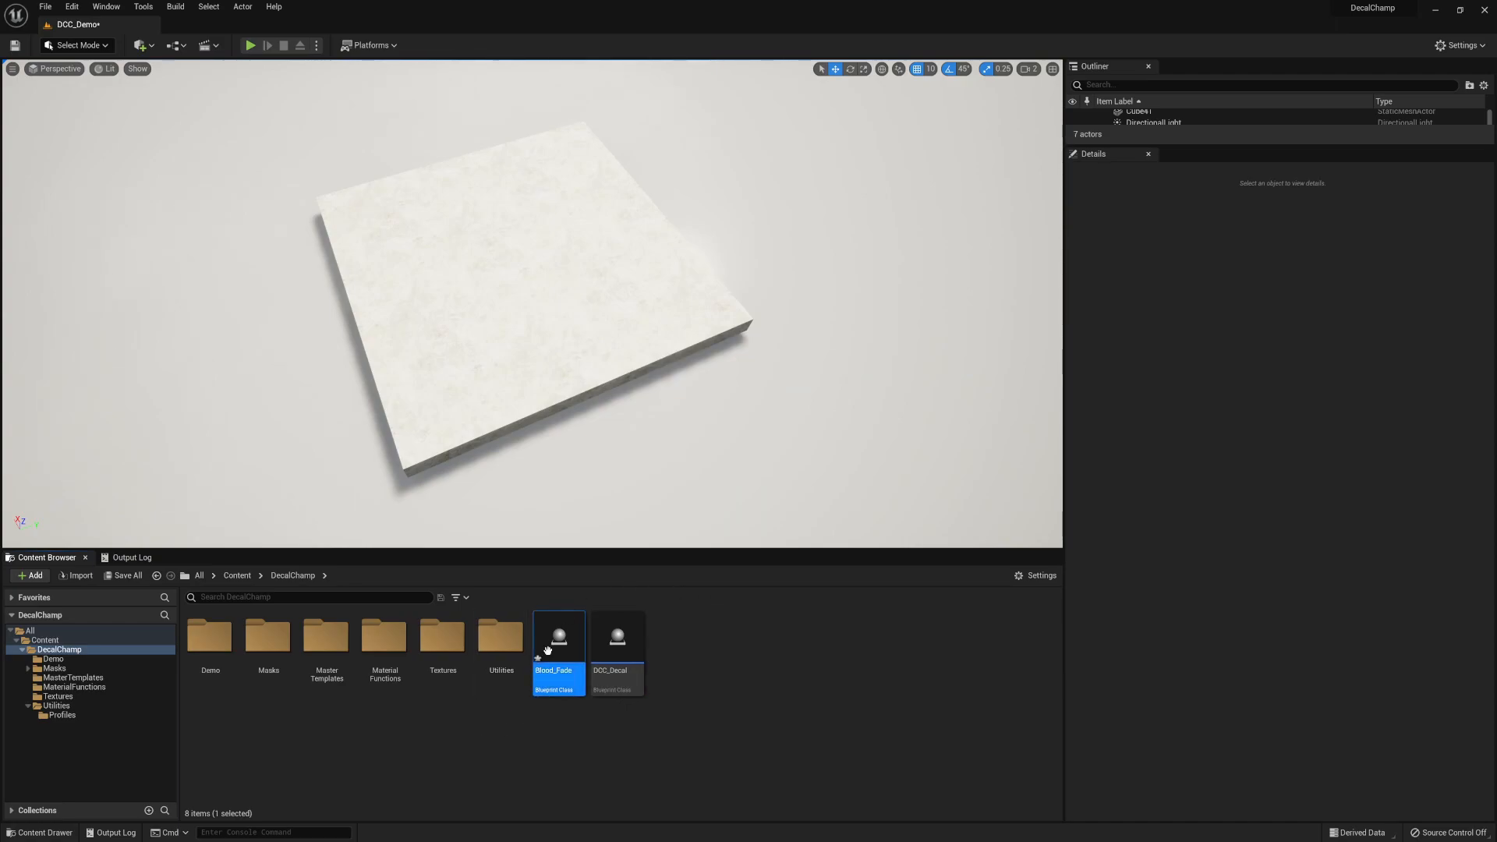
mouse_move(559, 636)
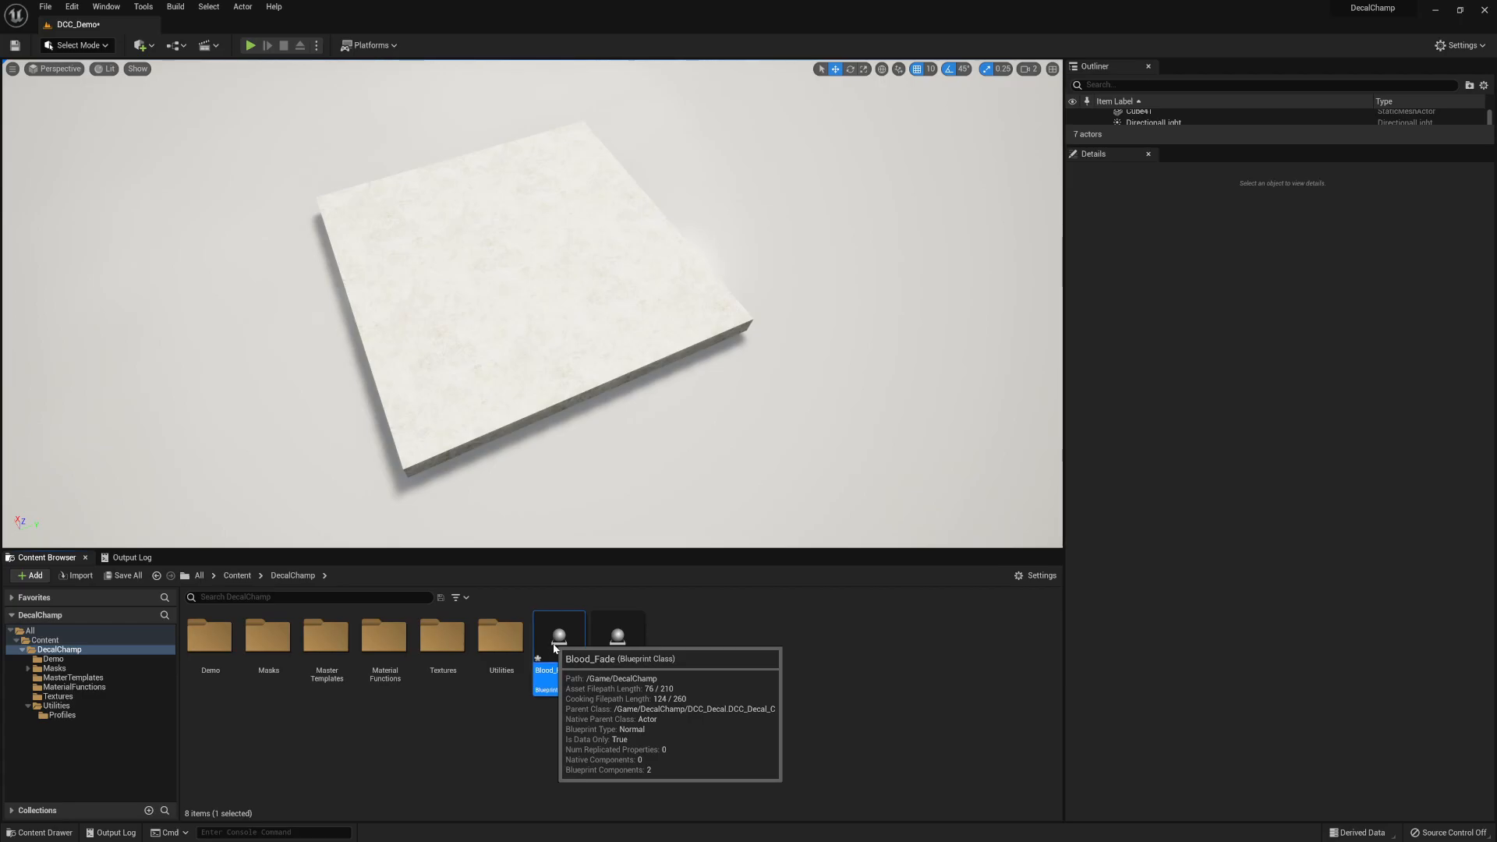
- Open Blood_Fade in the Blueprint editor and show its Event Graph
double_click(559, 634)
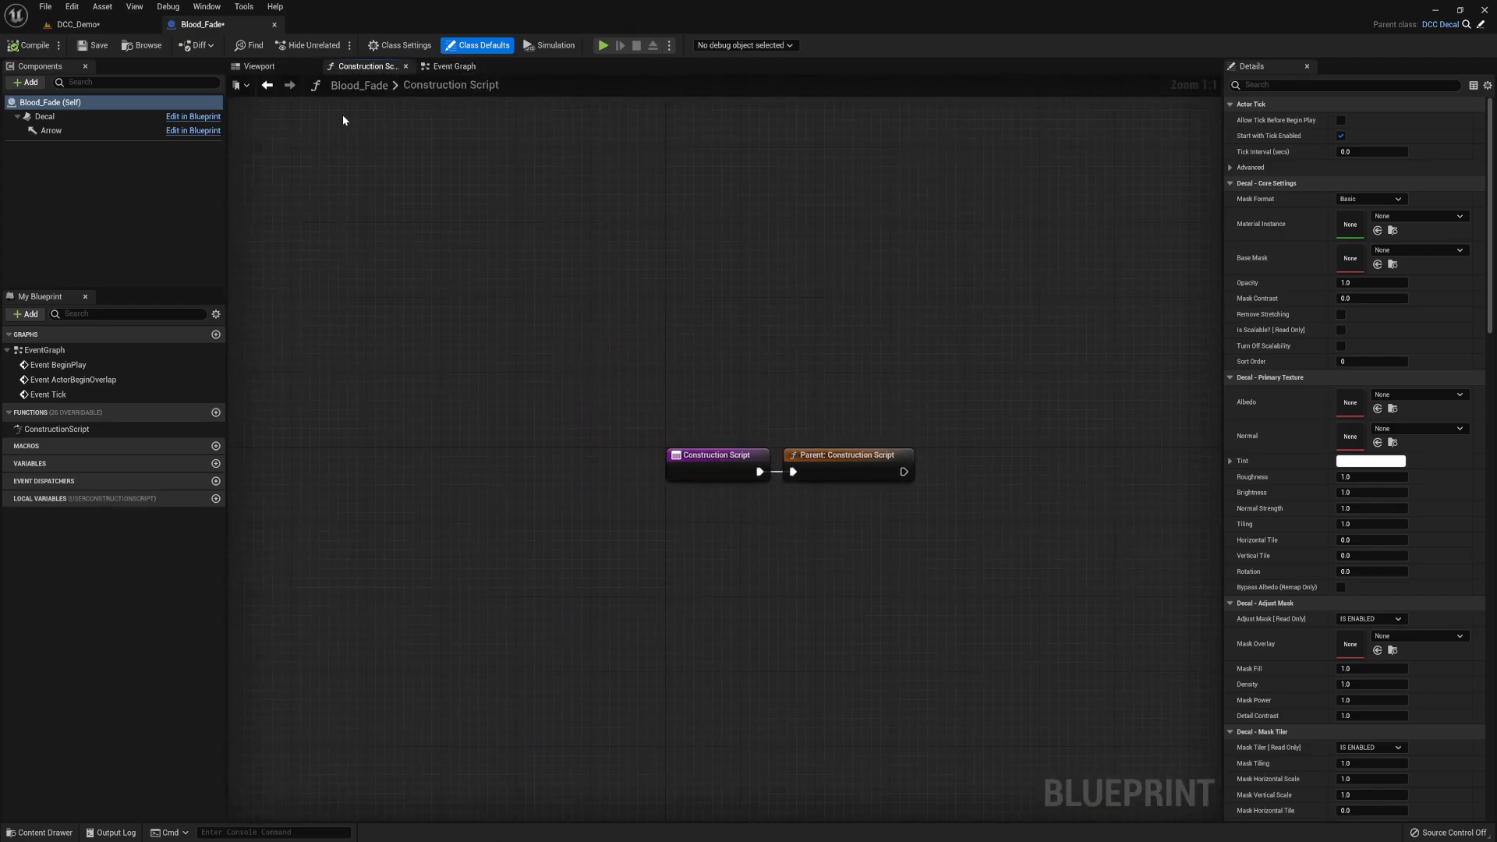
click(451, 66)
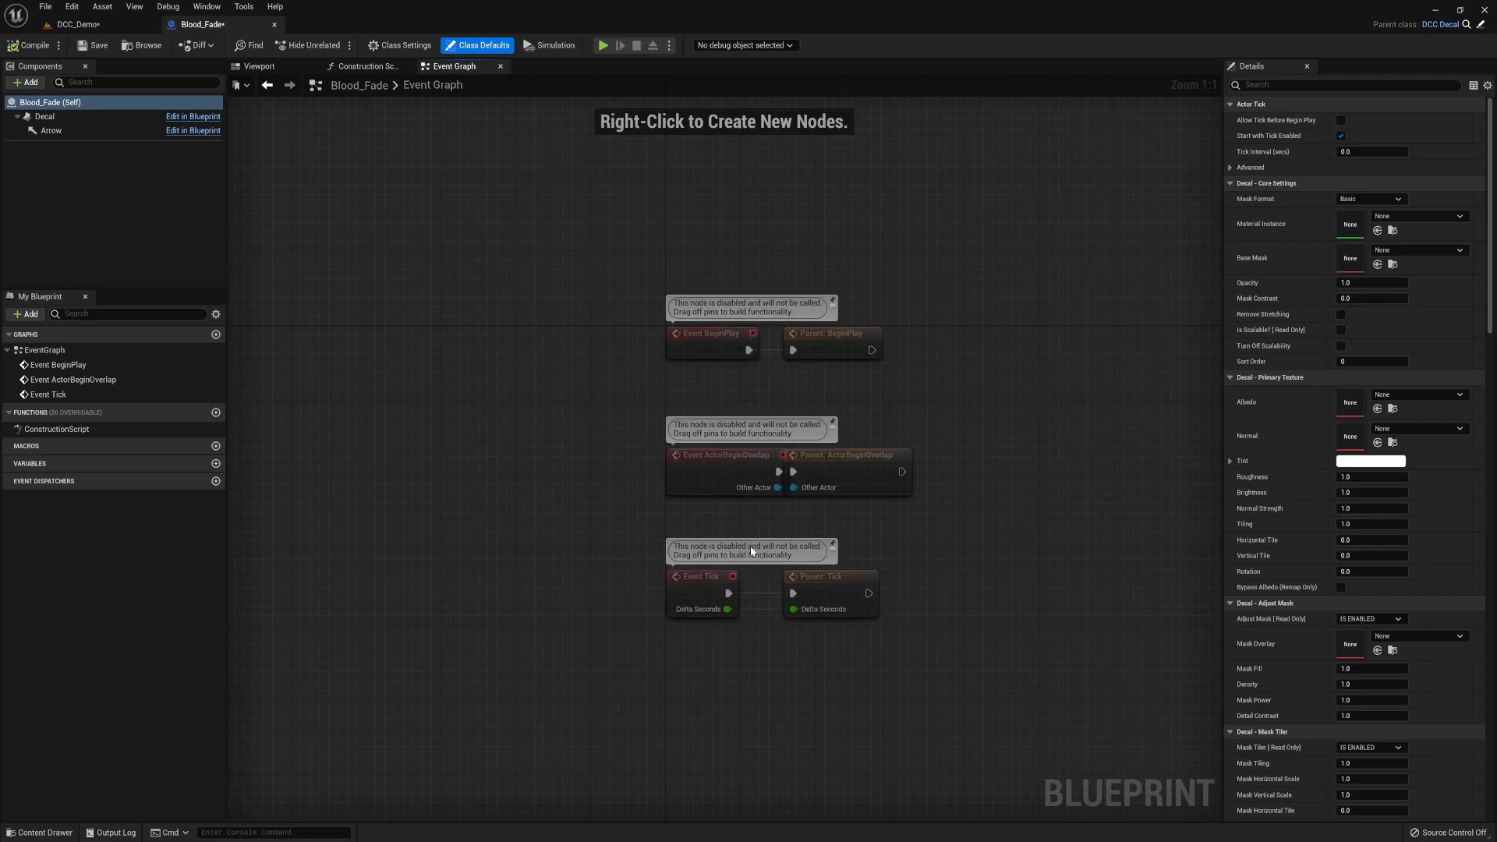
scroll(down, 3)
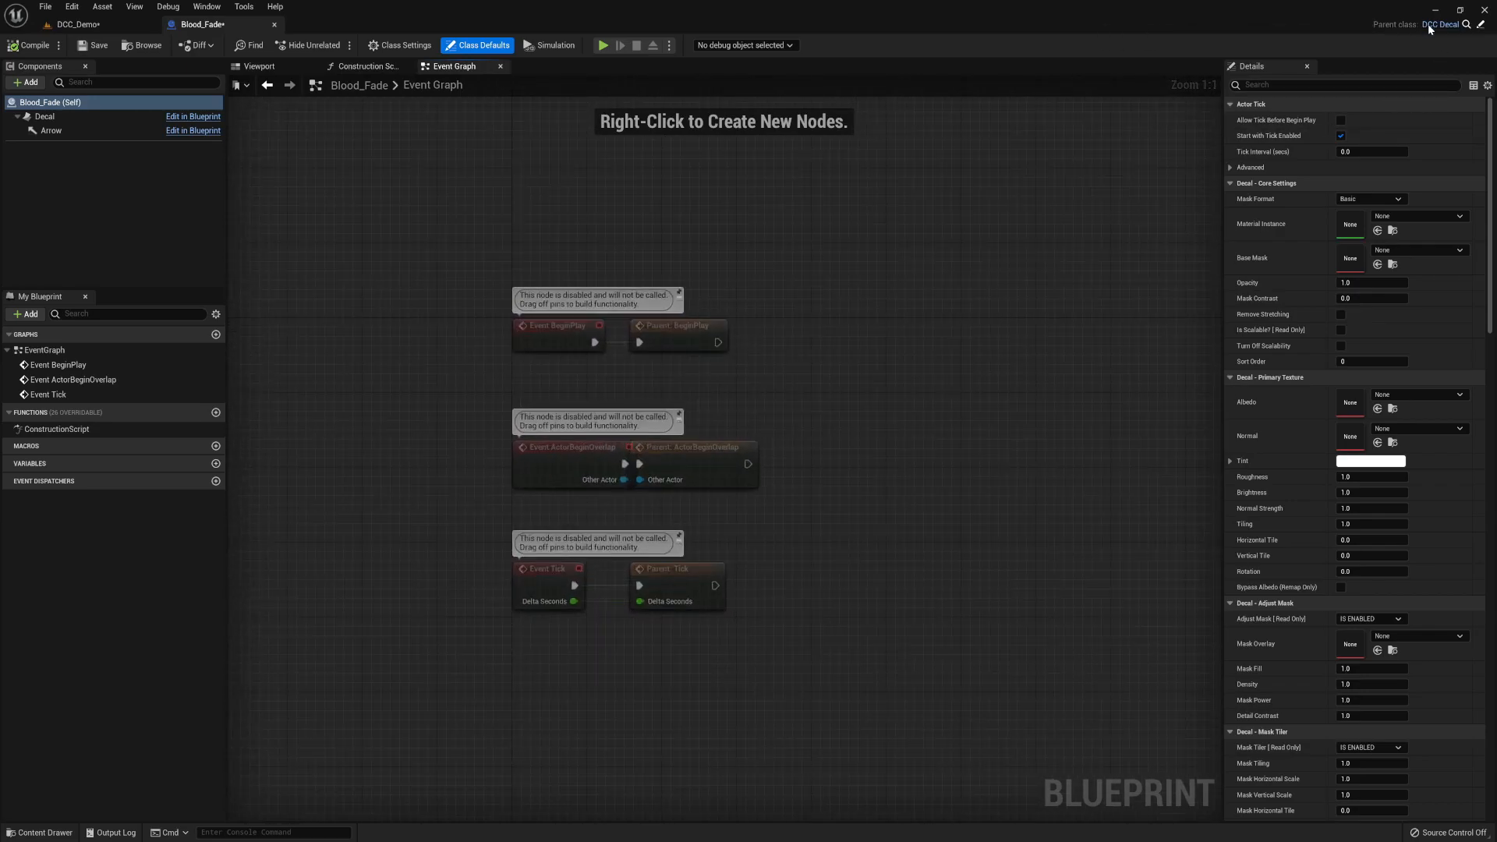
mouse_move(438, 393)
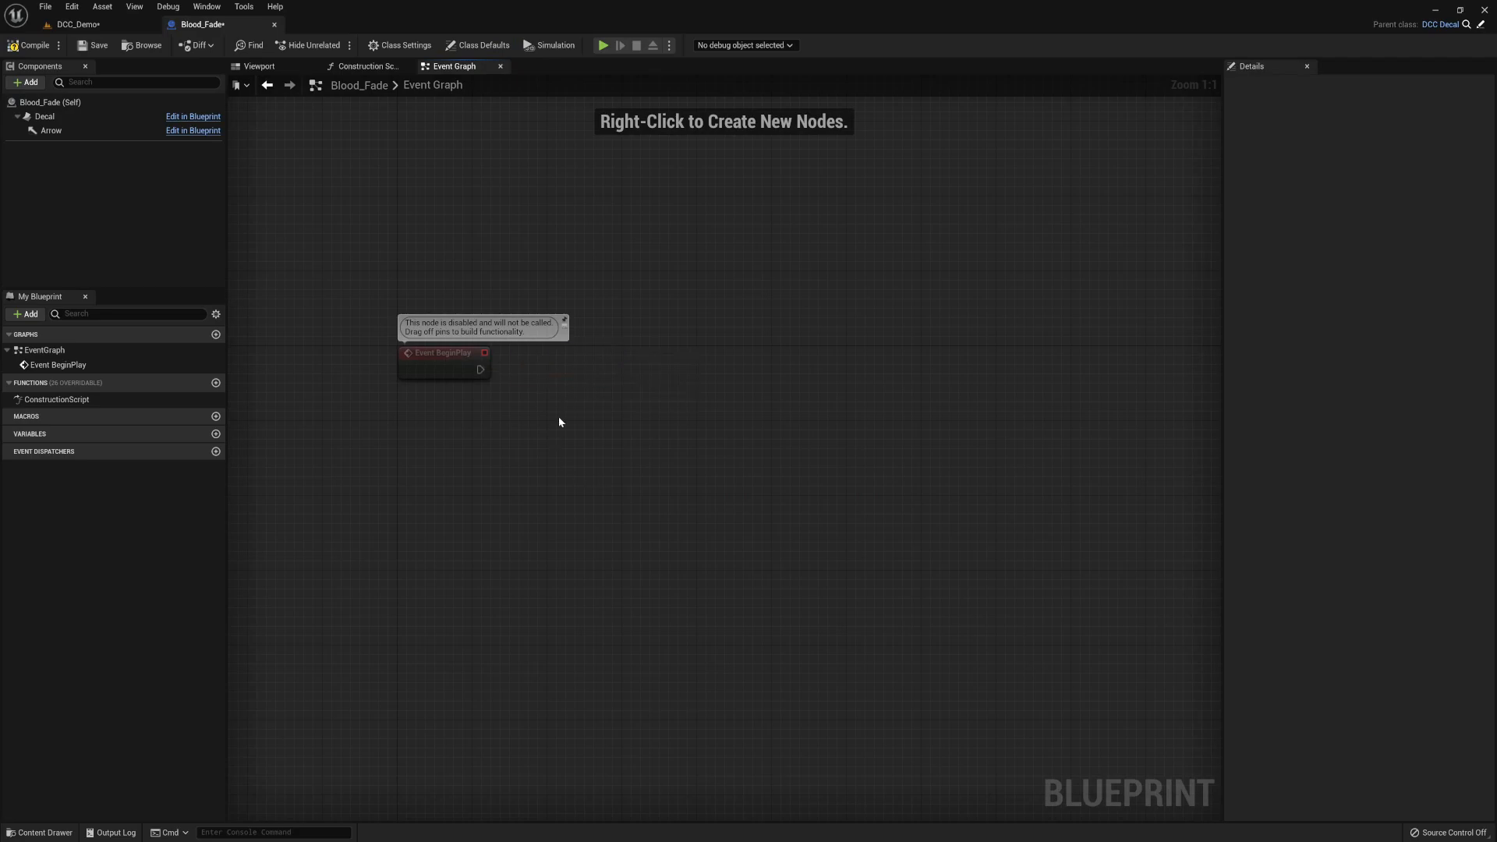
- Add a timeline named Fade driven by BeginPlay's execution output and arrange the nodes
drag(442, 352, 477, 454)
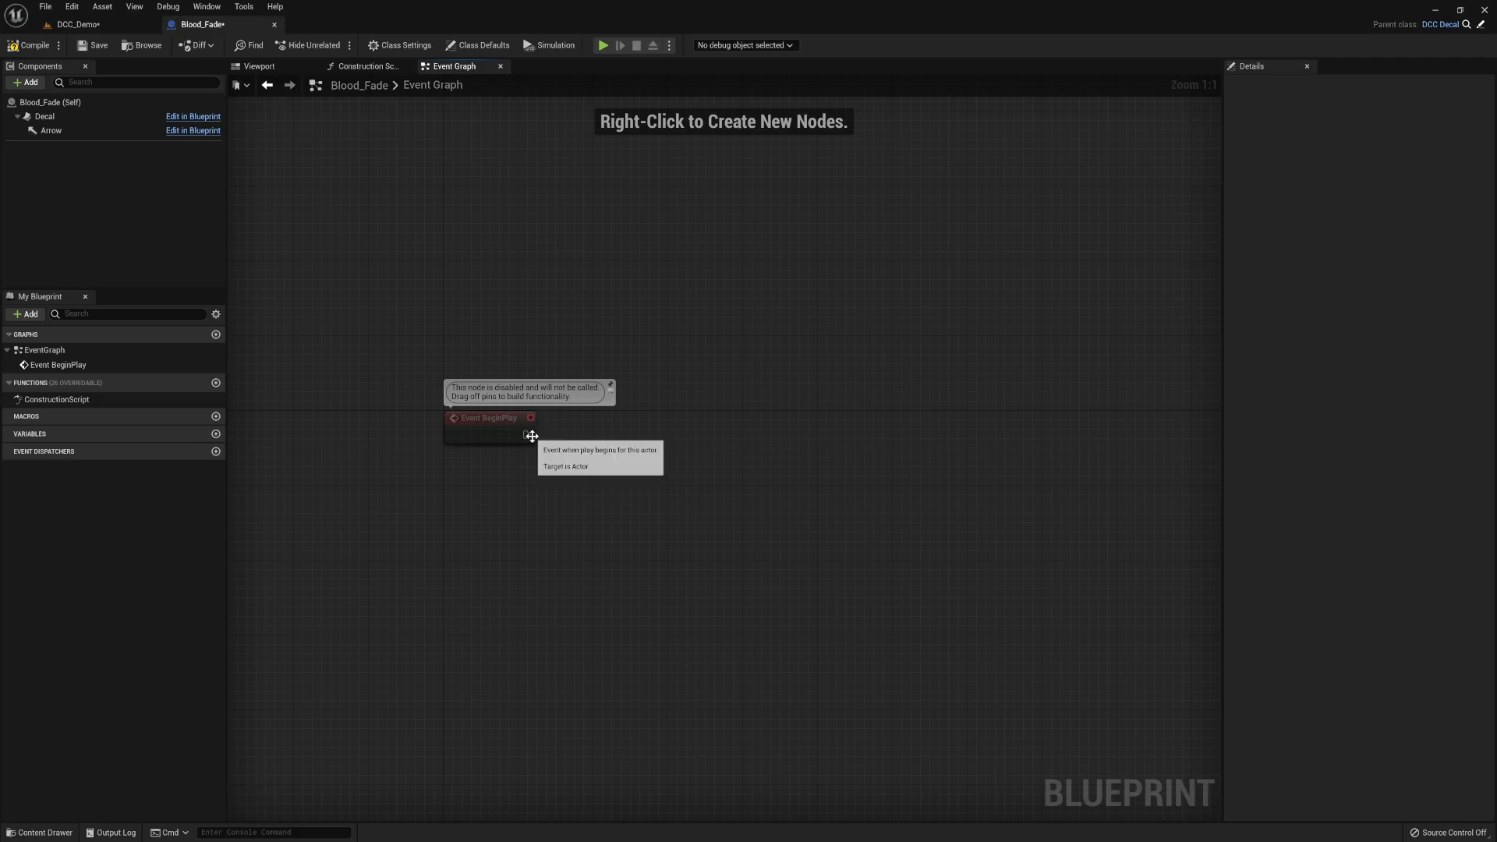
mouse_move(612, 517)
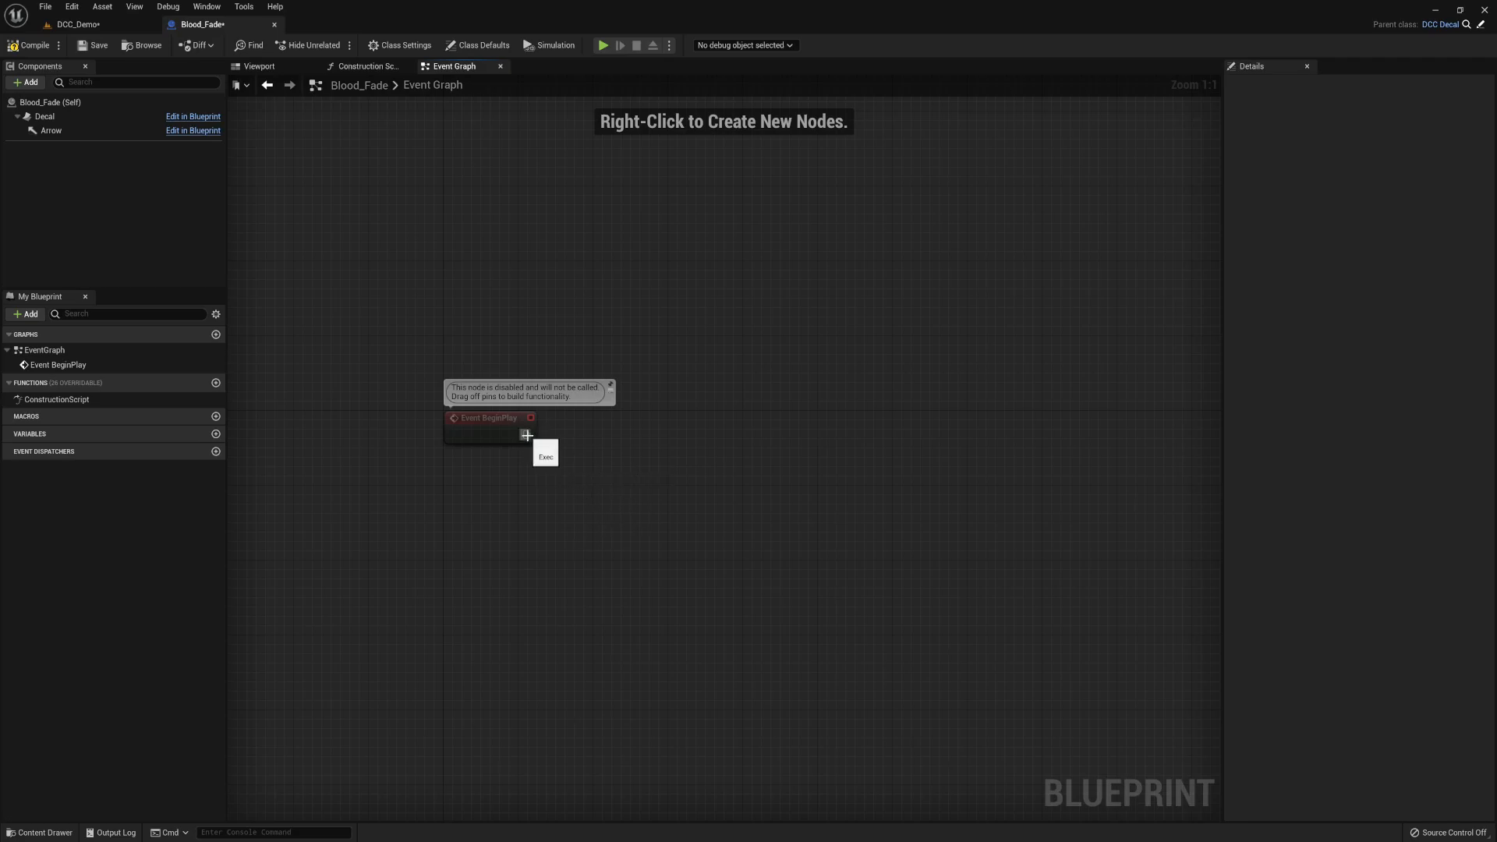
drag(529, 435, 617, 438)
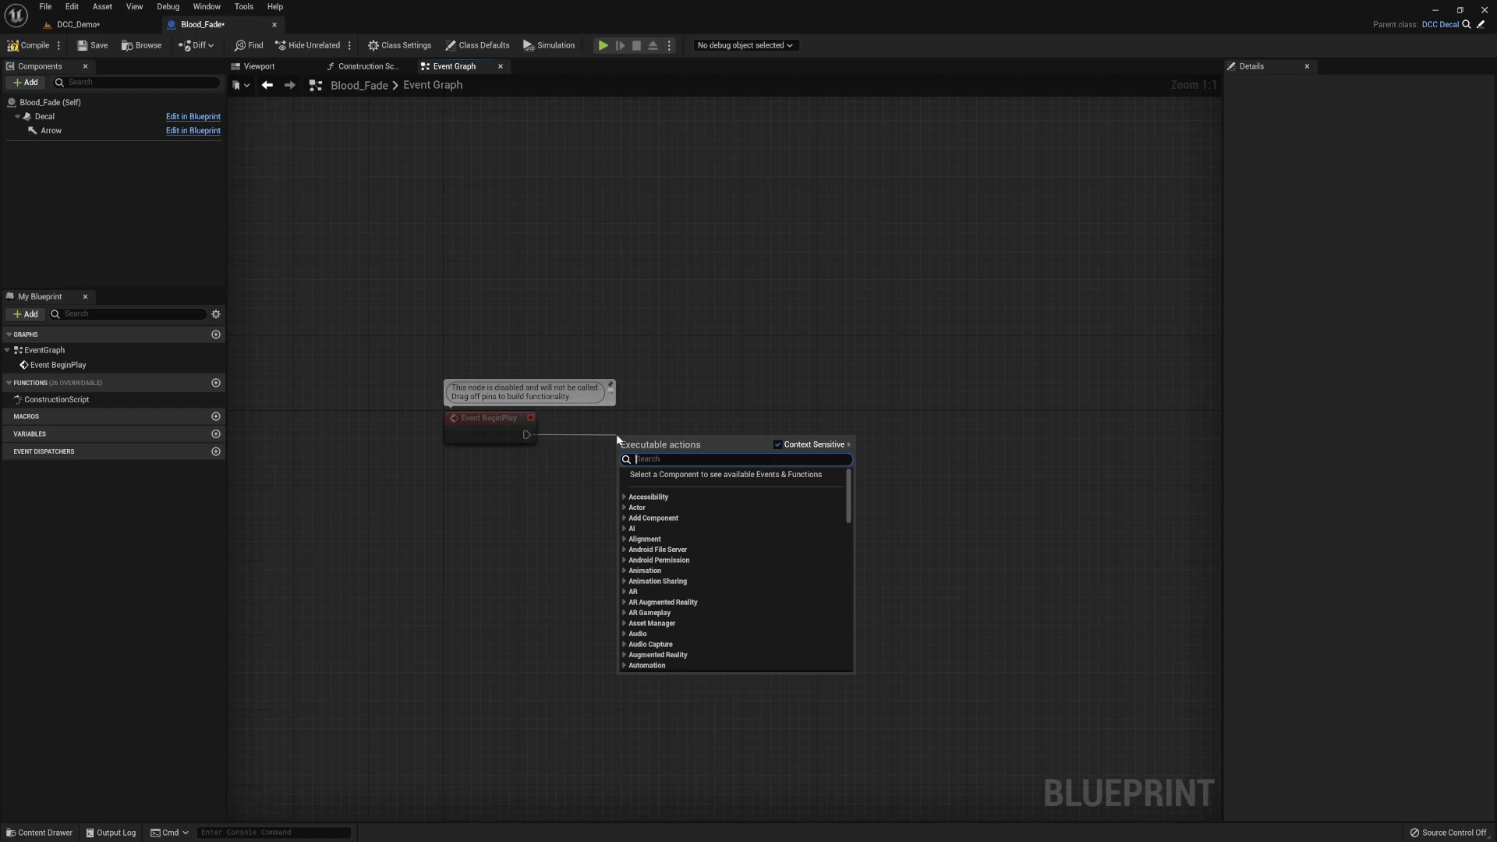
text(time)
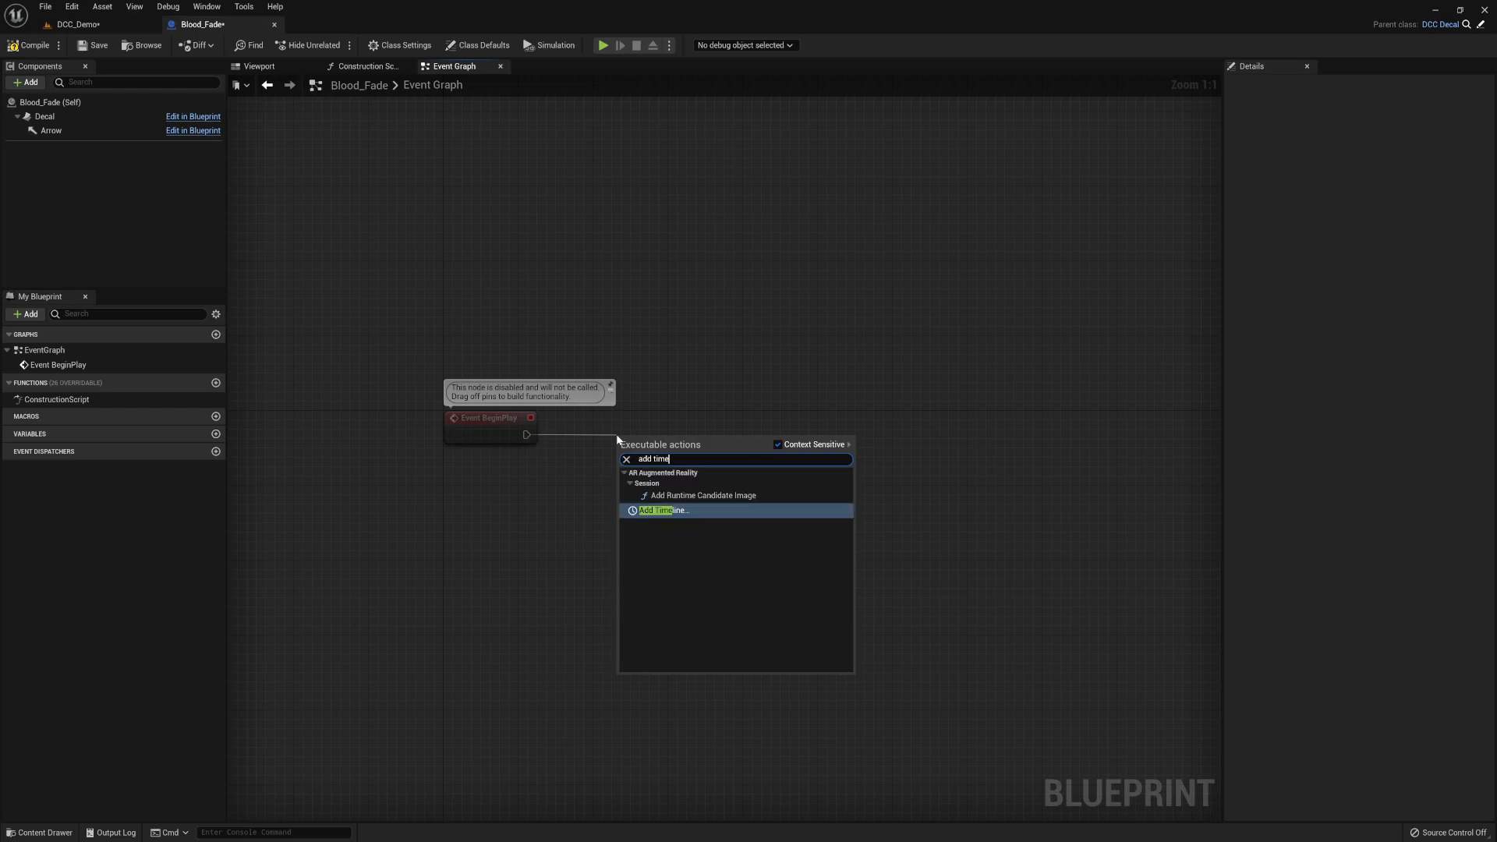
click(662, 510)
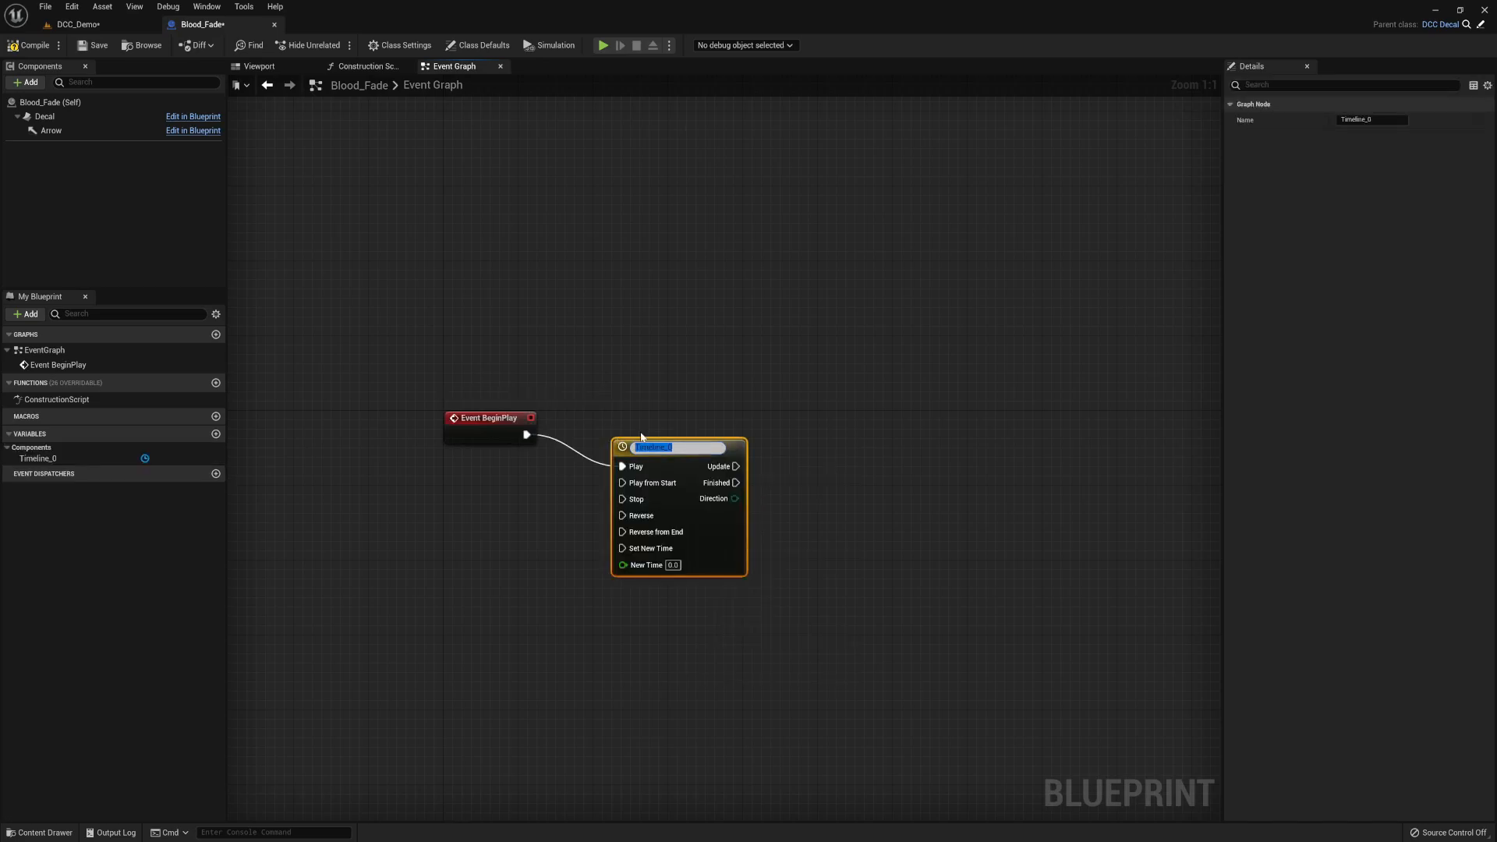
text(Fade)
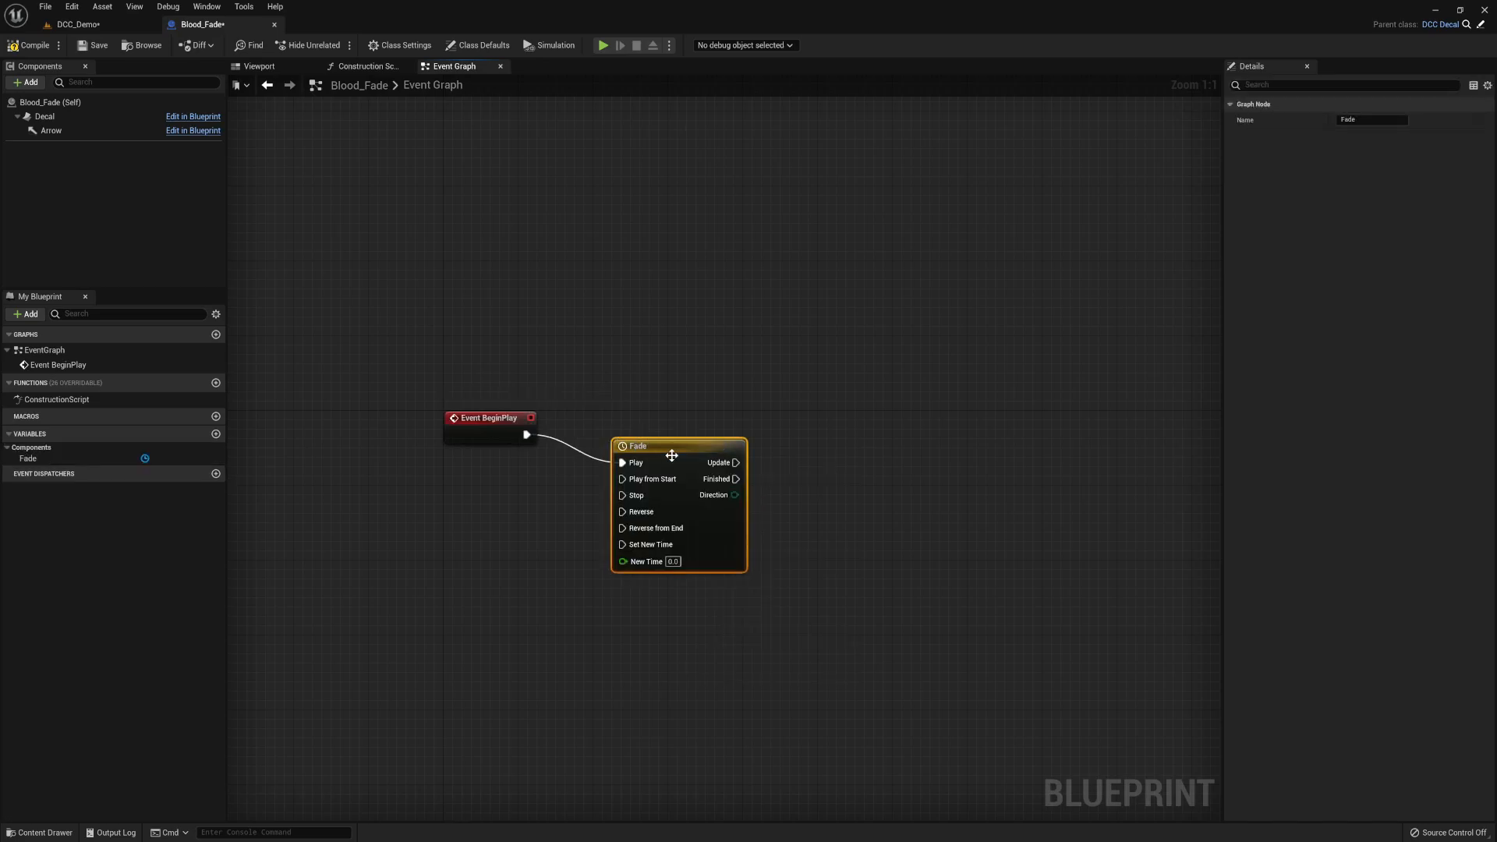
drag(670, 456, 638, 465)
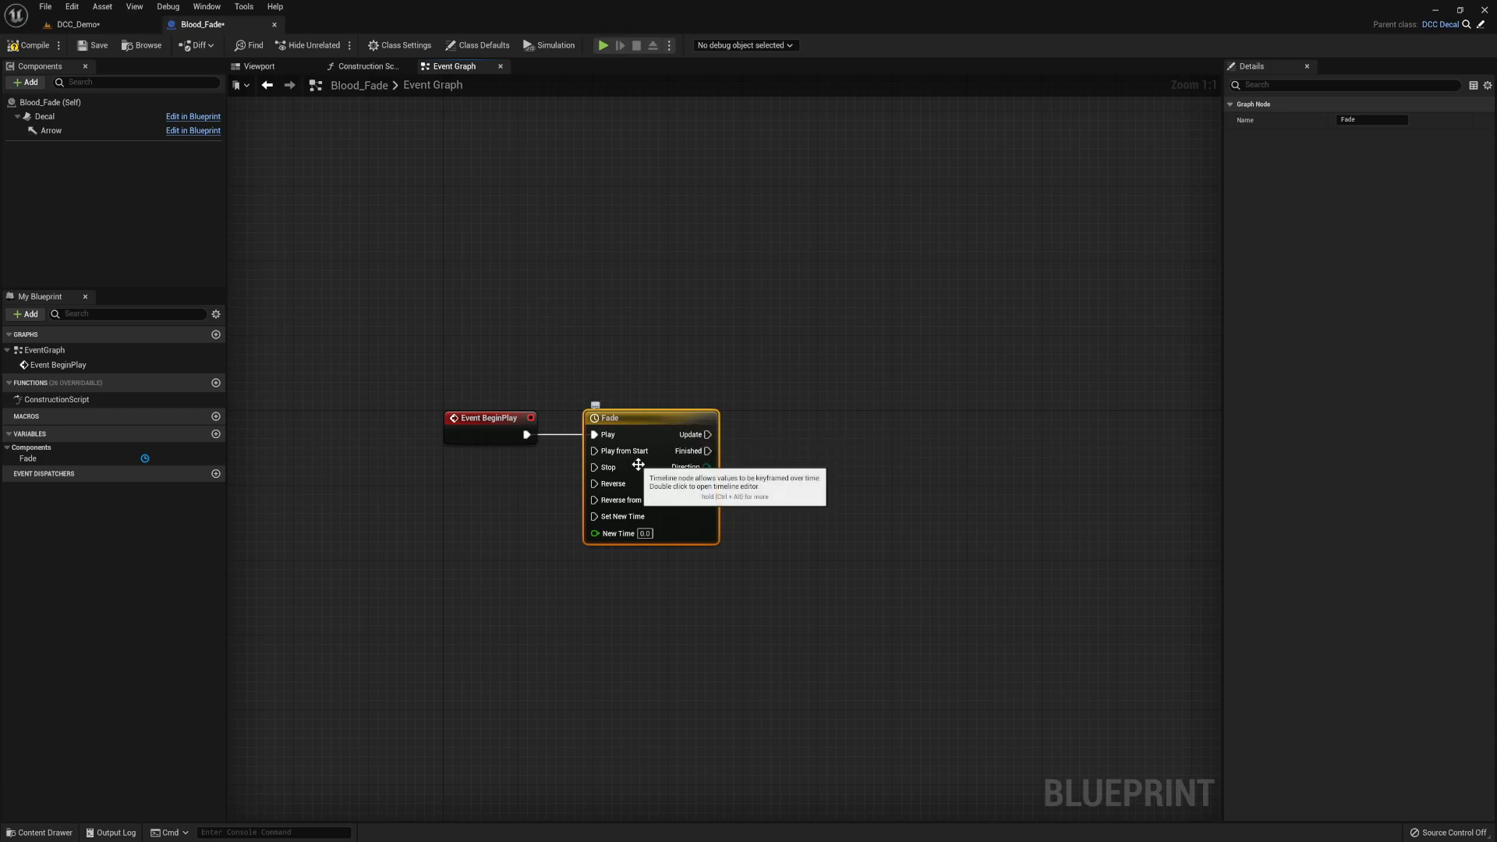
- Give the Fade timeline a float track FadeAmount, length 10, keyed from 0 to 1, fitted vertically
double_click(610, 418)
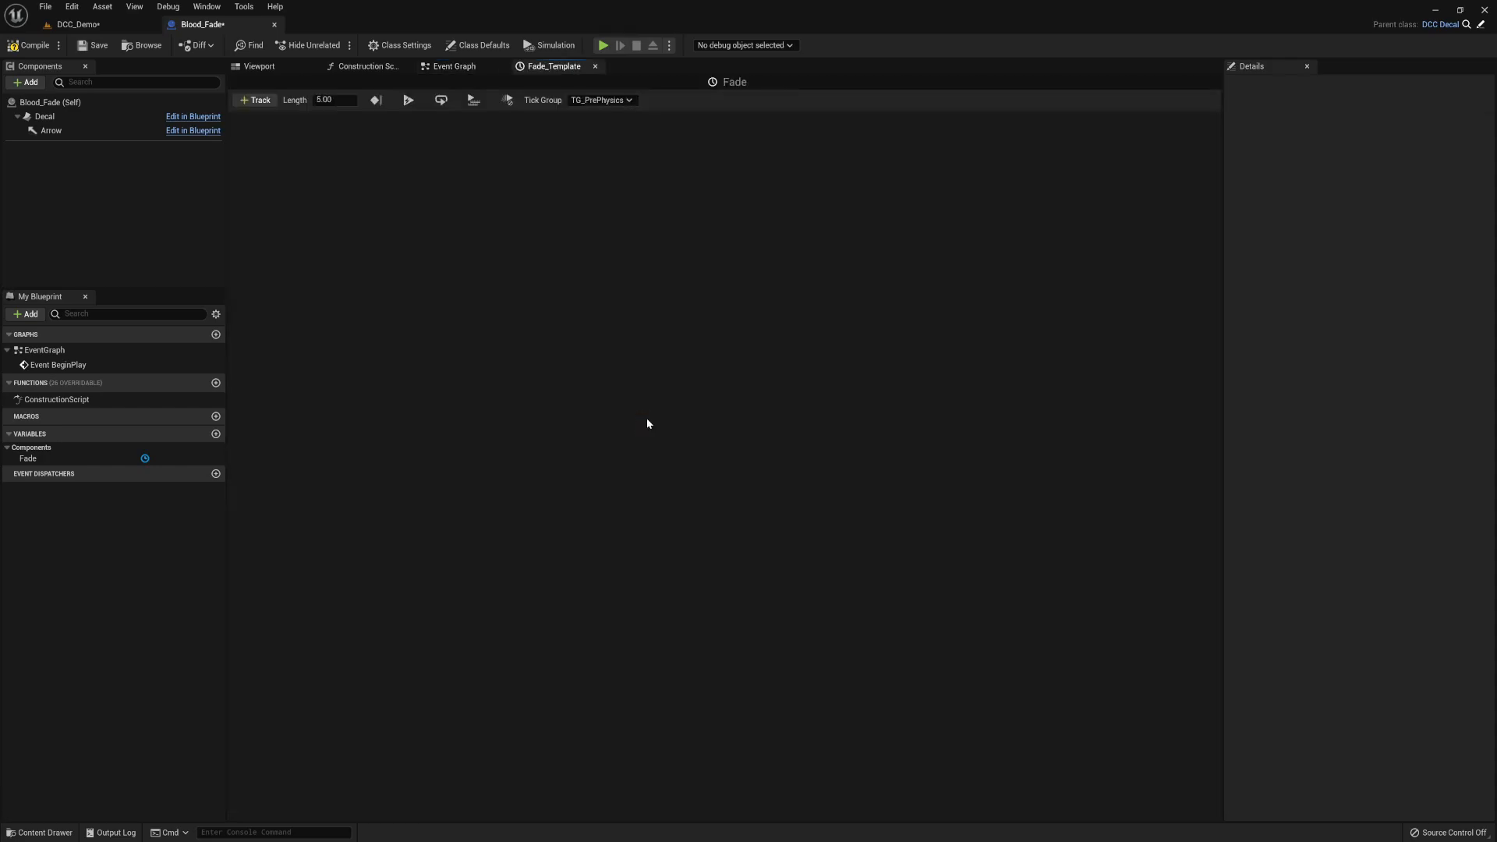
click(254, 100)
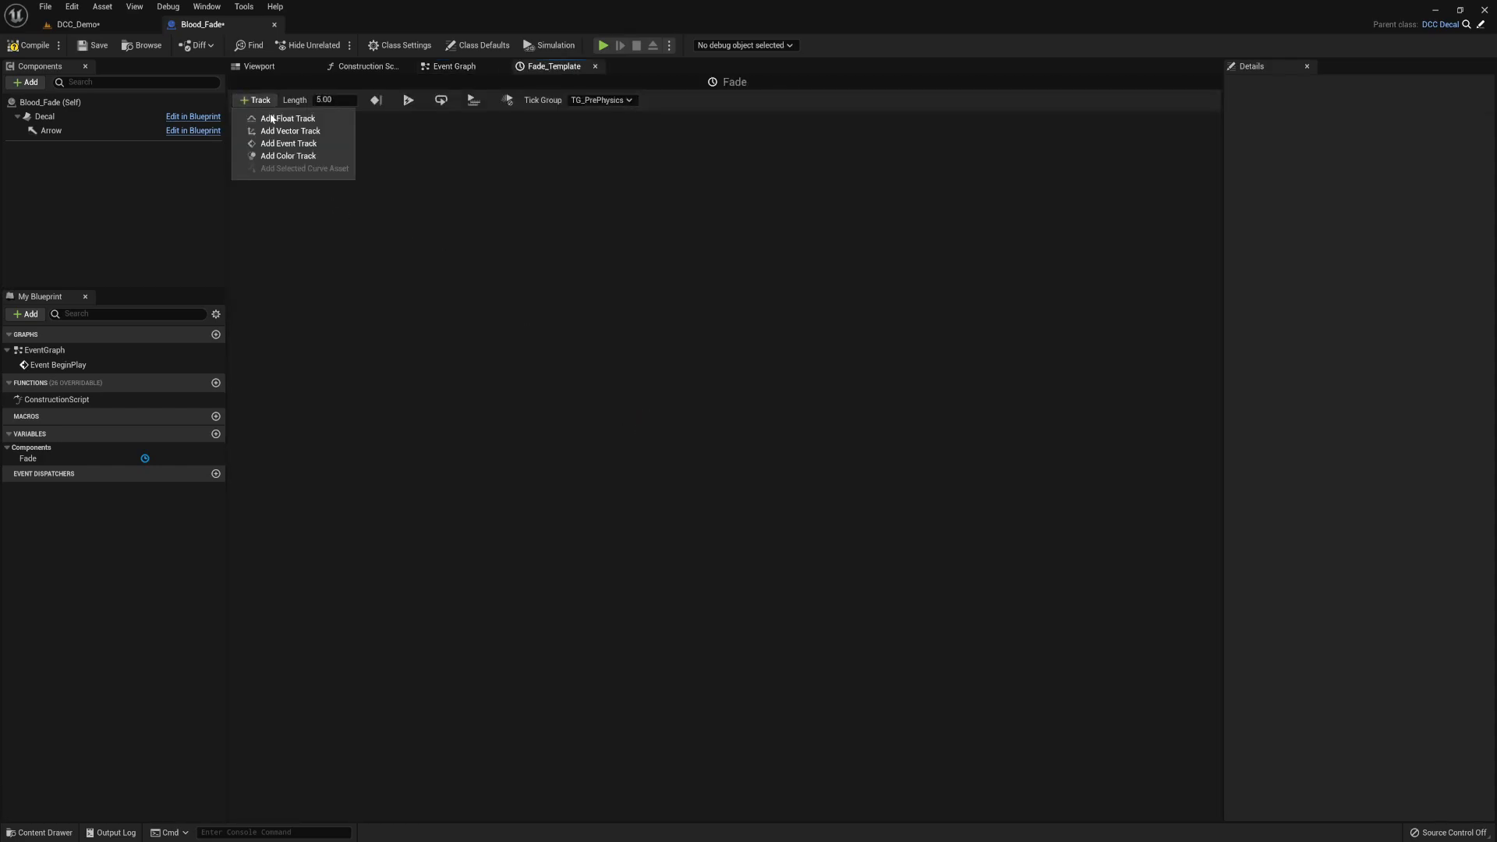
click(290, 117)
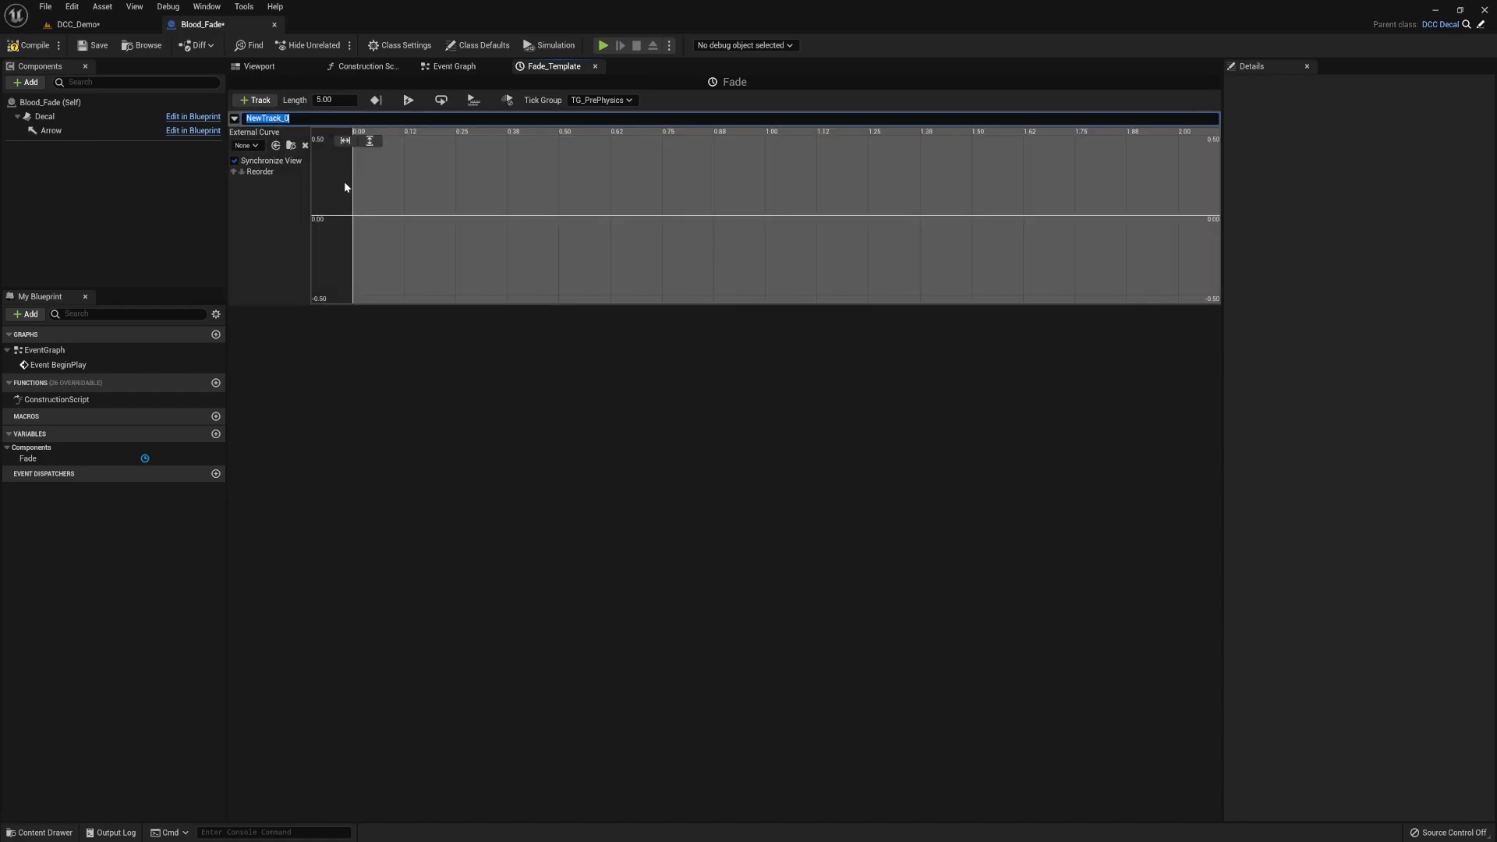
text(FadeAmount)
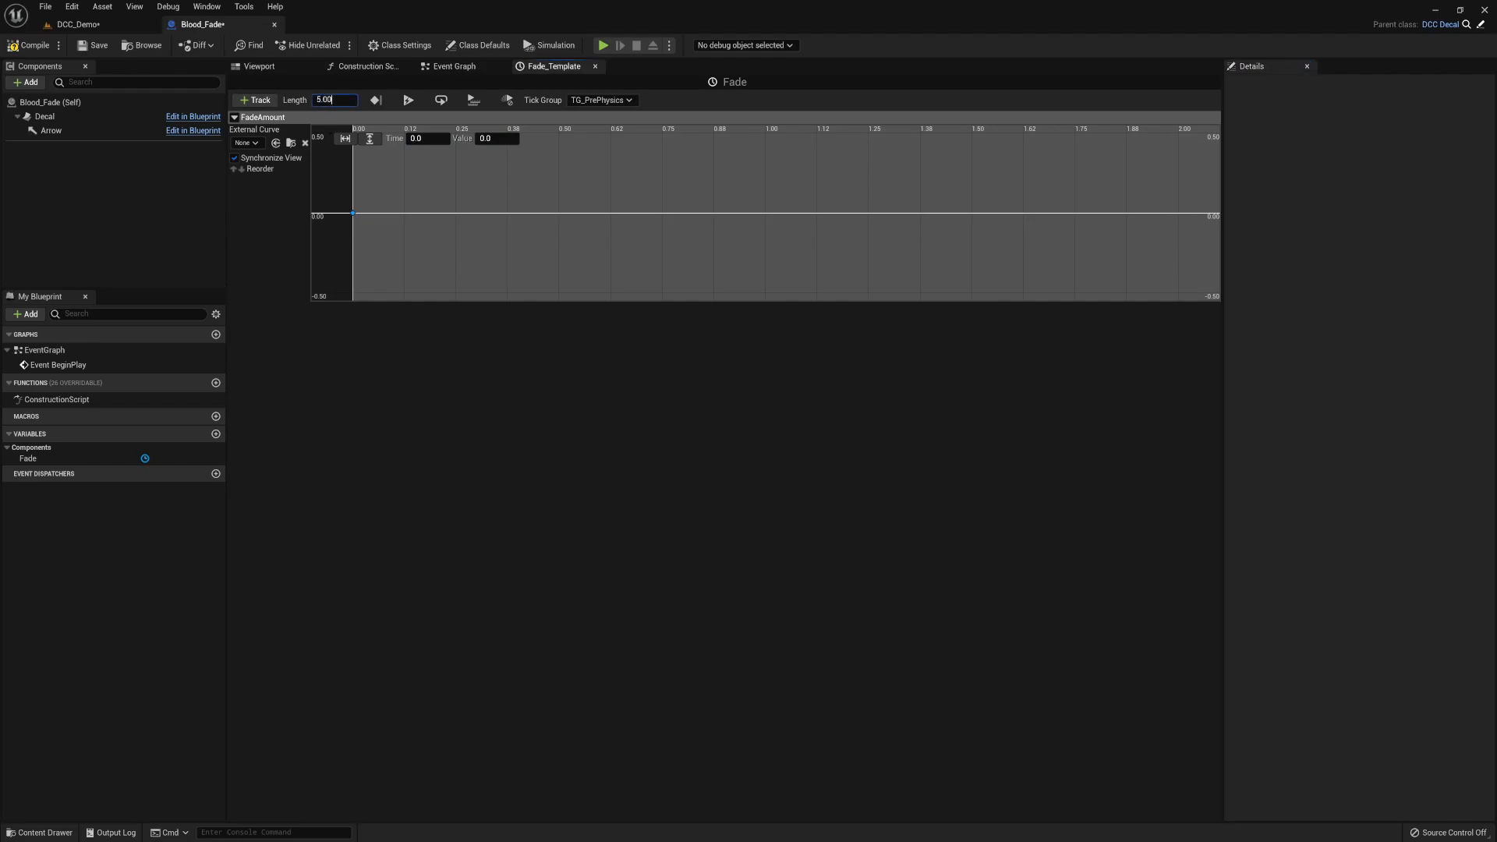
text(10.00)
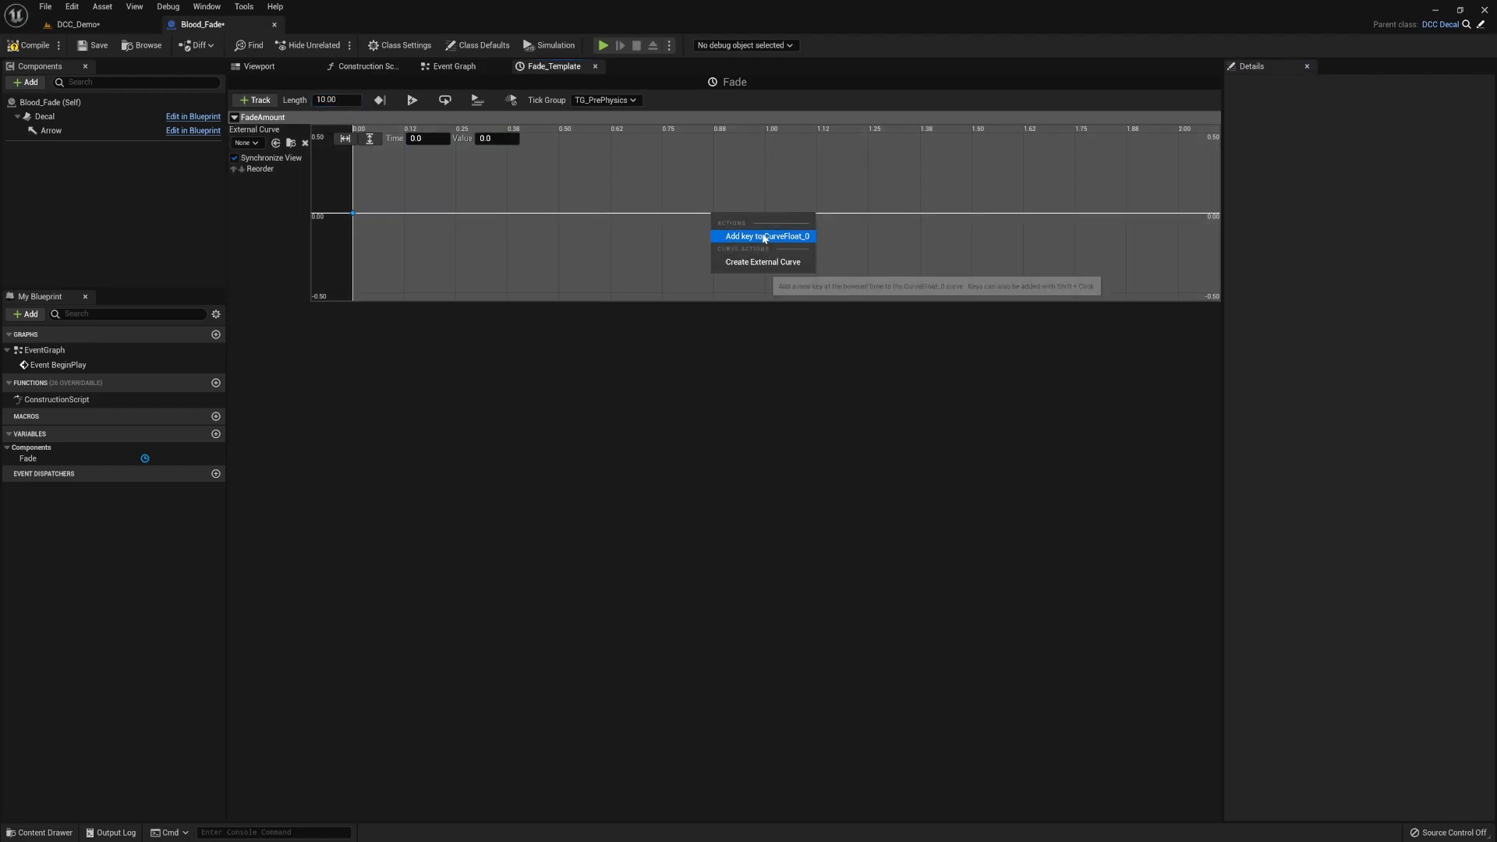
click(763, 235)
text(1)
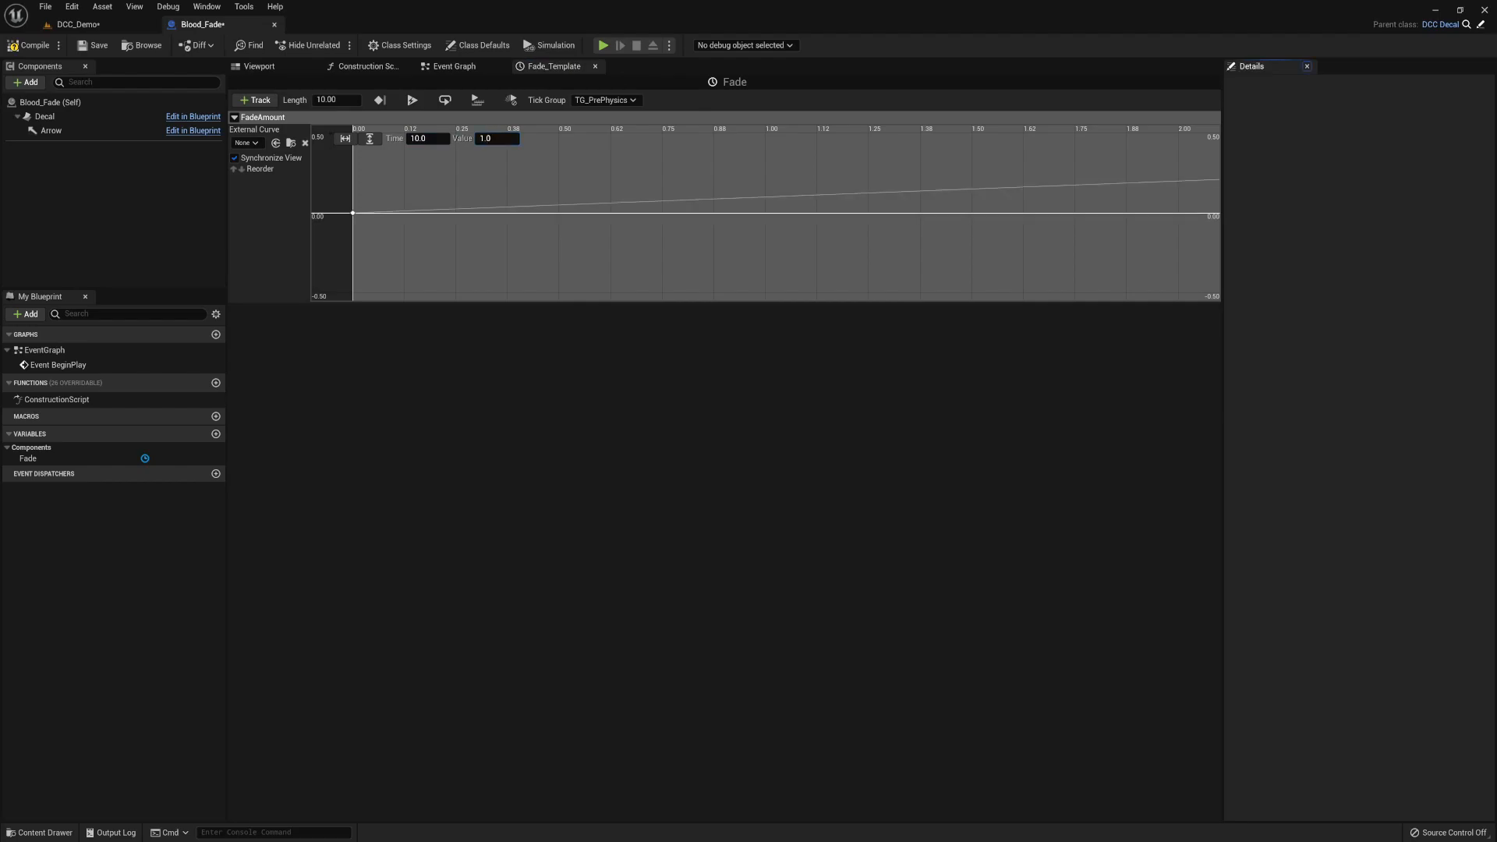
click(370, 139)
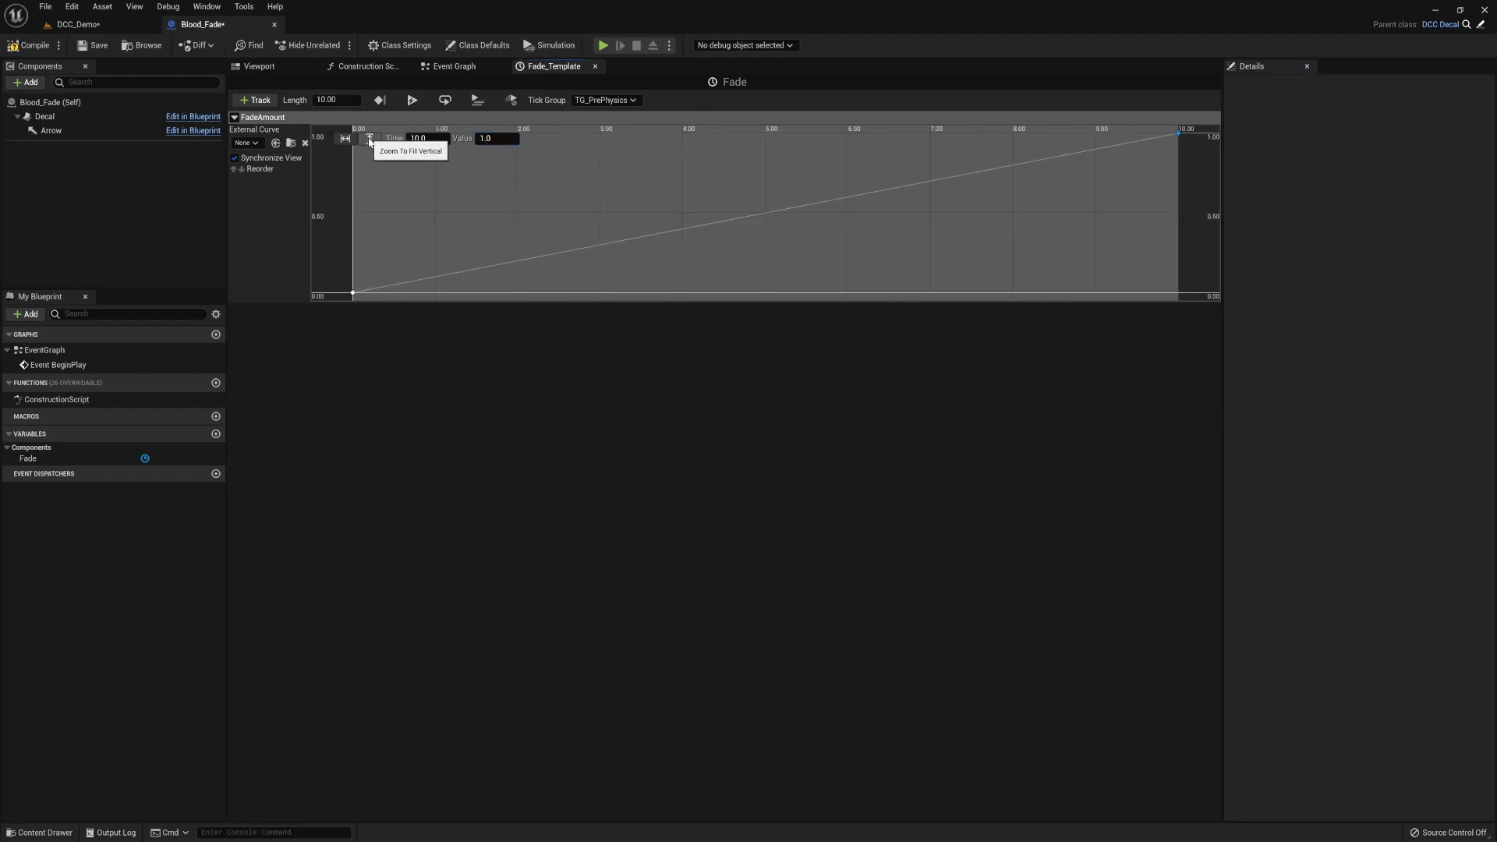
mouse_move(373, 269)
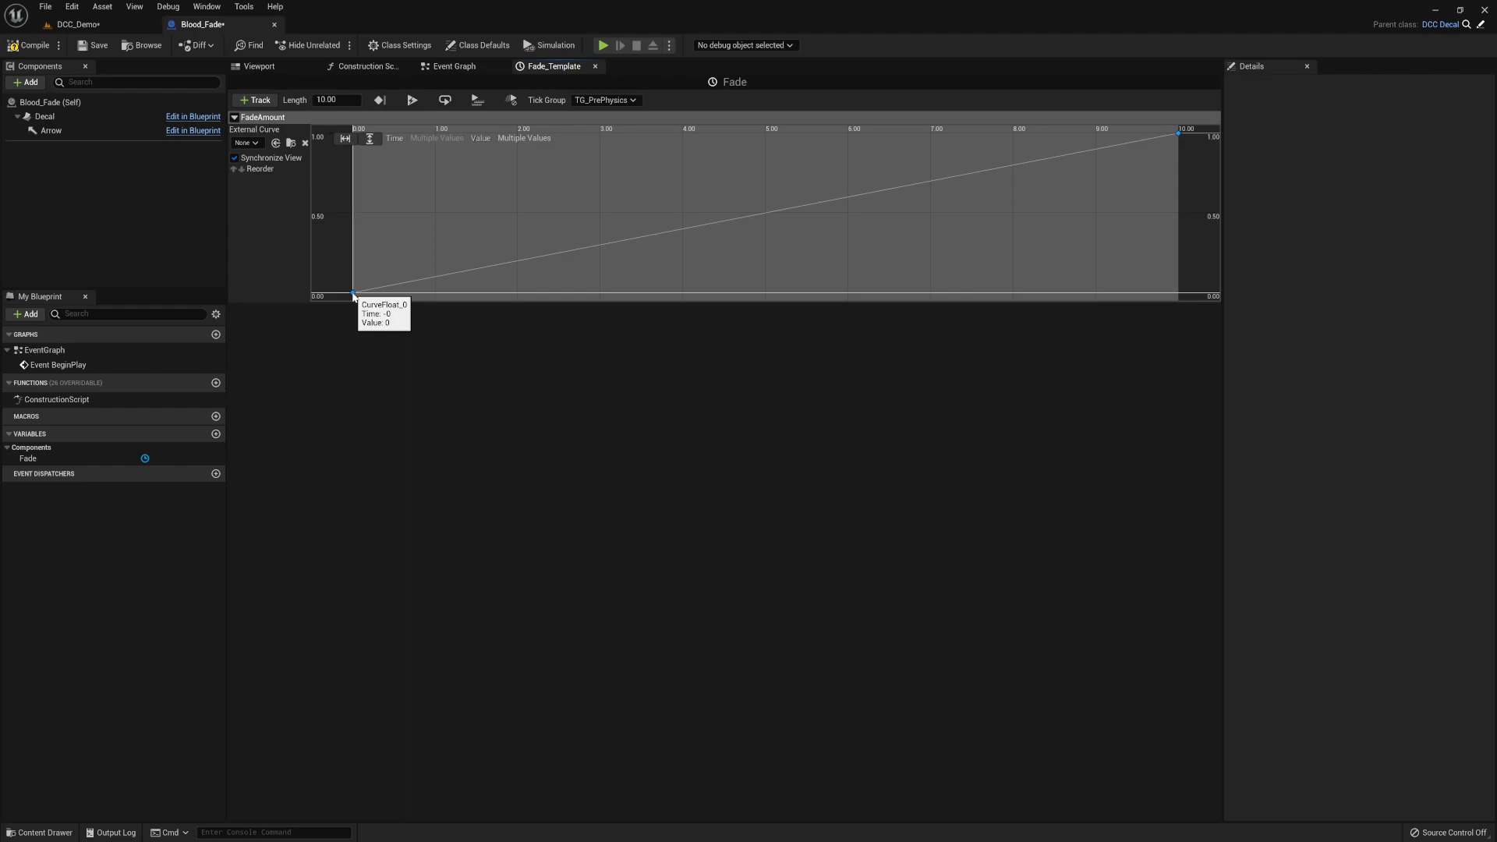
mouse_move(1014, 180)
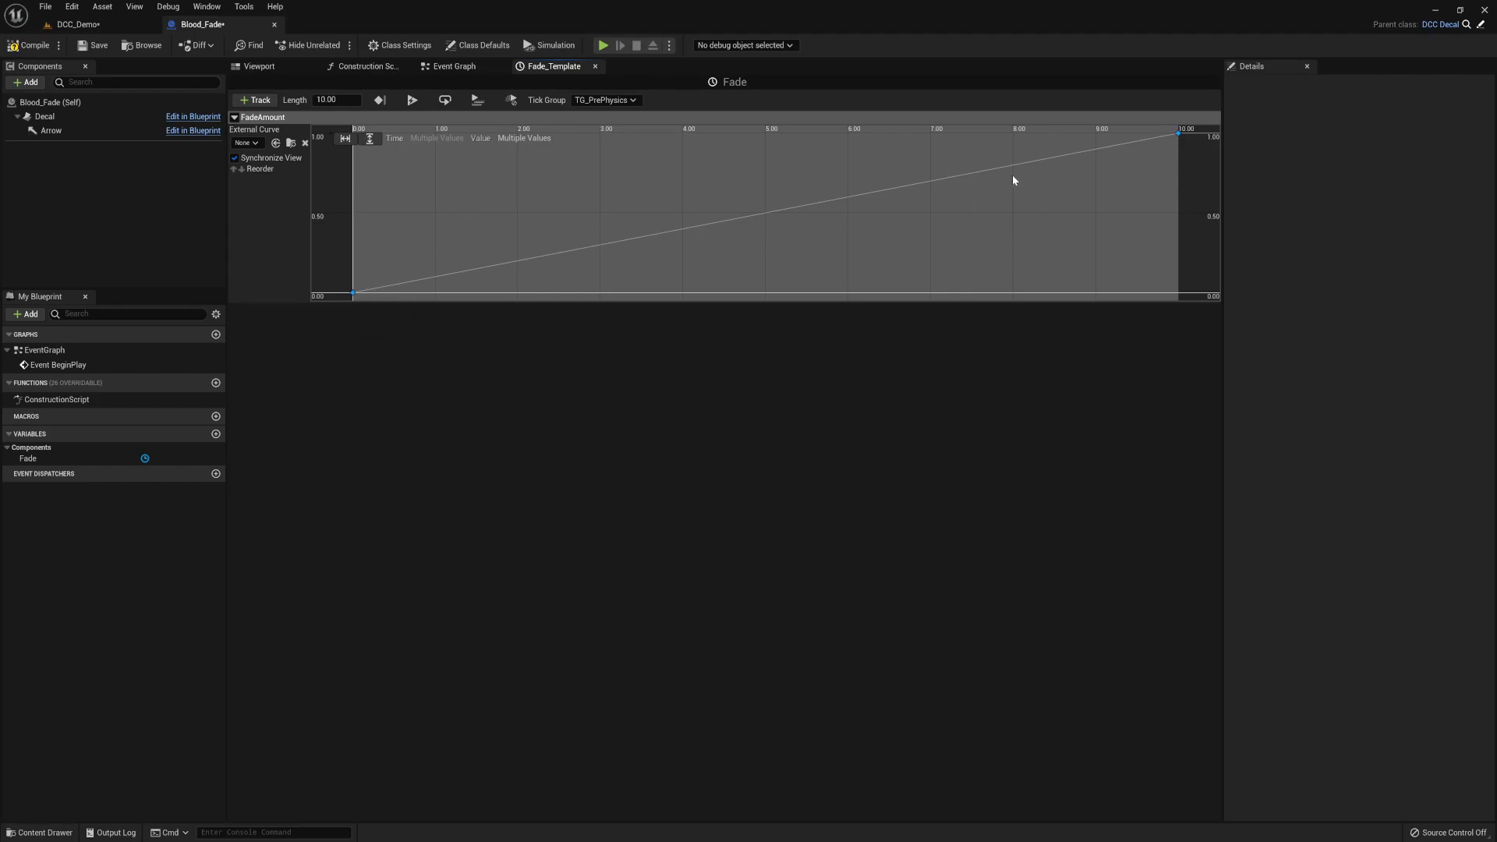
mouse_move(758, 240)
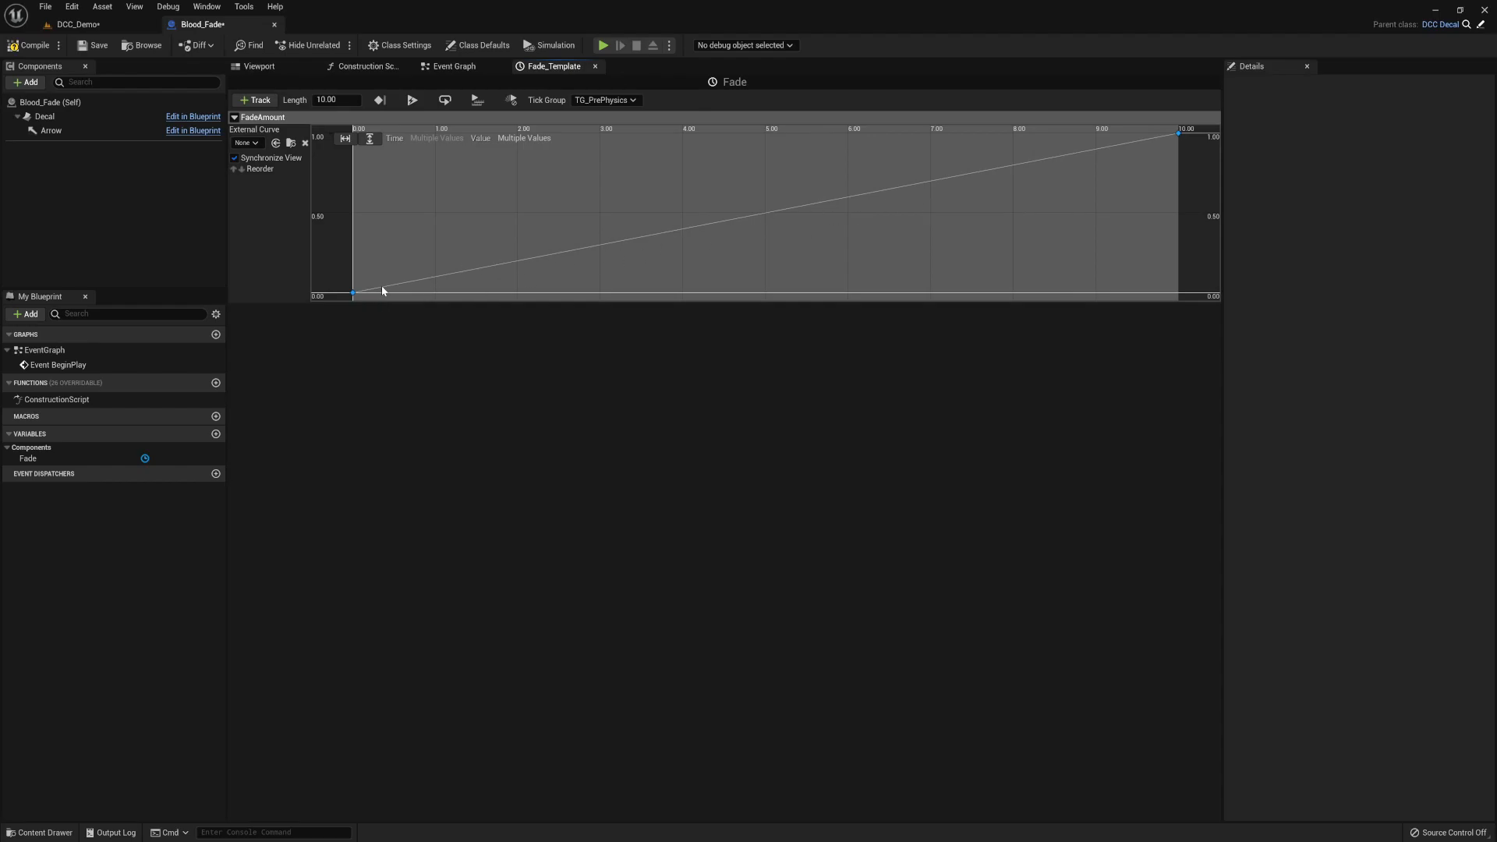
mouse_move(619, 254)
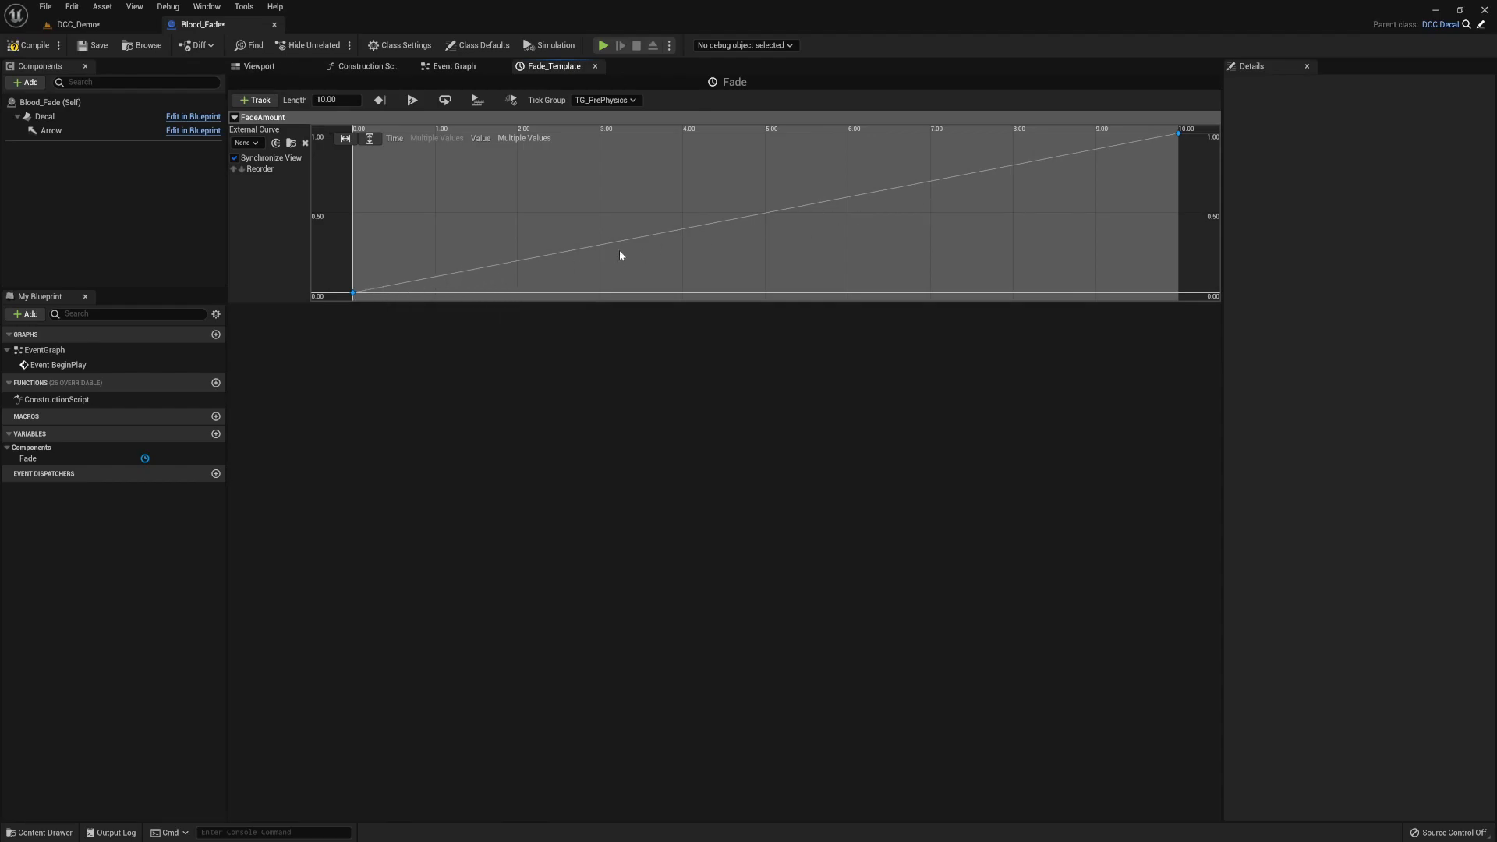
mouse_move(348, 270)
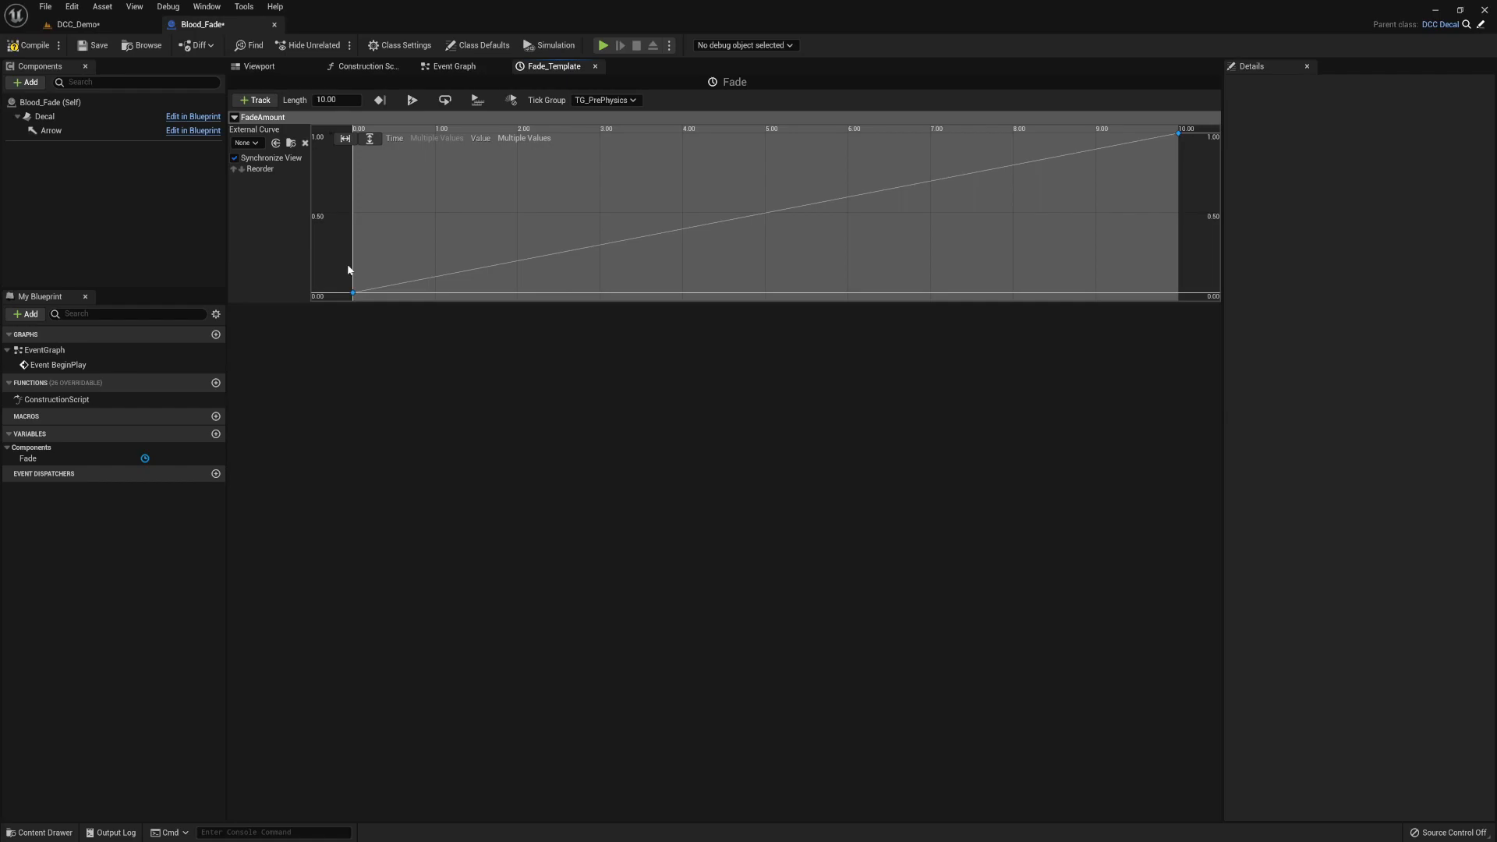
mouse_move(416, 267)
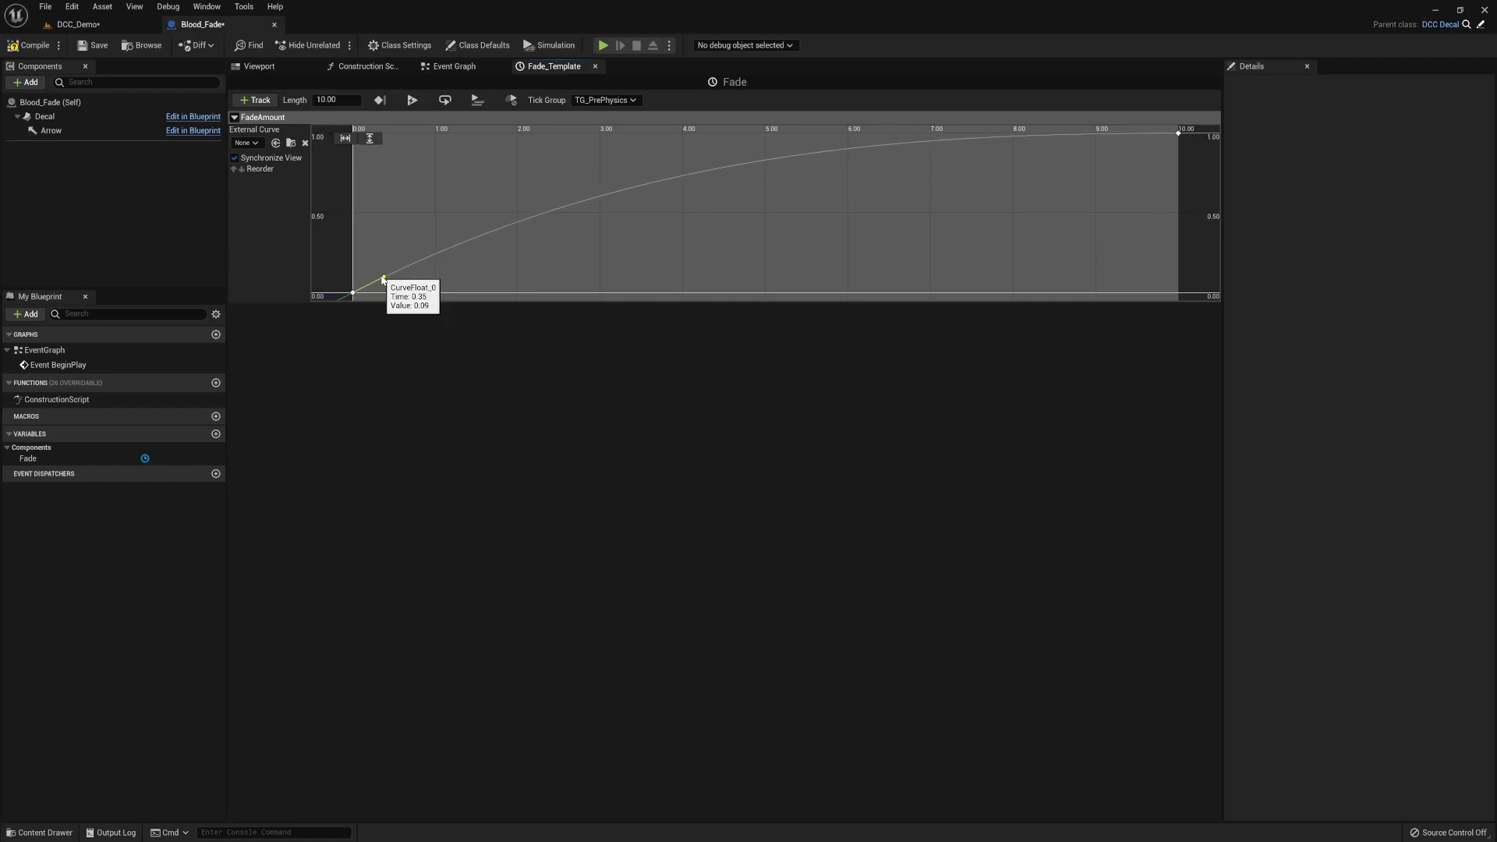
mouse_move(514, 305)
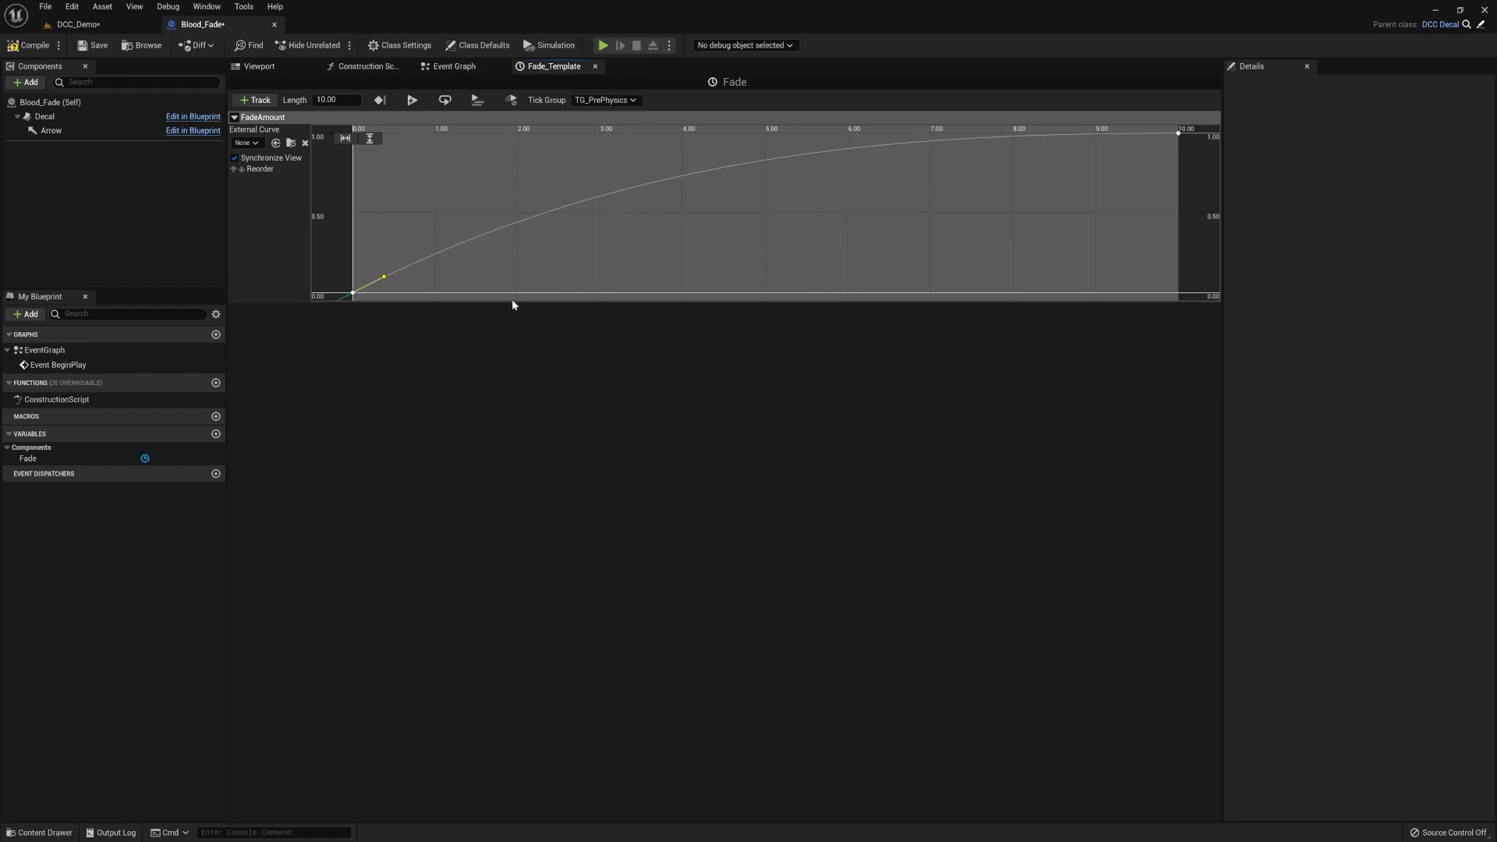
mouse_move(518, 188)
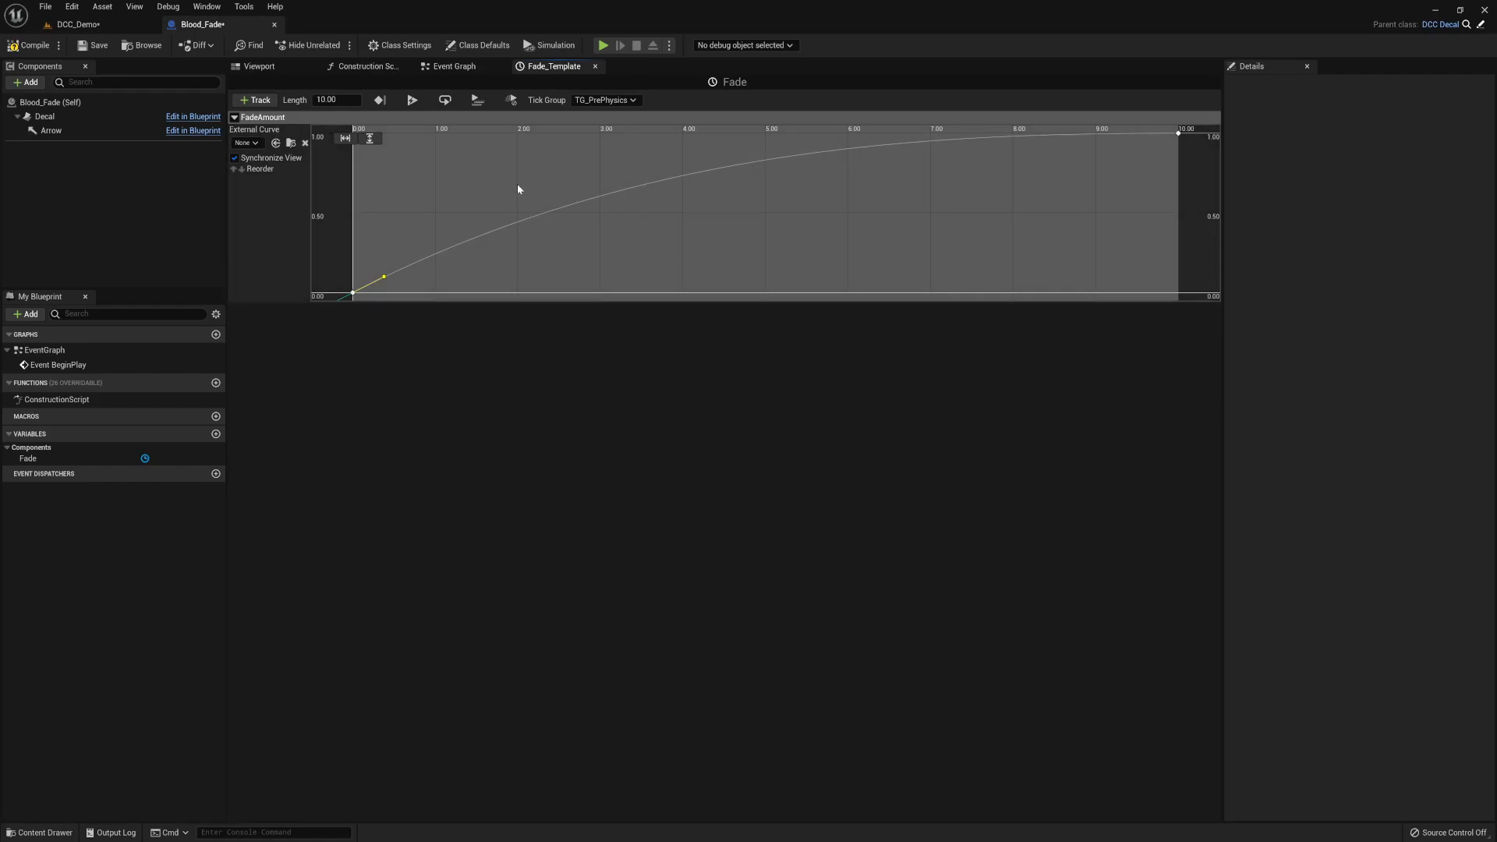
mouse_move(454, 65)
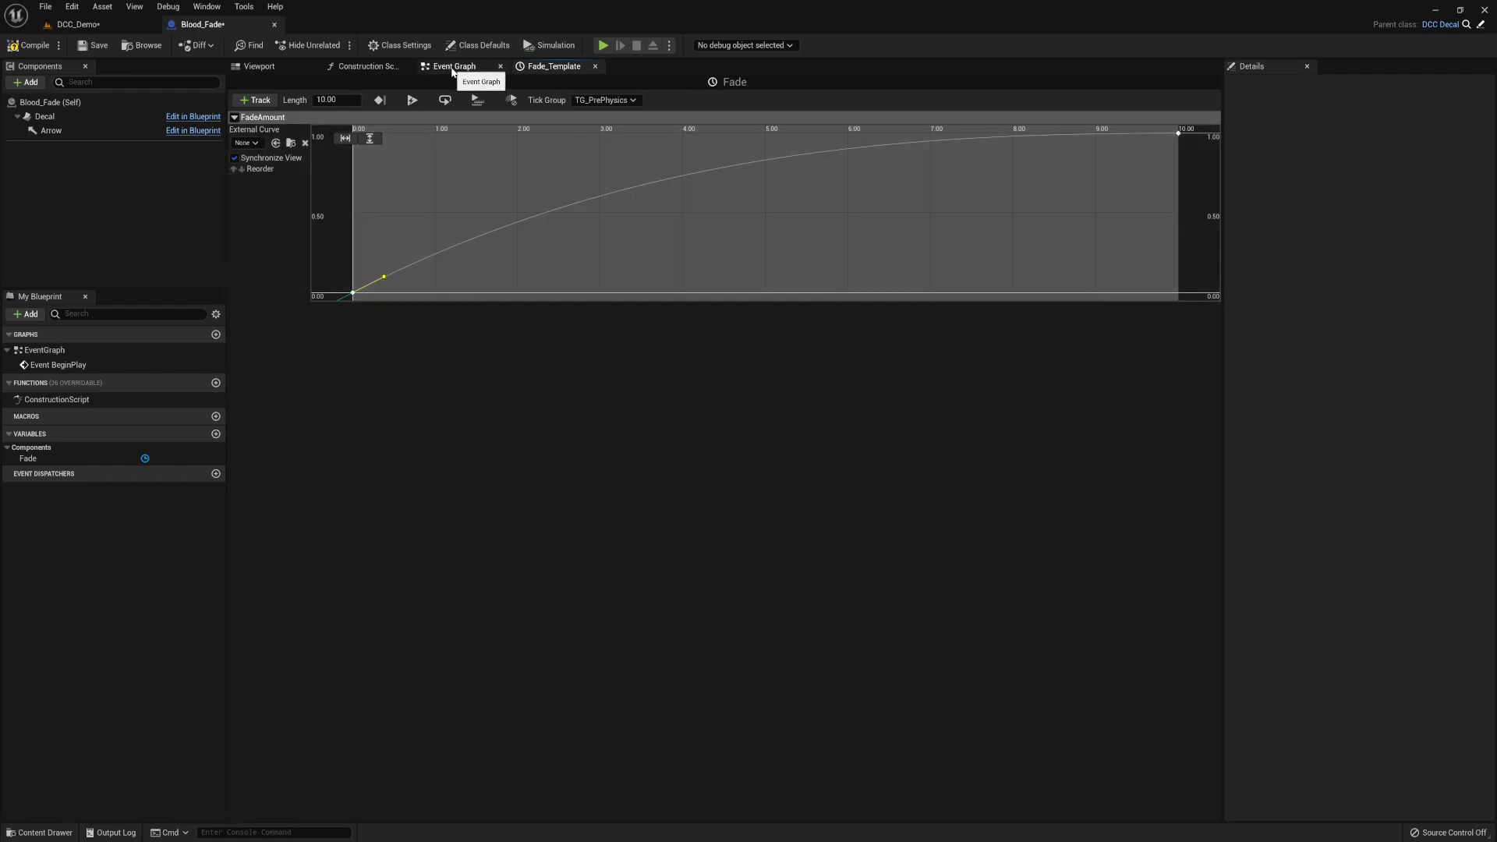
- Return to the Event Graph and frame the BeginPlay and Fade timeline nodes
click(453, 66)
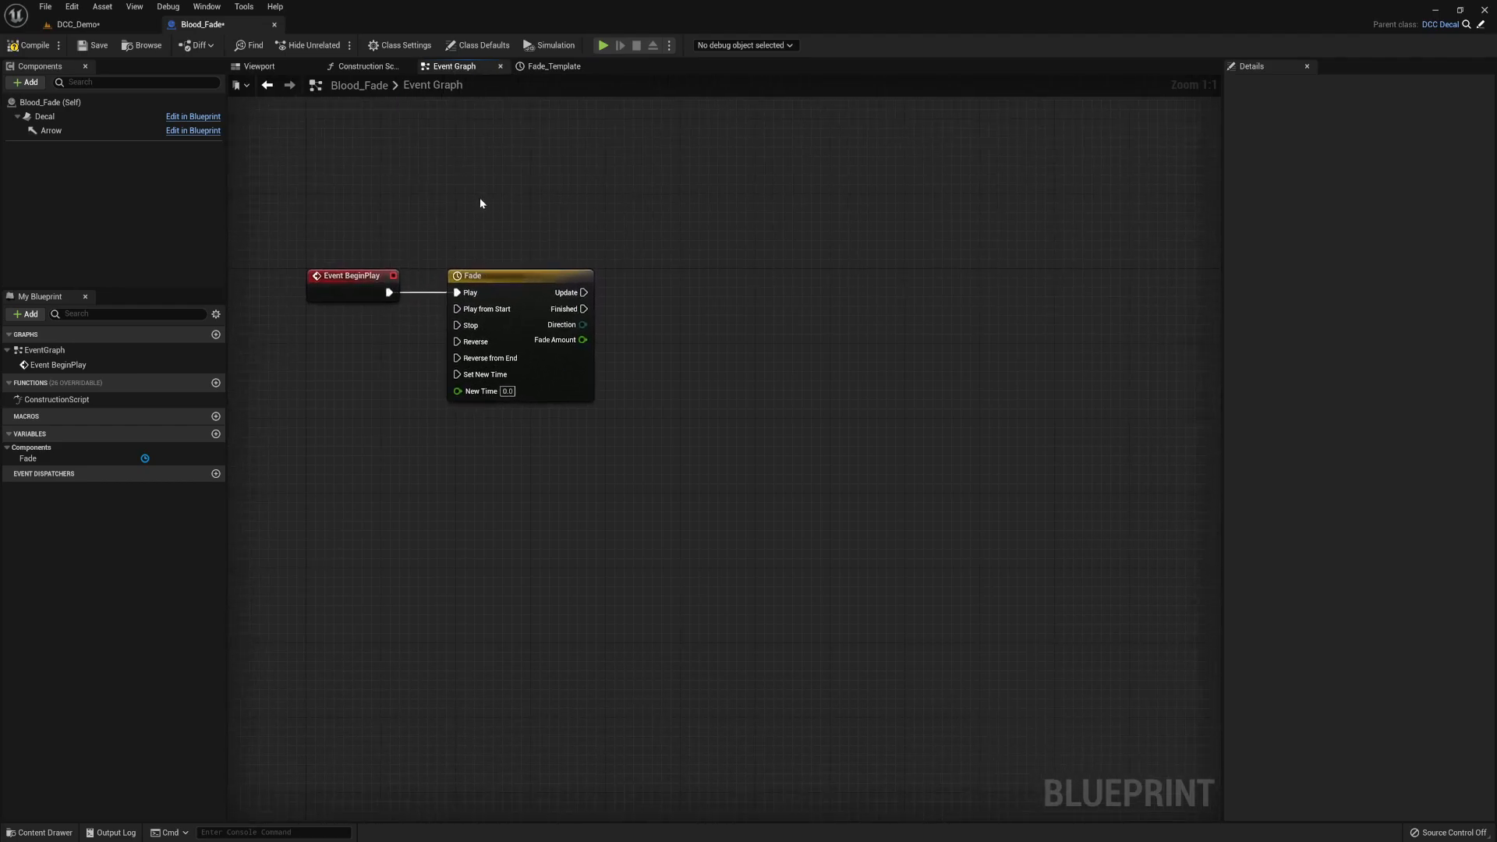
mouse_move(632, 203)
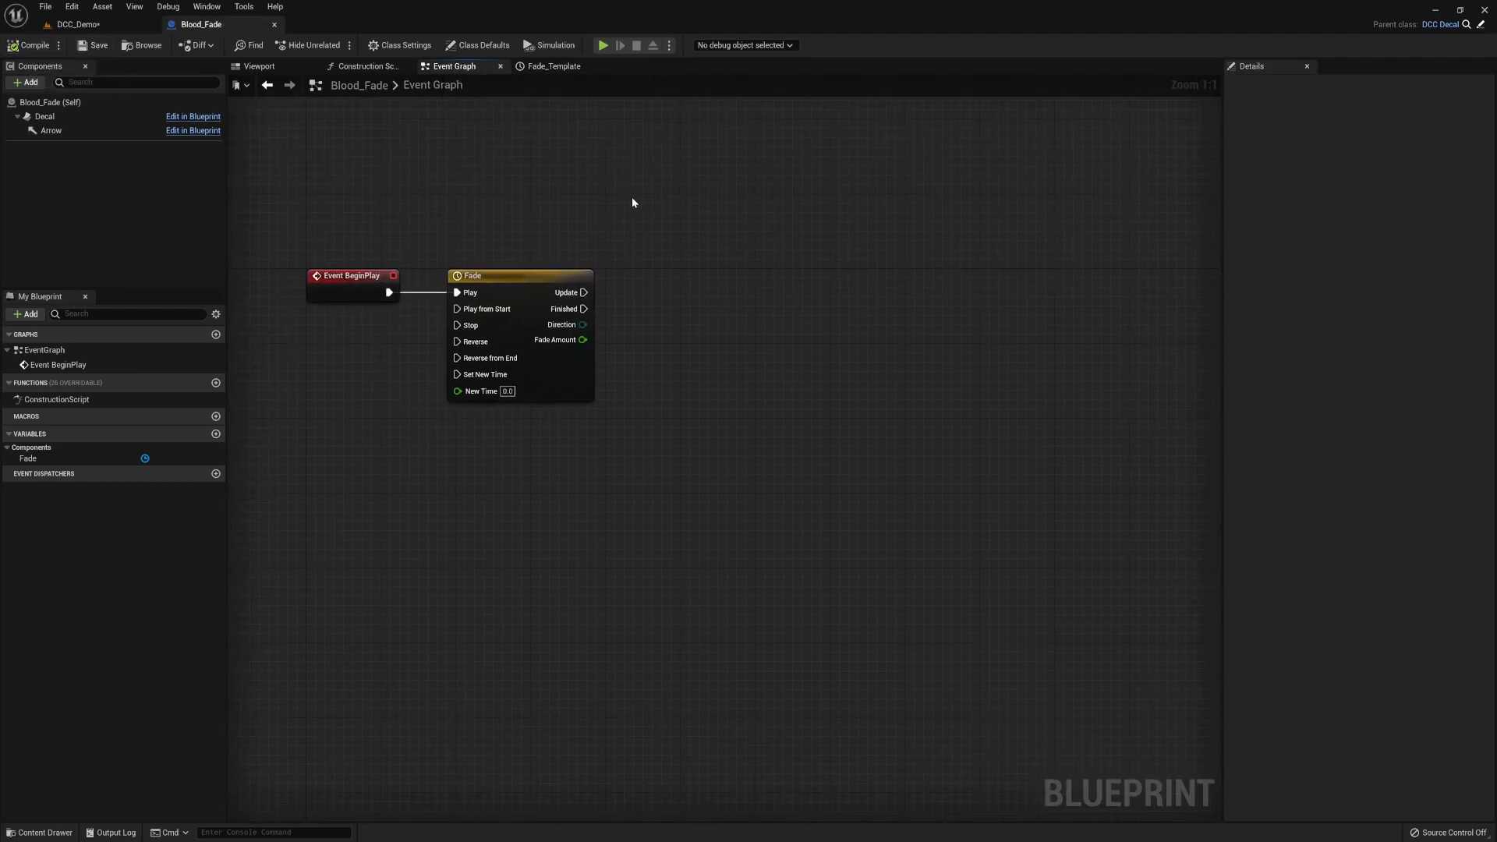
drag(631, 203, 701, 415)
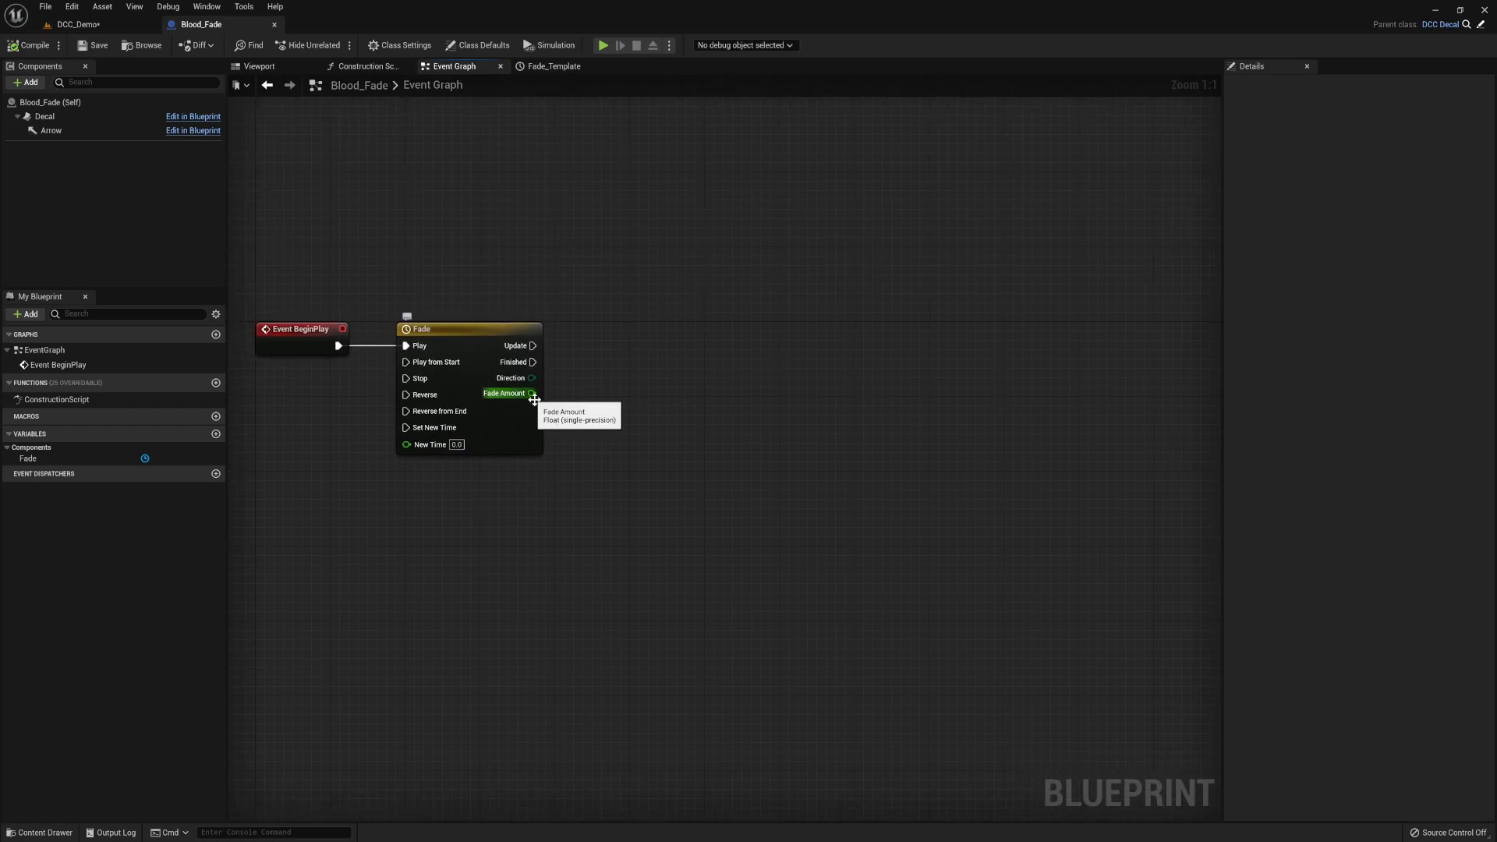
mouse_move(590, 423)
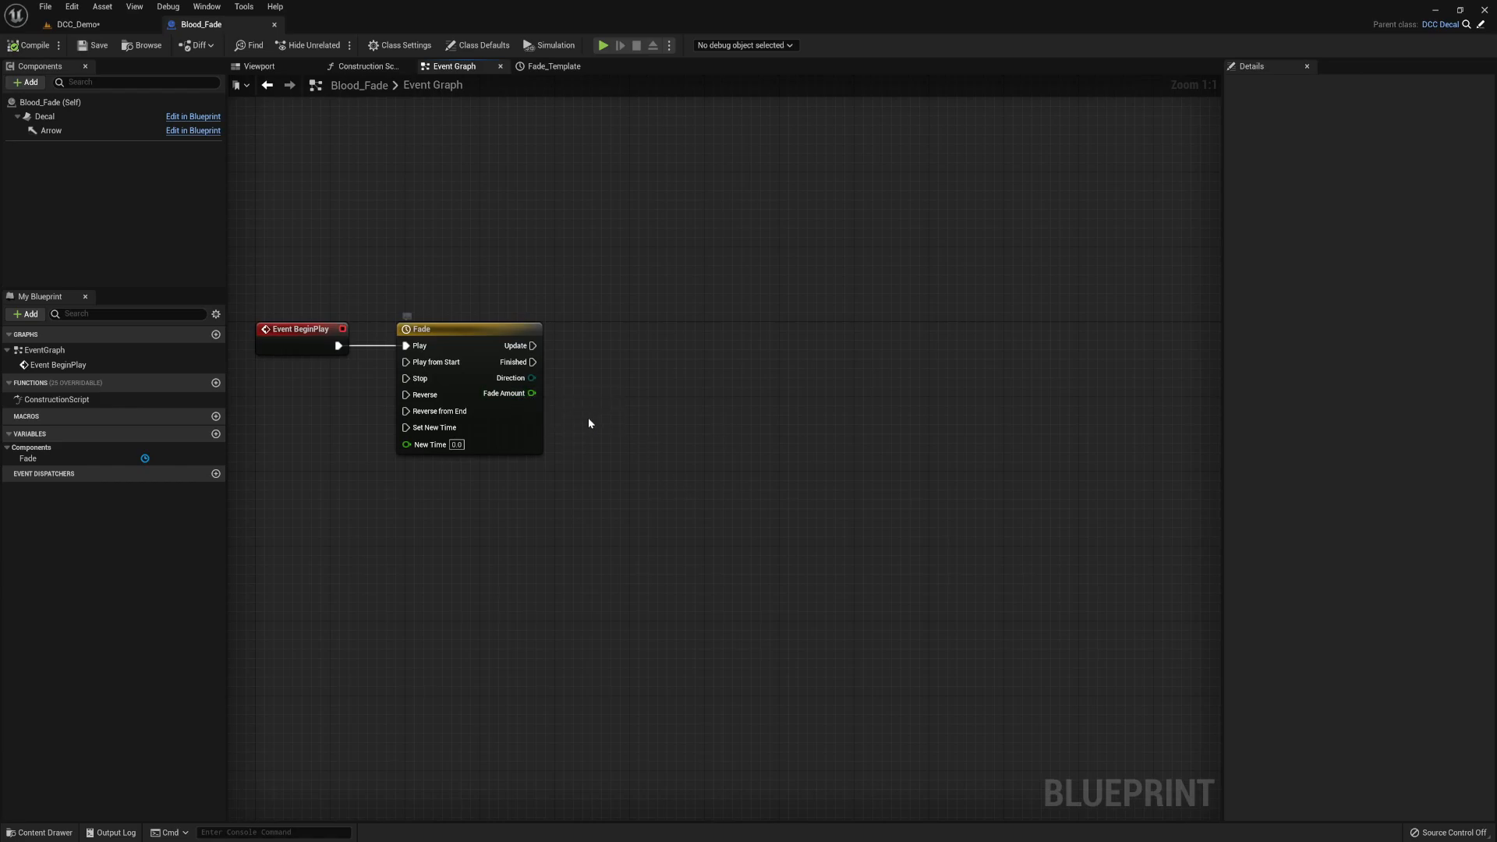
mouse_move(582, 404)
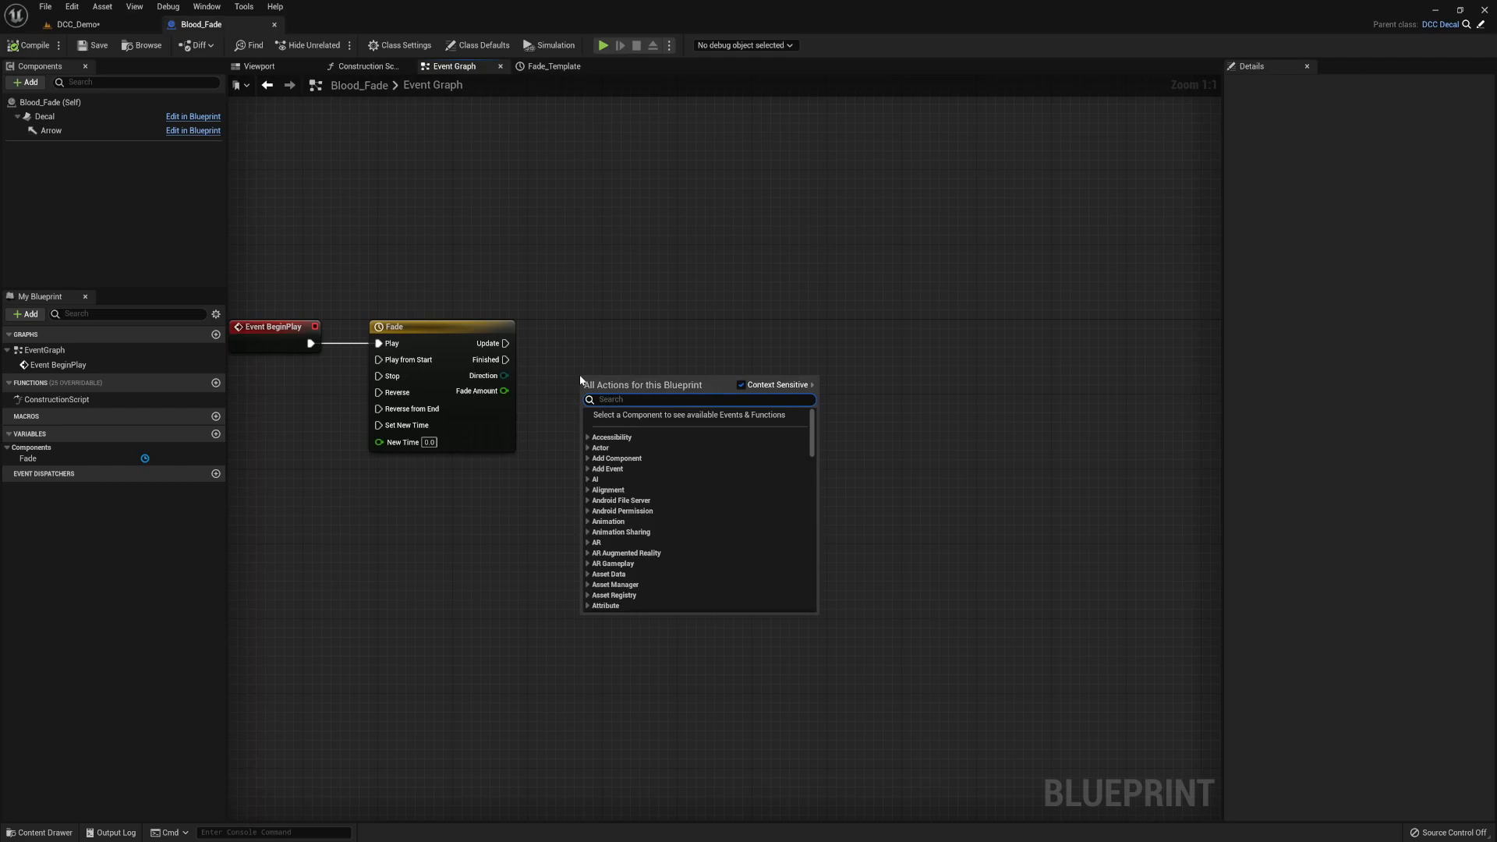
- Place a Lerp node with the timeline's Fade Amount wired into its Alpha input
click(612, 399)
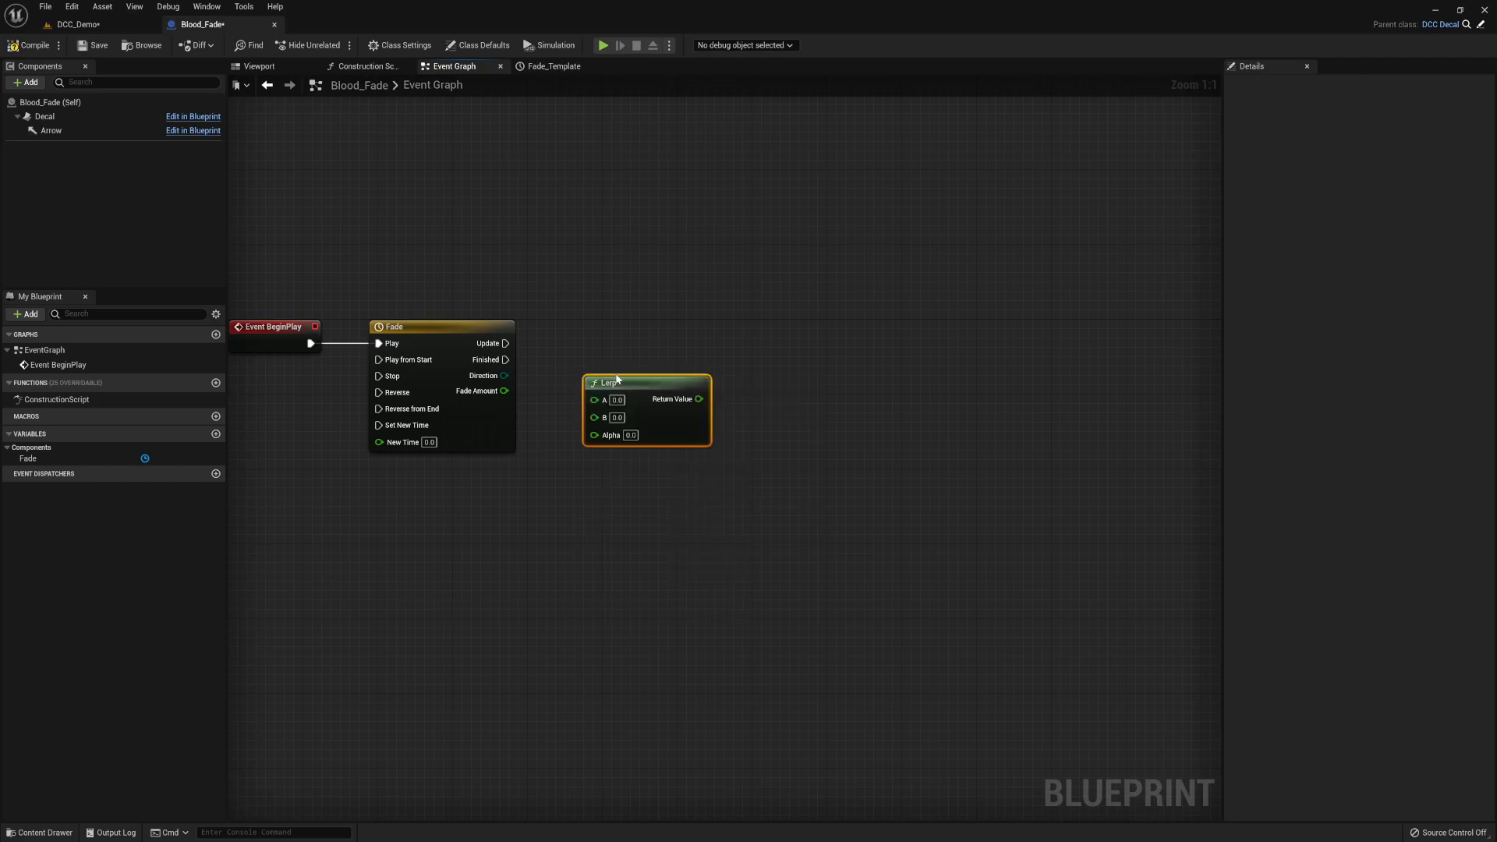
drag(505, 390, 588, 444)
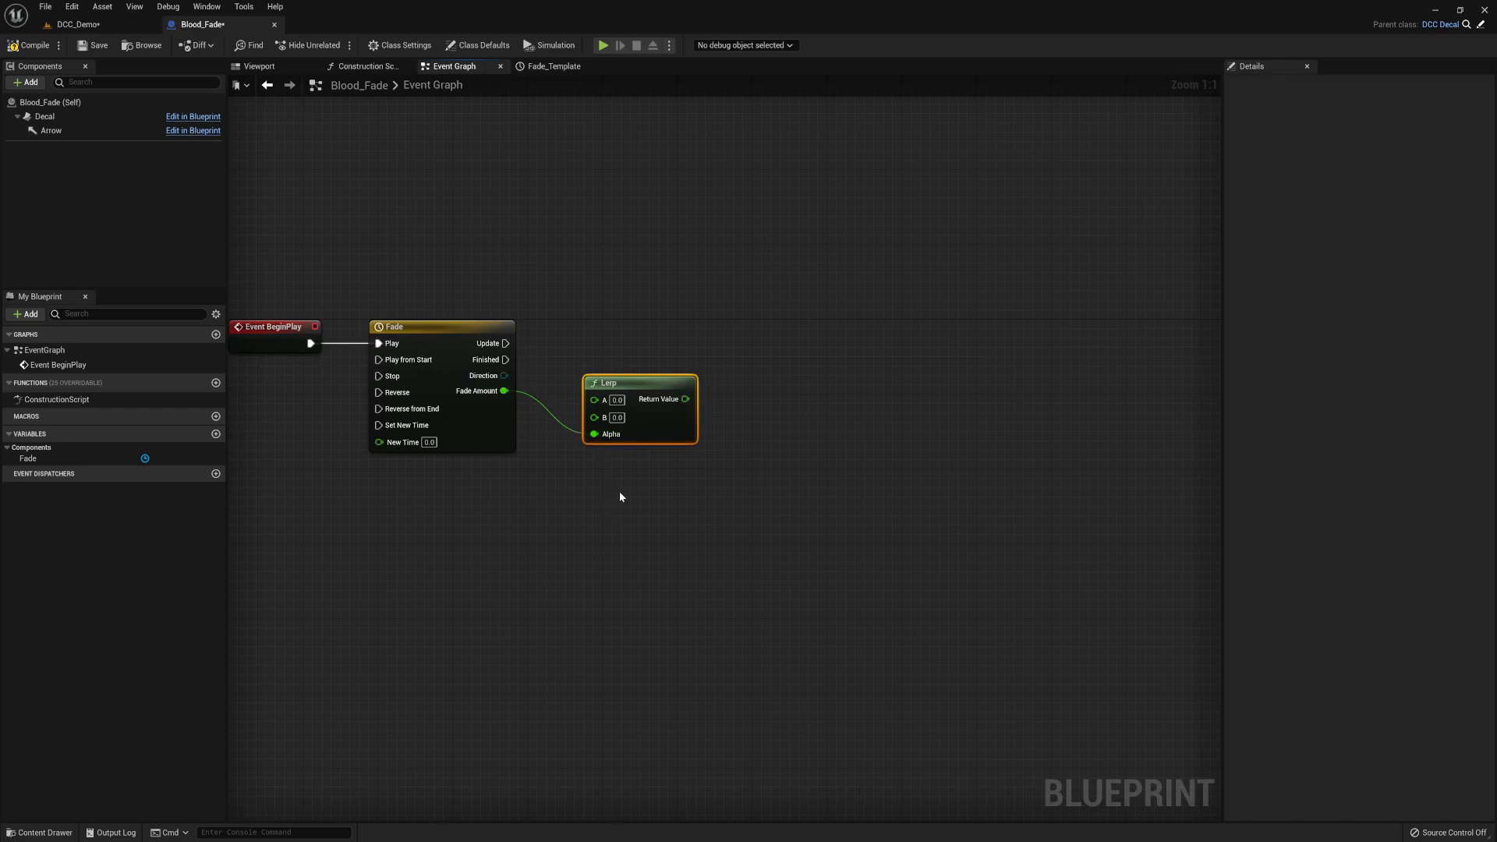
mouse_move(649, 387)
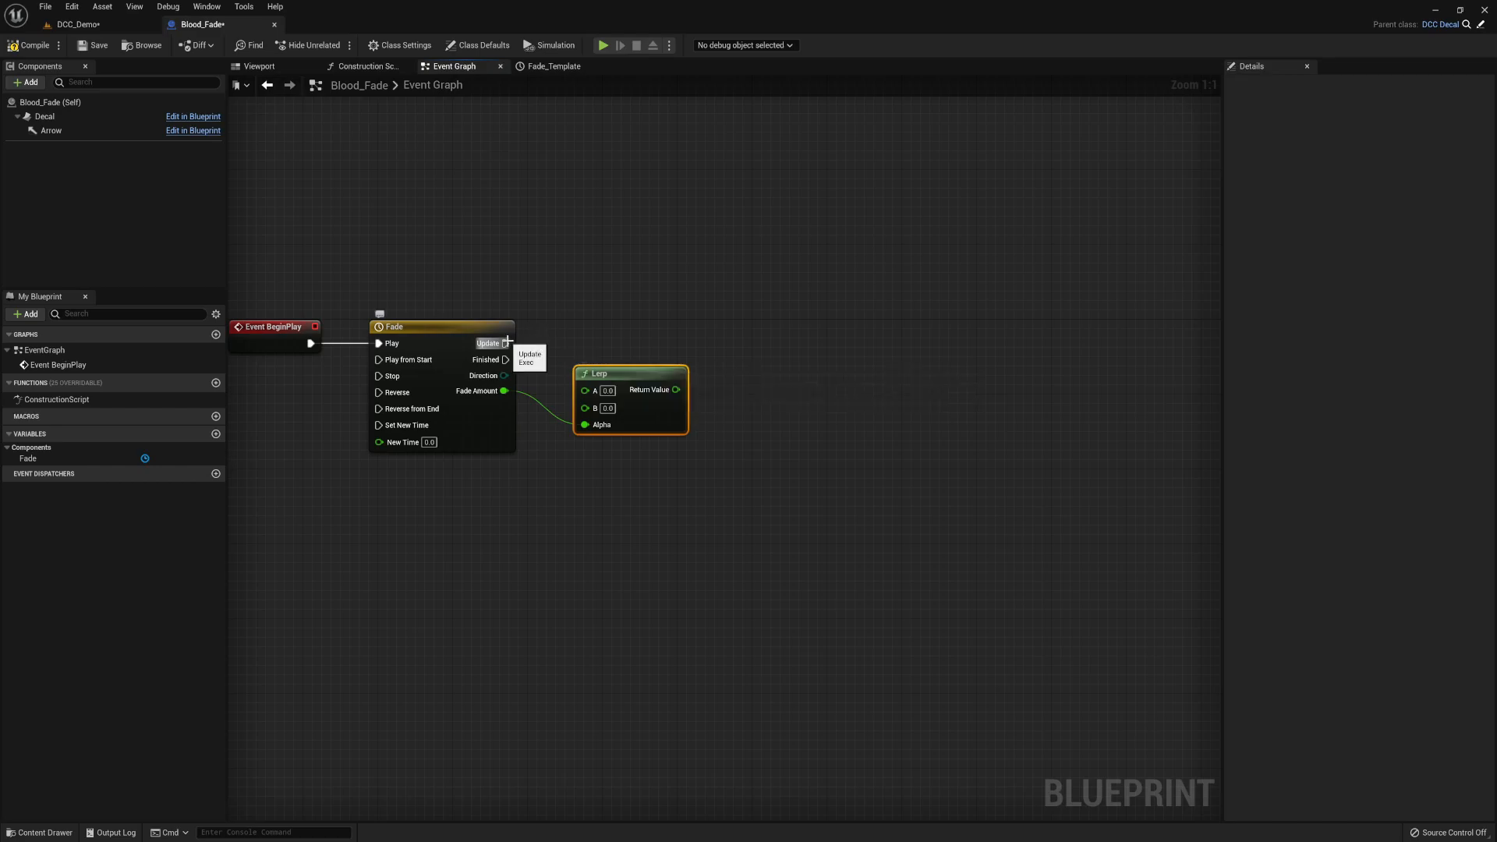
mouse_move(614, 498)
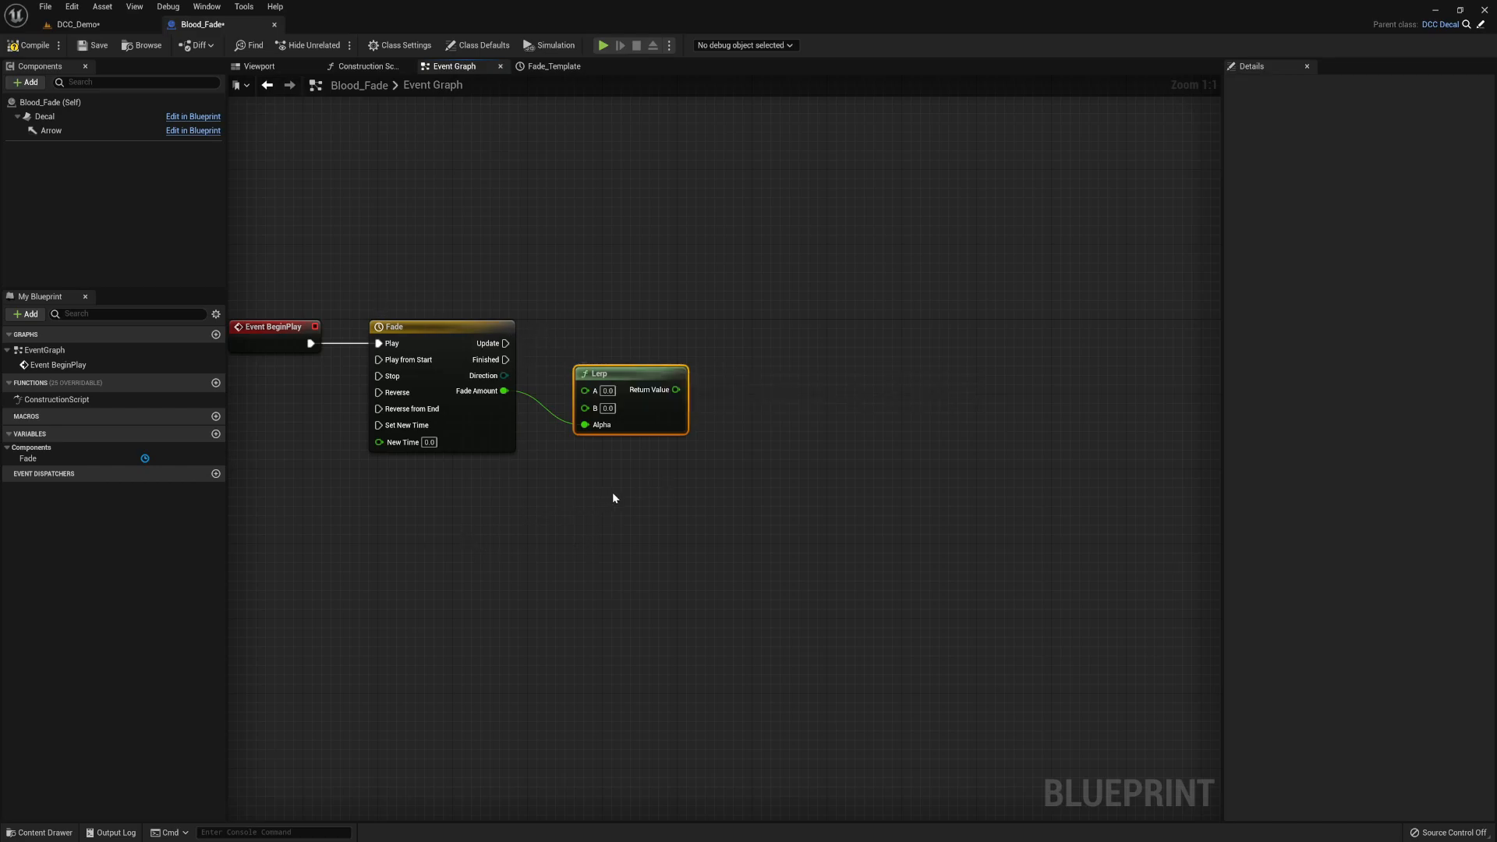
text(material in)
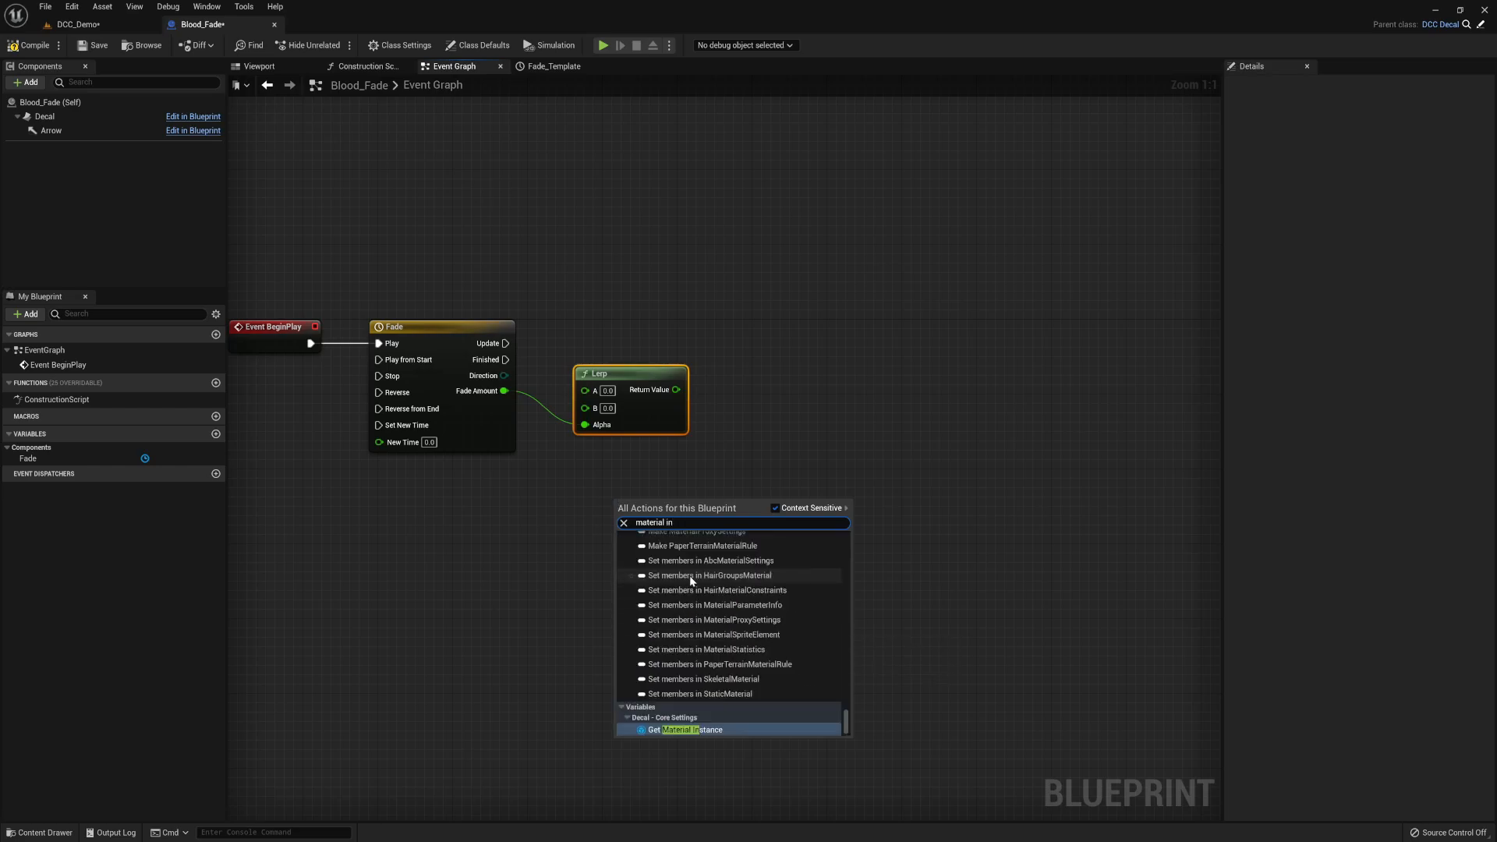
- Add a getter for the decal's Material Instance to the graph
scroll(down, 3)
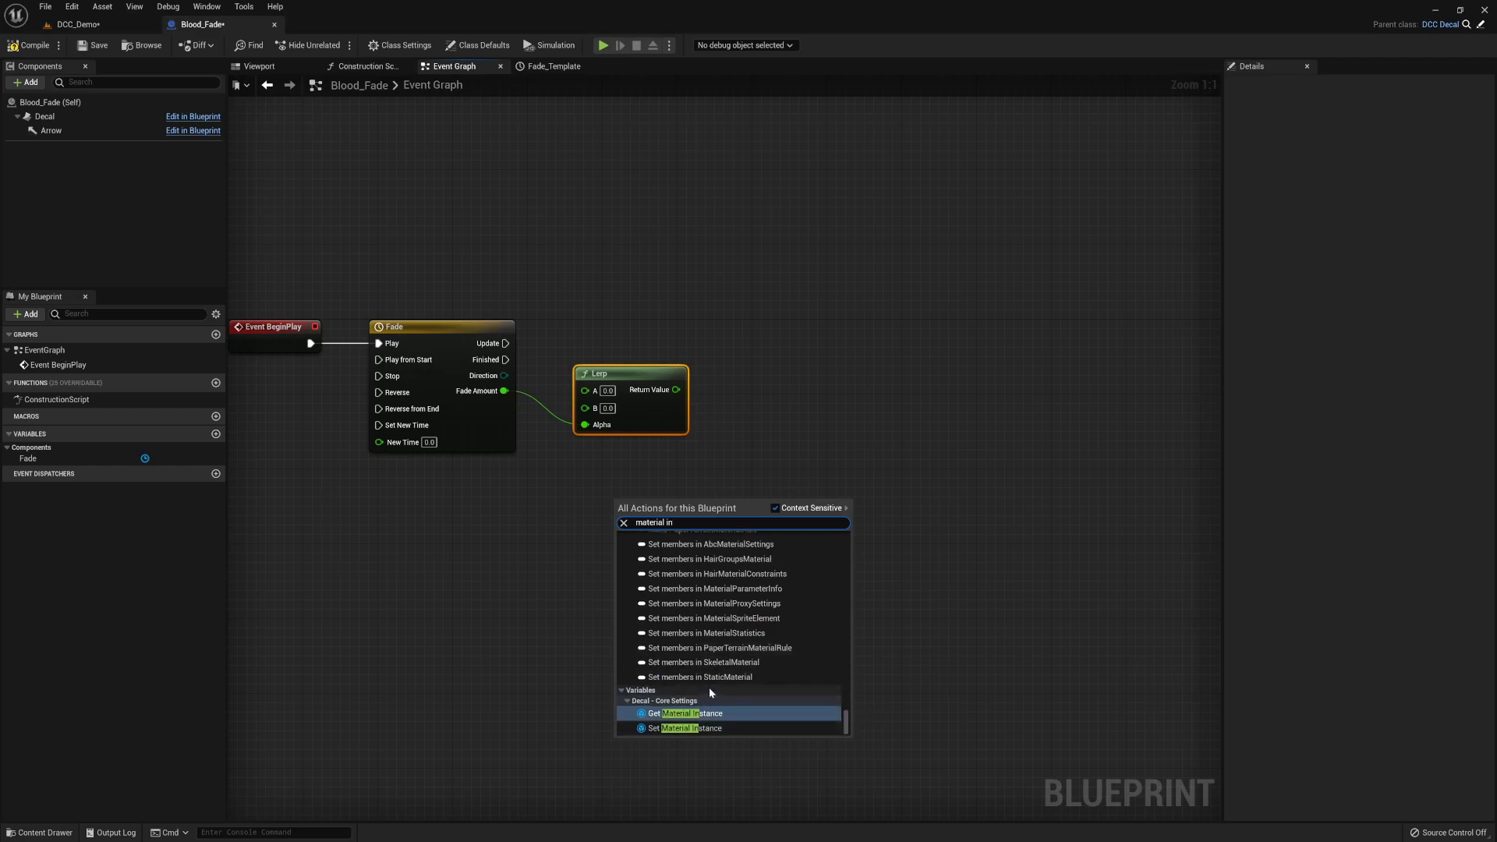
mouse_move(688, 712)
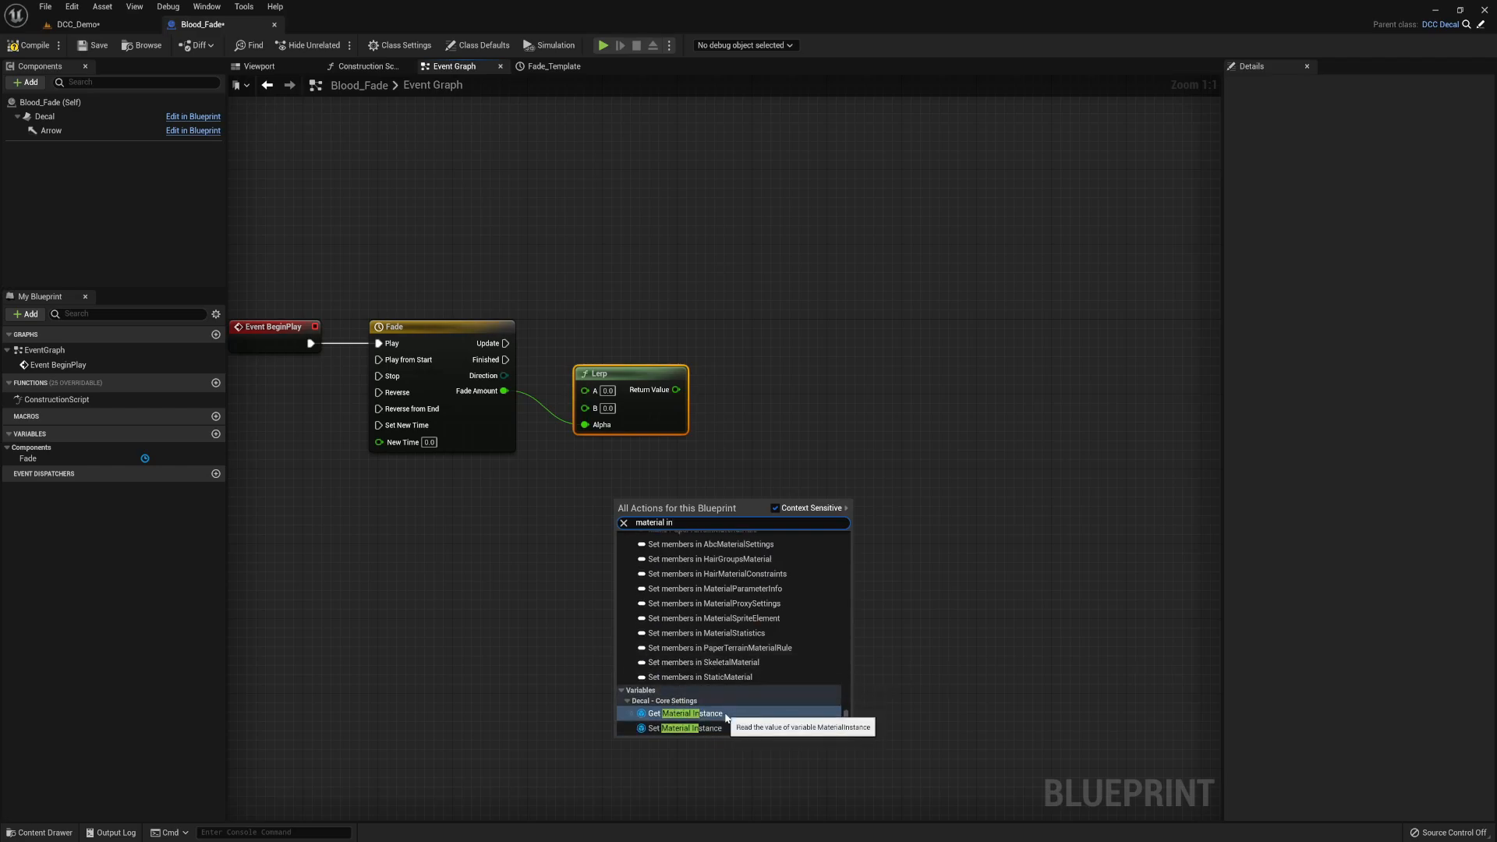
click(686, 712)
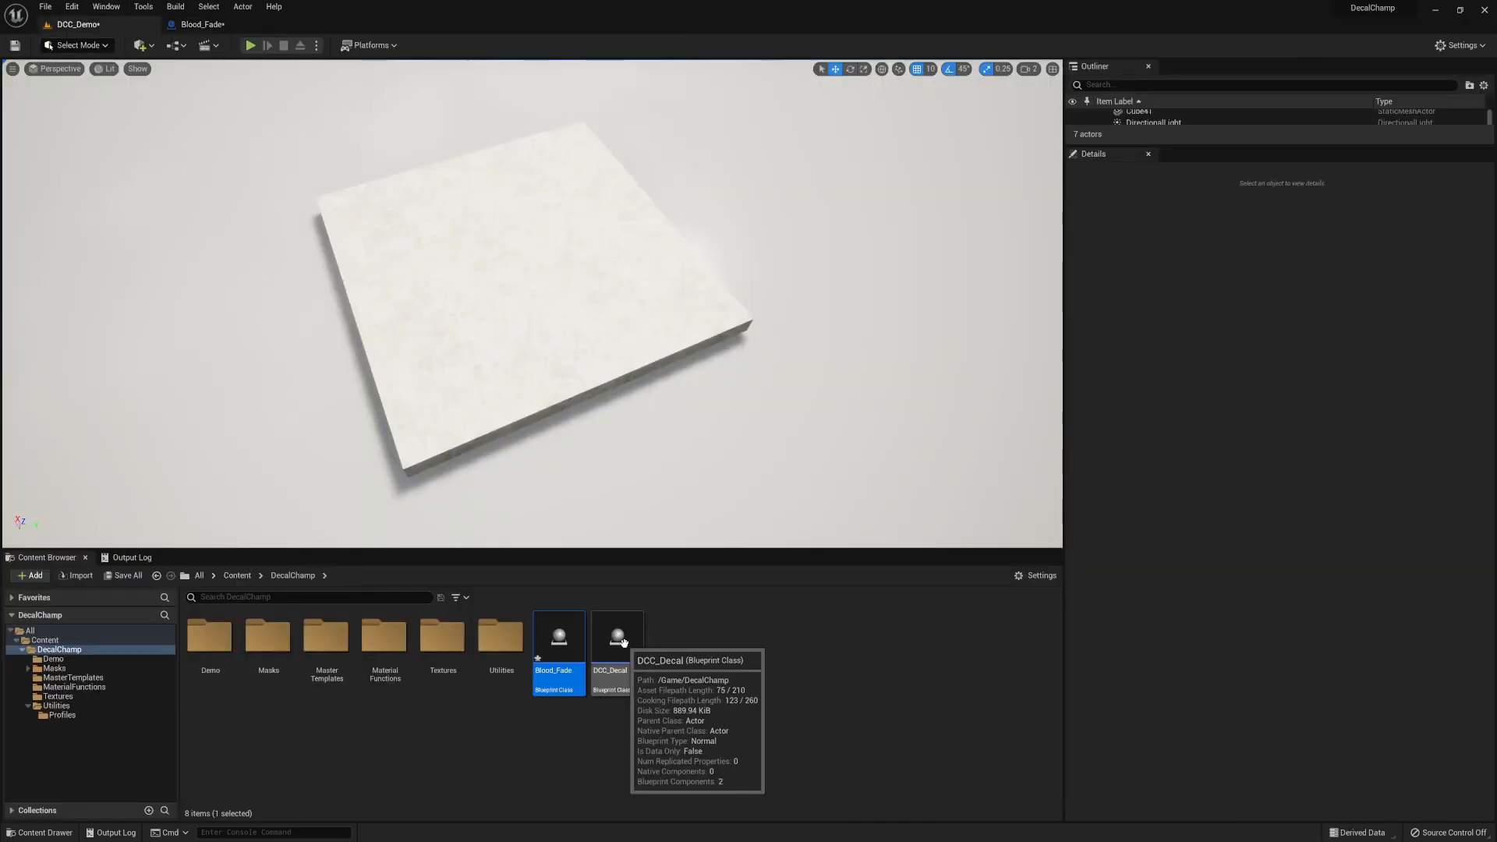
- Open the DCC_Decal blueprint and view its Create and Set Material function graph
click(616, 637)
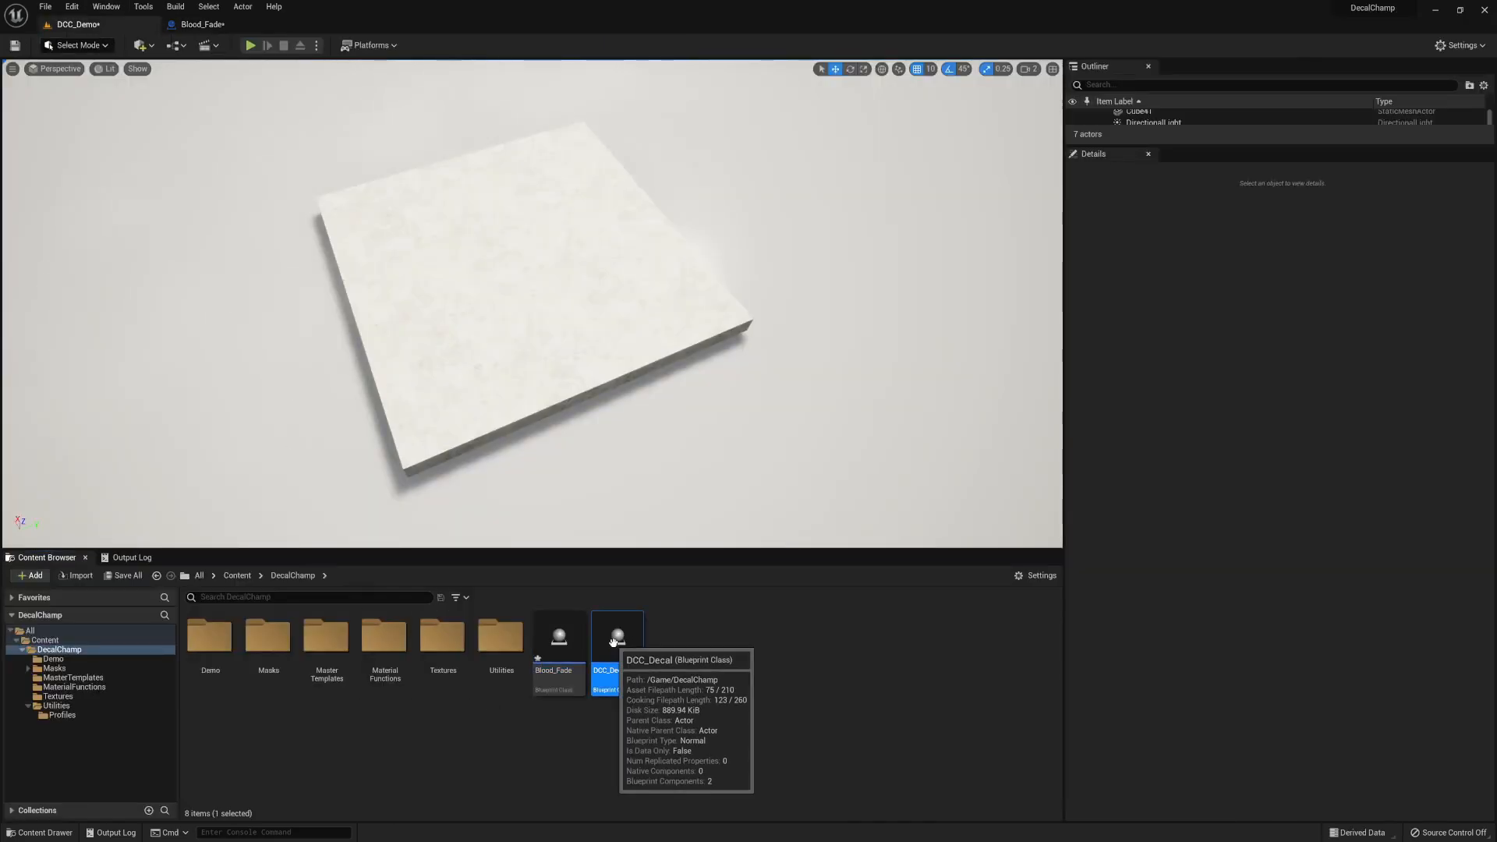
double_click(616, 635)
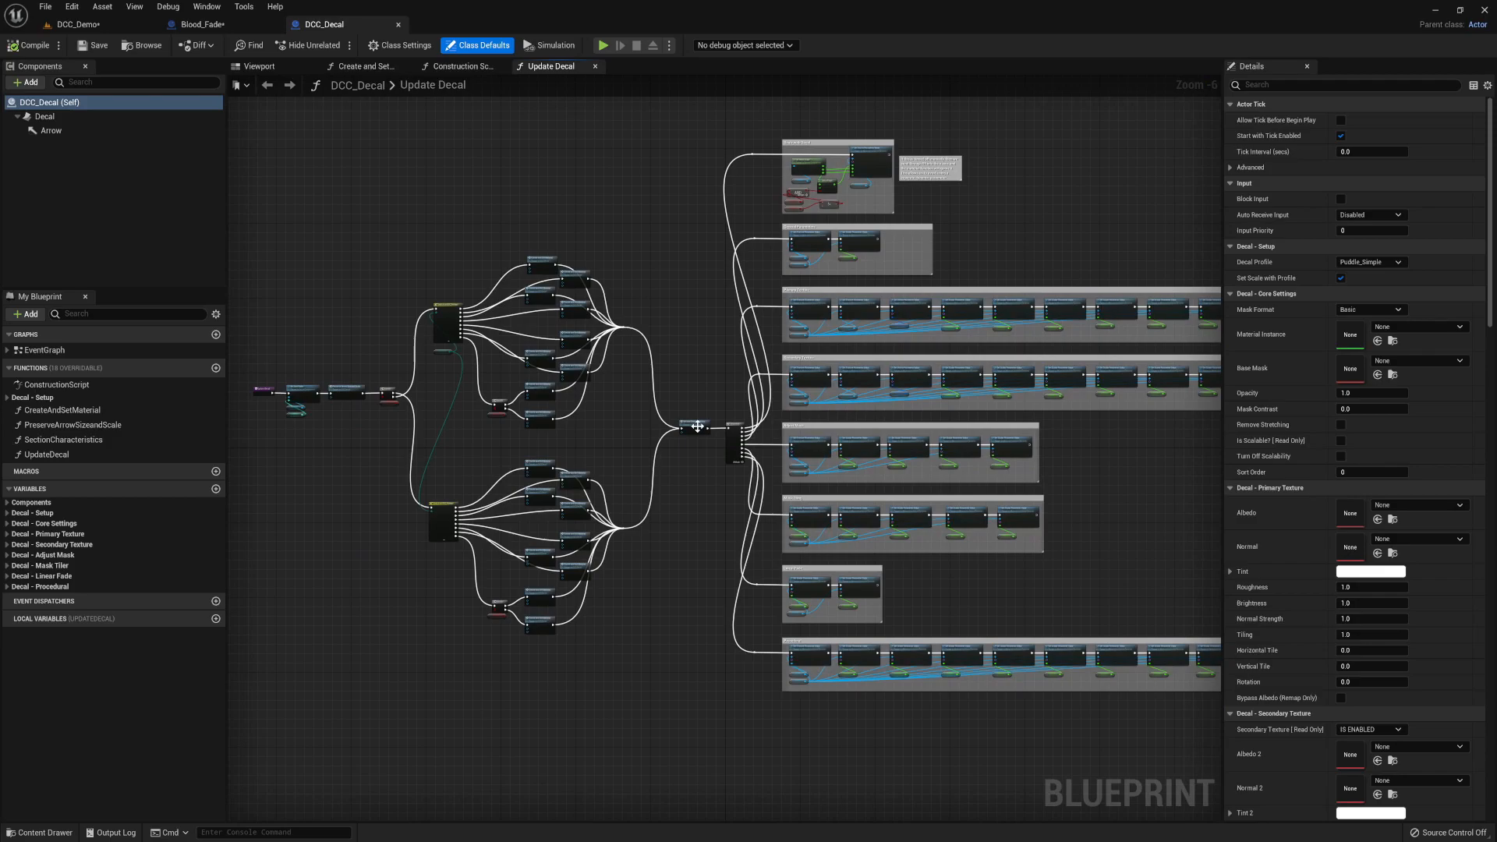
mouse_move(700, 504)
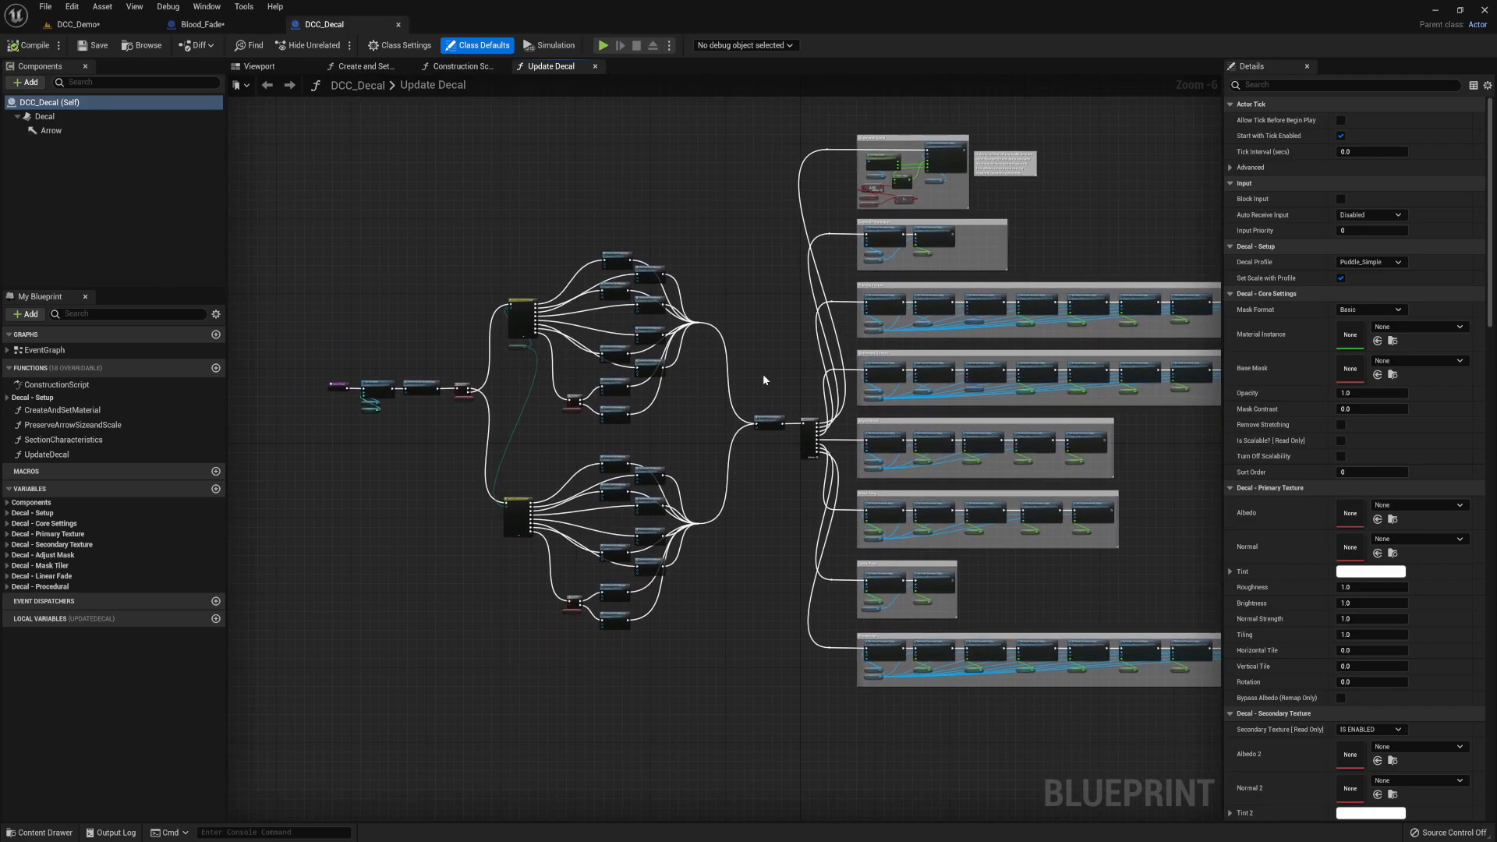
click(462, 66)
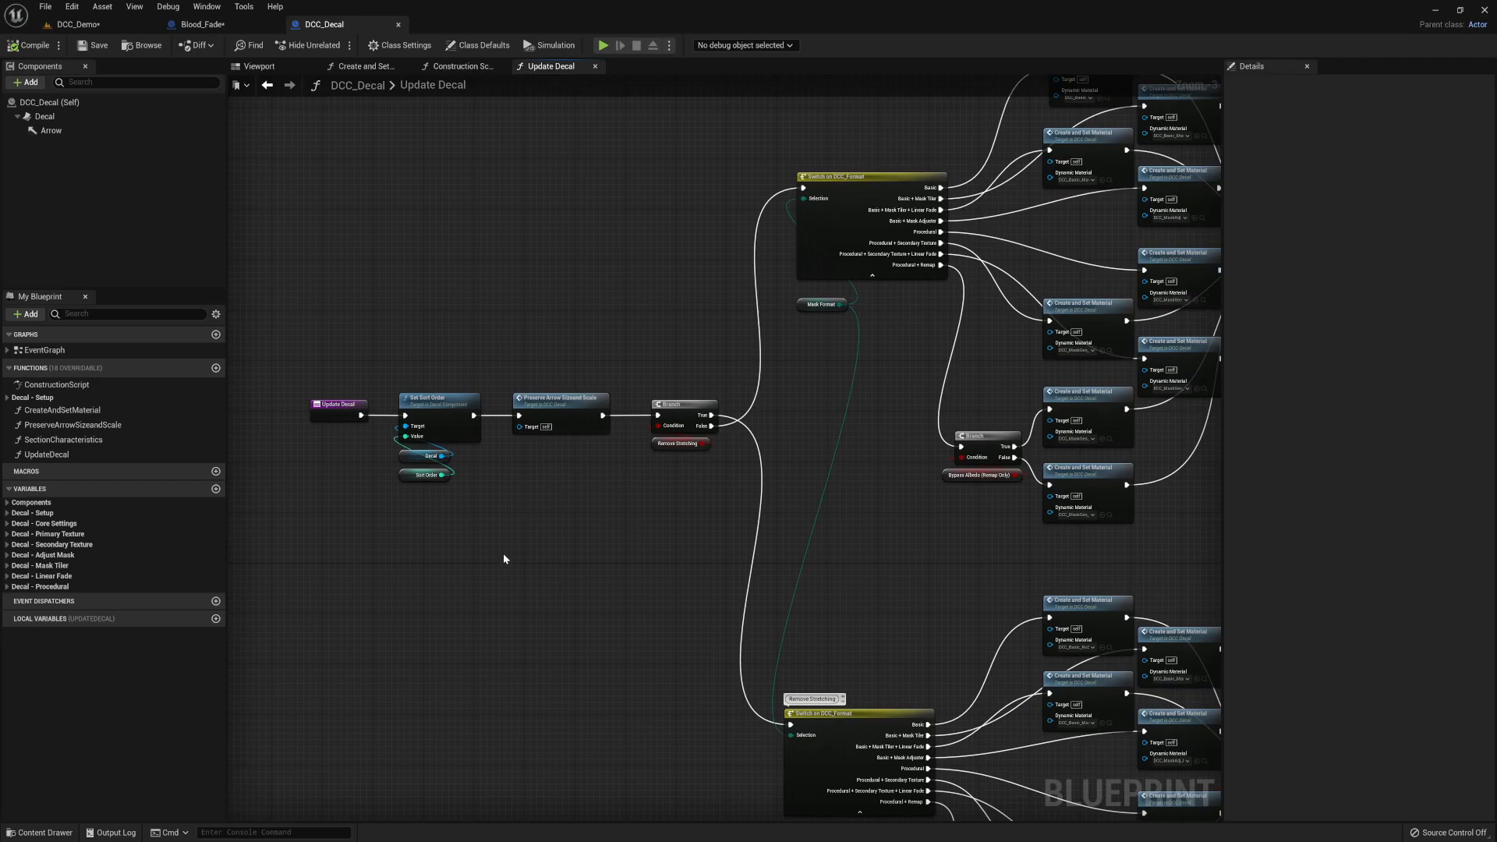
scroll(down, 3)
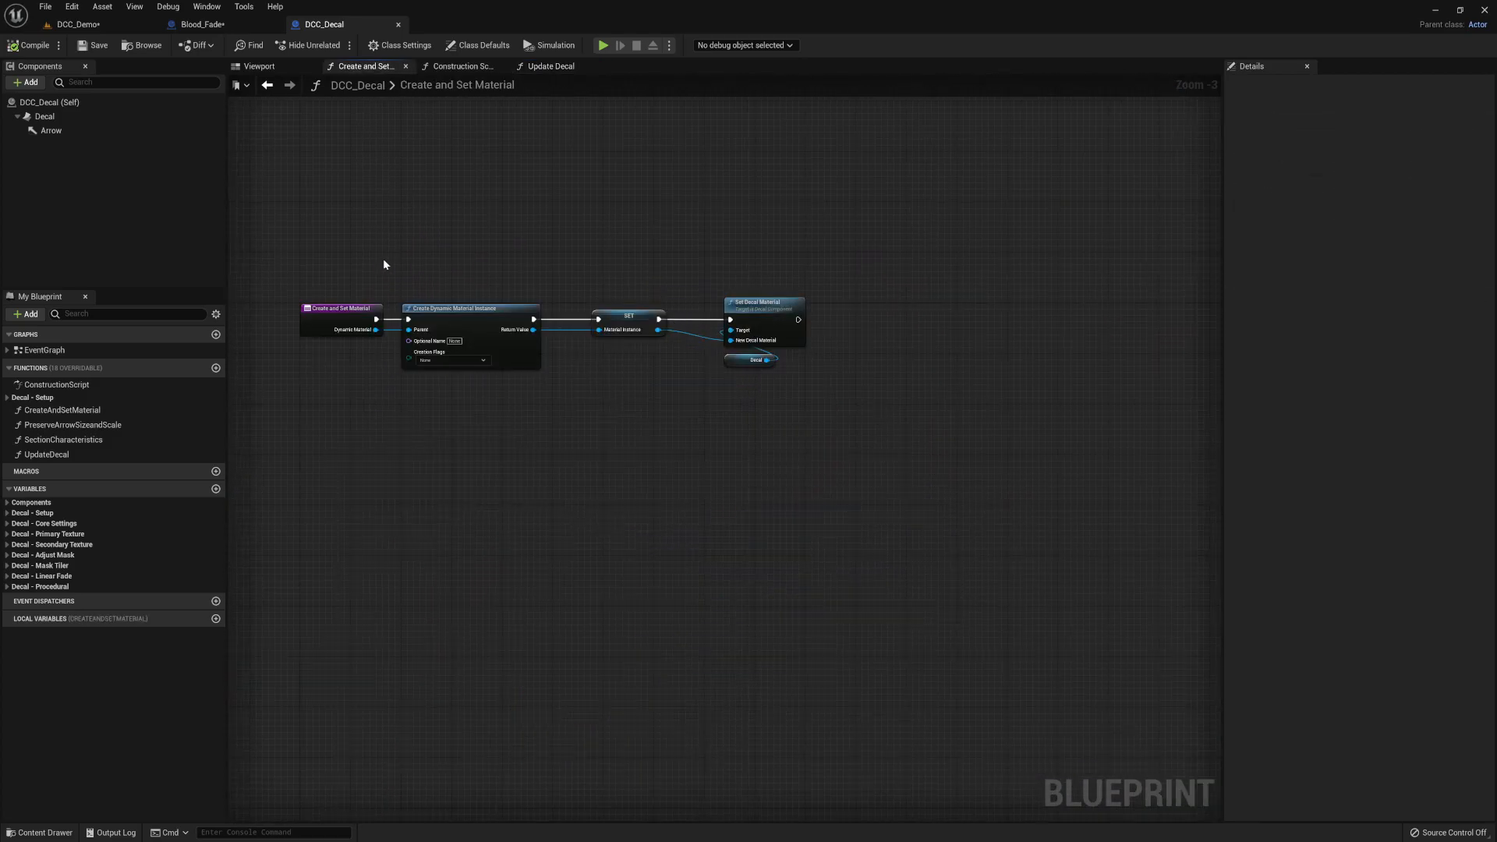
- Review DCC_Decal's MaterialInstance setup, then return to the Blood_Fade event graph
drag(384, 266, 526, 418)
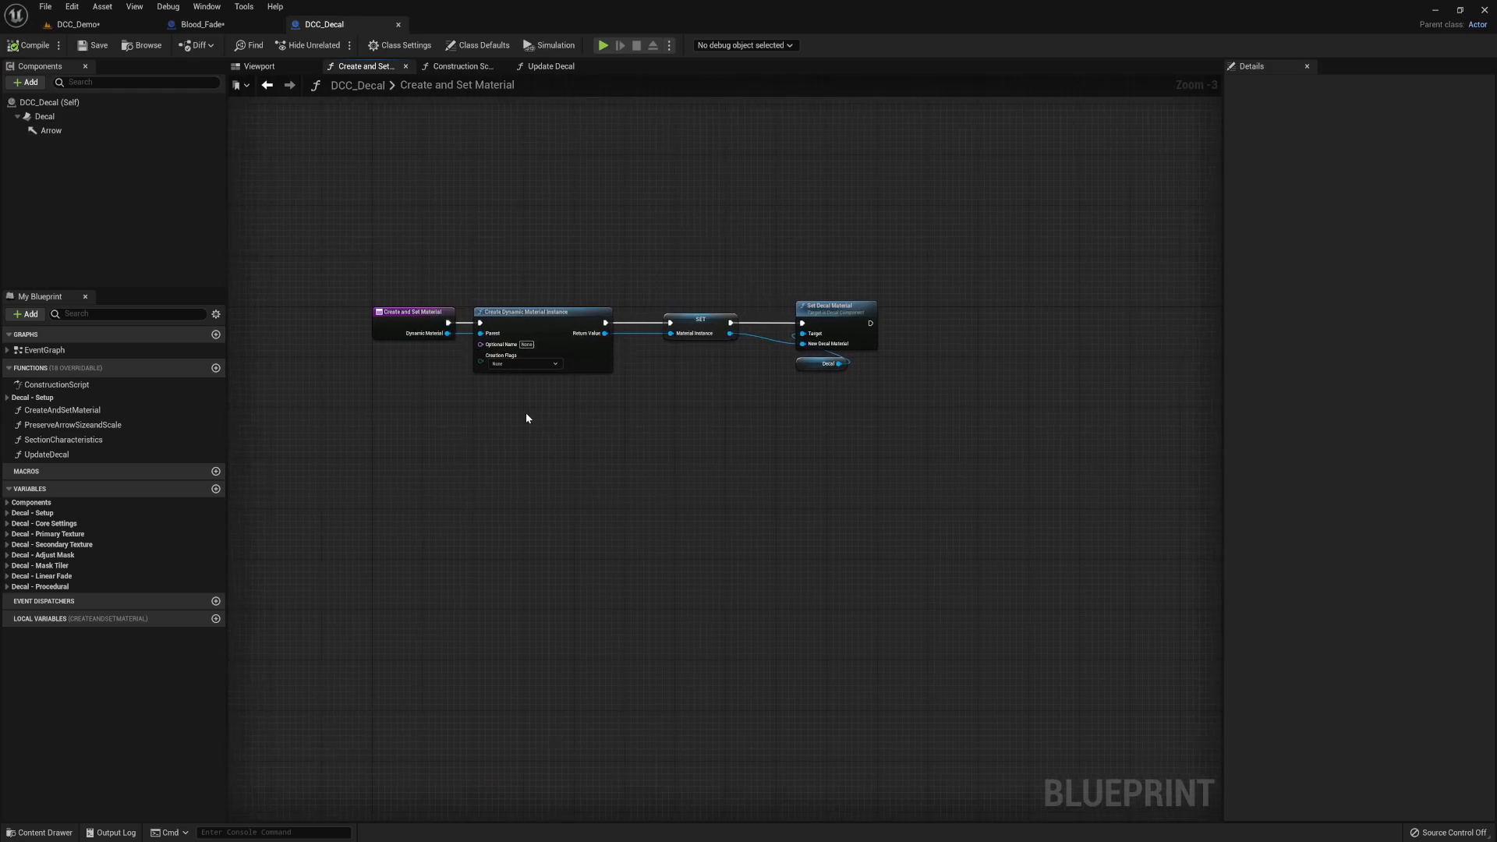
mouse_move(521, 312)
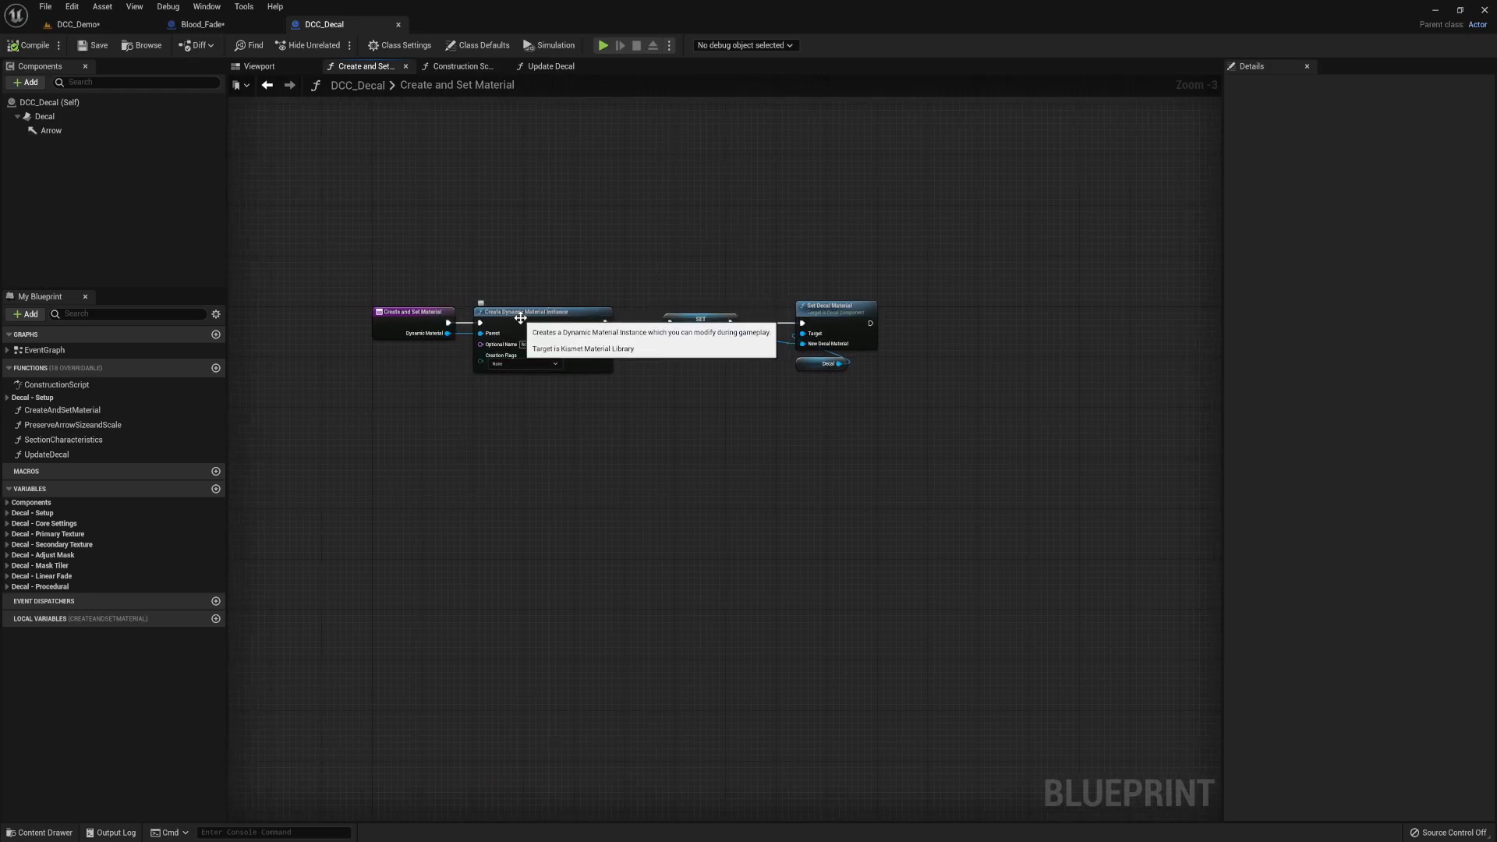
mouse_move(693, 341)
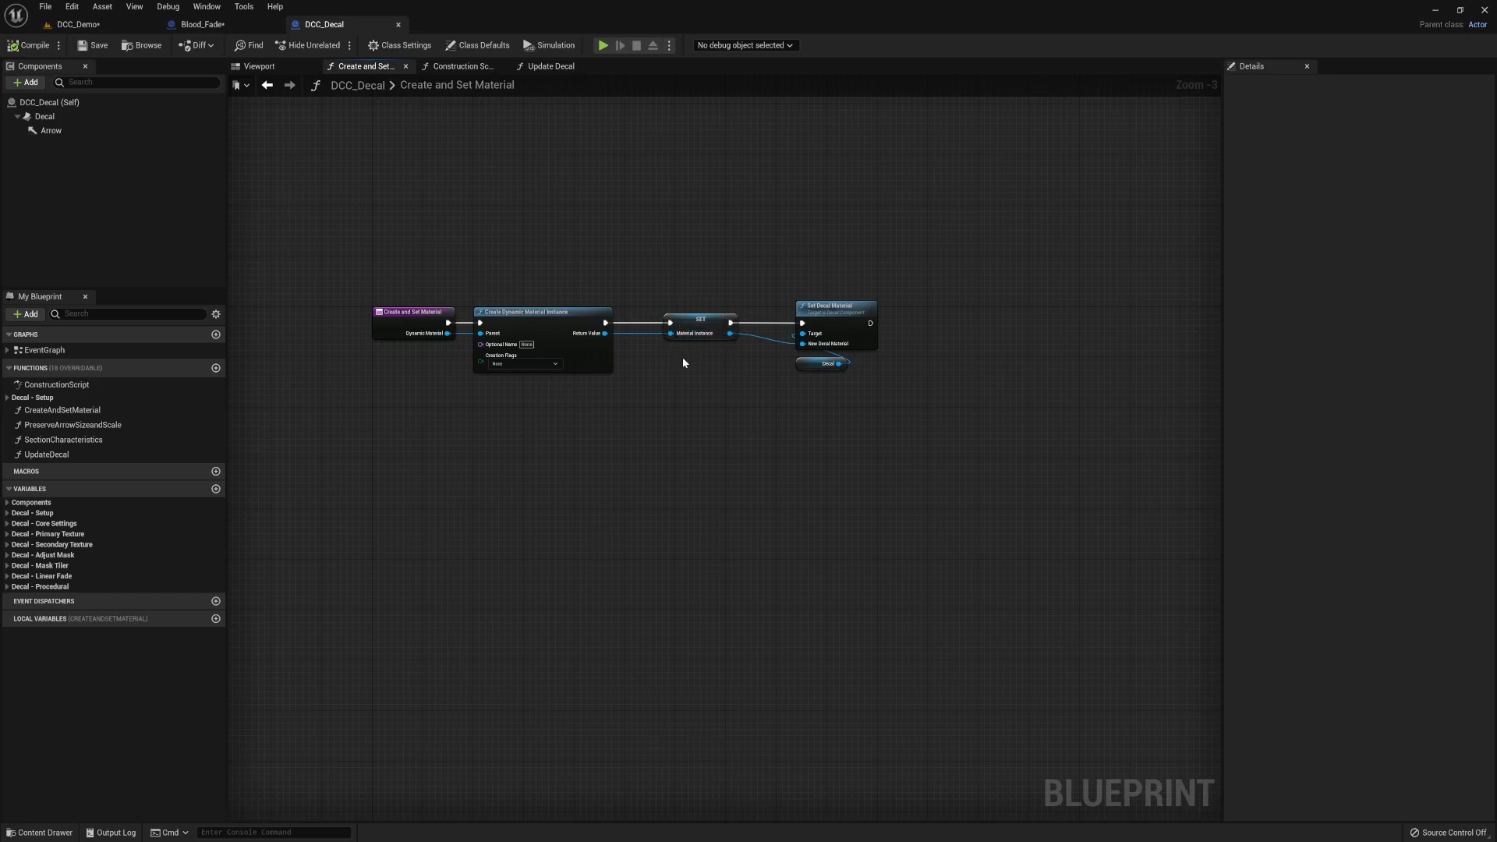
mouse_move(713, 326)
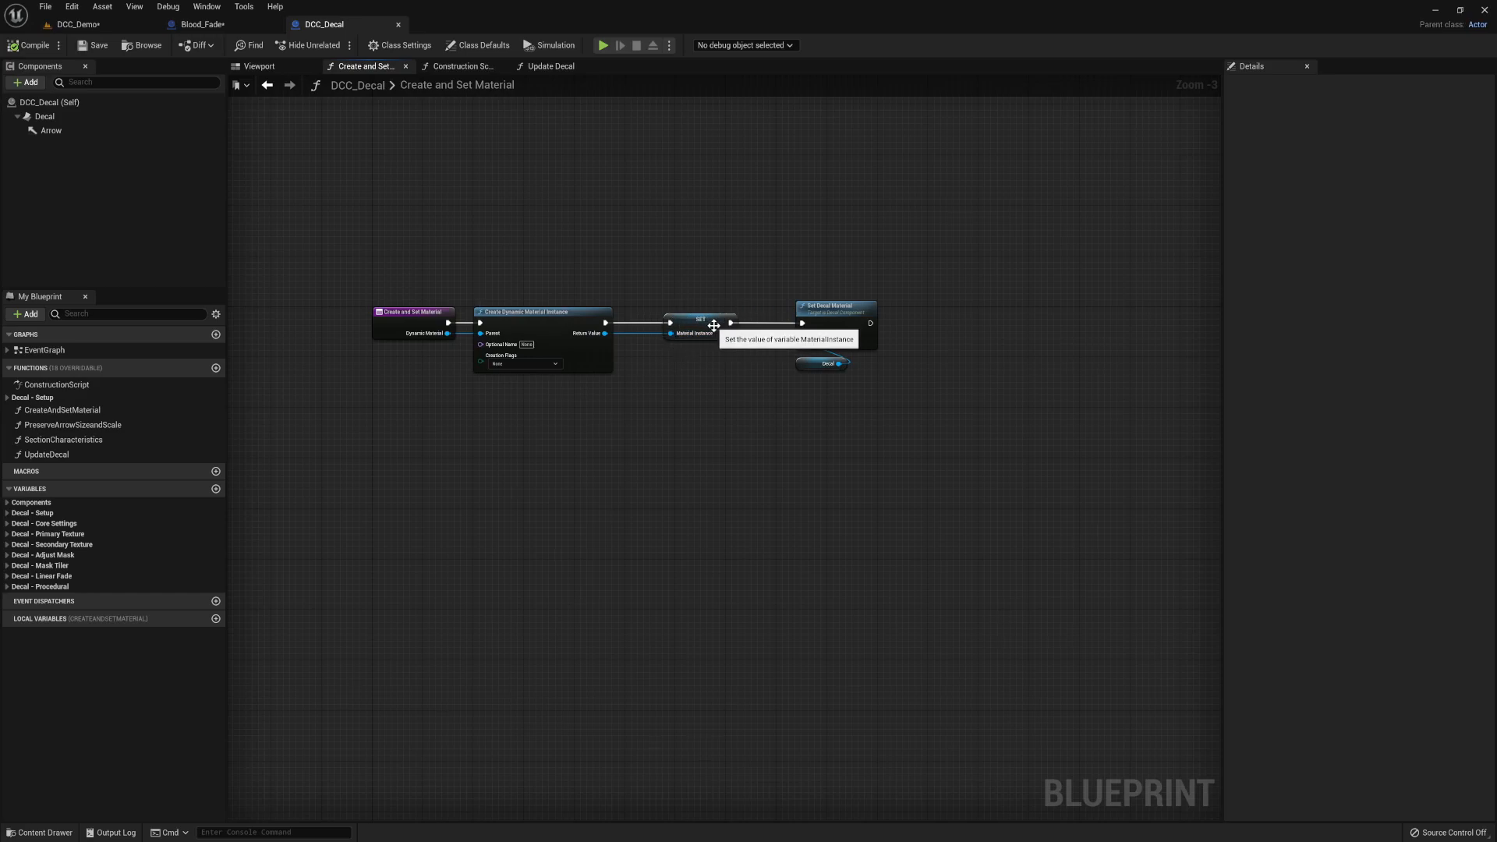
click(201, 24)
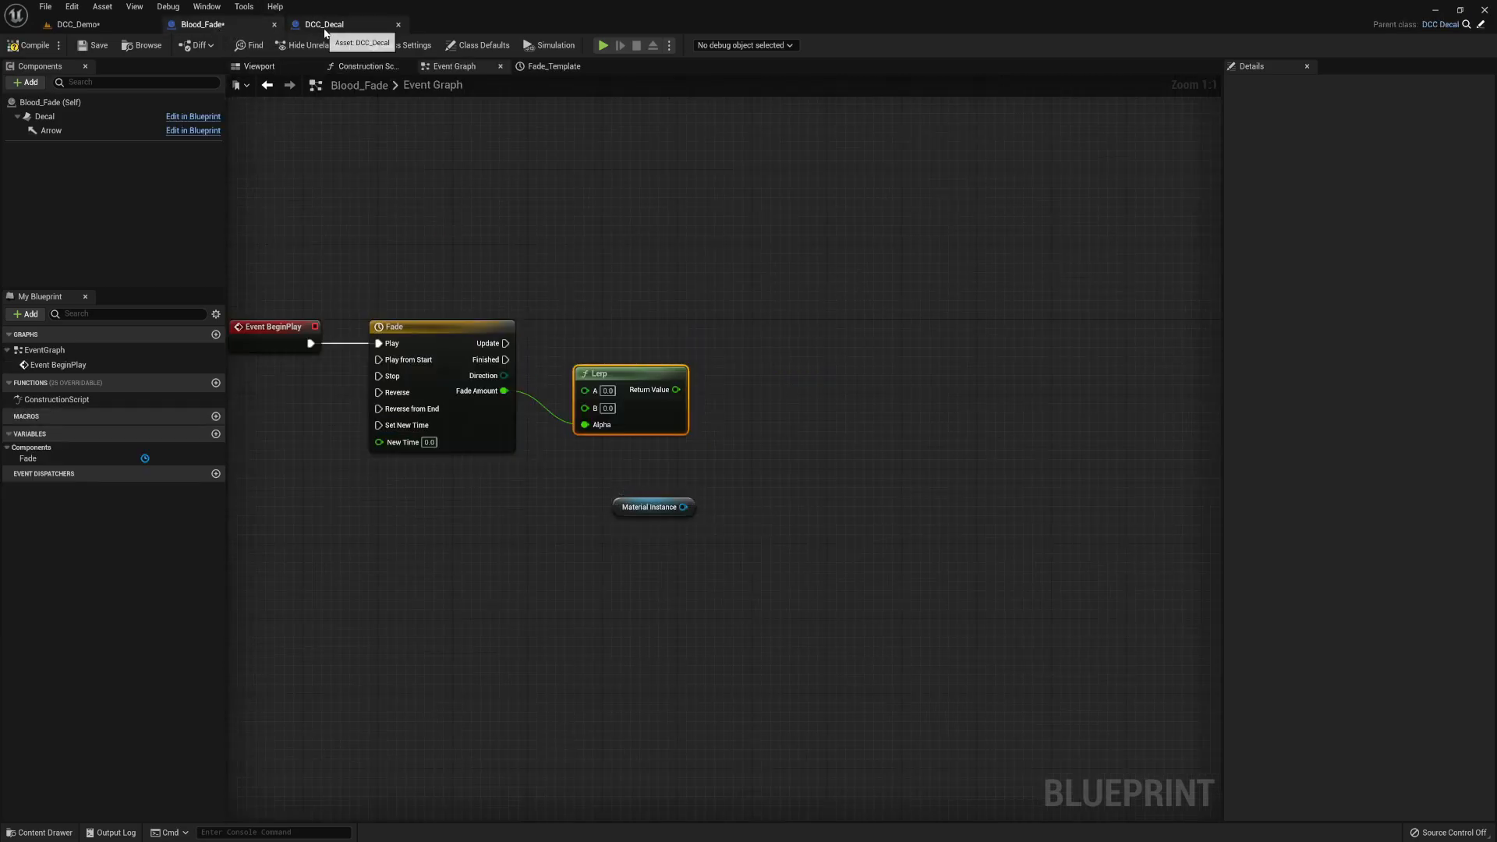
click(324, 23)
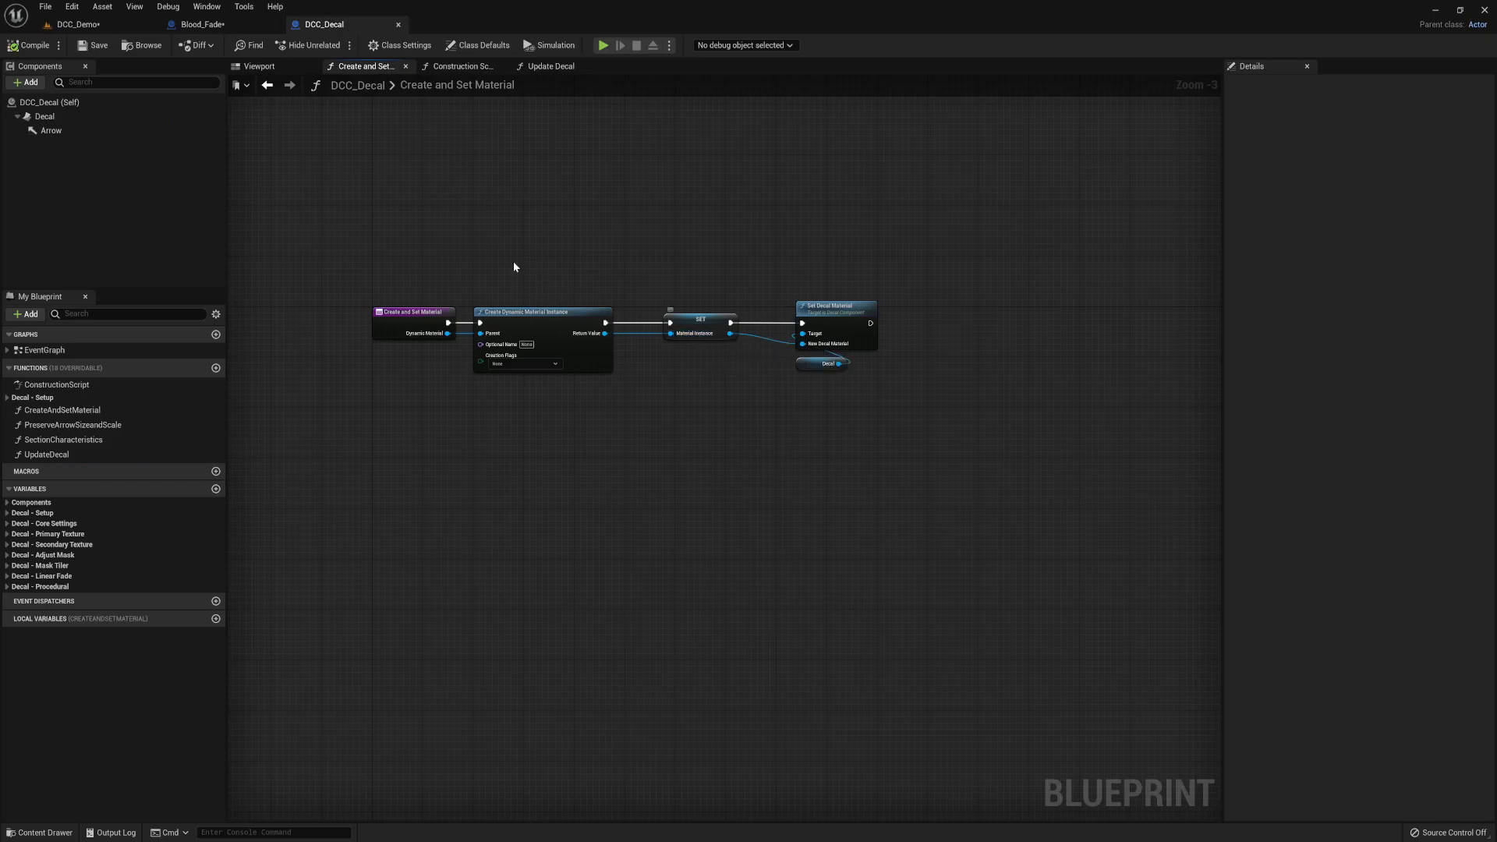
click(201, 23)
text(set scala)
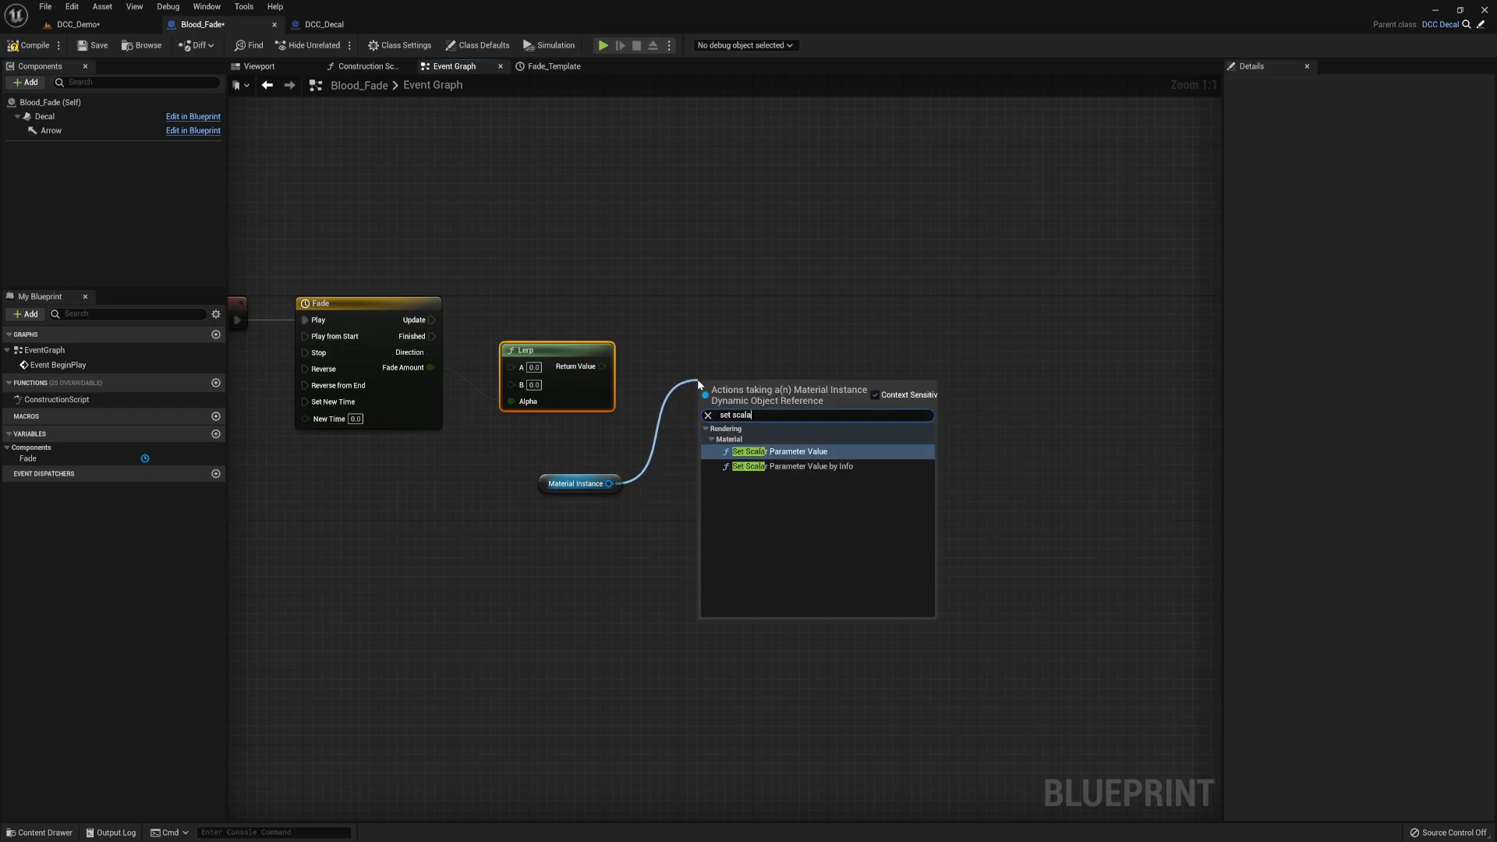
- Set a scalar parameter on Material Instance during Fade's Update with the Lerp from 1.0 to 0.05
click(783, 451)
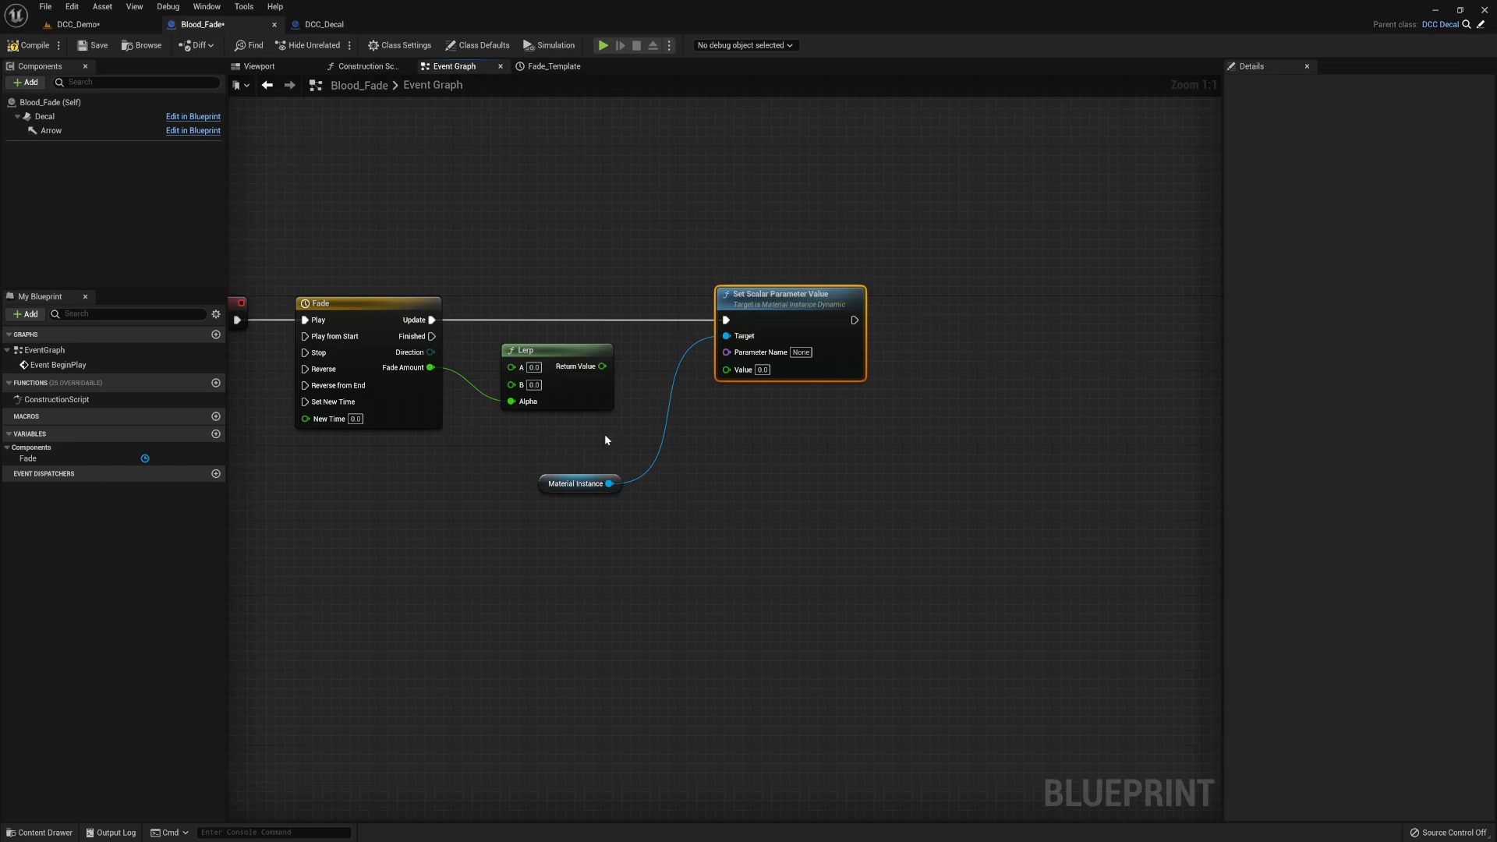
mouse_move(603, 366)
text(1)
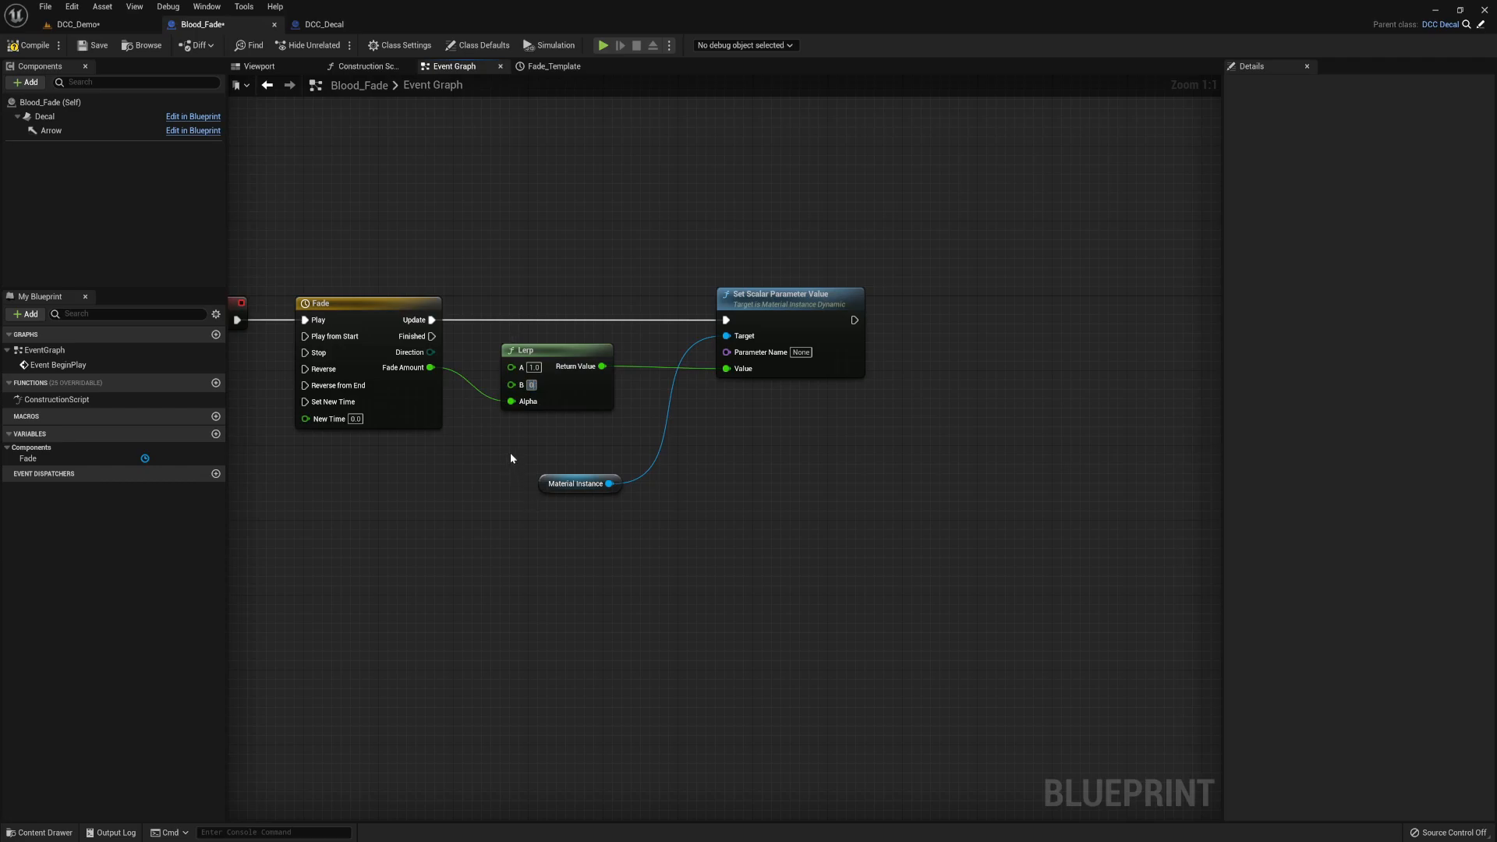
text(0.05)
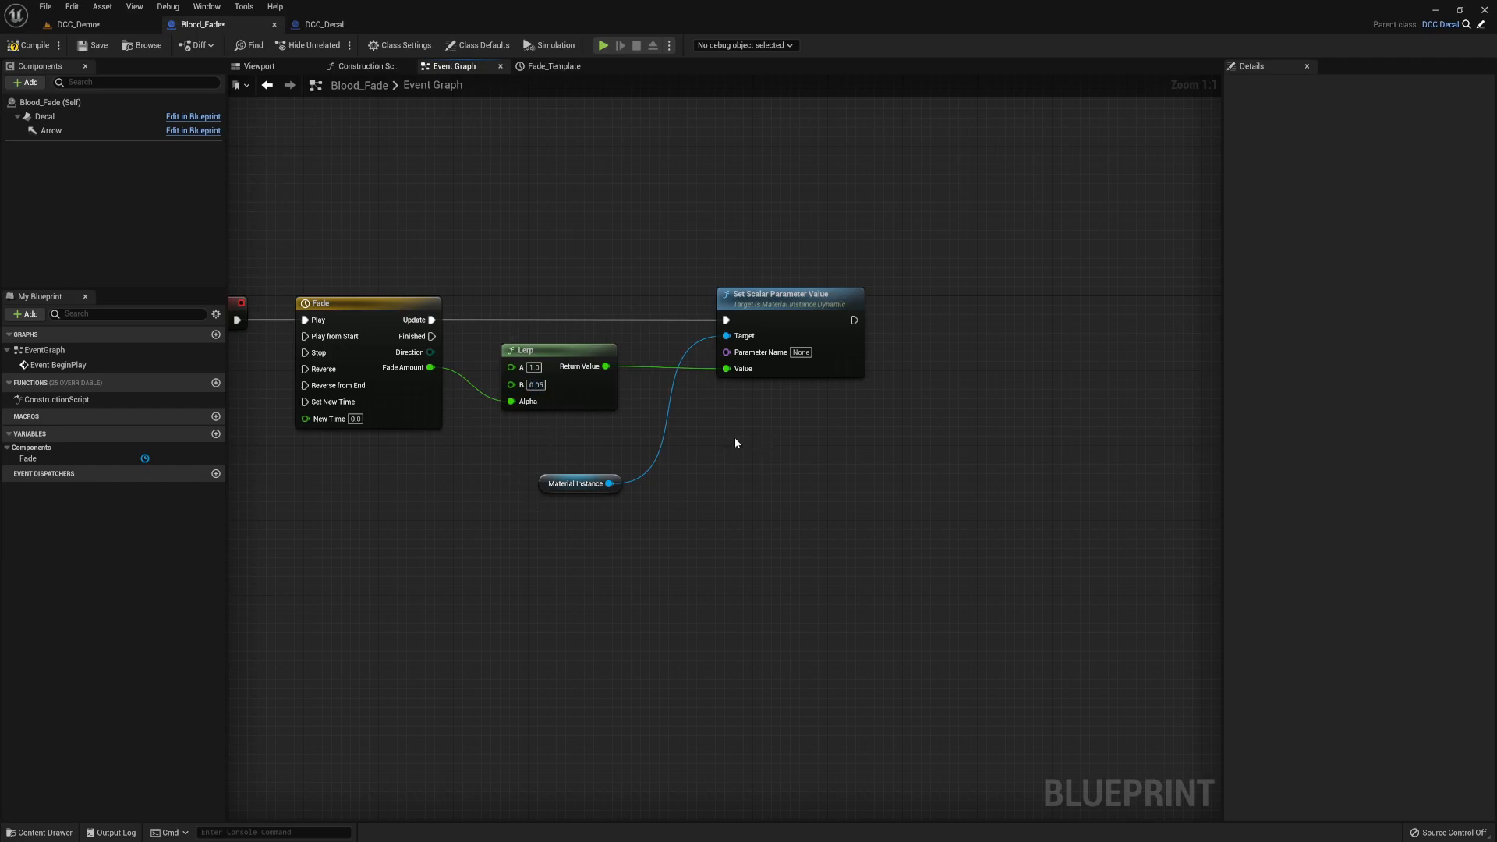
mouse_move(521, 368)
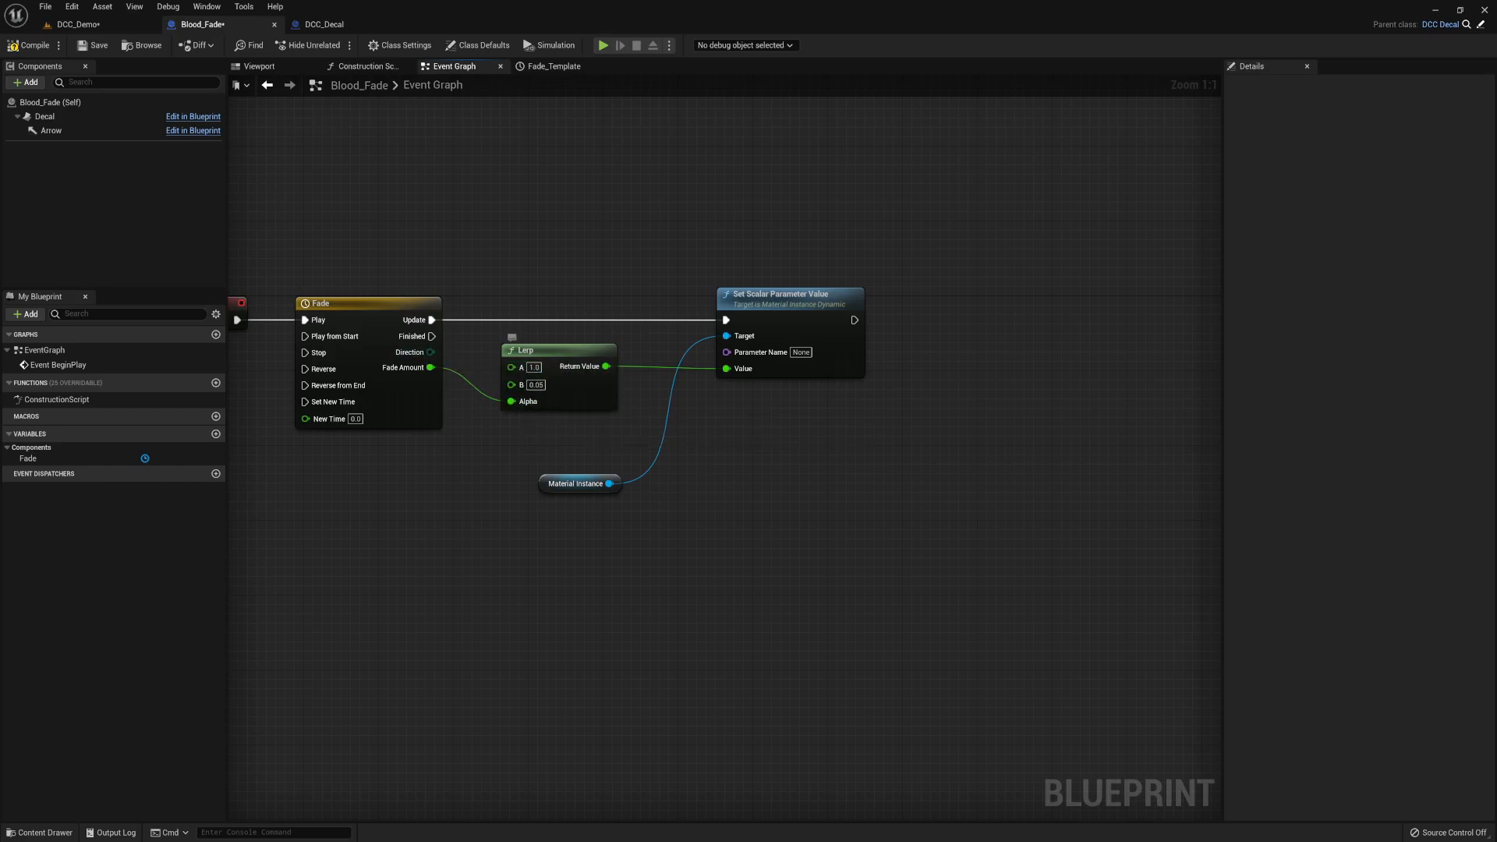
mouse_move(546, 354)
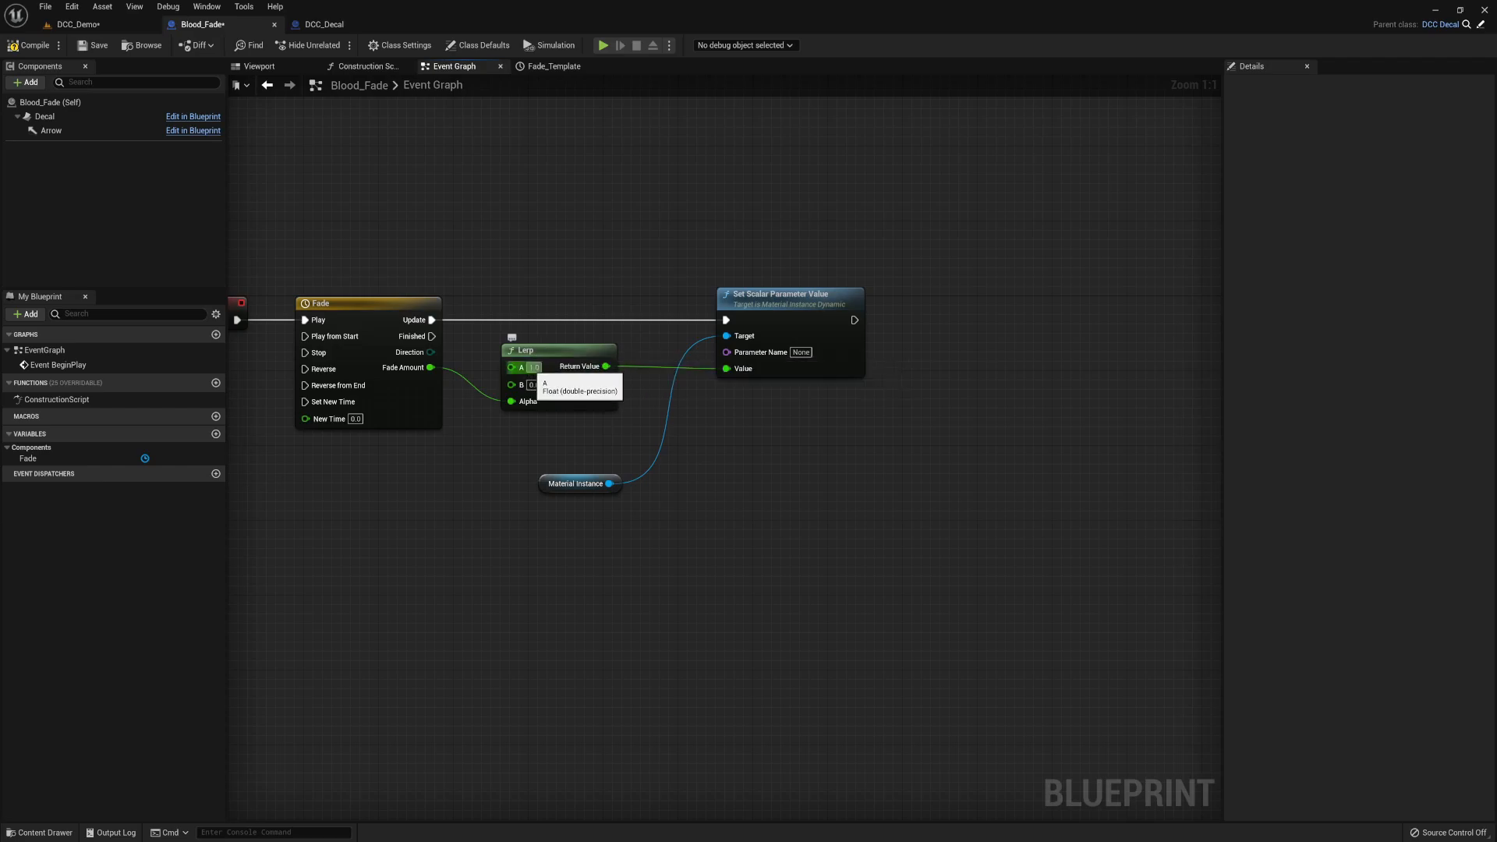
text(0.05)
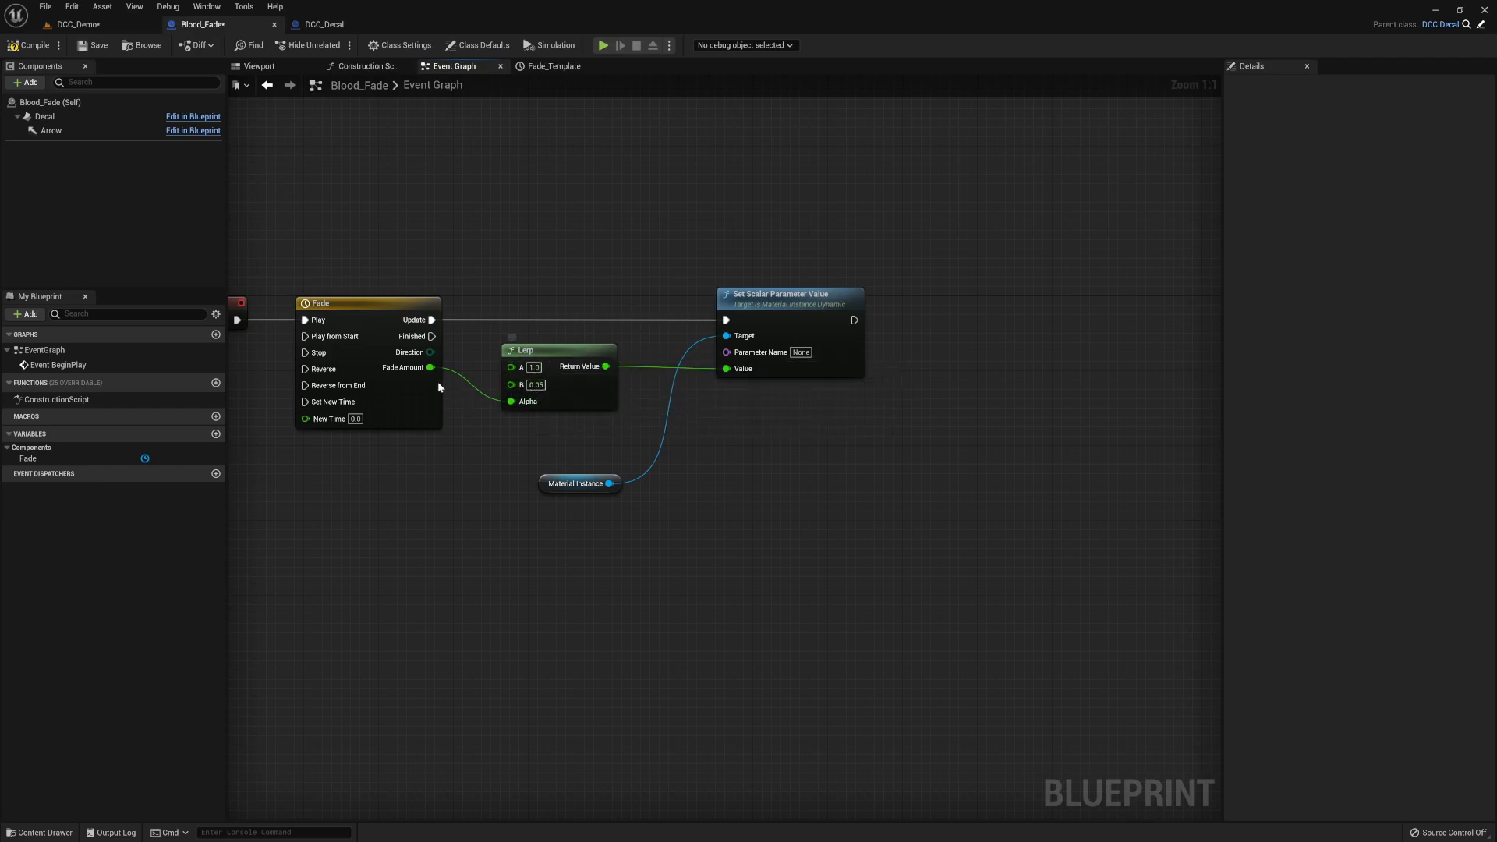
mouse_move(556, 384)
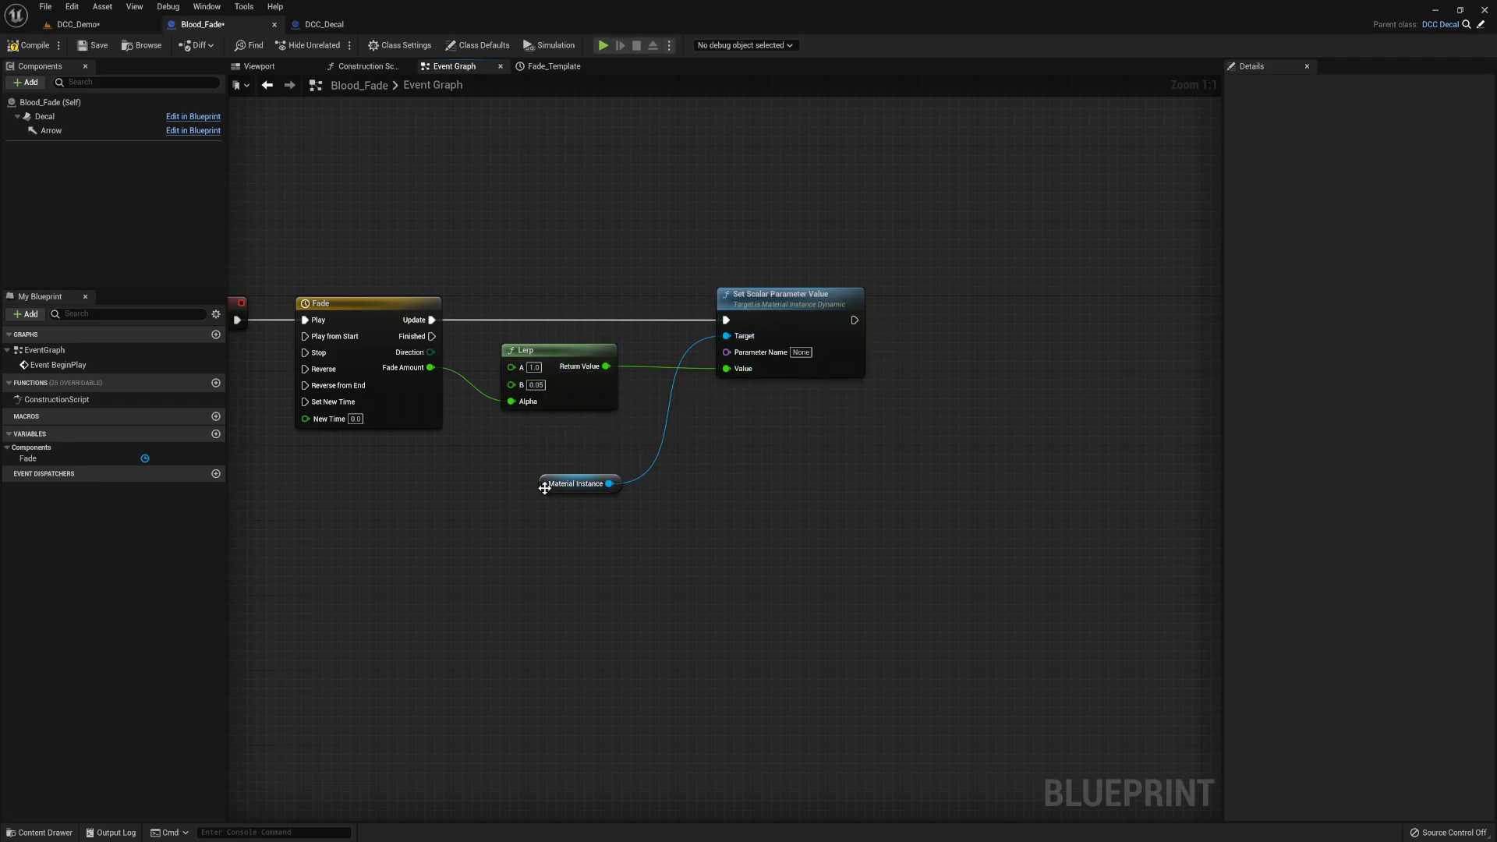
mouse_move(734, 304)
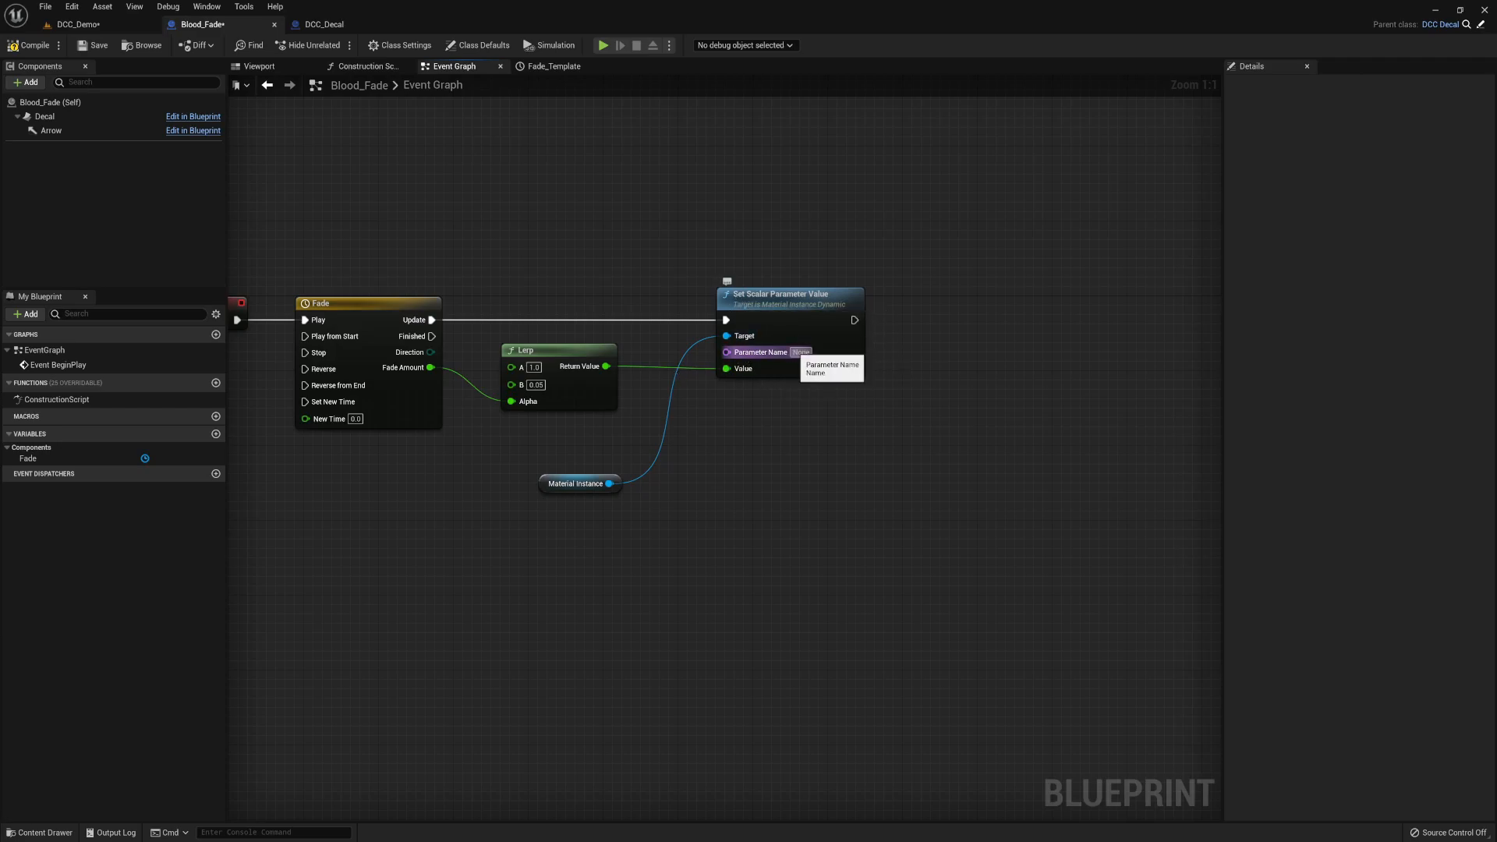
mouse_move(786, 403)
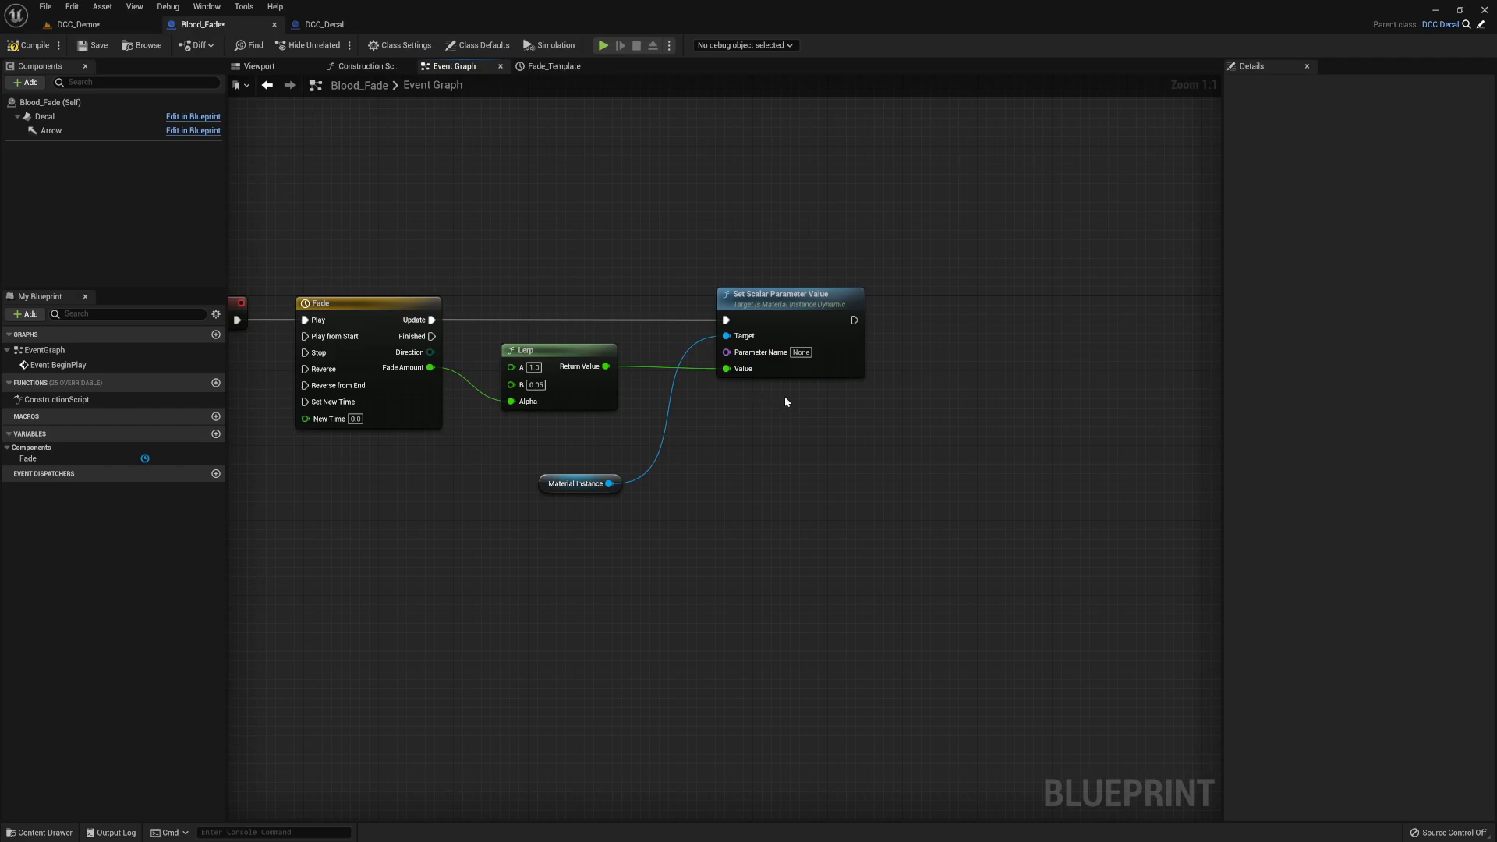
mouse_move(424, 151)
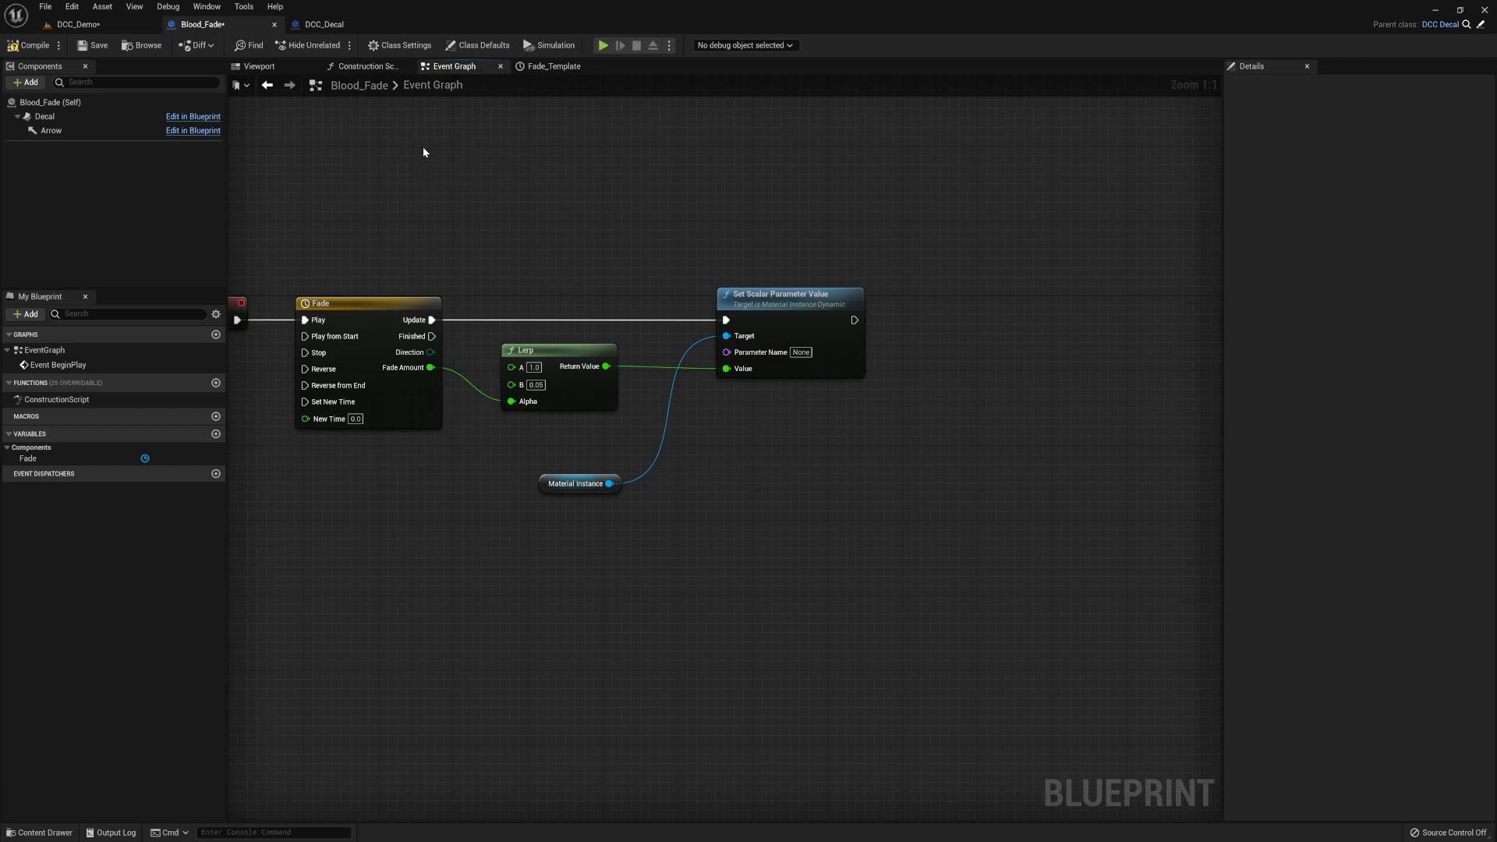
mouse_move(324, 23)
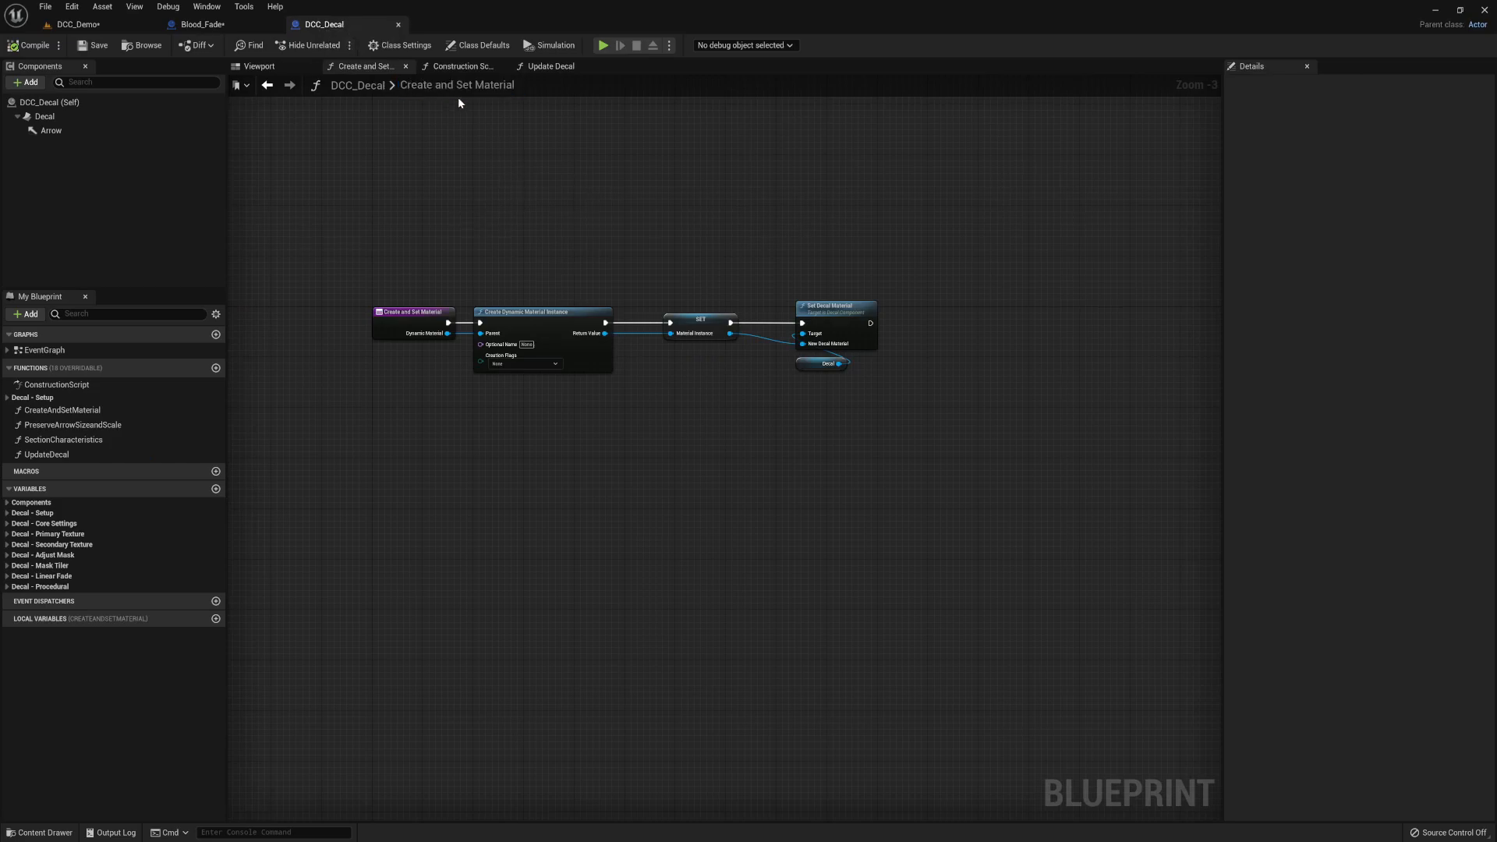
- Review DCC_Decal's Update Decal graph for its Set Scalar and Texture Parameter node names
click(461, 65)
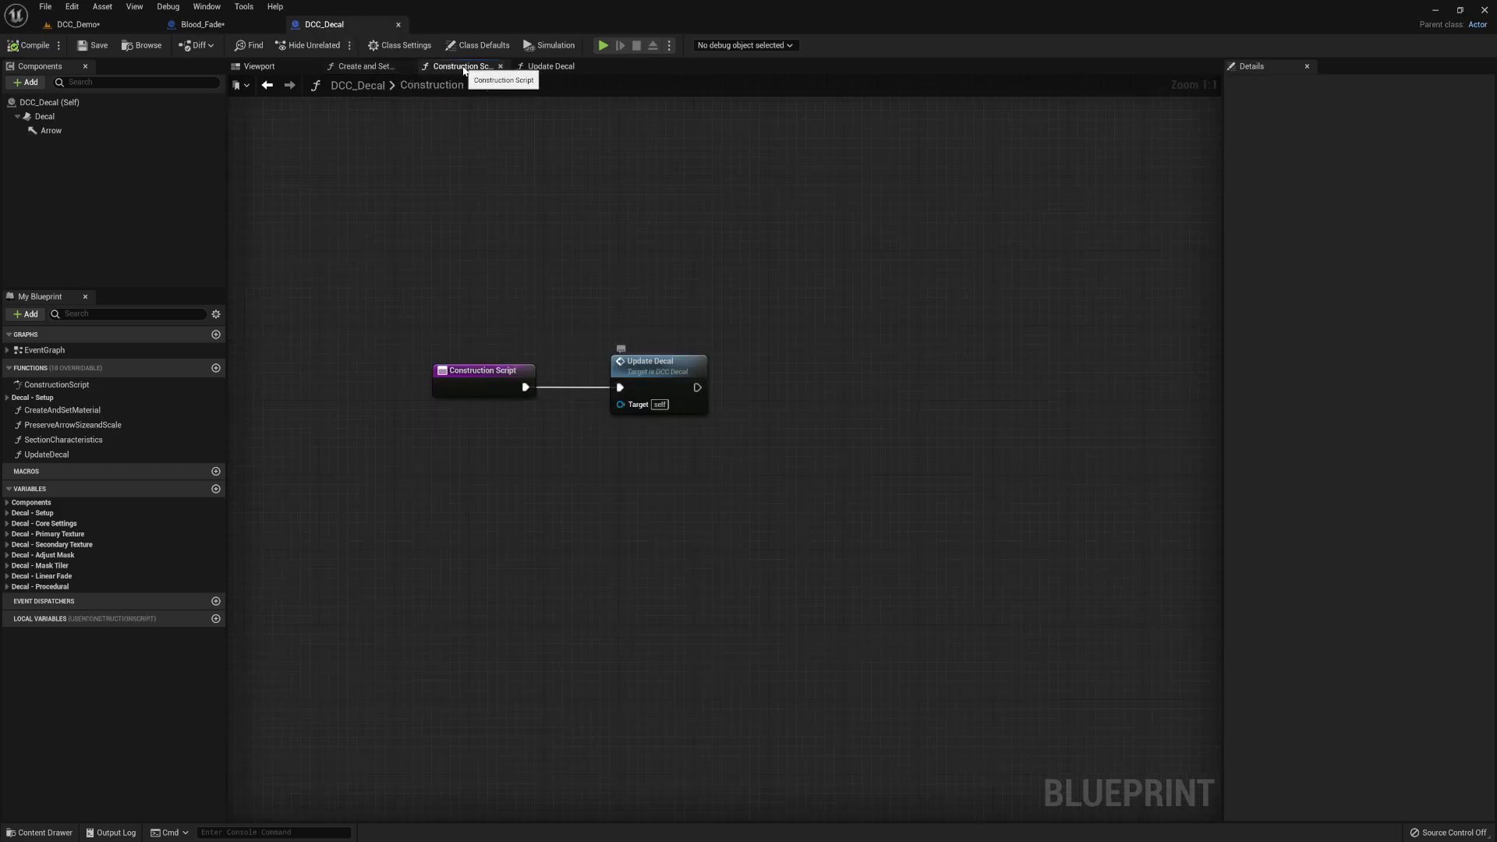
mouse_move(579, 308)
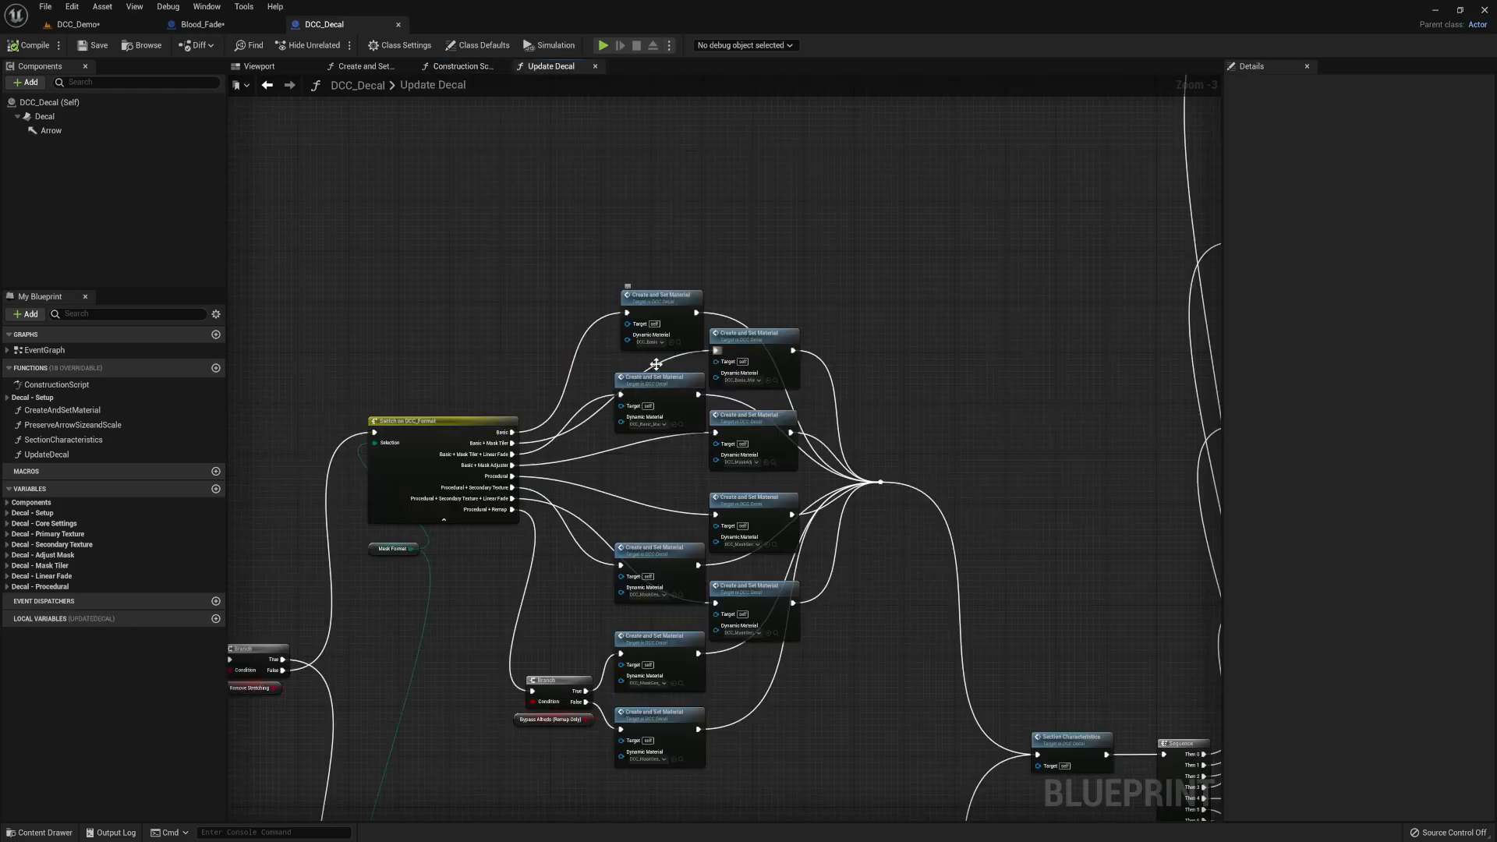
scroll(down, 3)
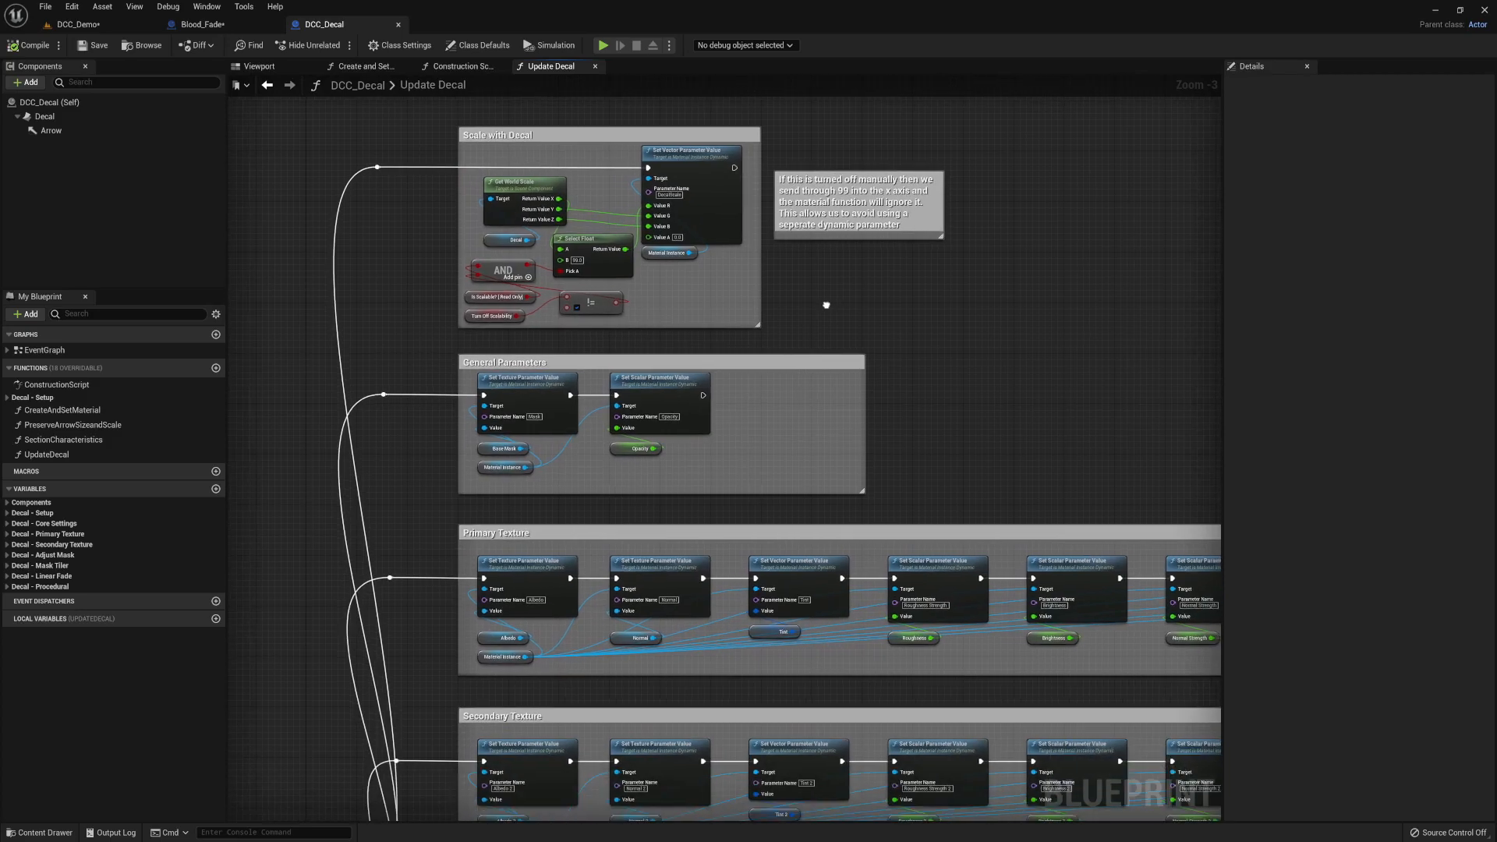
scroll(down, 3)
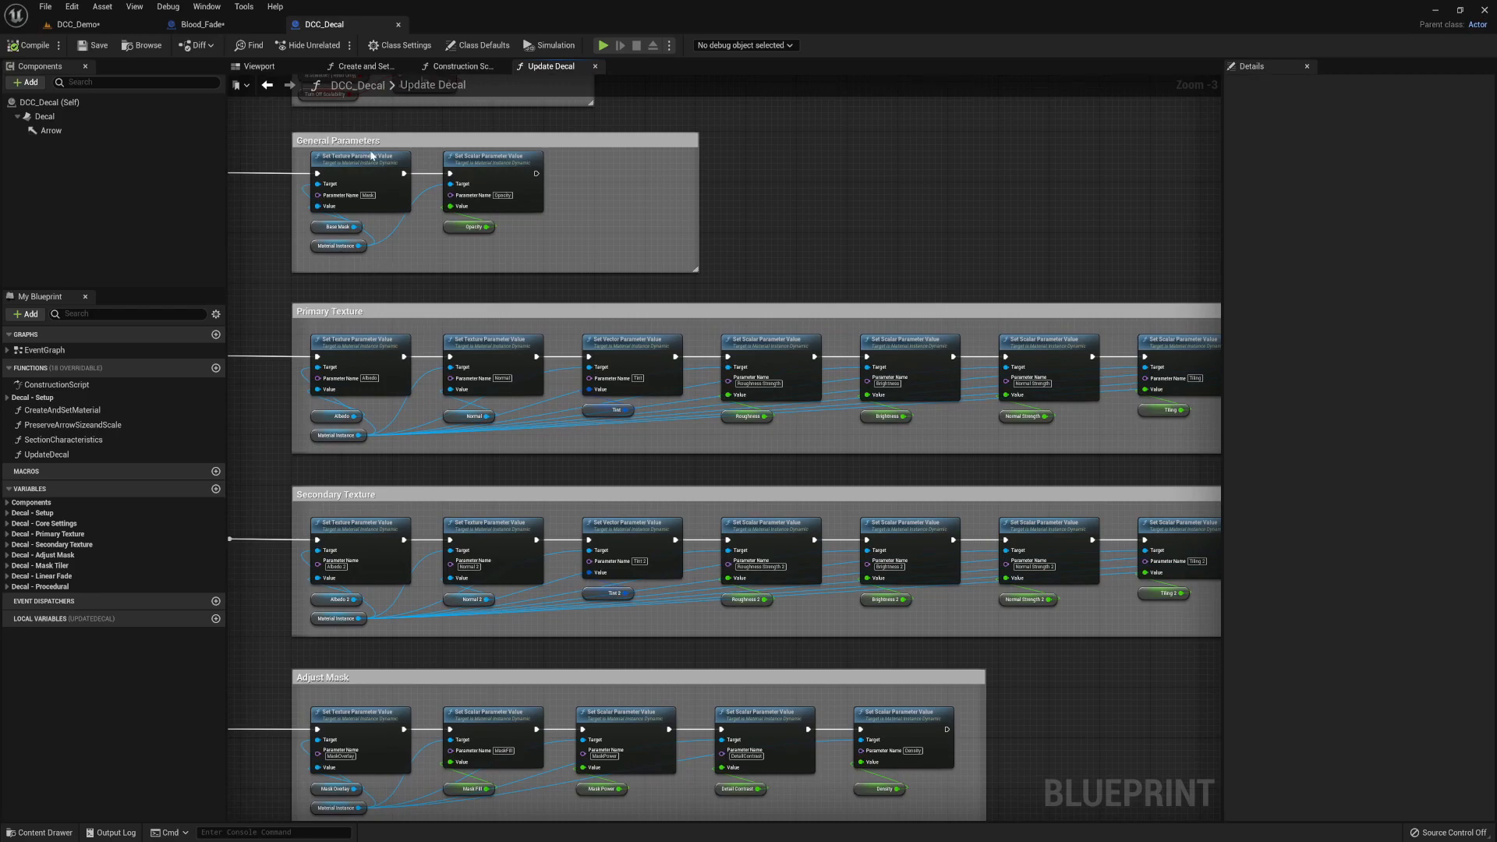
scroll(down, 3)
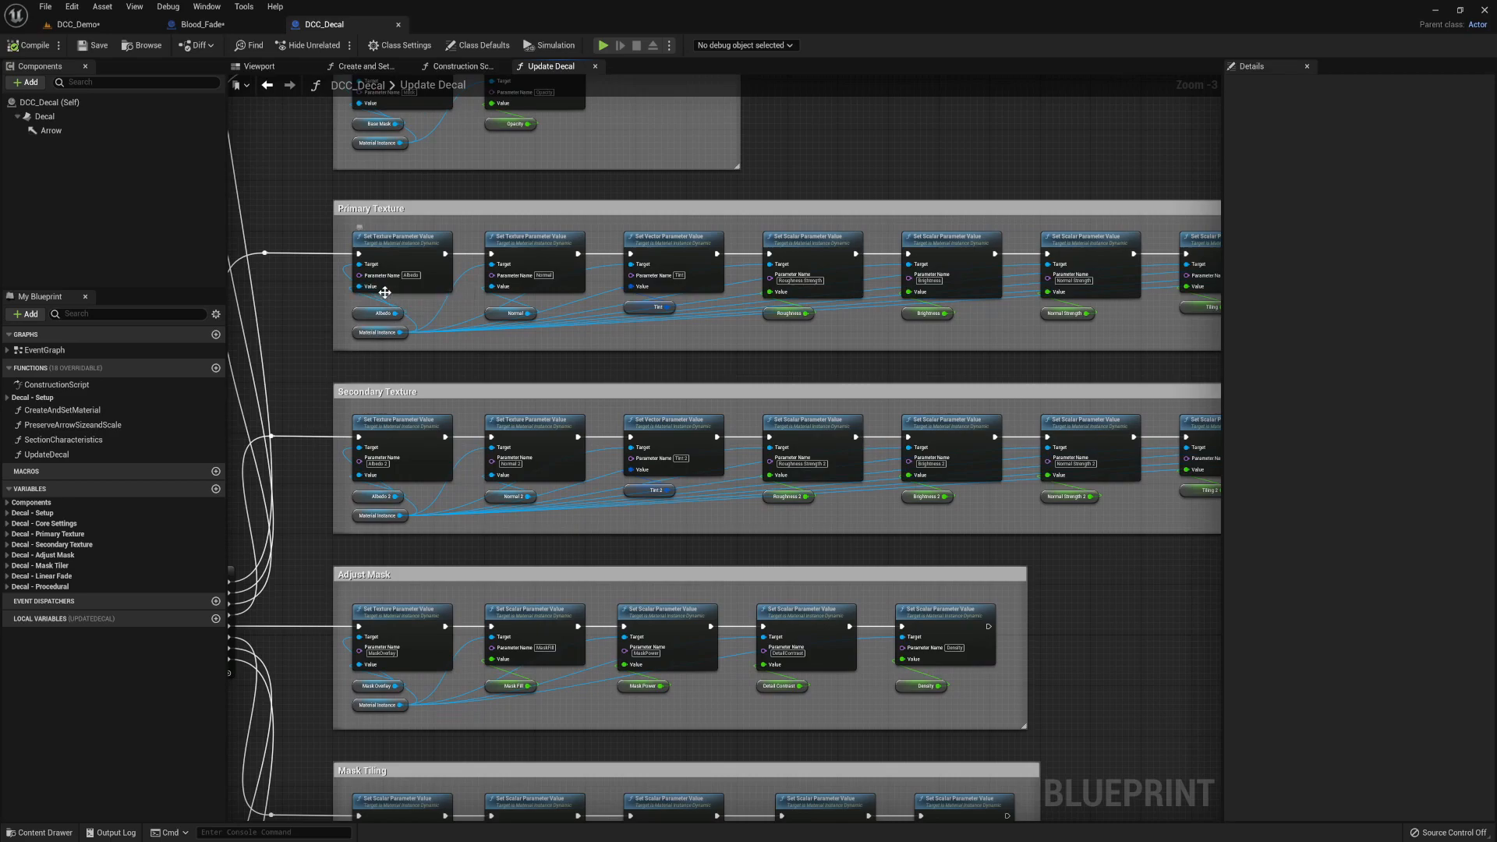
click(799, 279)
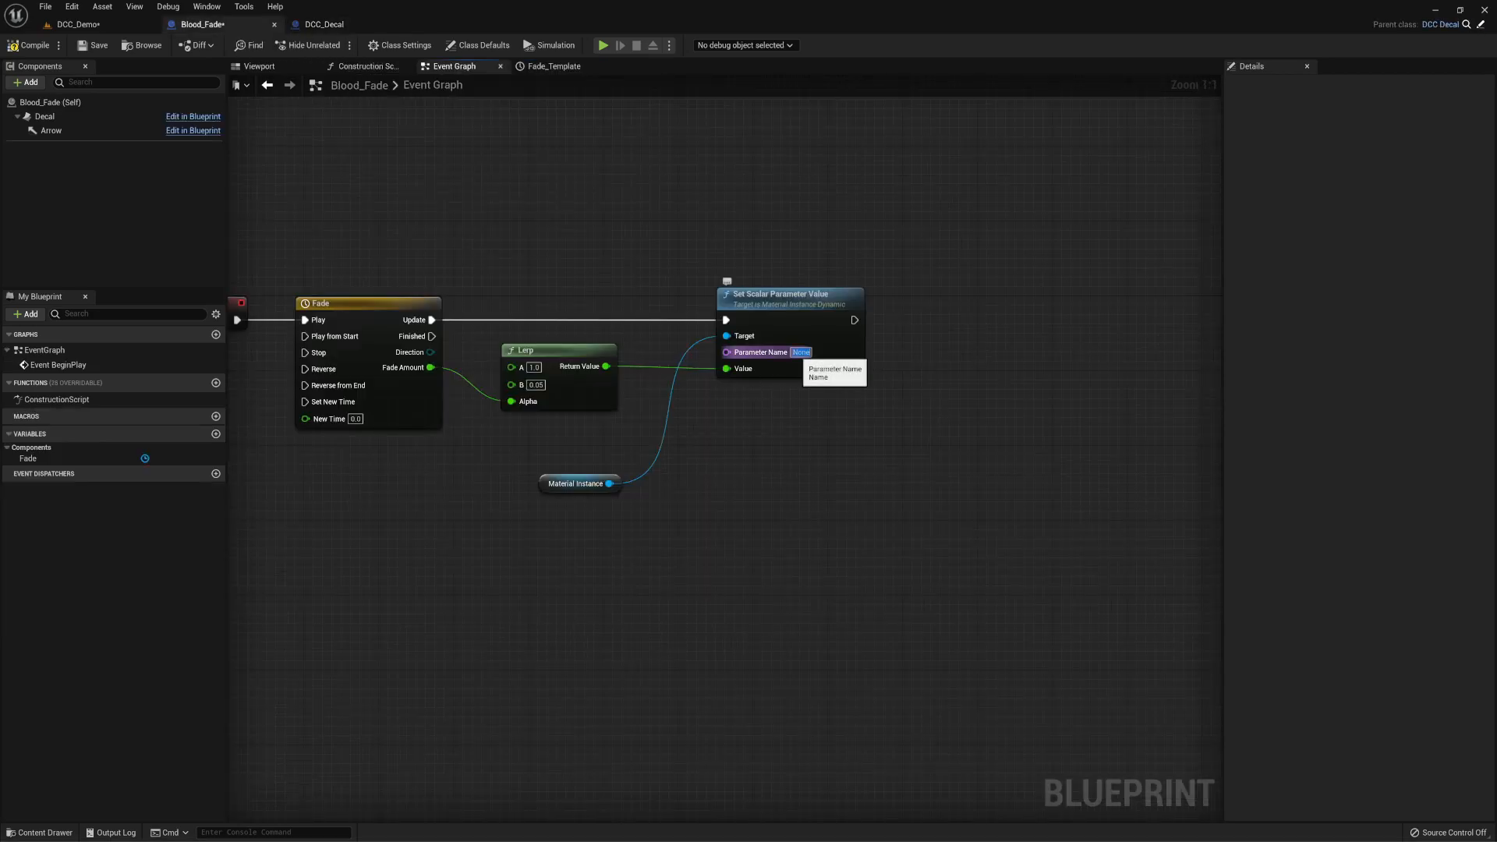
- Name the Set Scalar Parameter Value node's parameter Opacity
text(Opacity)
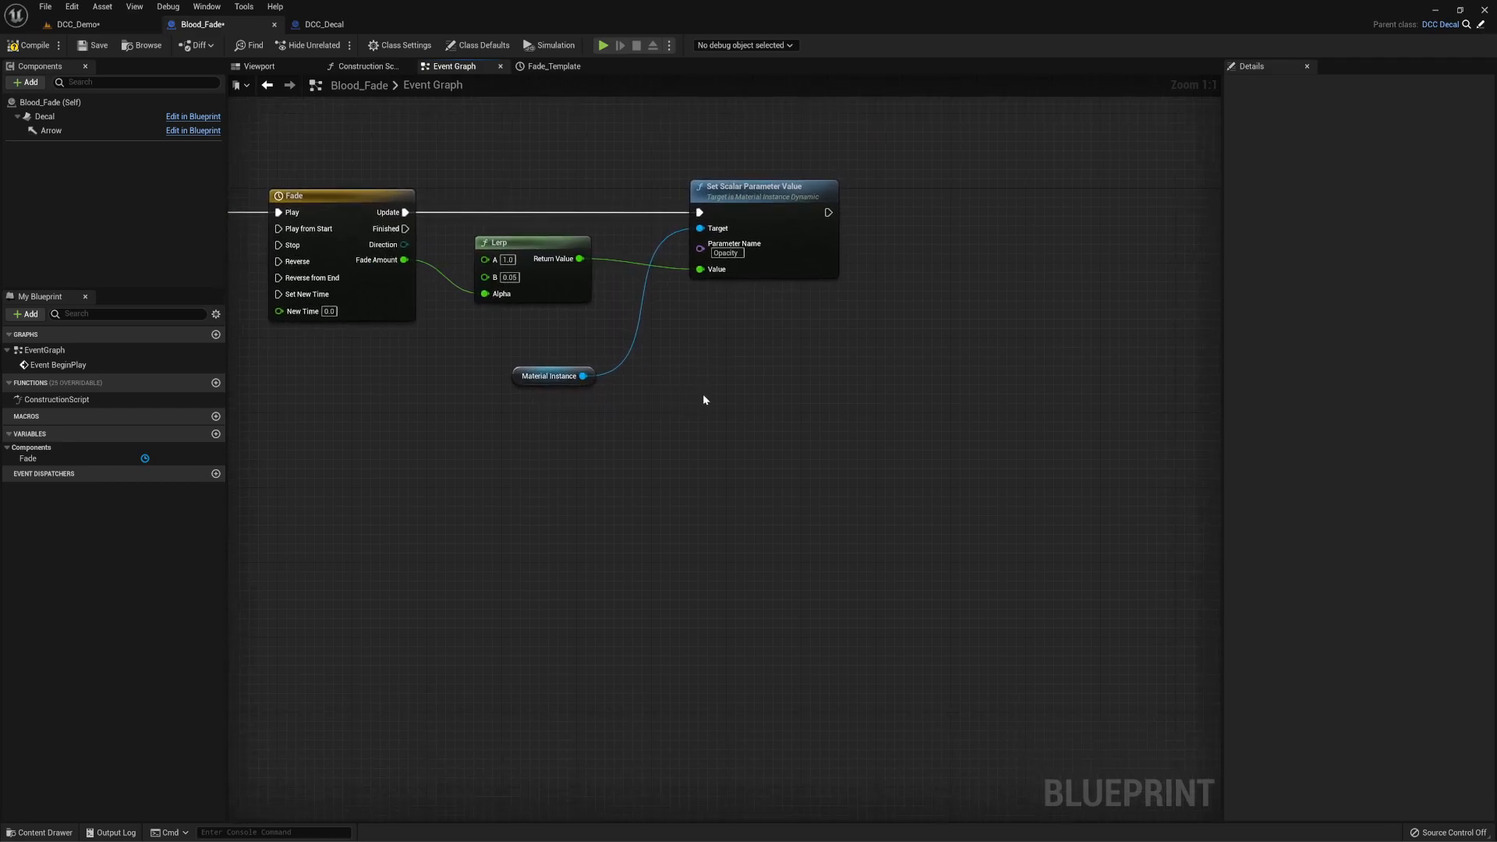
mouse_move(702, 409)
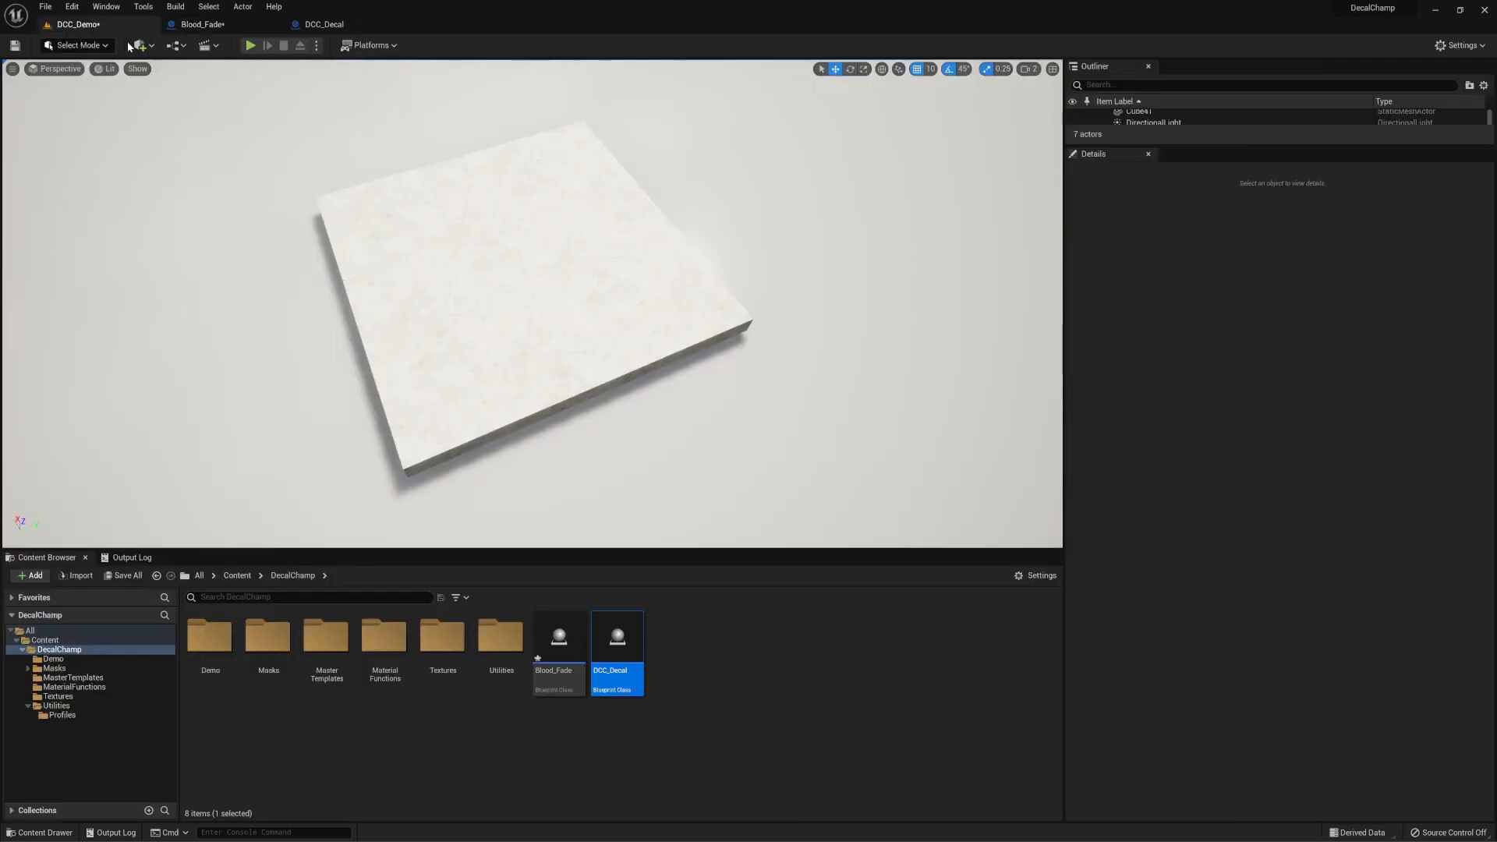
mouse_move(618, 637)
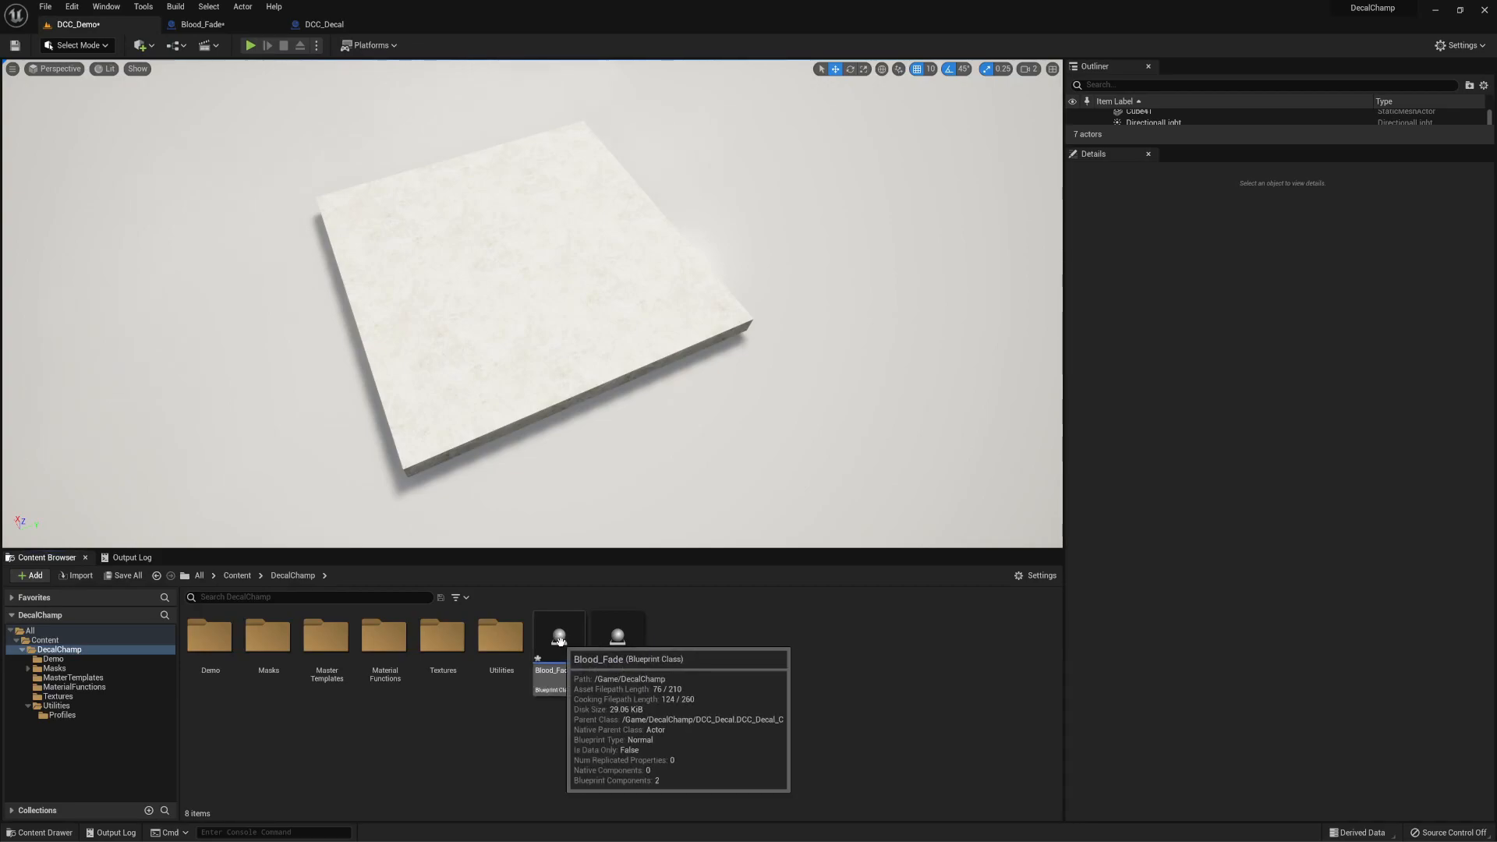
- Place a Blood_Fade actor from the Content Browser onto the slab
double_click(559, 637)
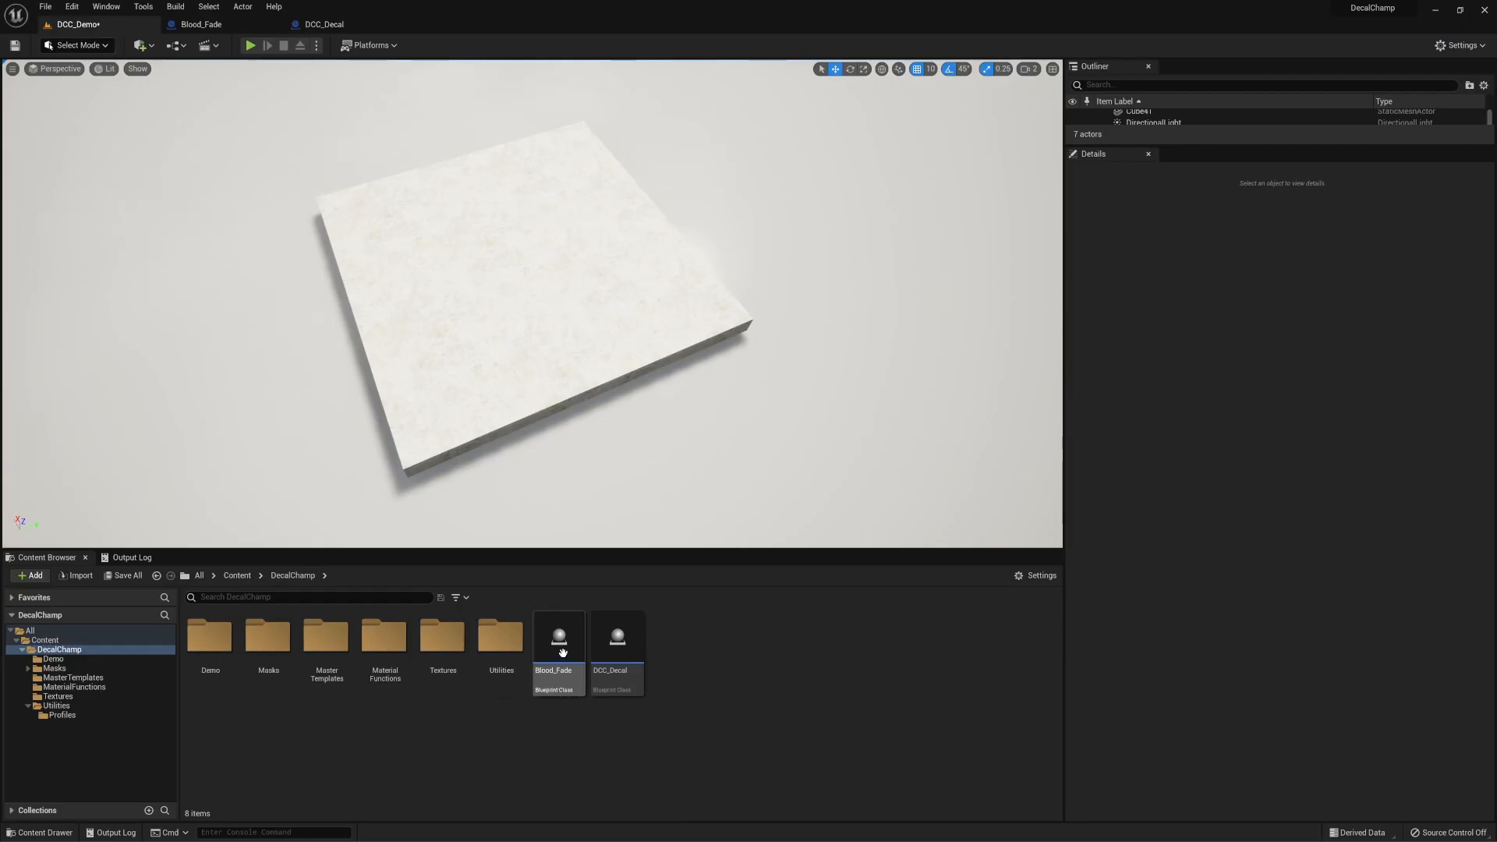
click(559, 636)
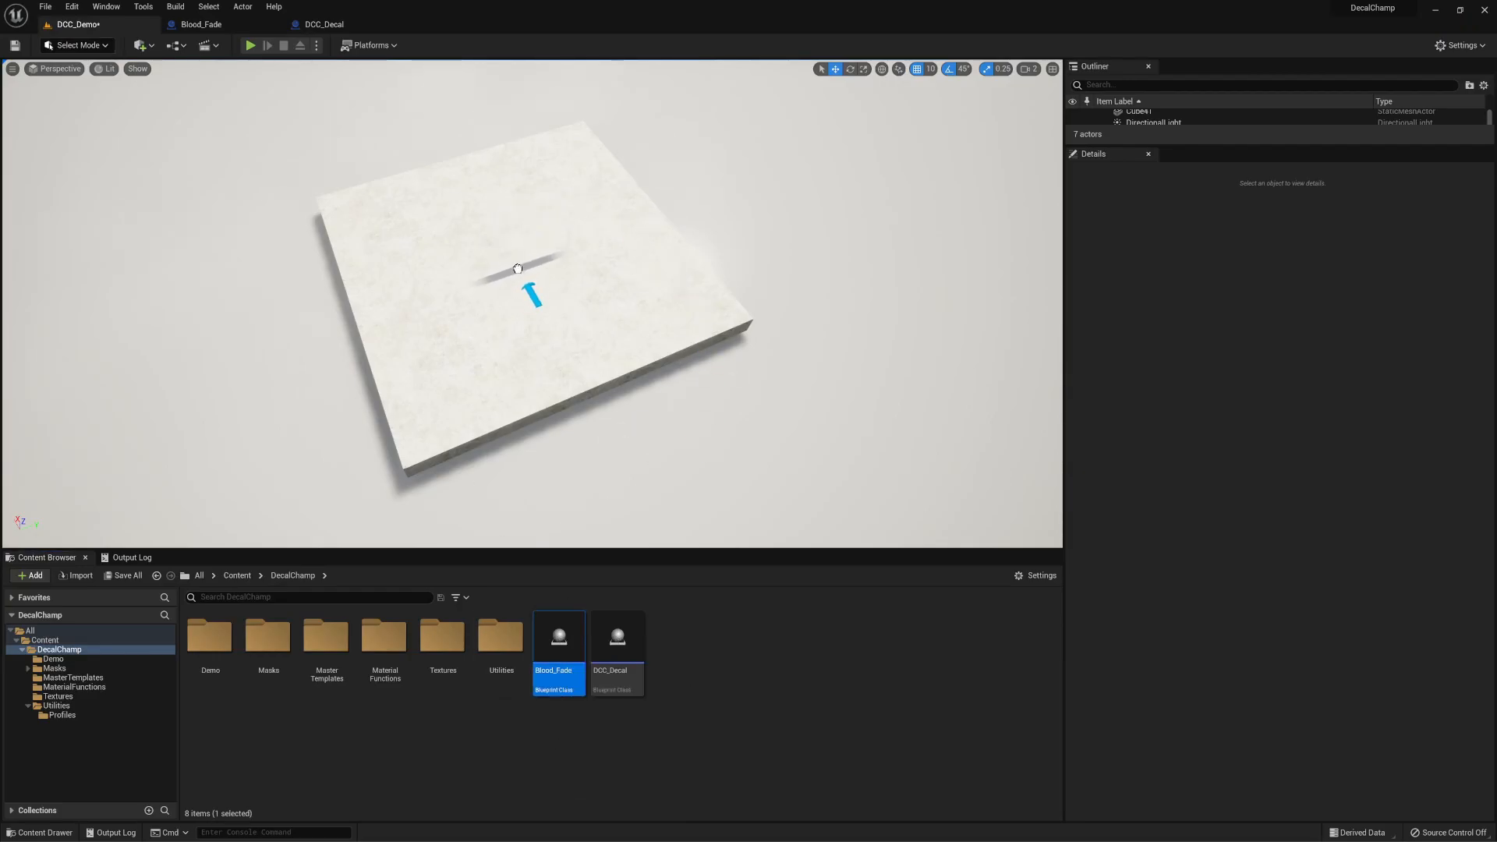
click(530, 278)
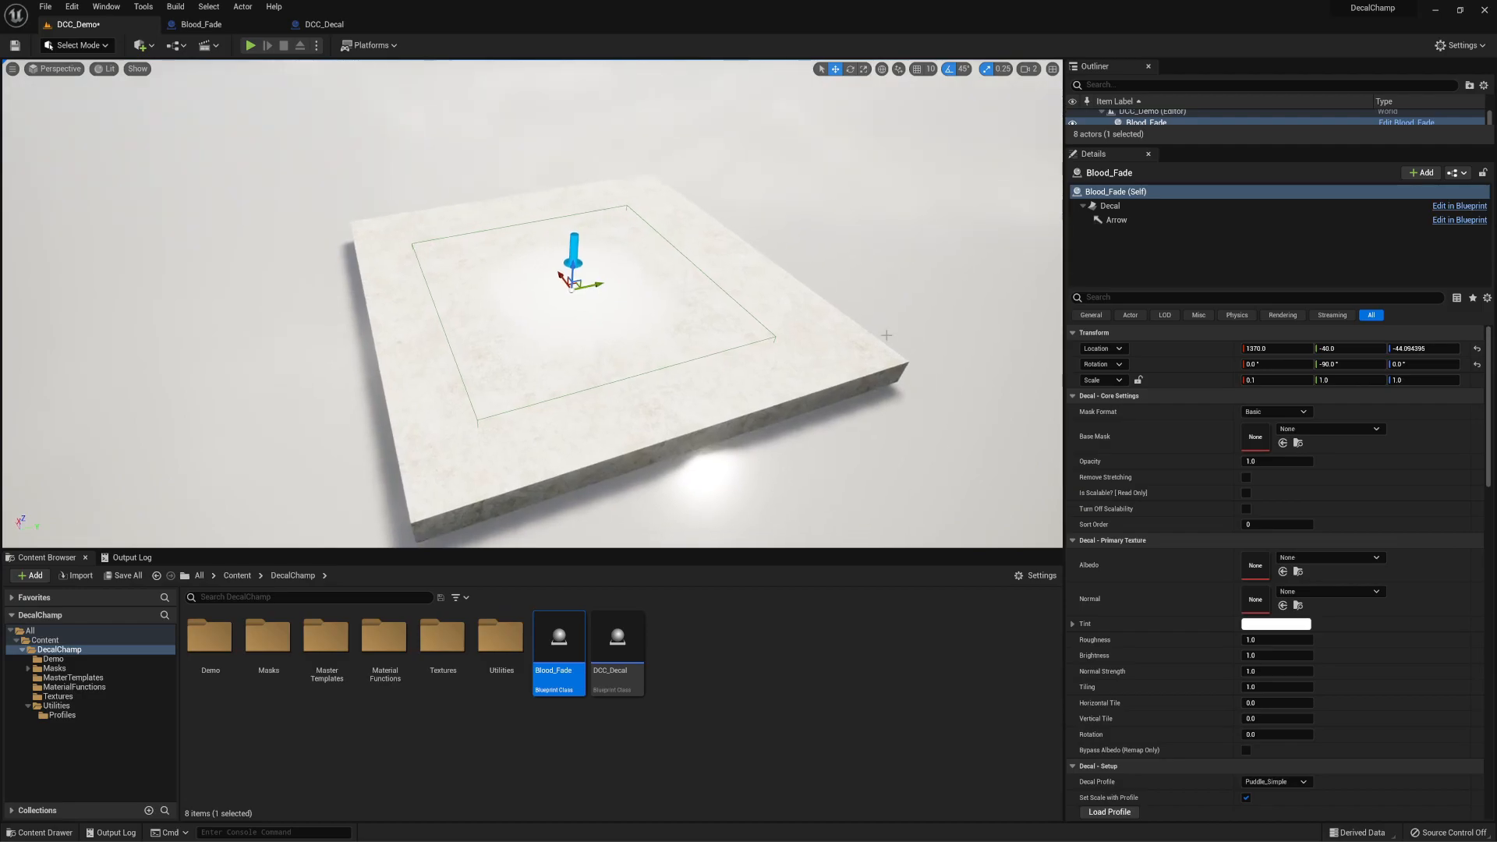
- Set the decal's Scale Y to 1.5 and look through the rest of its Details
click(1346, 379)
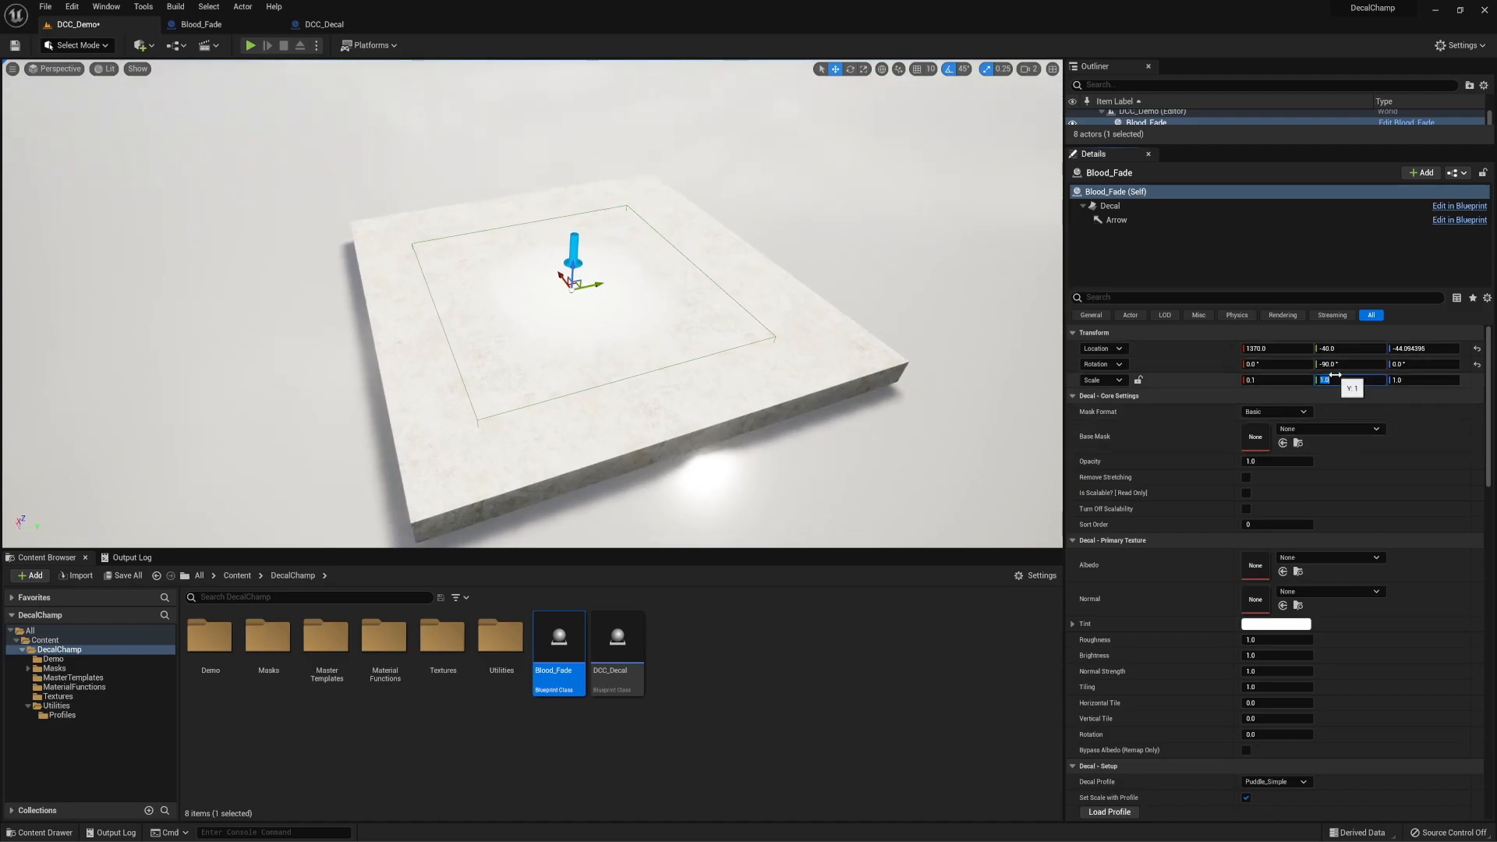
text(1.5)
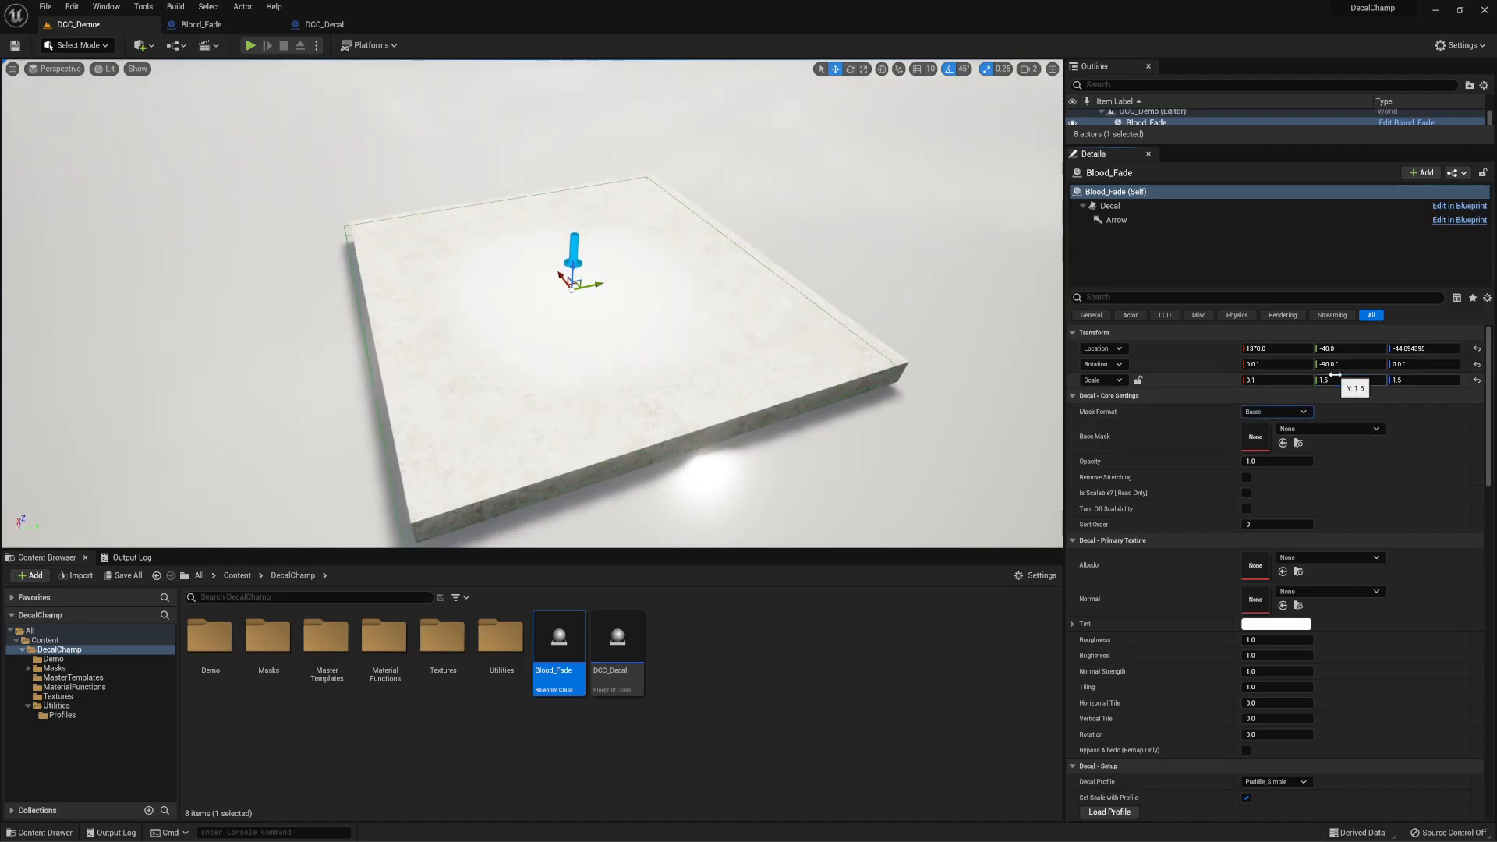
mouse_move(1304, 412)
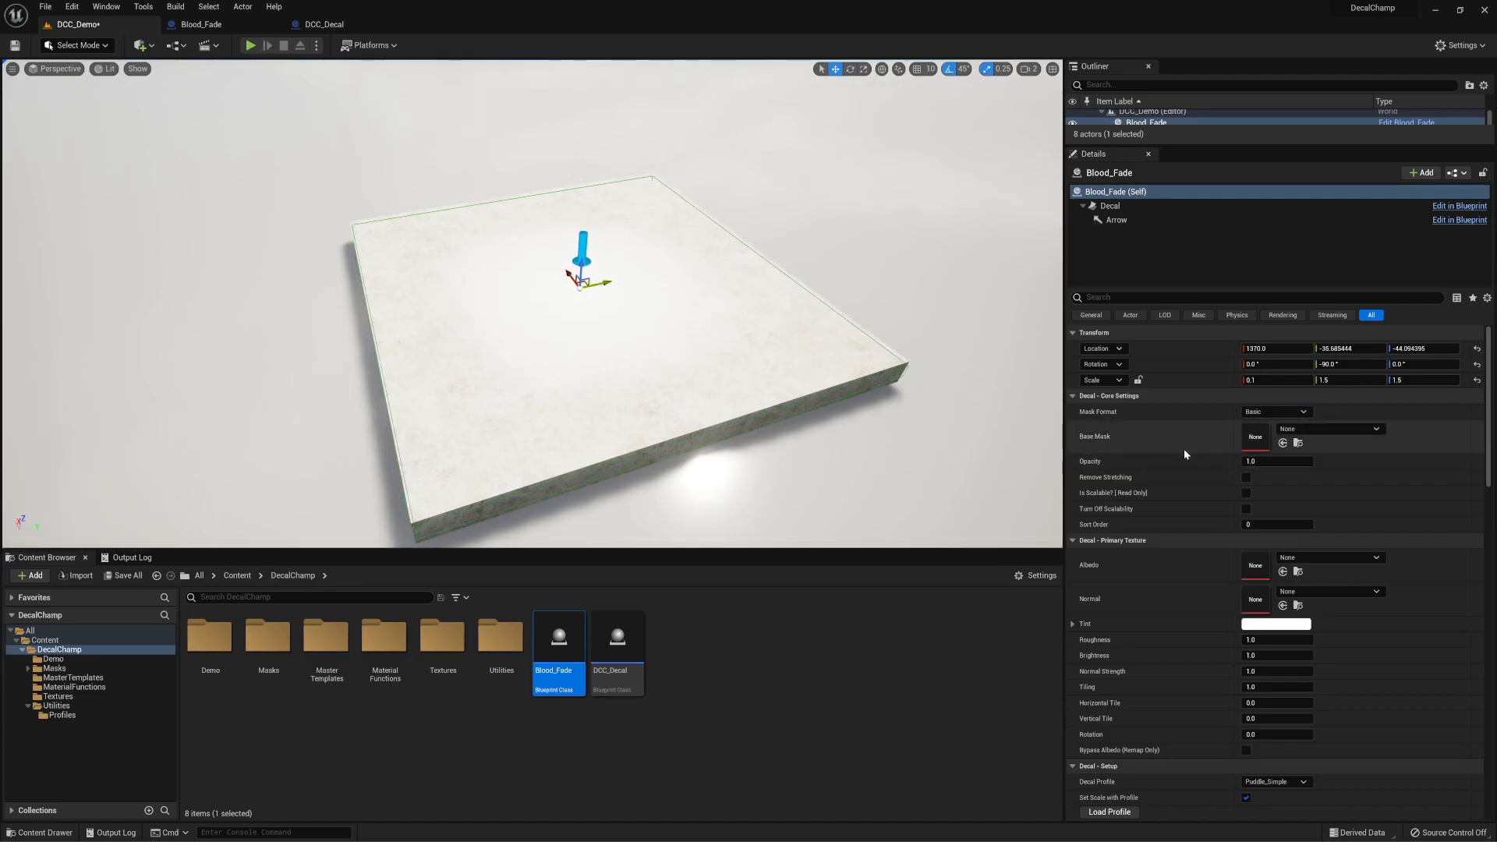
scroll(down, 3)
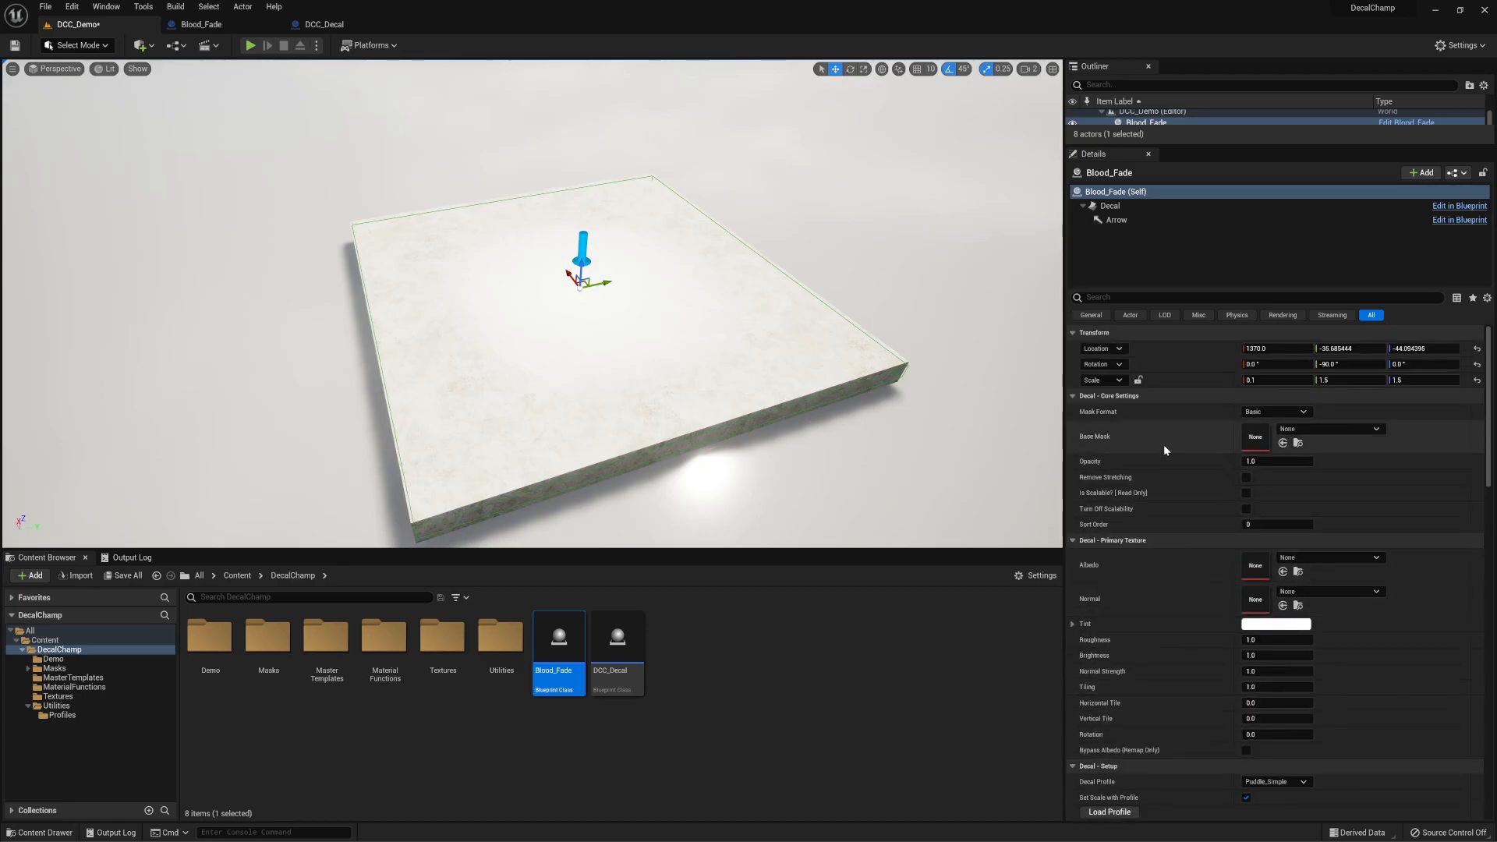
mouse_move(1142, 420)
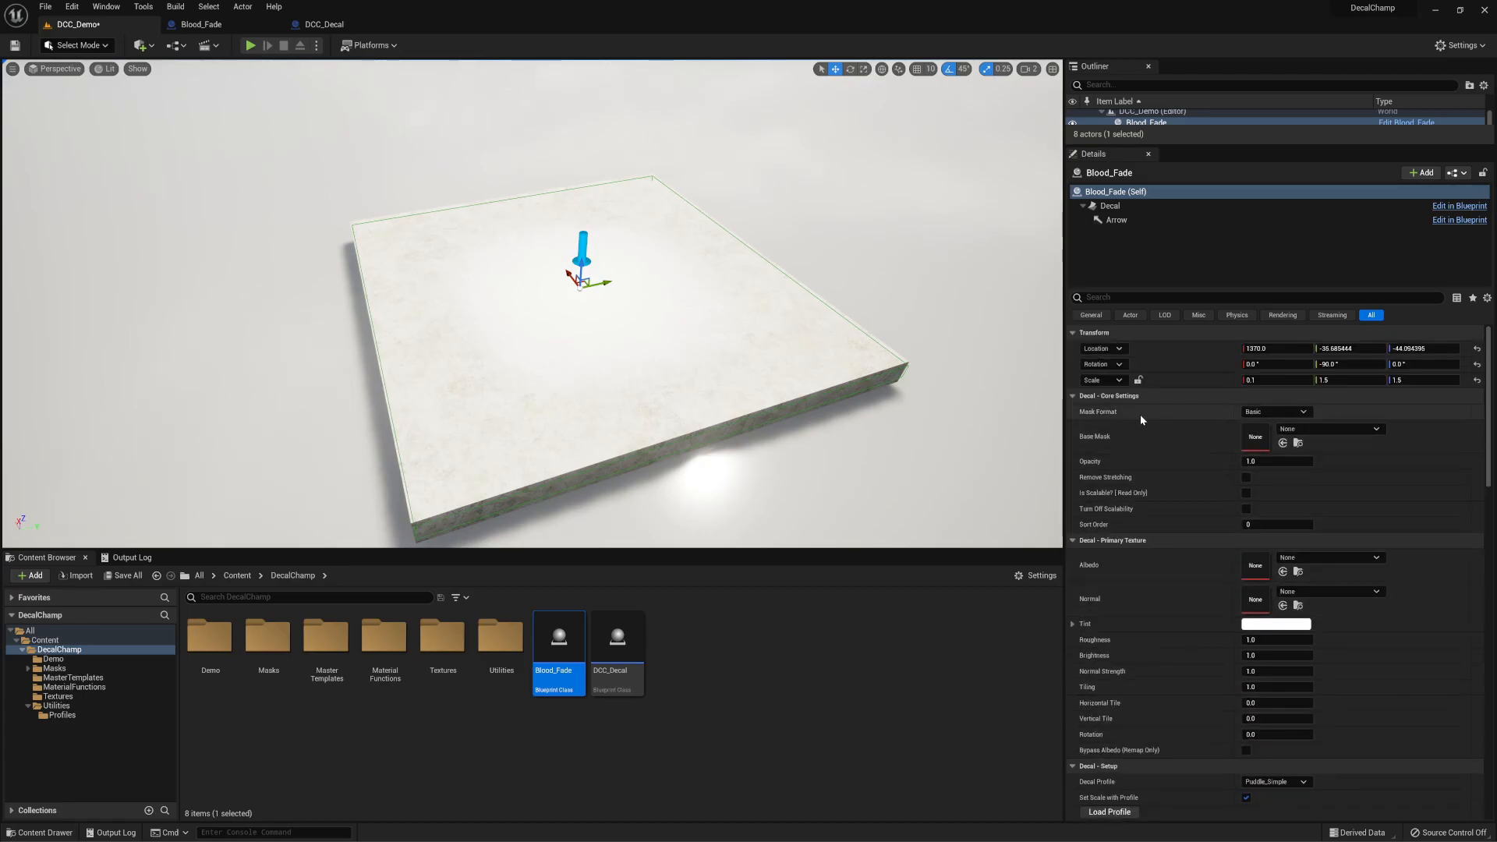
scroll(down, 3)
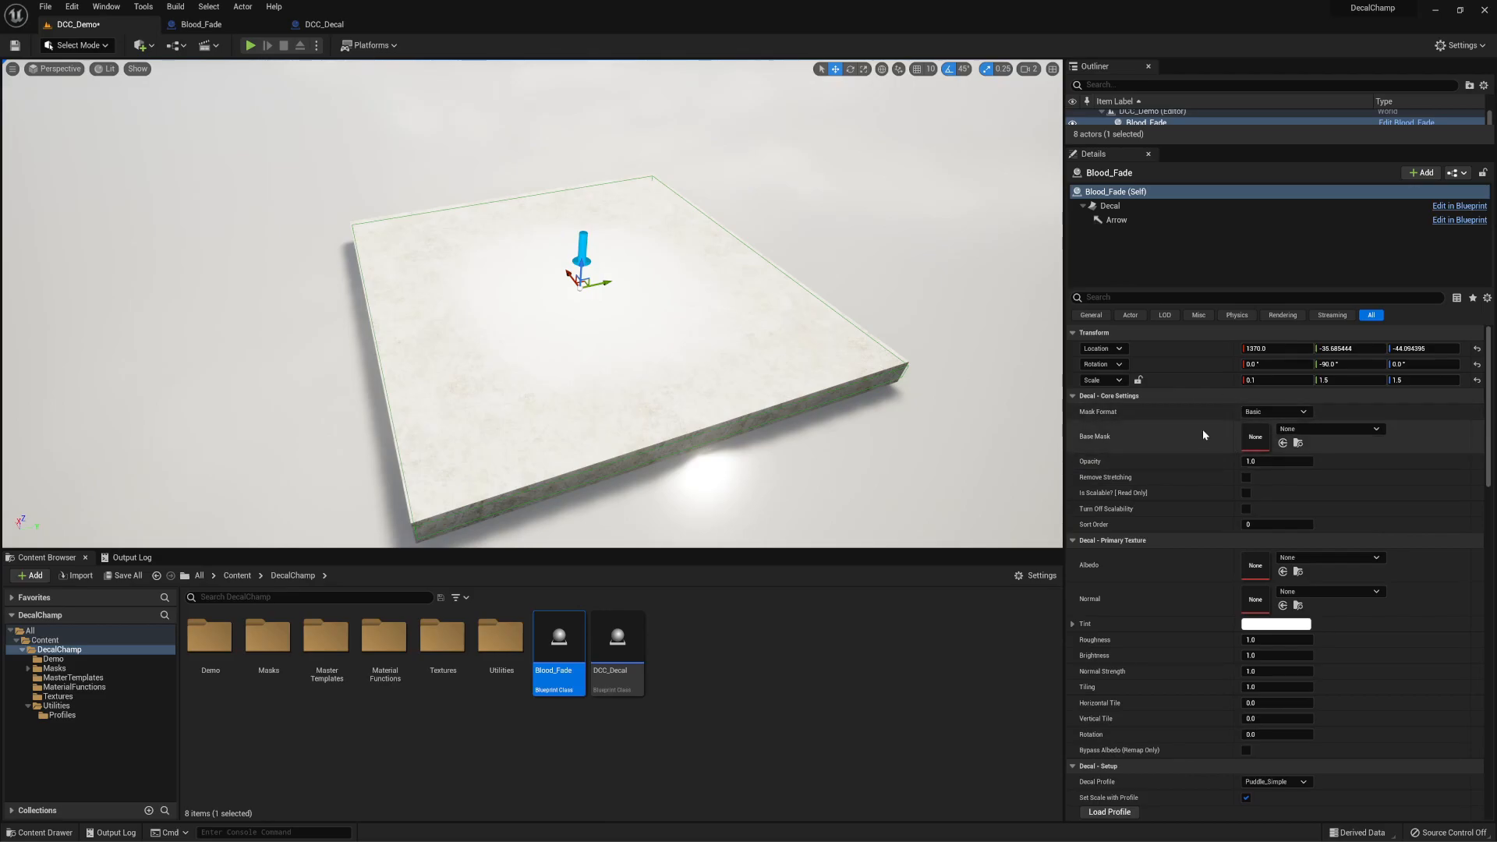
scroll(down, 3)
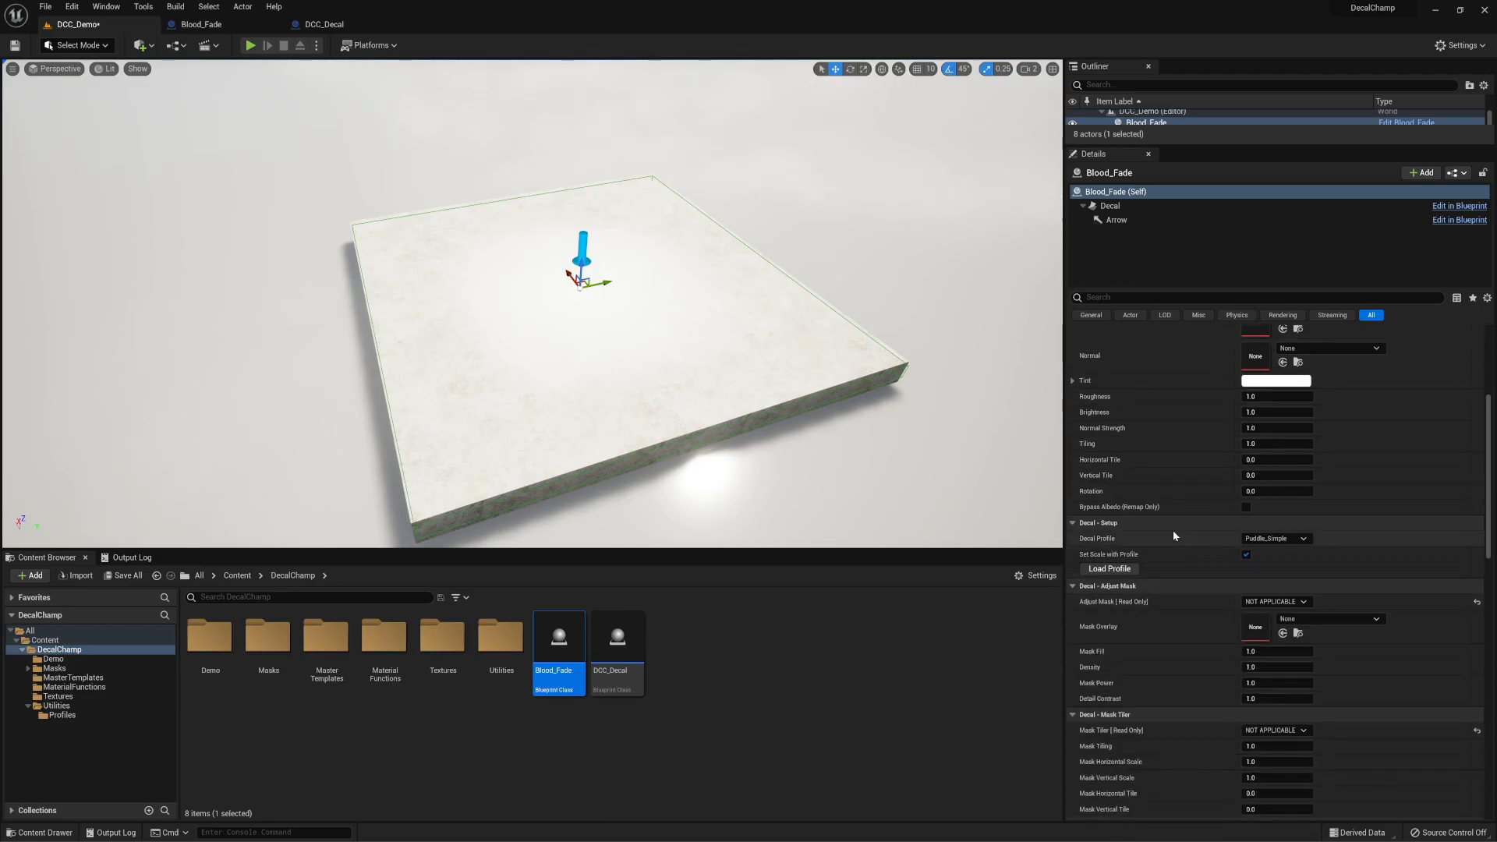
scroll(down, 3)
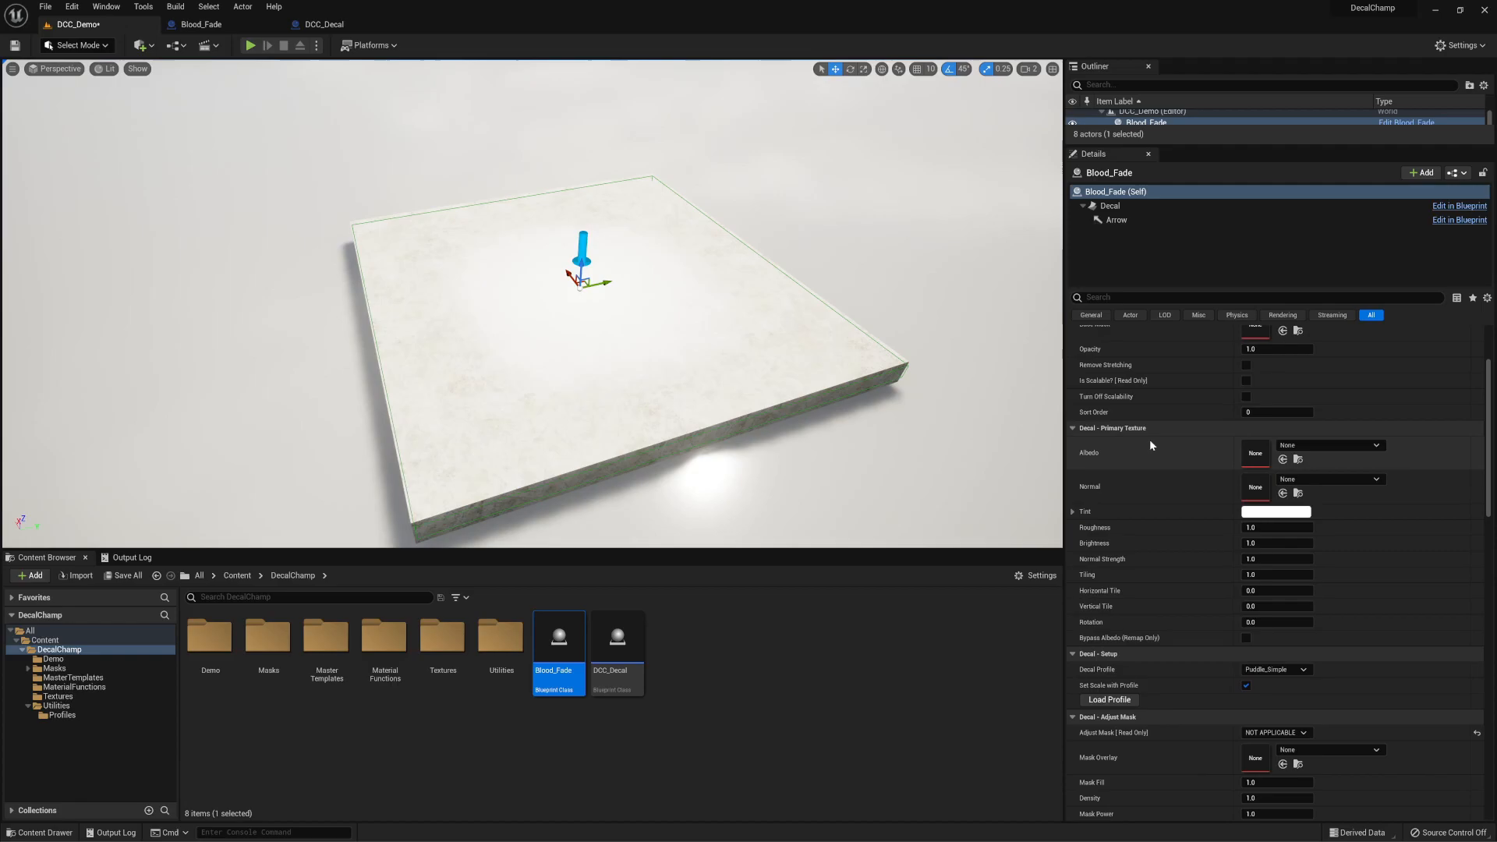
scroll(down, 3)
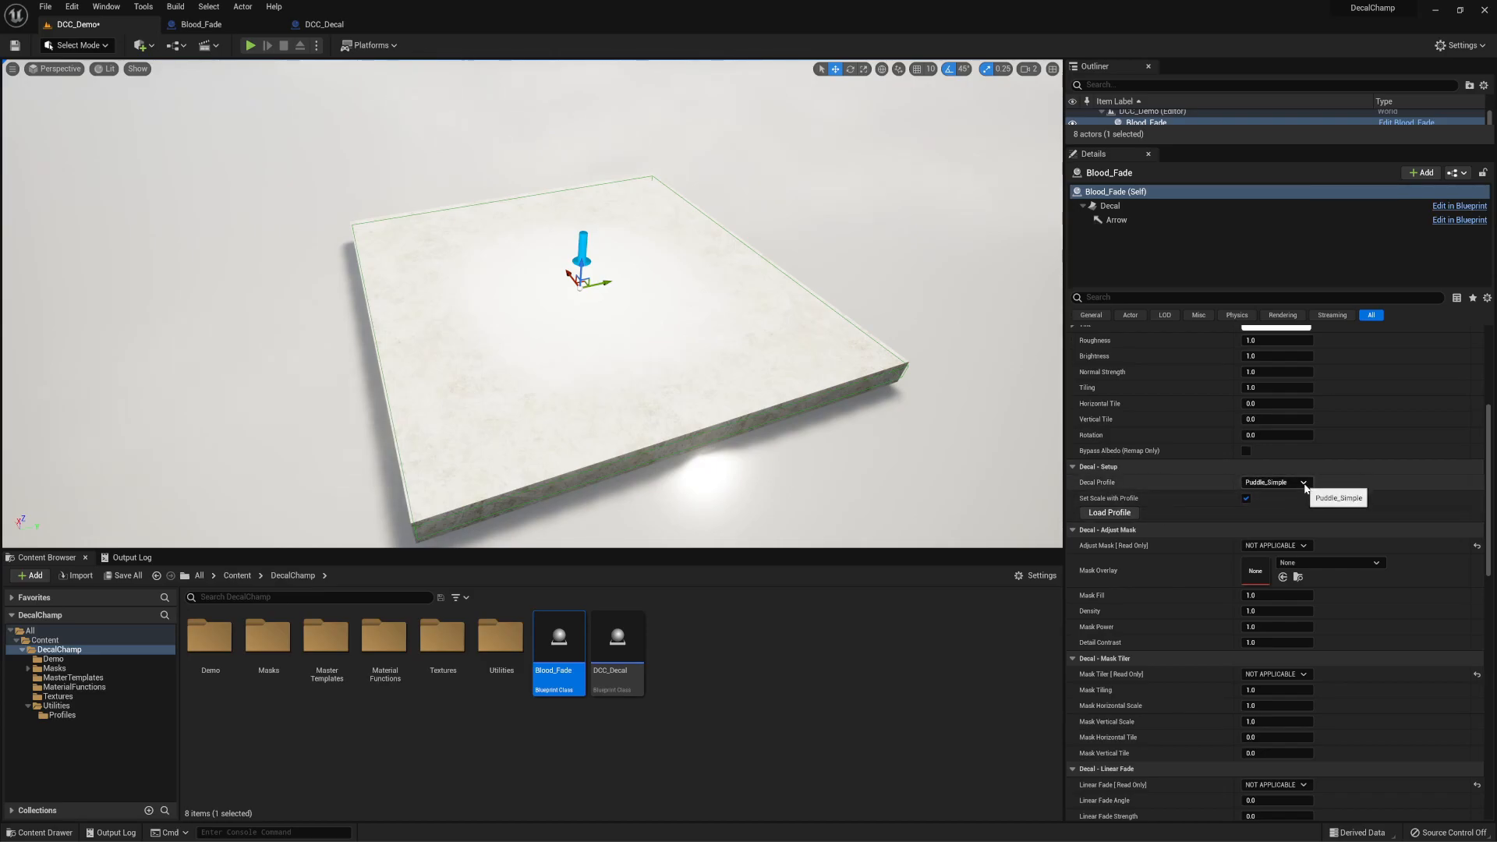
- Set the decal's profile to Blood_Wet_Chunky and its Scale Y to 1.5
click(1304, 482)
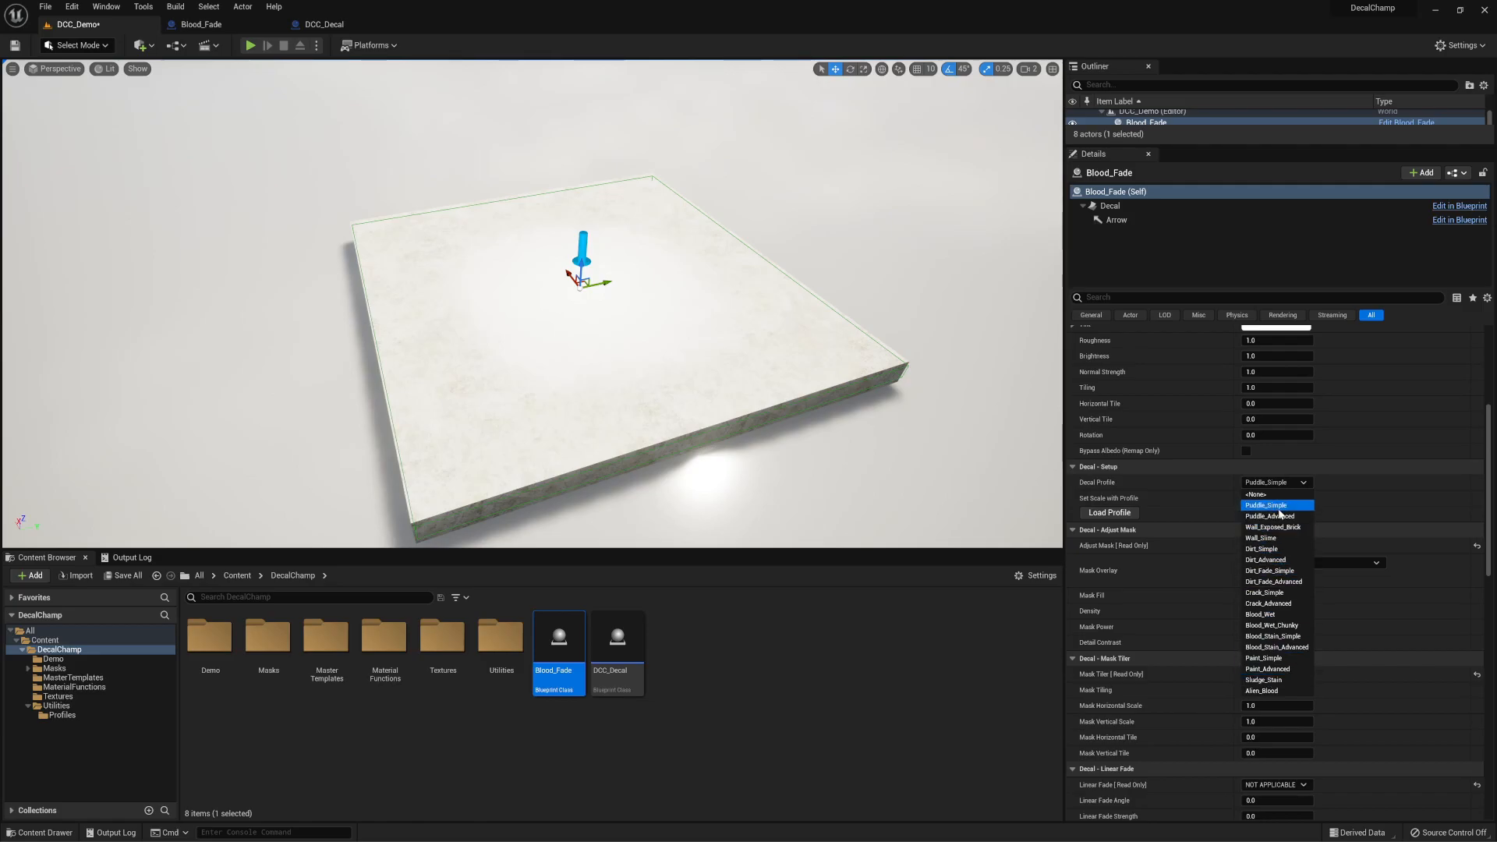
click(1271, 626)
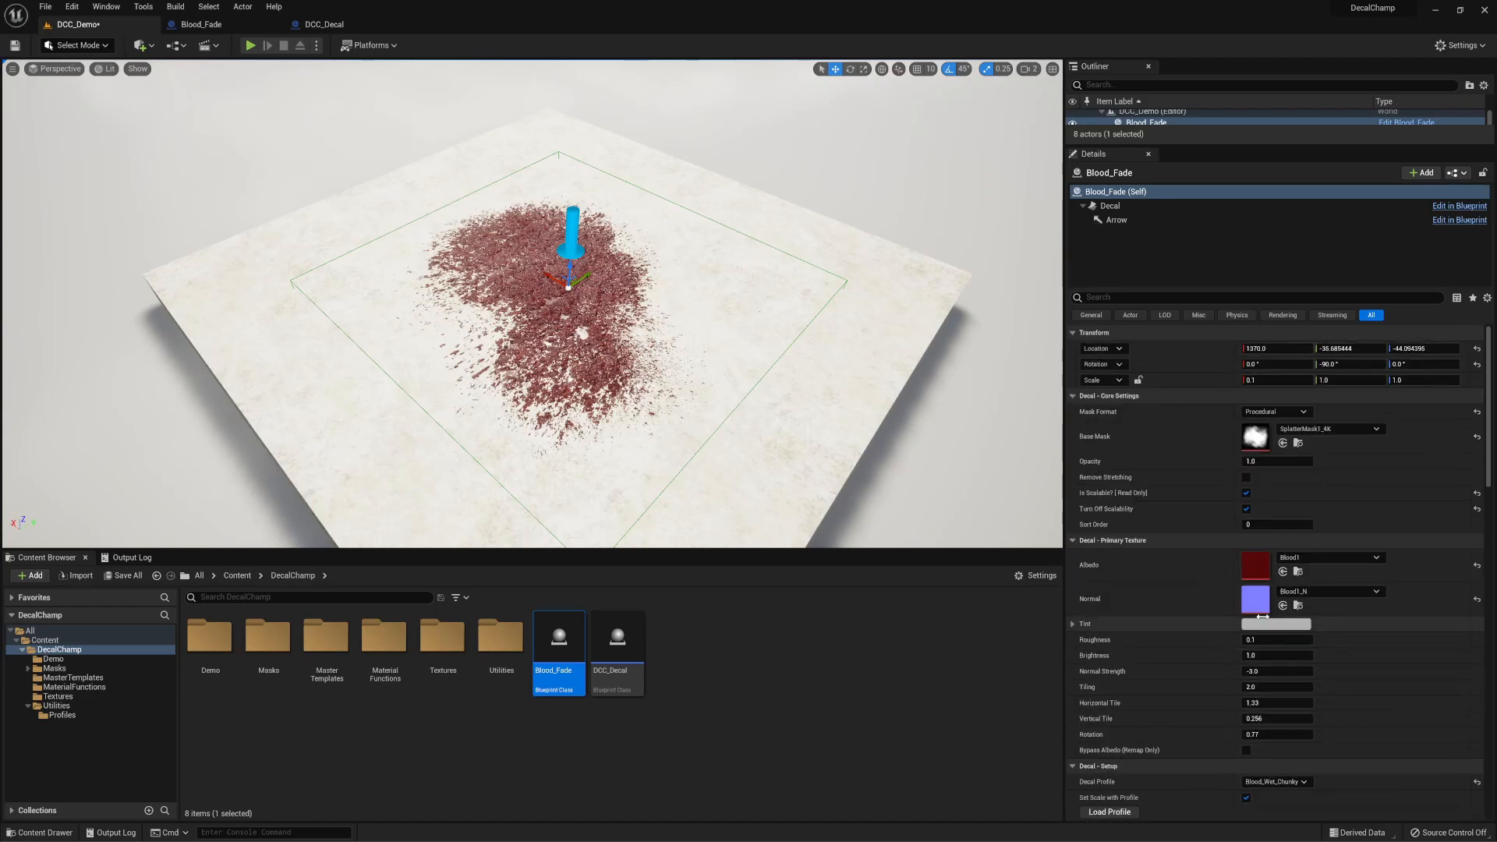
click(1351, 360)
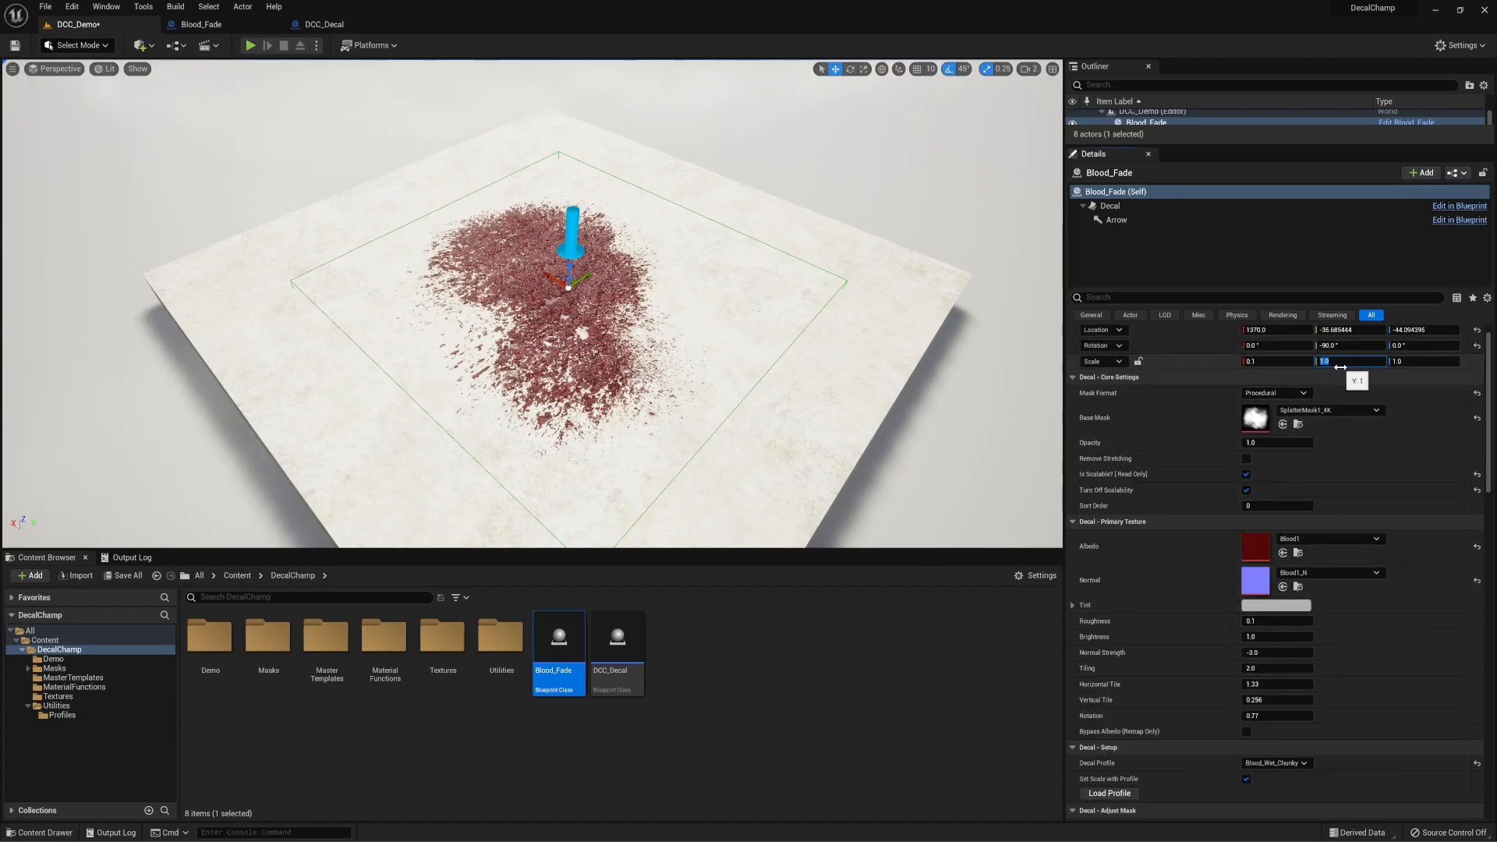
text(1.5)
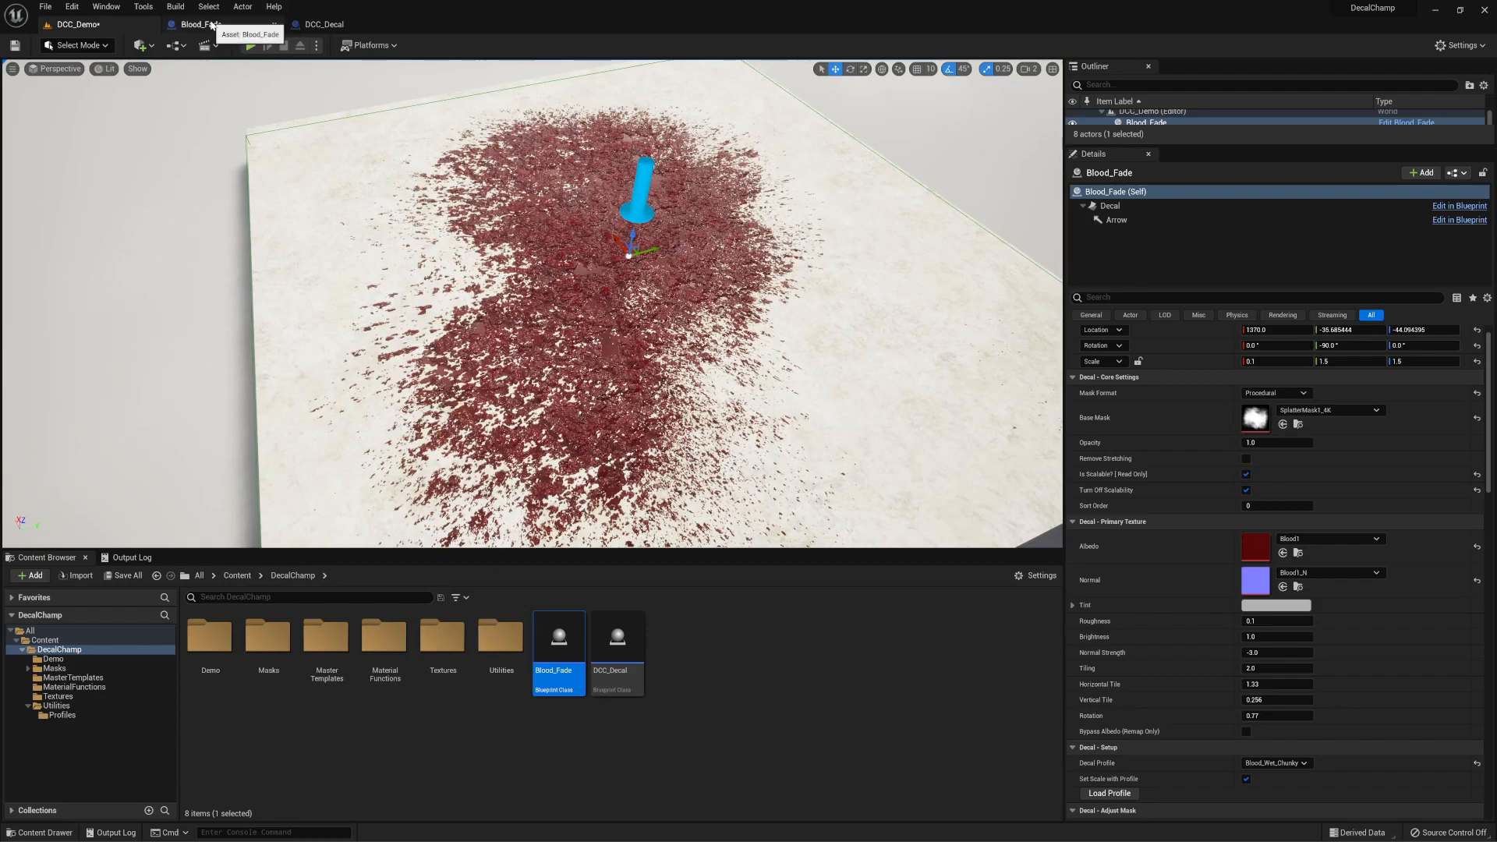
mouse_move(345, 59)
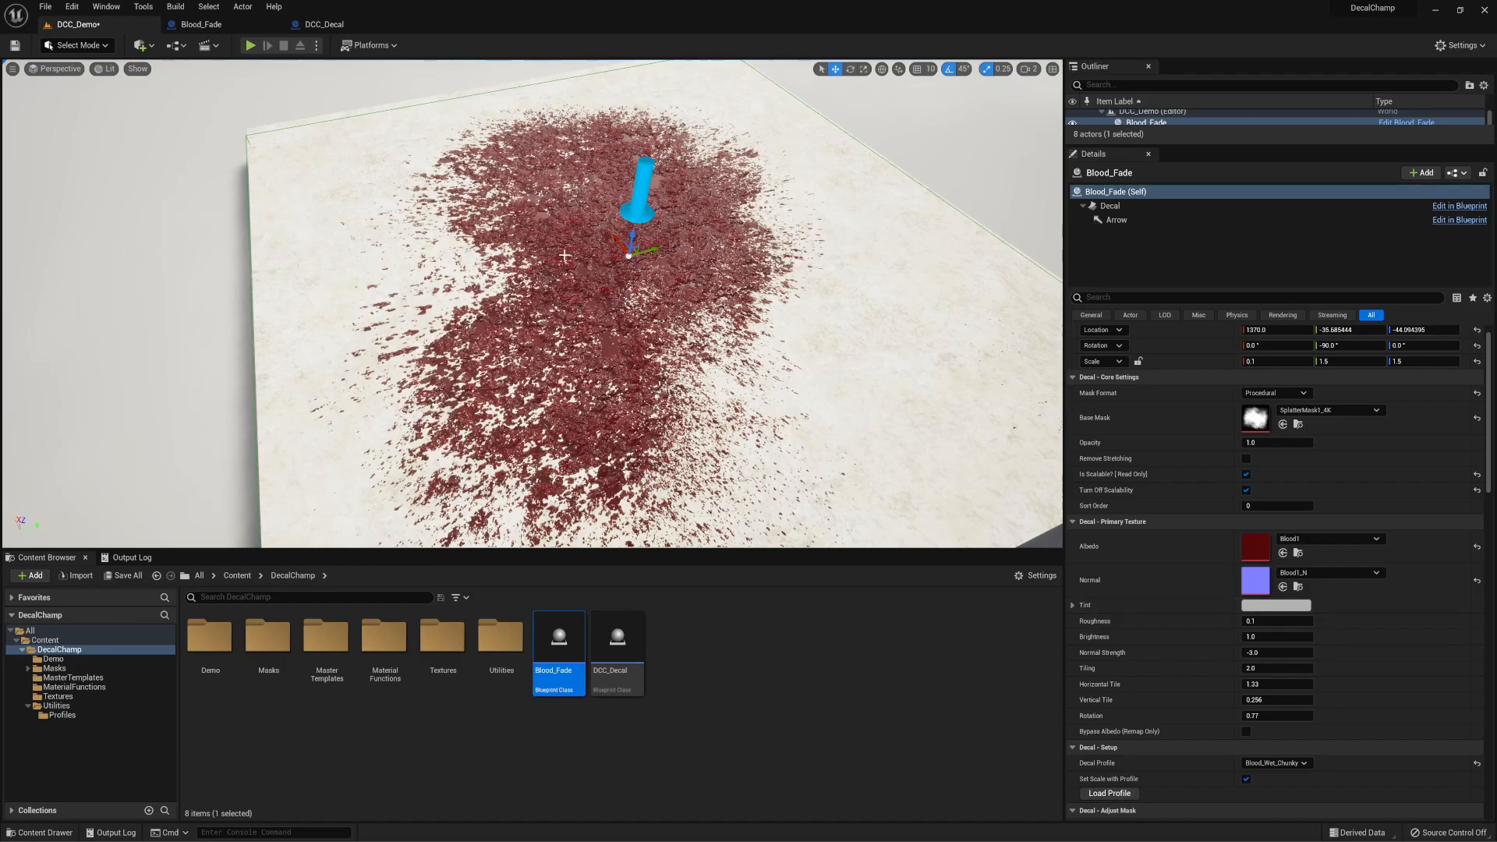
mouse_move(560, 295)
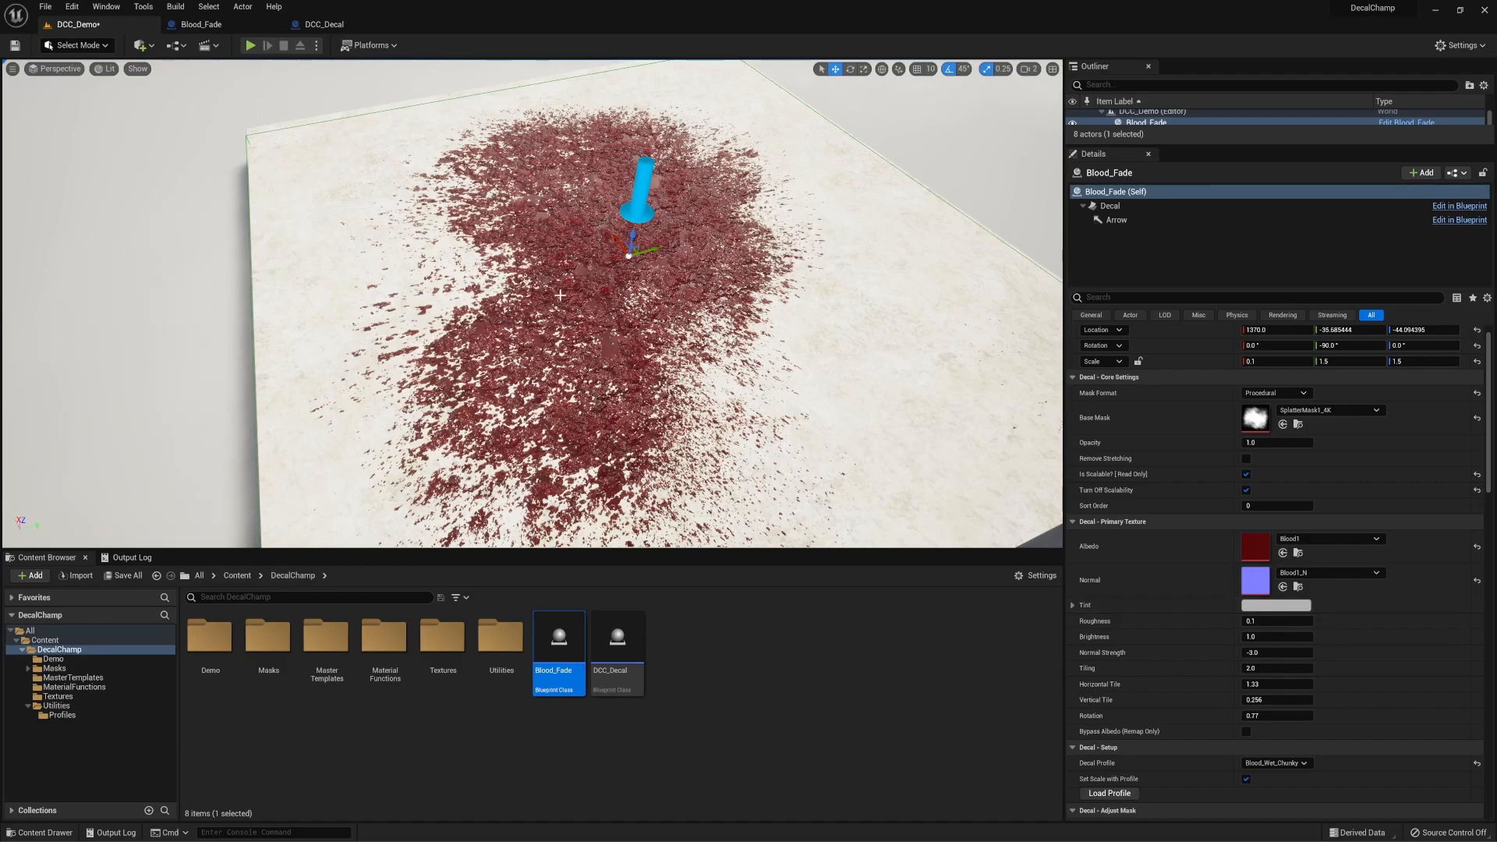
mouse_move(202, 23)
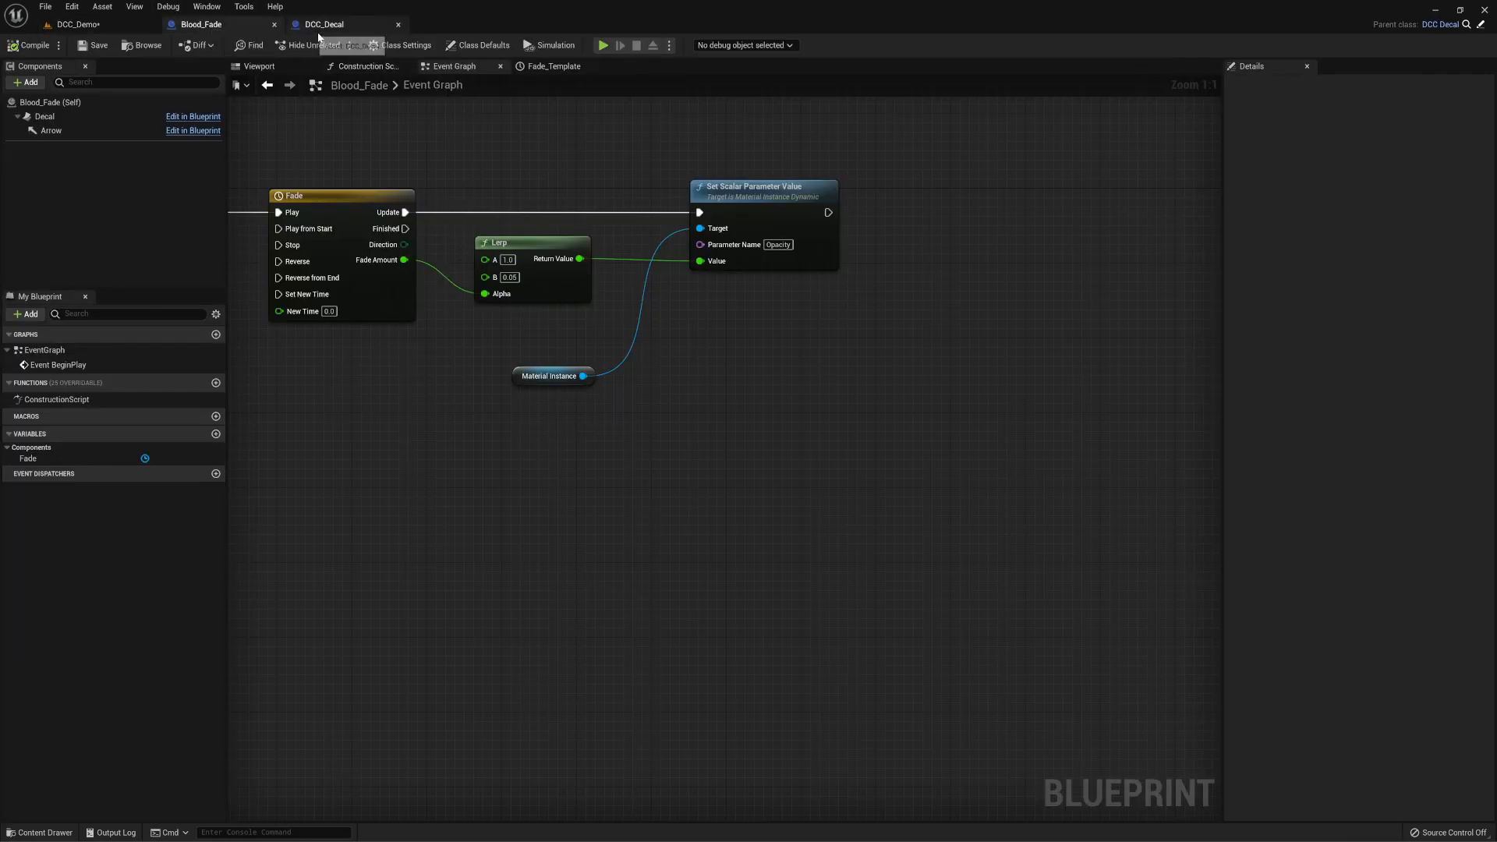
- Return to DCC_Decal's Update Decal graph and scroll to the Primary Texture parameter nodes
click(324, 24)
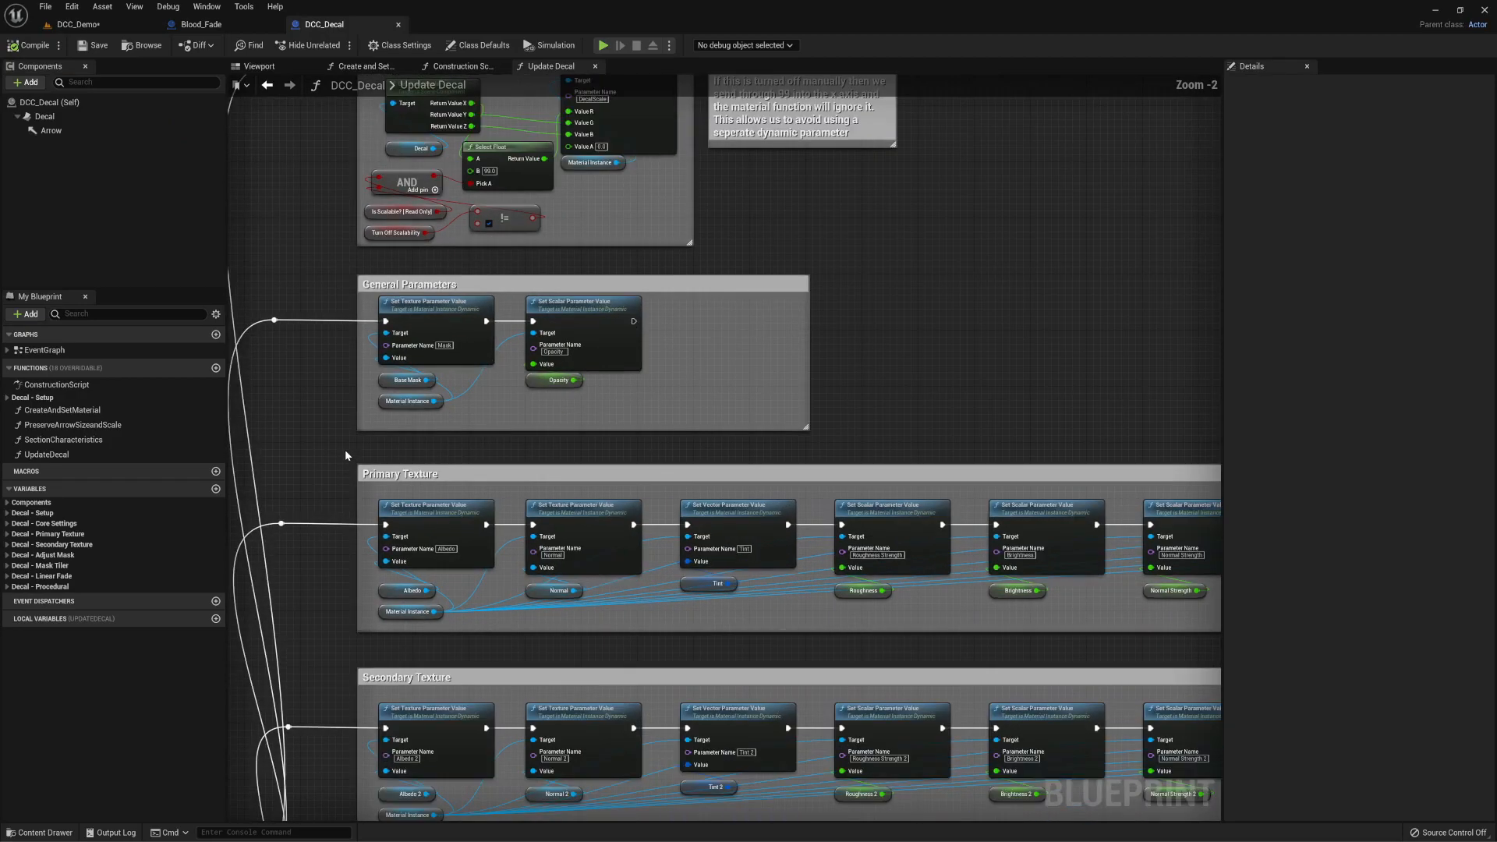
mouse_move(877, 435)
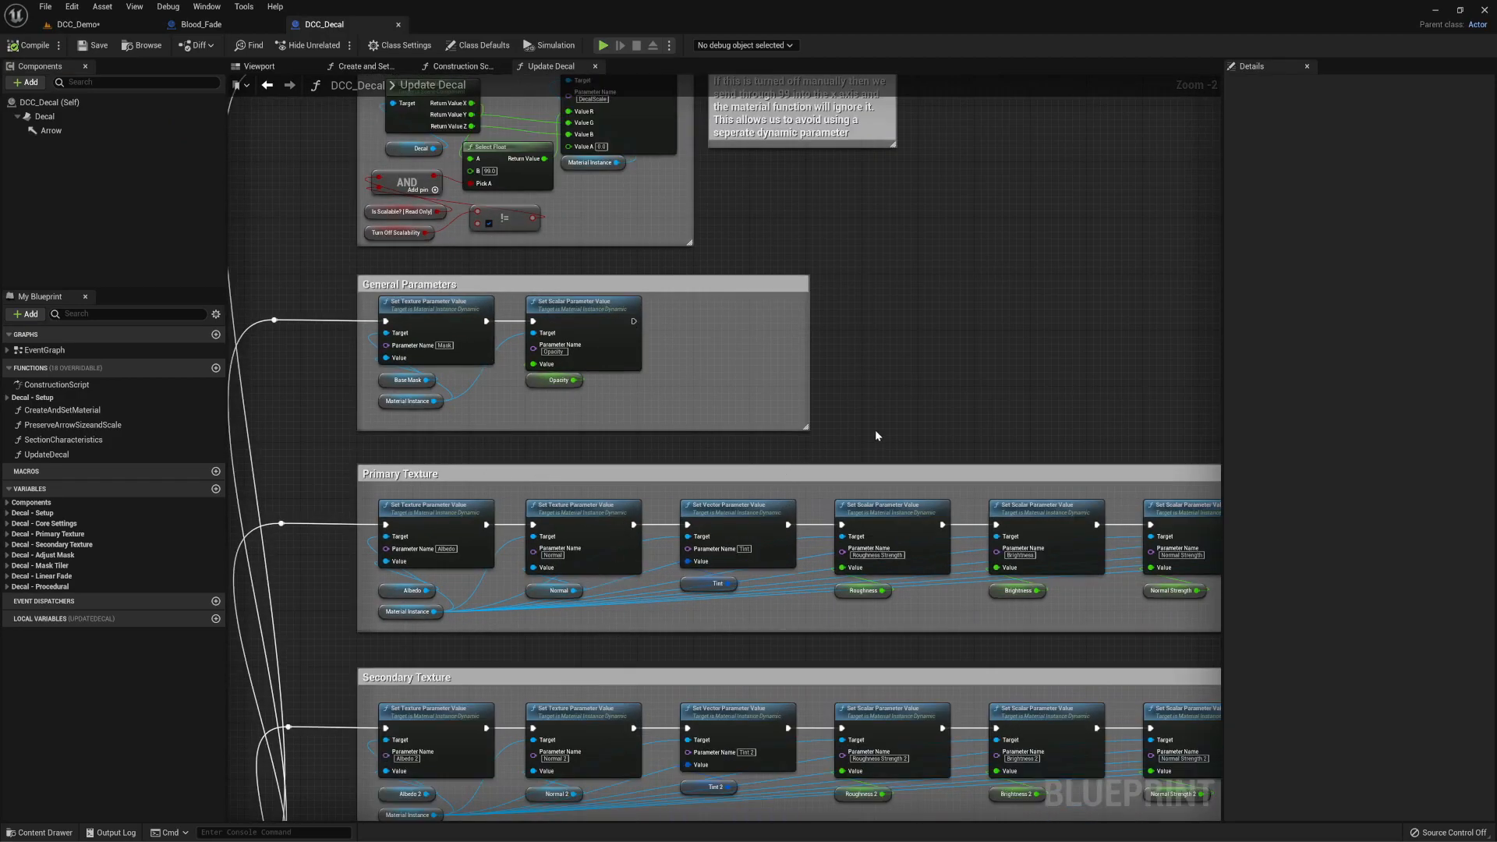
scroll(down, 3)
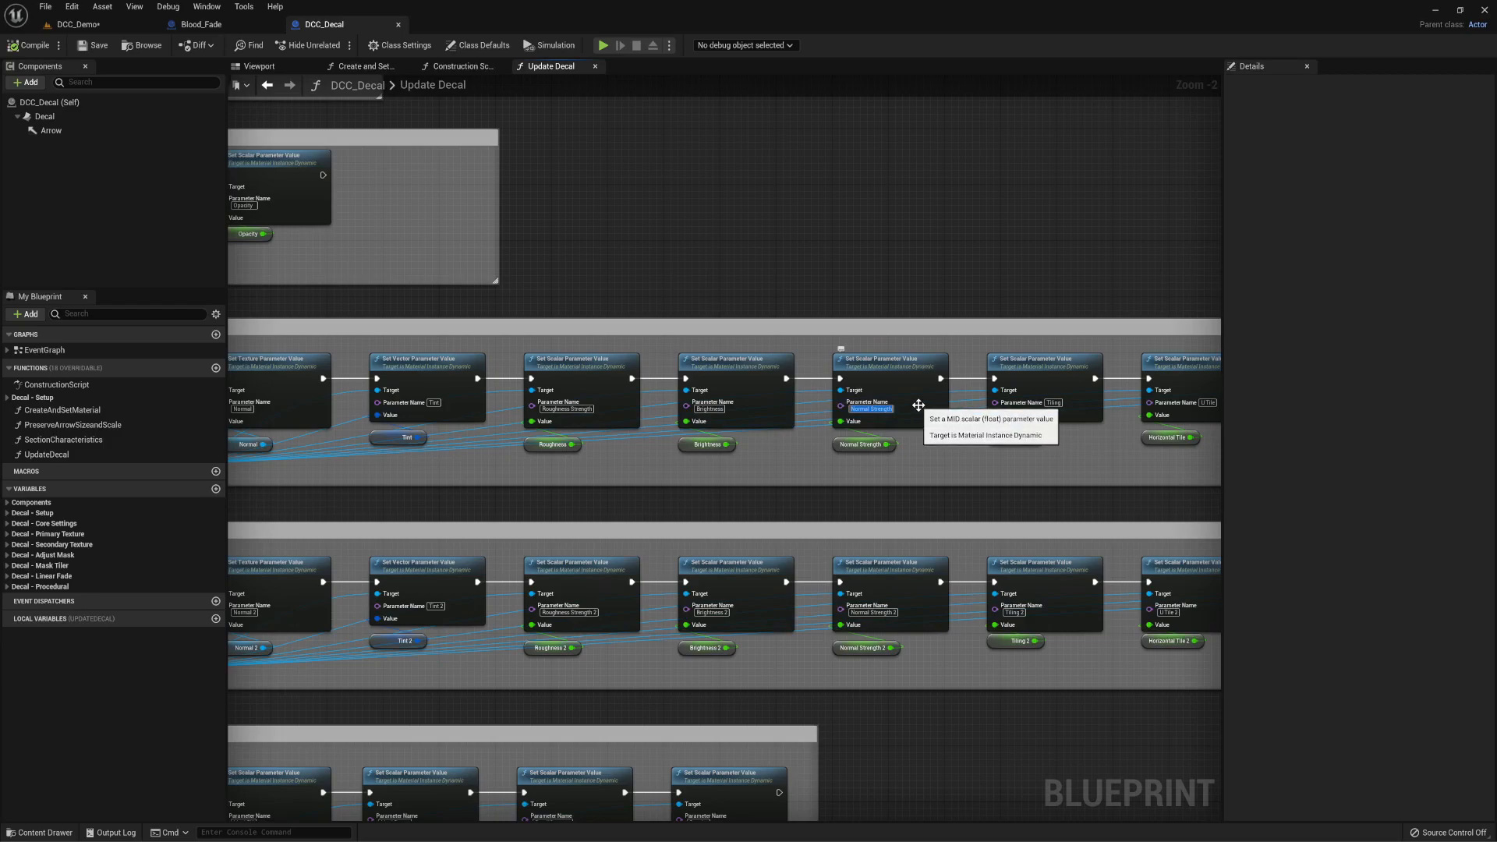
mouse_move(270, 27)
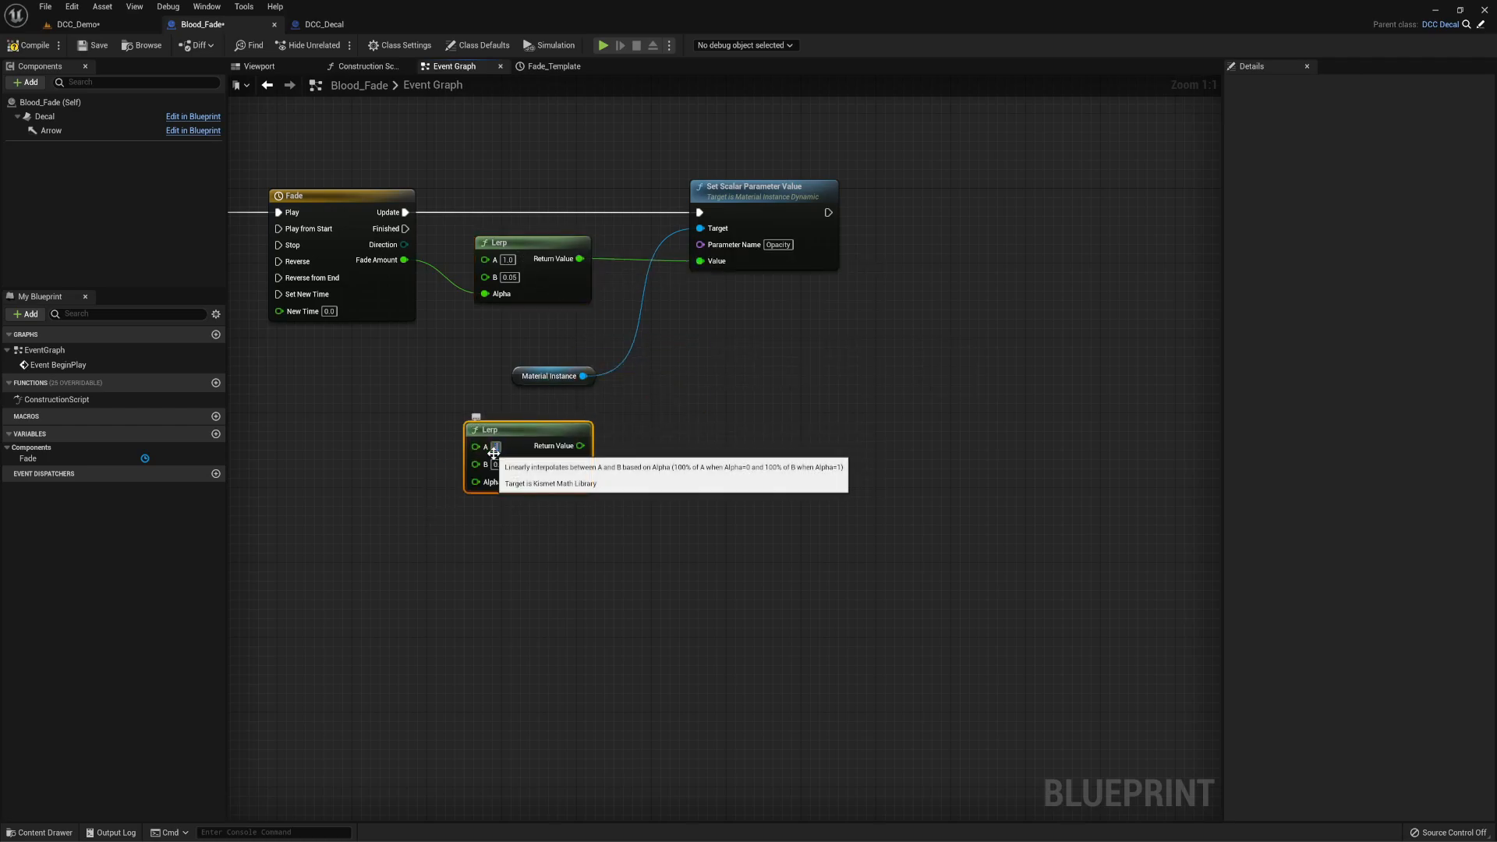
- Set the second Lerp's A to -3.0 and add another Set Scalar Parameter Value node
text(-3.0)
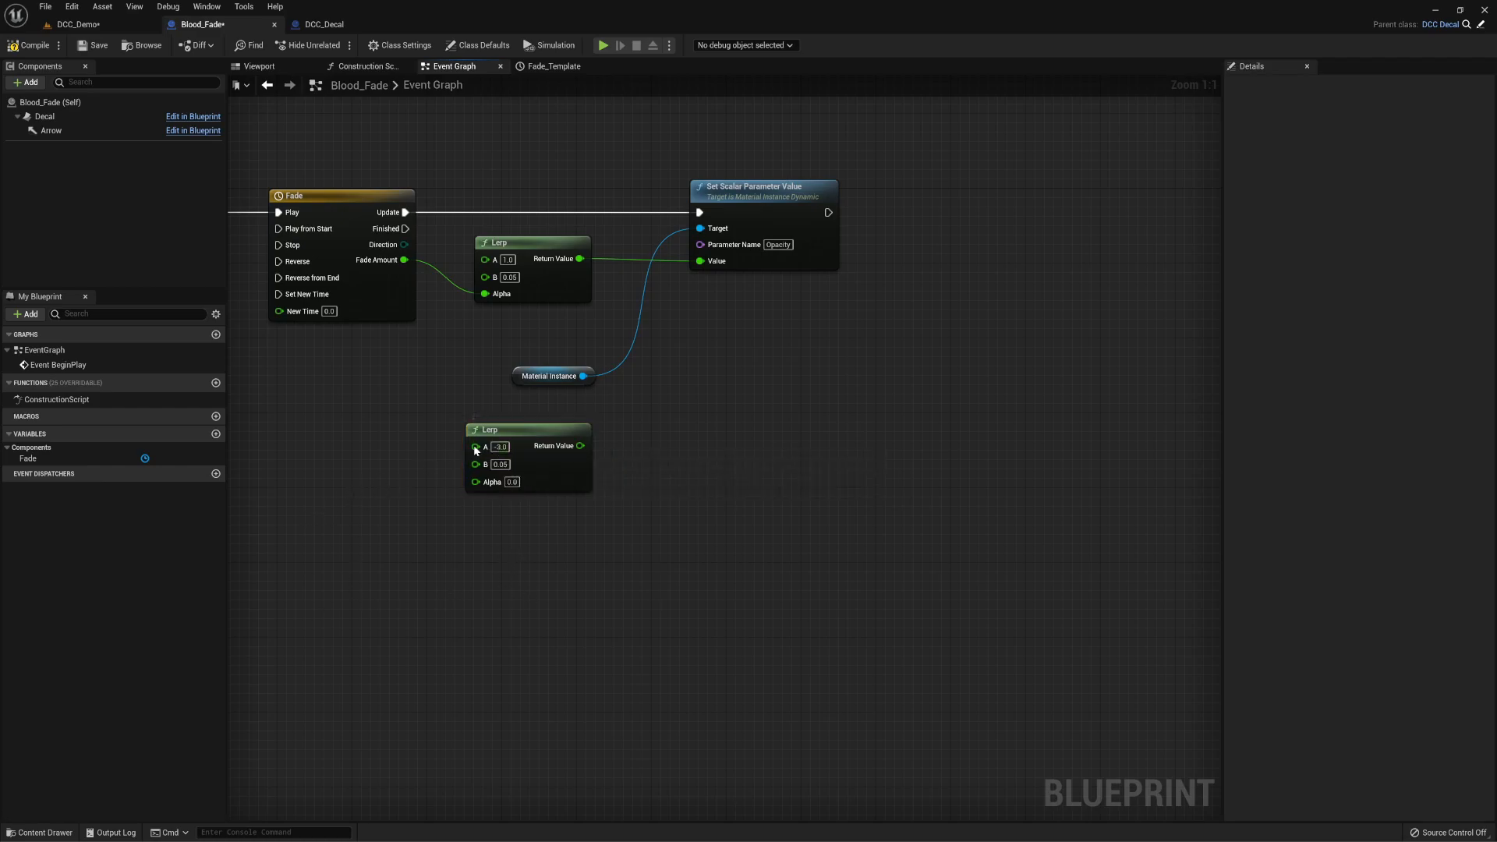
mouse_move(477, 446)
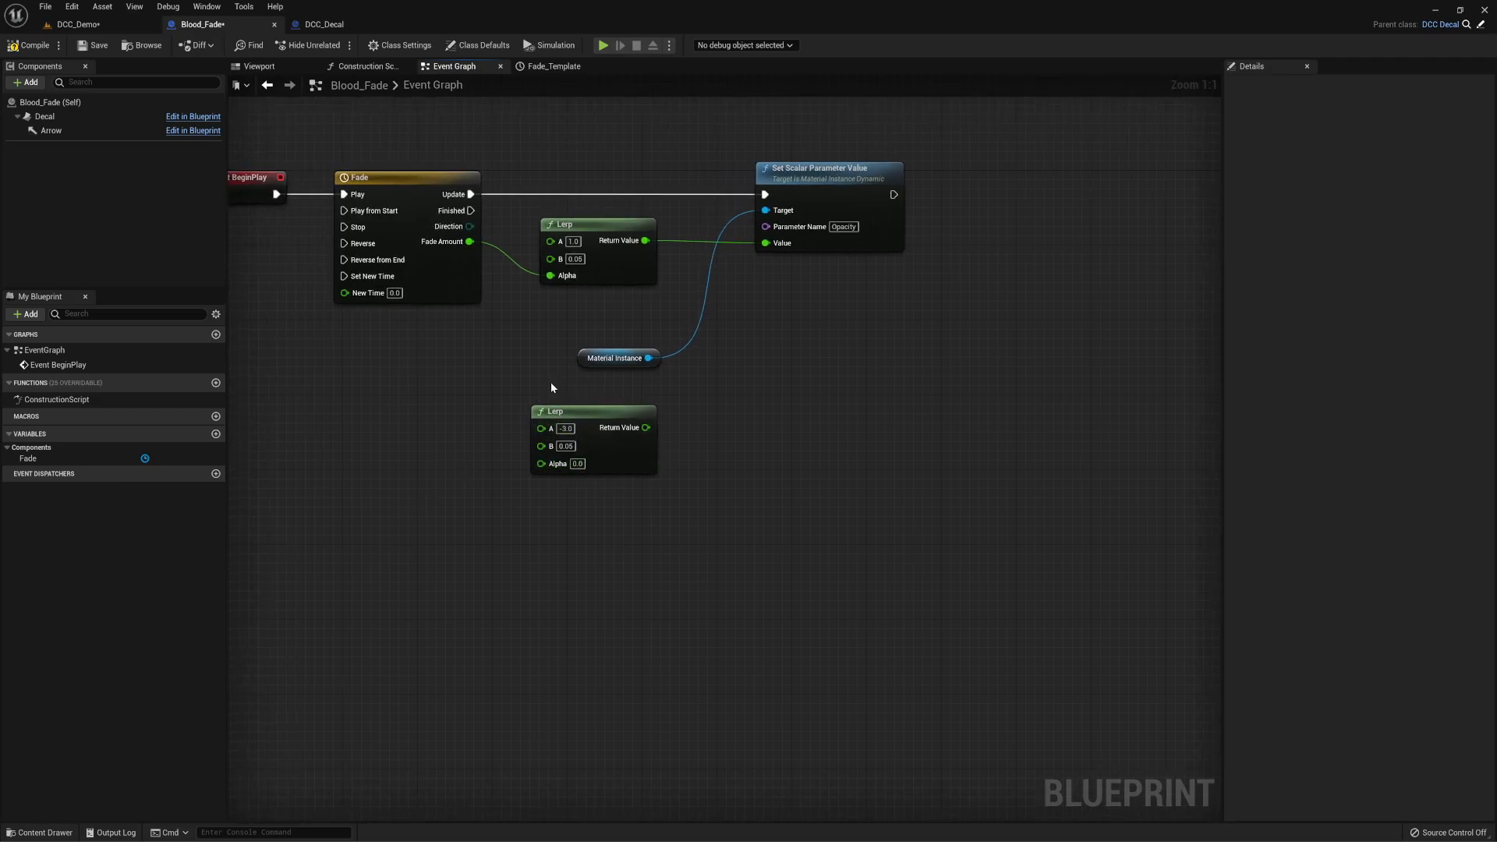
click(592, 410)
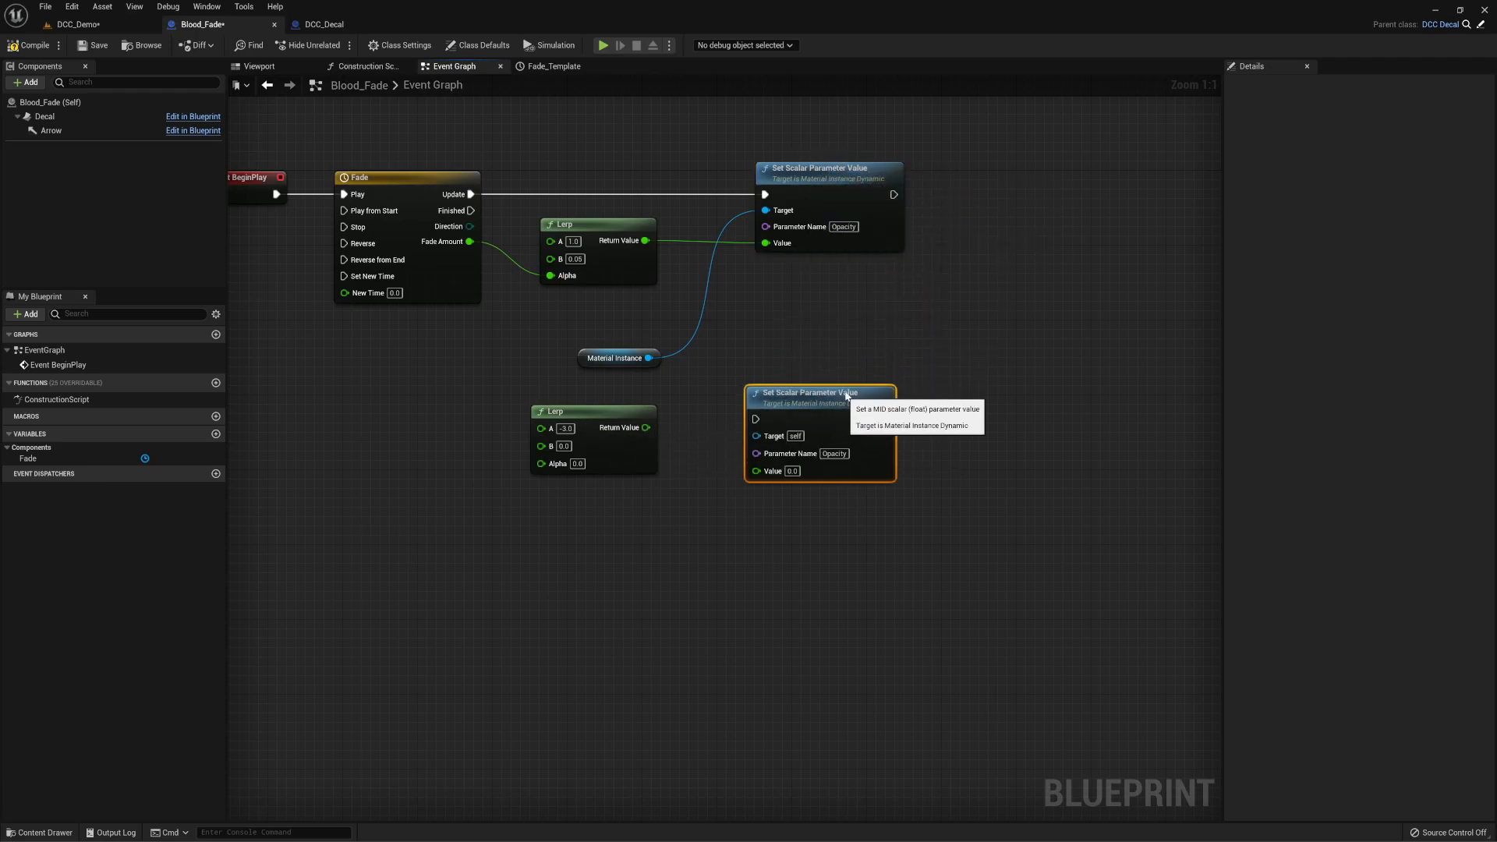
click(324, 23)
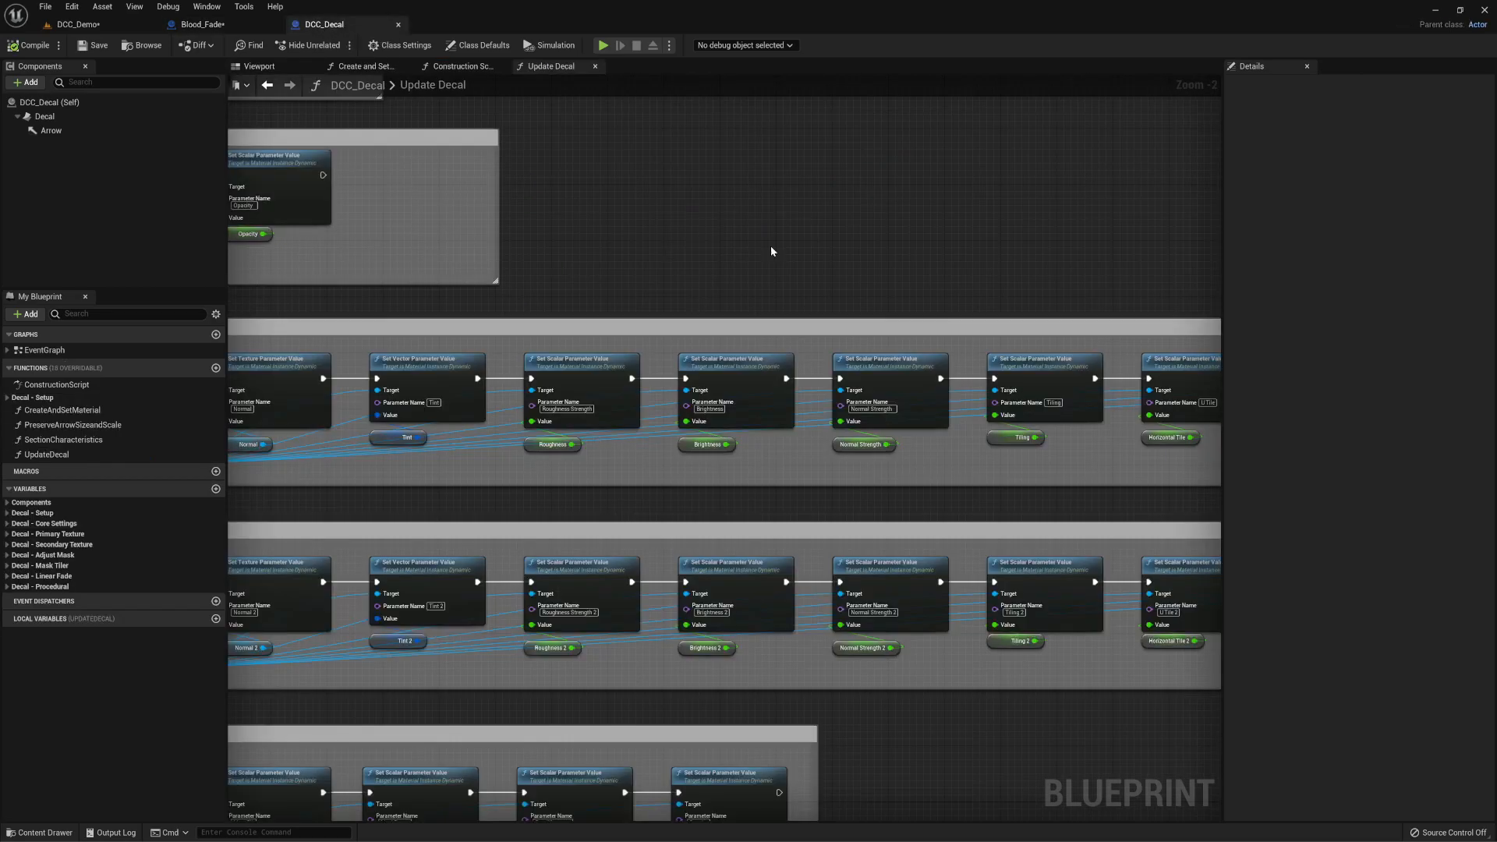
mouse_move(997, 504)
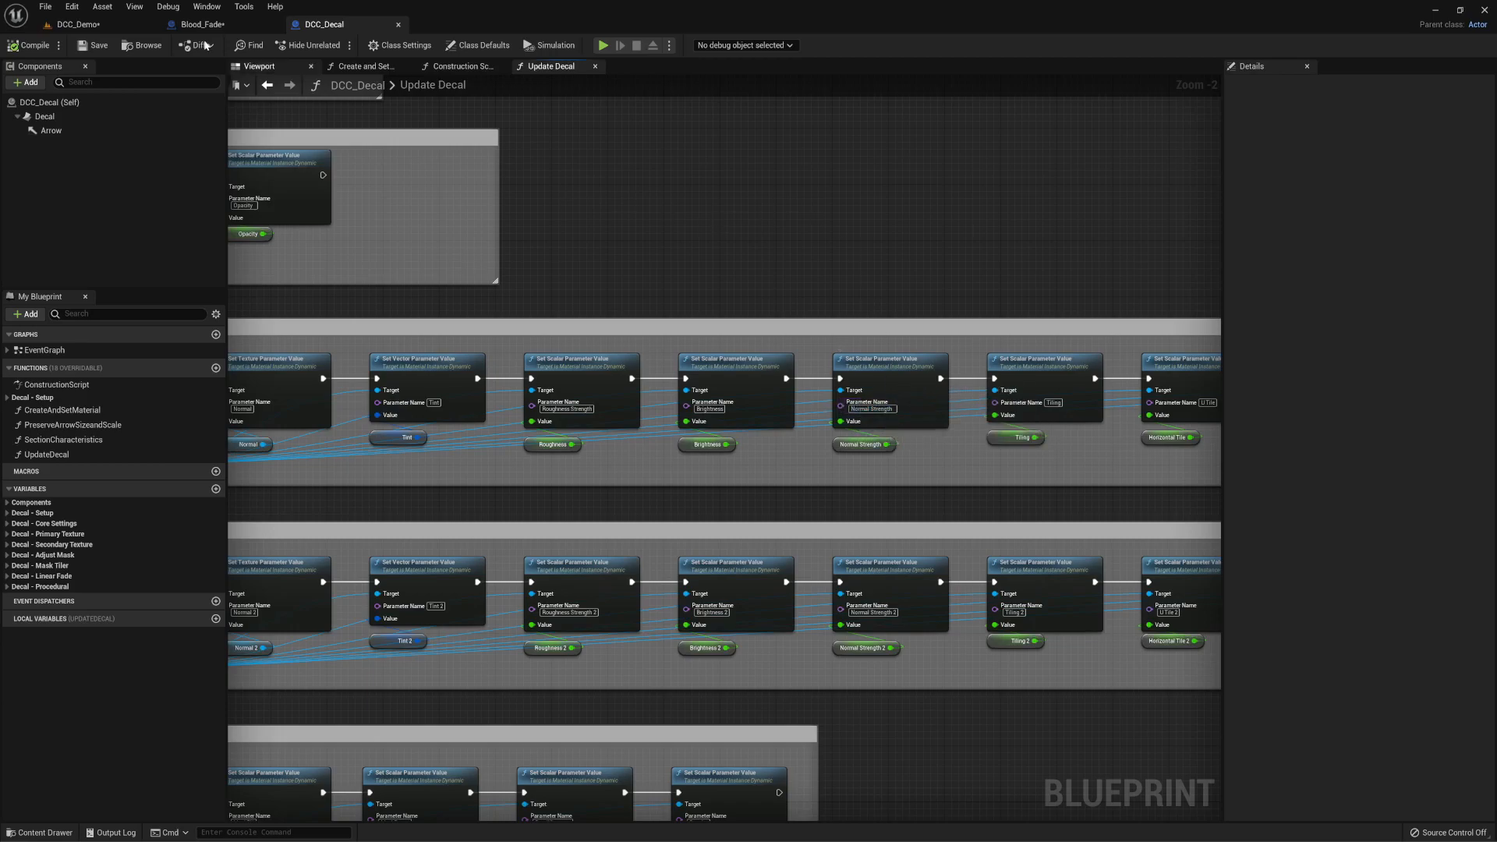
- Name the new setter Normal Strength and feed Fade Amount into the second Lerp's alpha
click(201, 23)
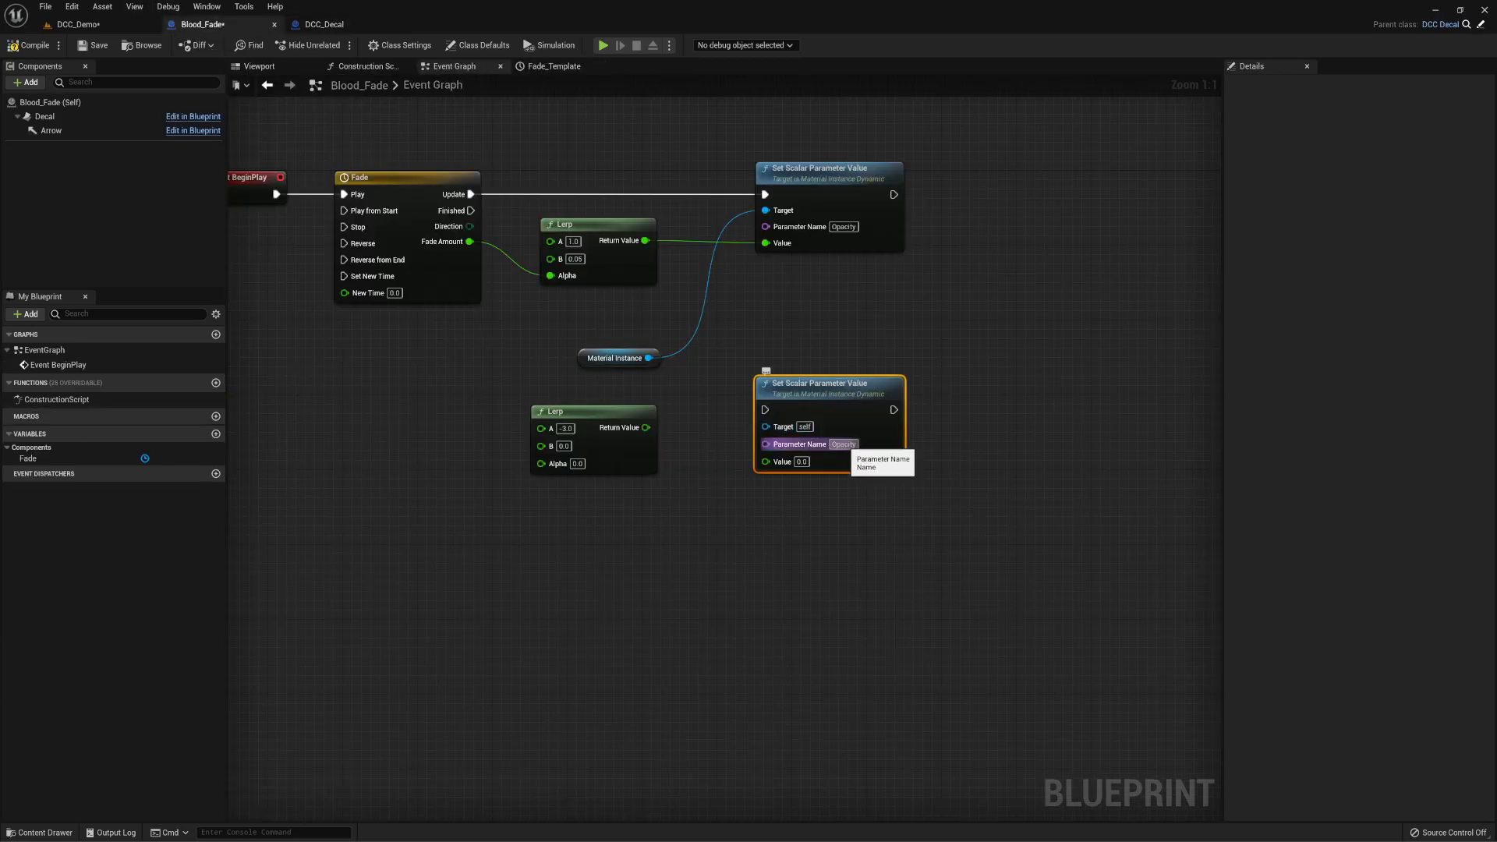
text(Normal Strength)
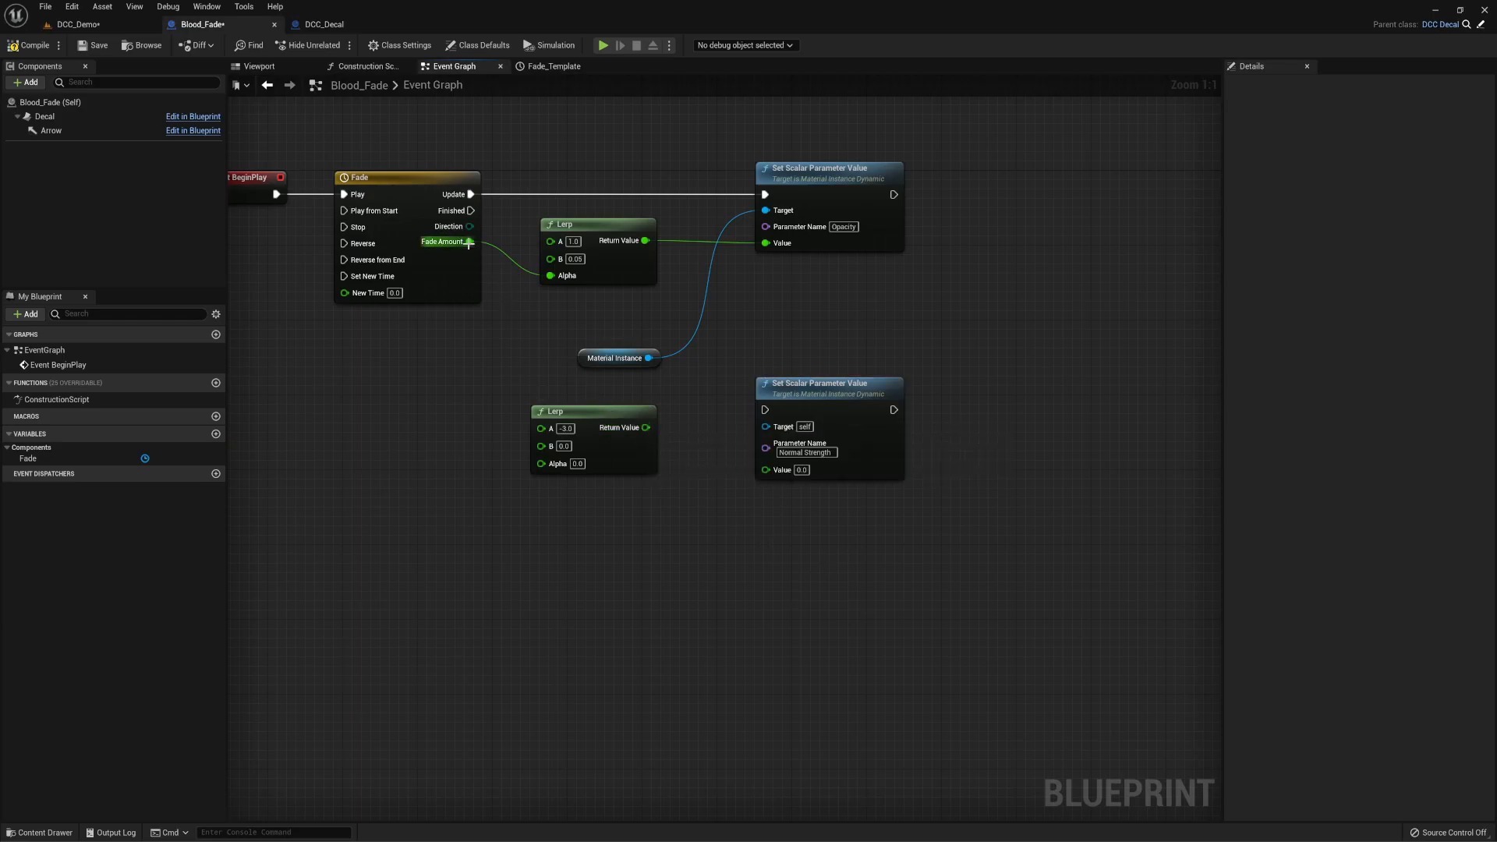
drag(469, 241, 541, 463)
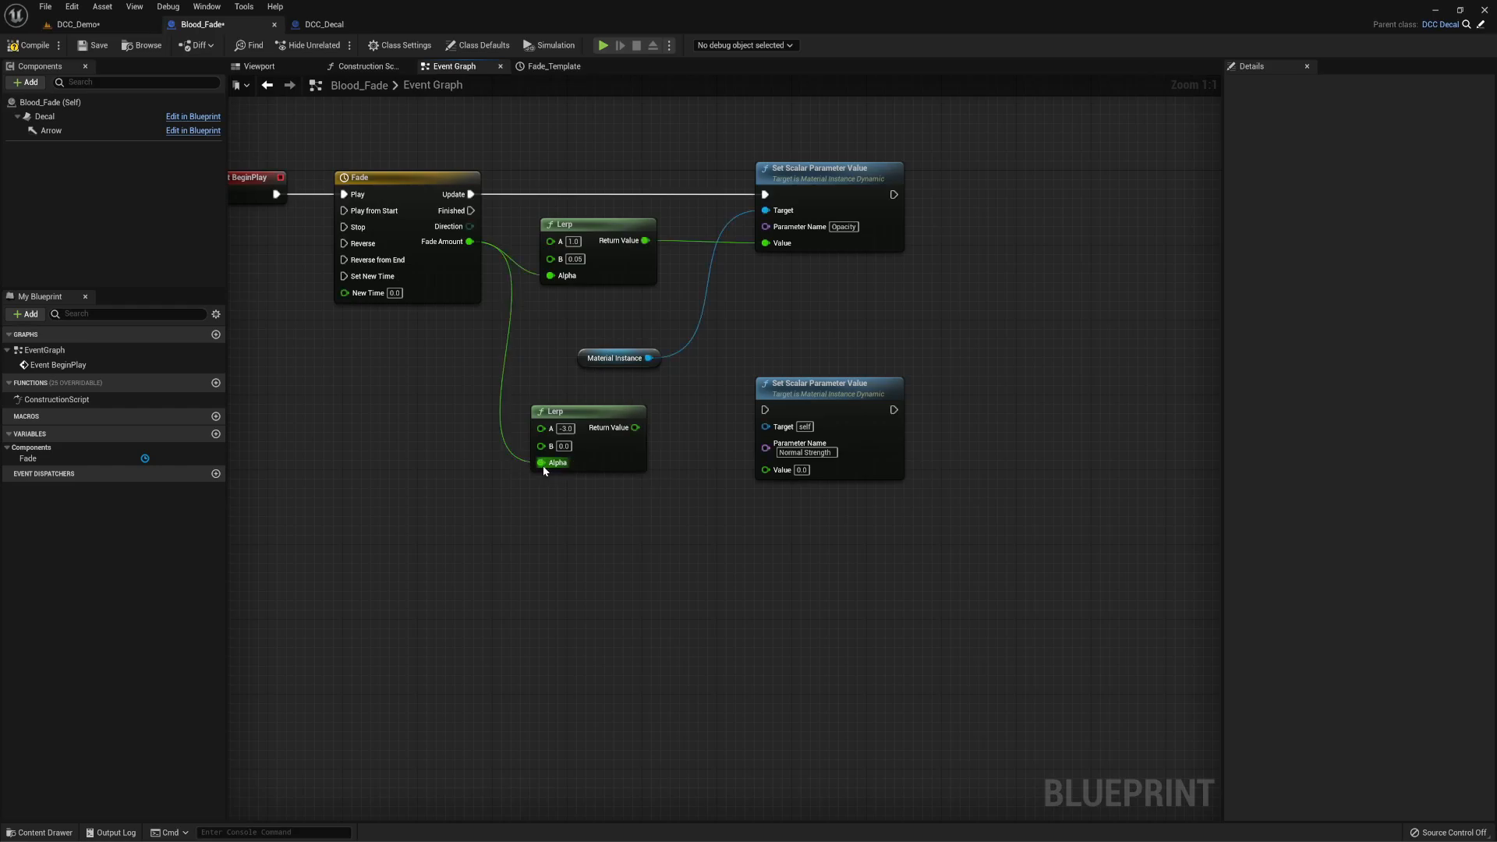
mouse_move(546, 446)
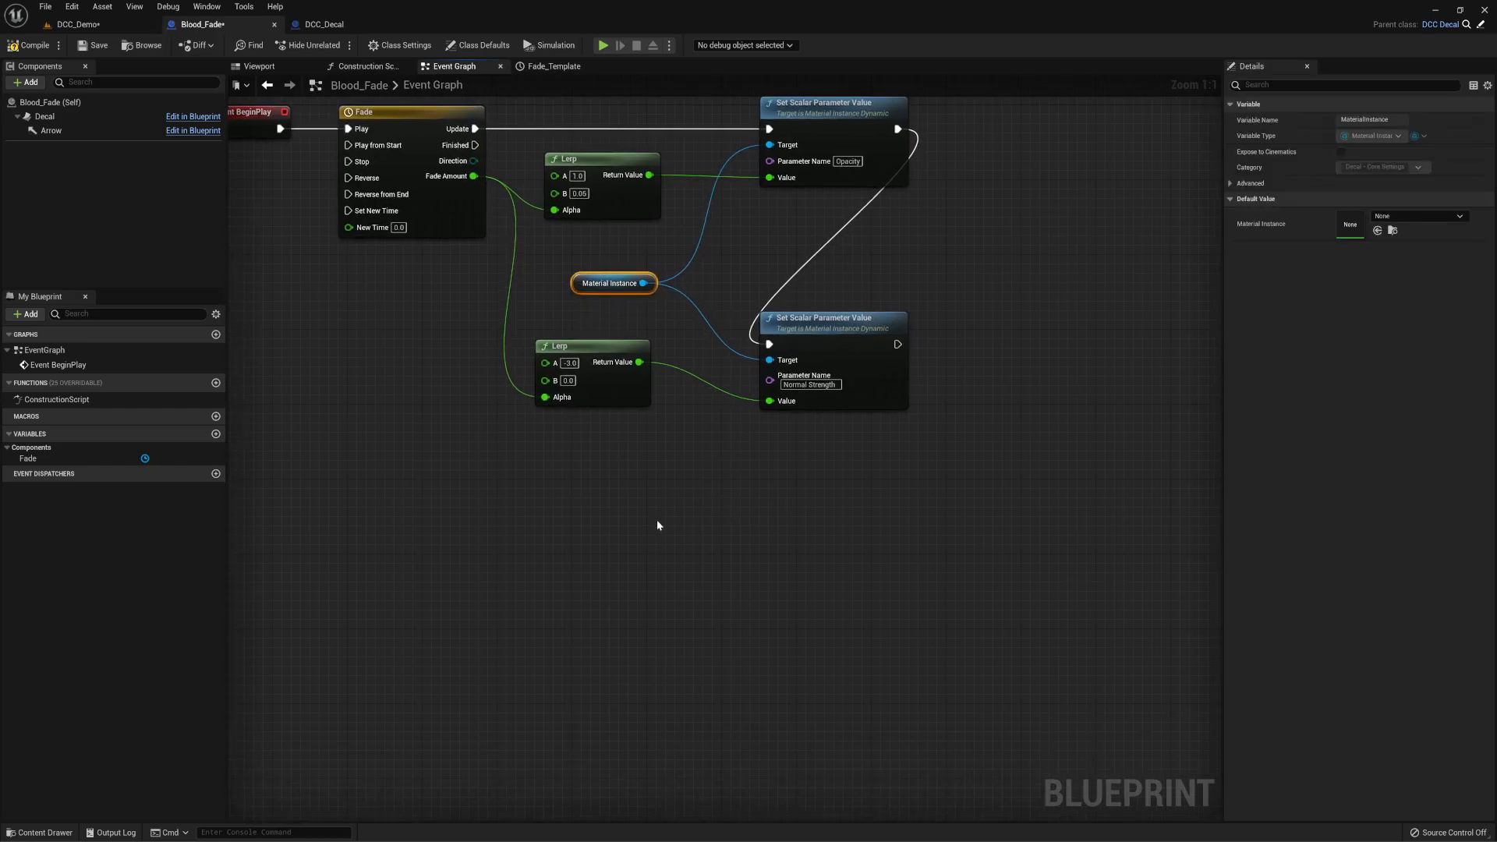
mouse_move(636, 511)
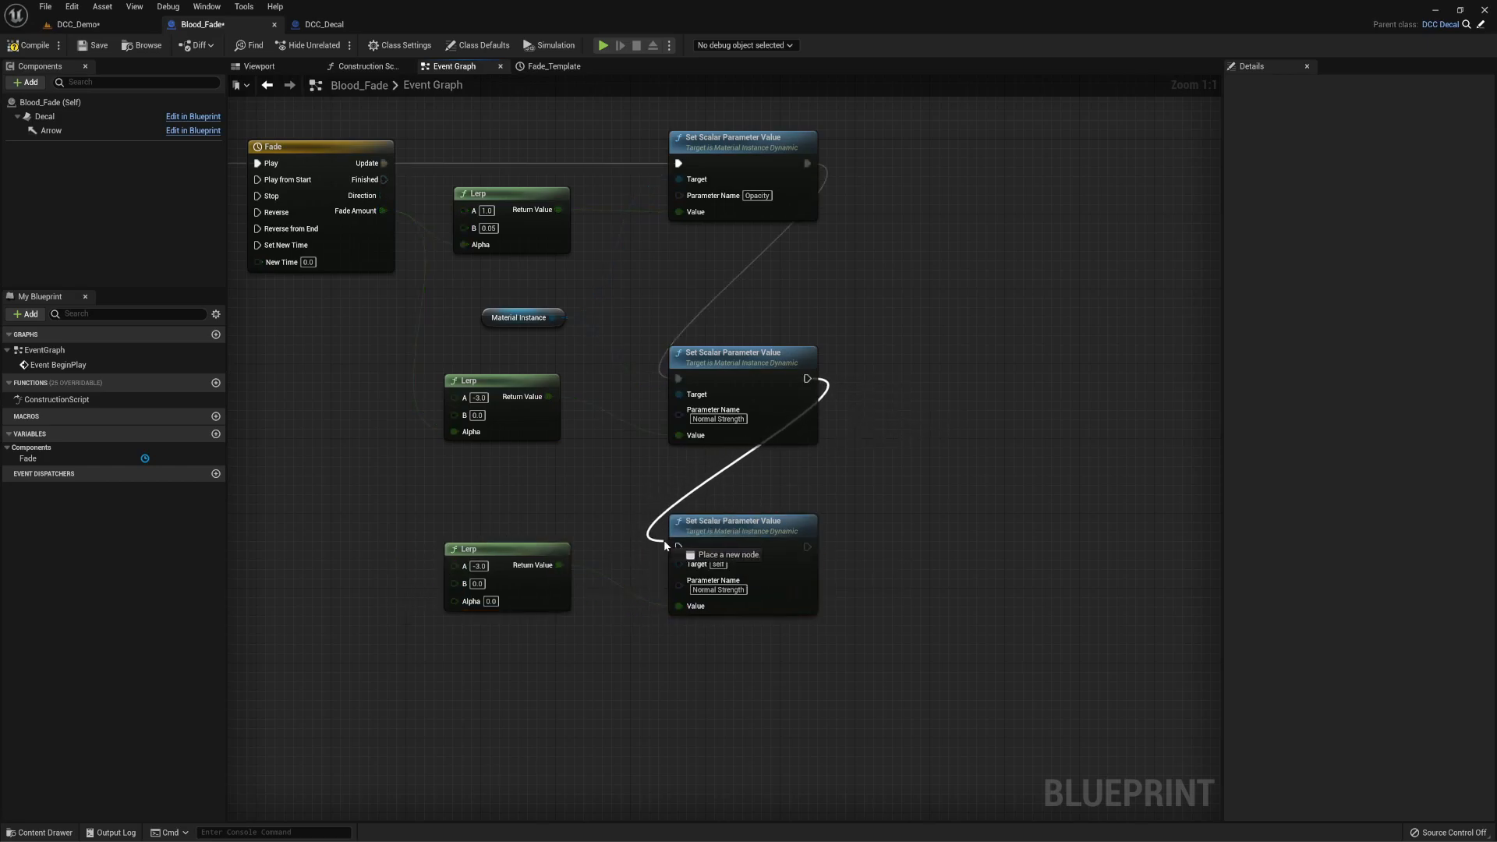
- Chain the duplicated third setter's exec after the Normal Strength setter
drag(382, 211, 373, 564)
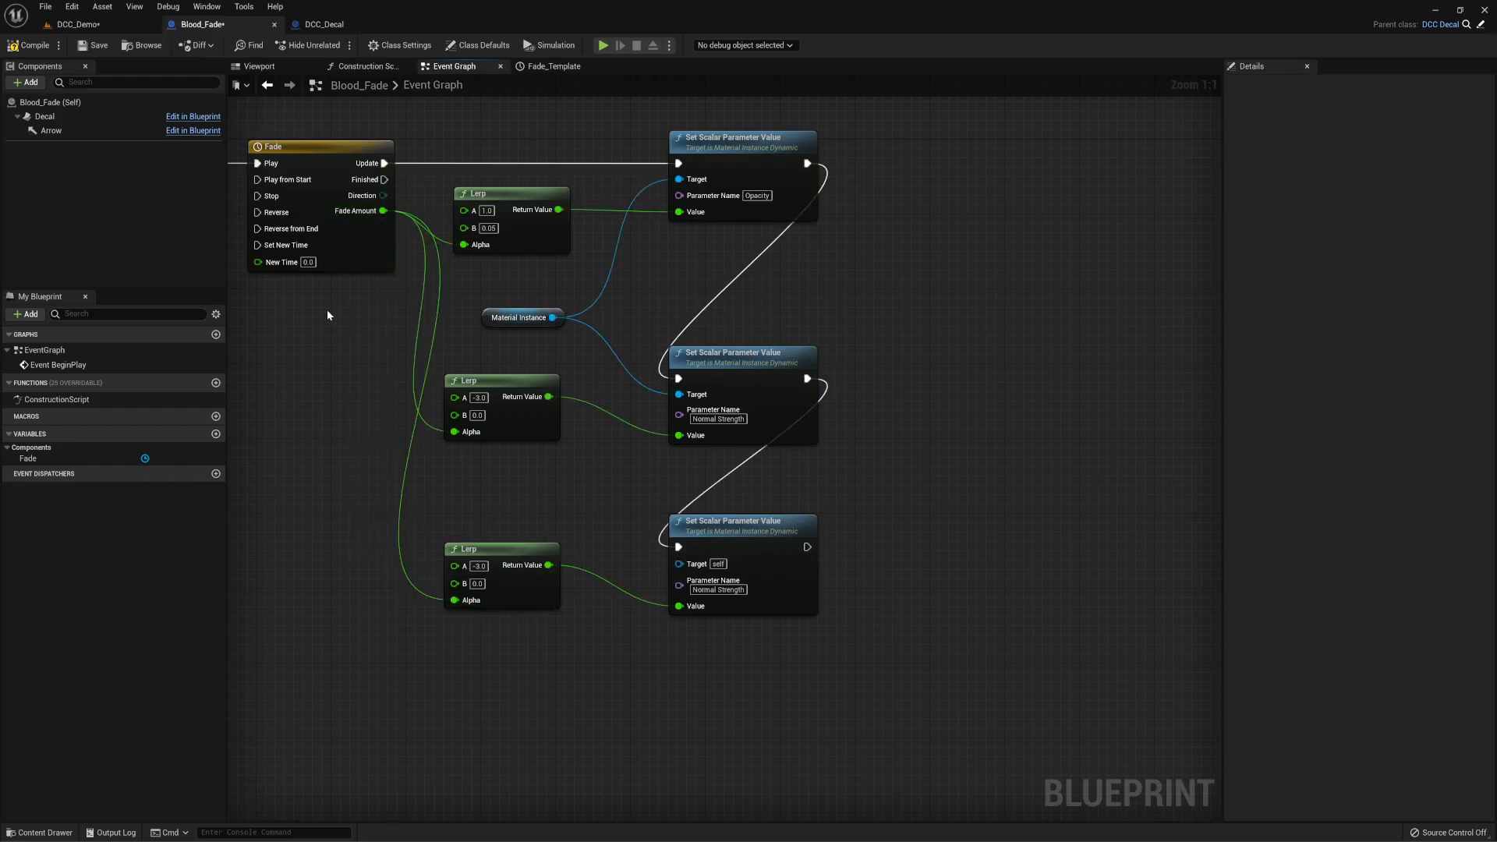
mouse_move(147, 45)
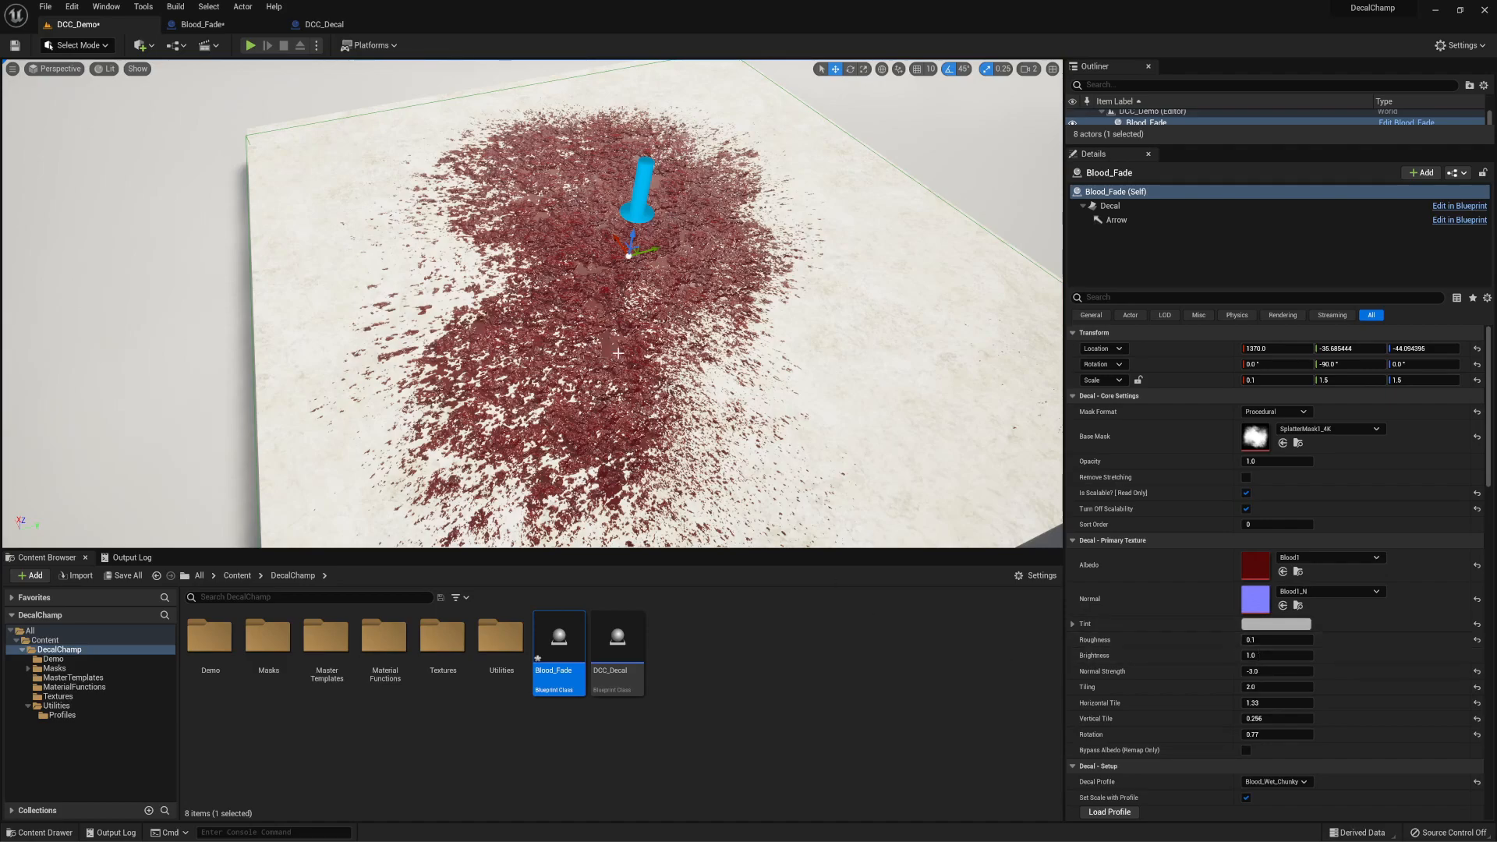
mouse_move(1010, 430)
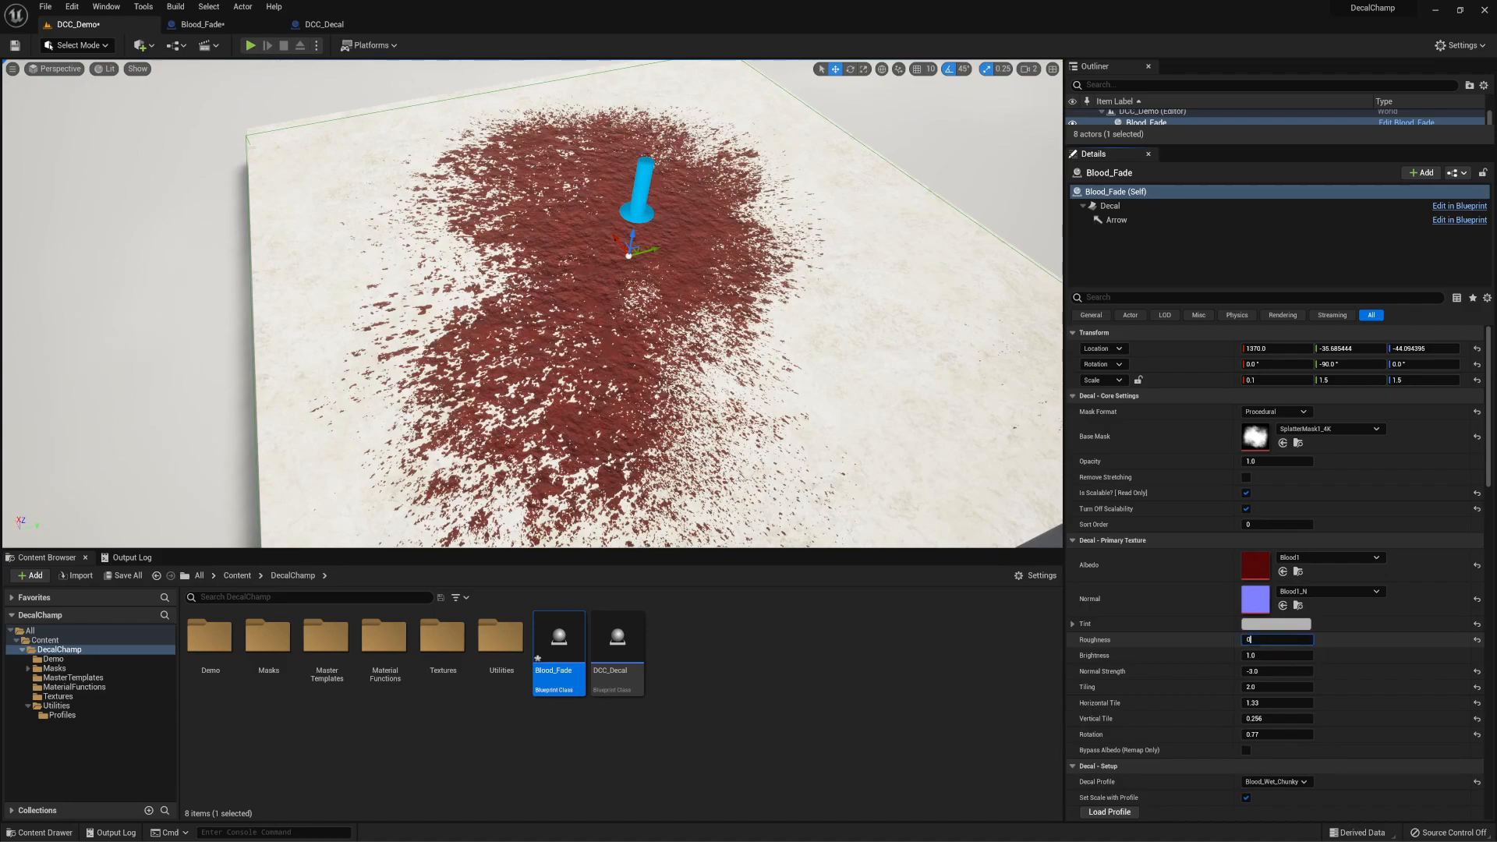
- Enter 0.1 as the splat's Roughness value in the Details panel
text(0.1)
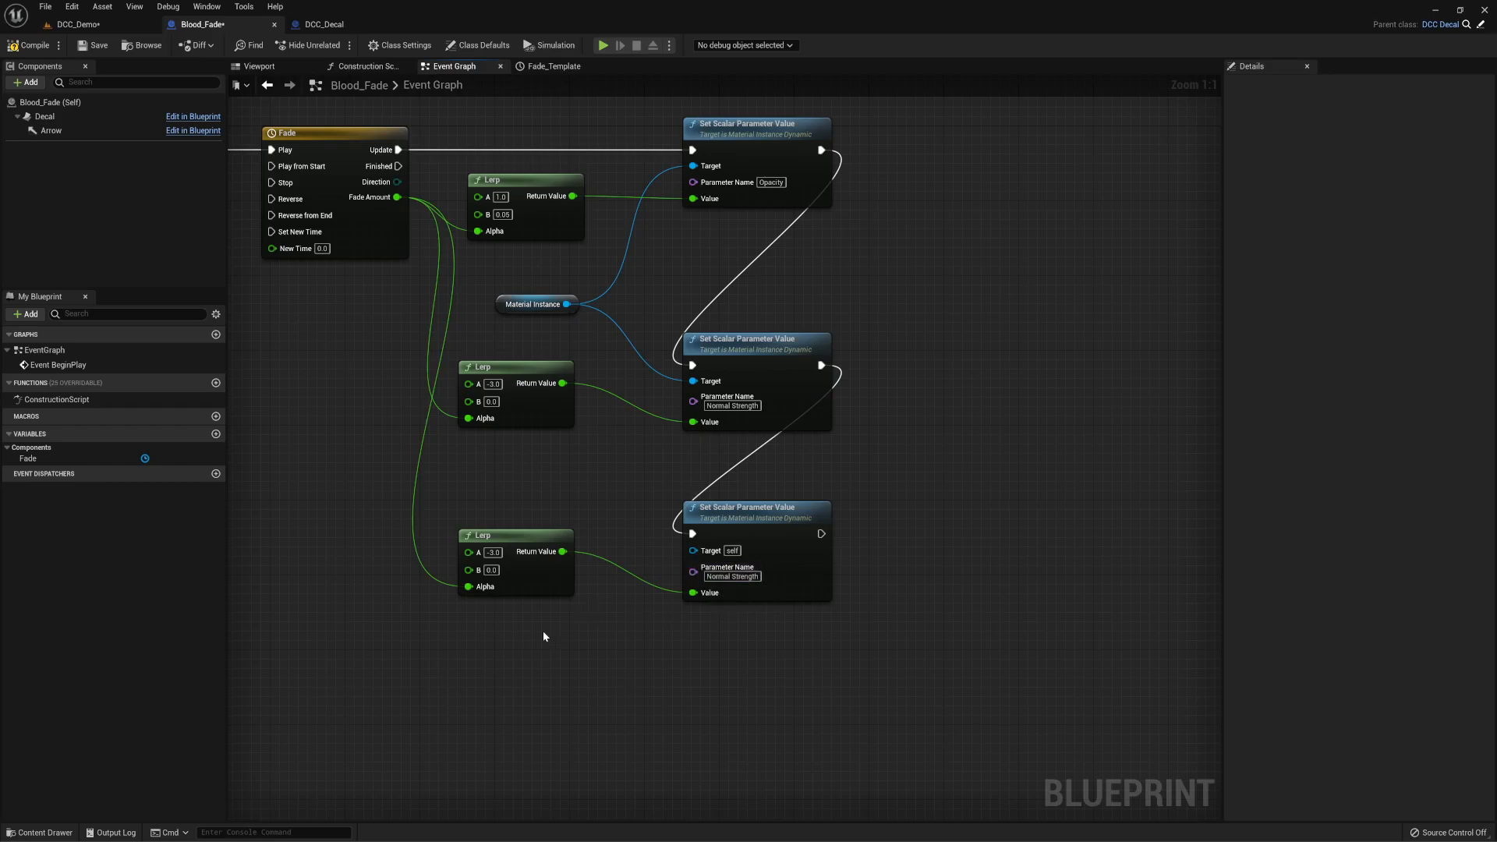
- Check the parameter name in DCC_Decal, then set the third Lerp's B to 1.0 for Roughness Strength
click(323, 24)
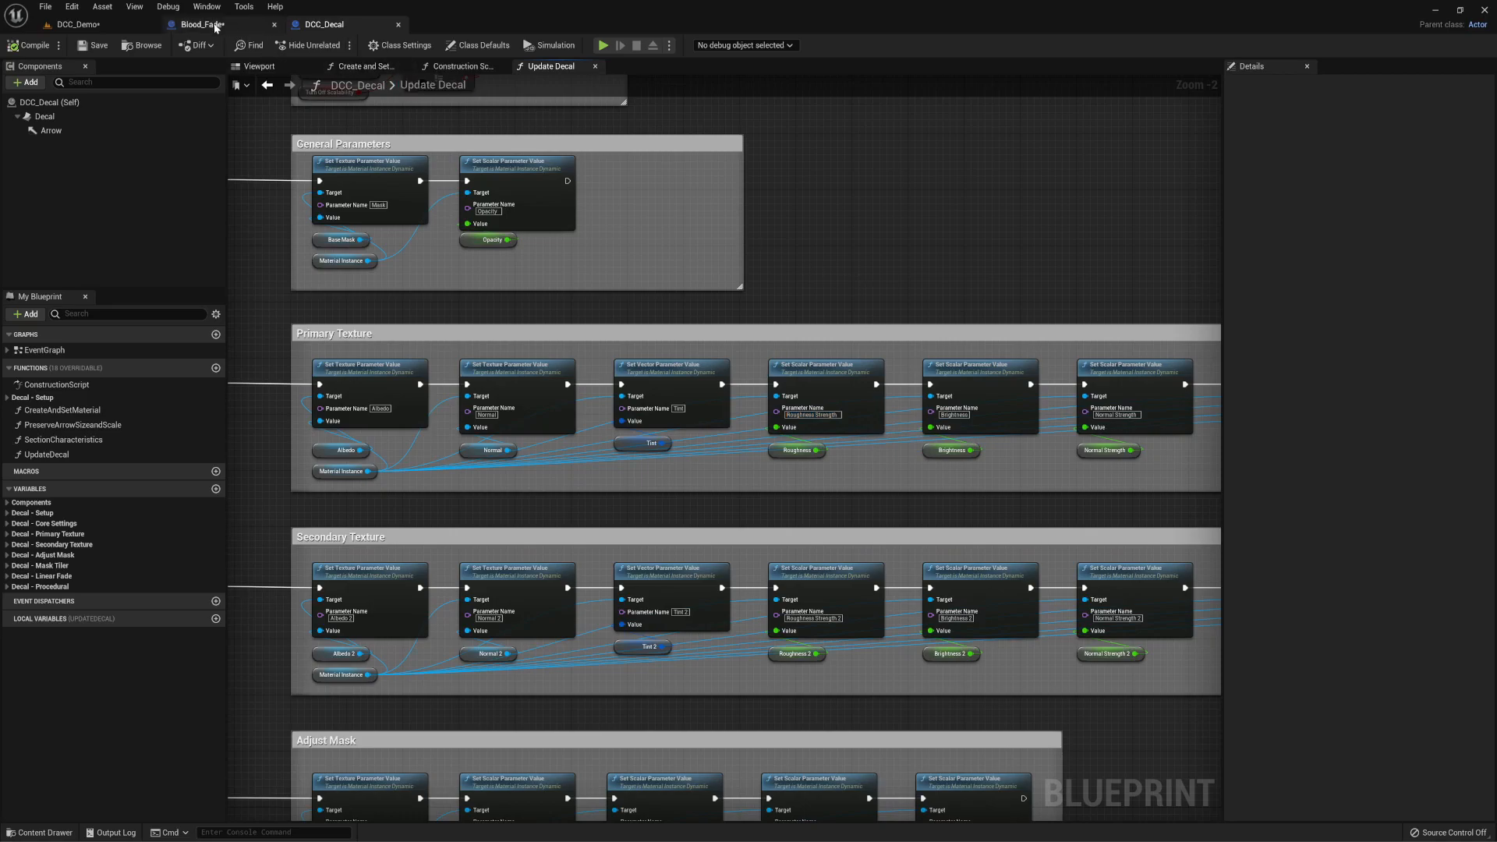
click(202, 23)
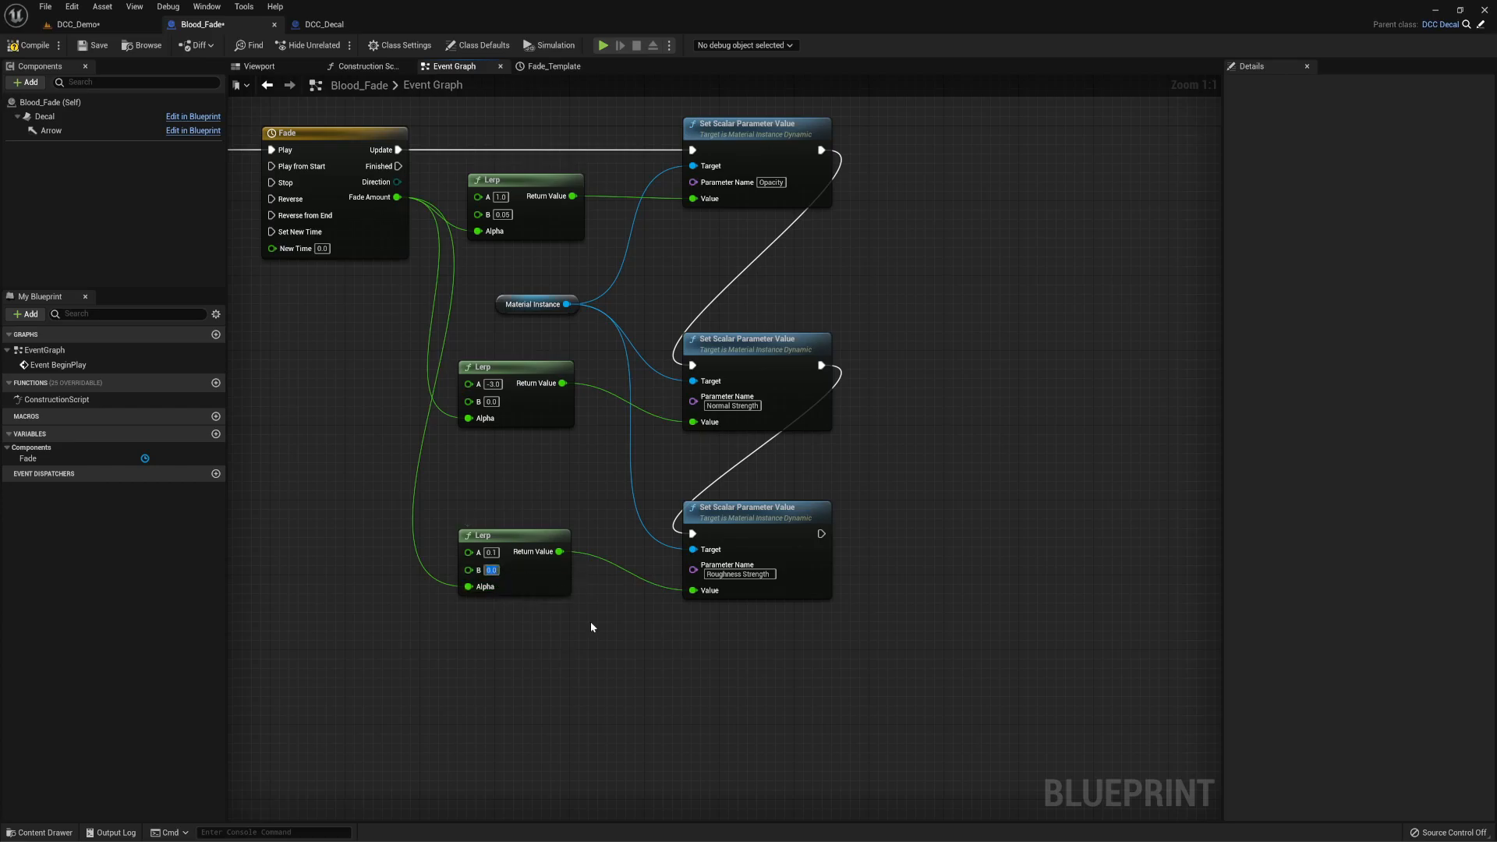
text(1.0)
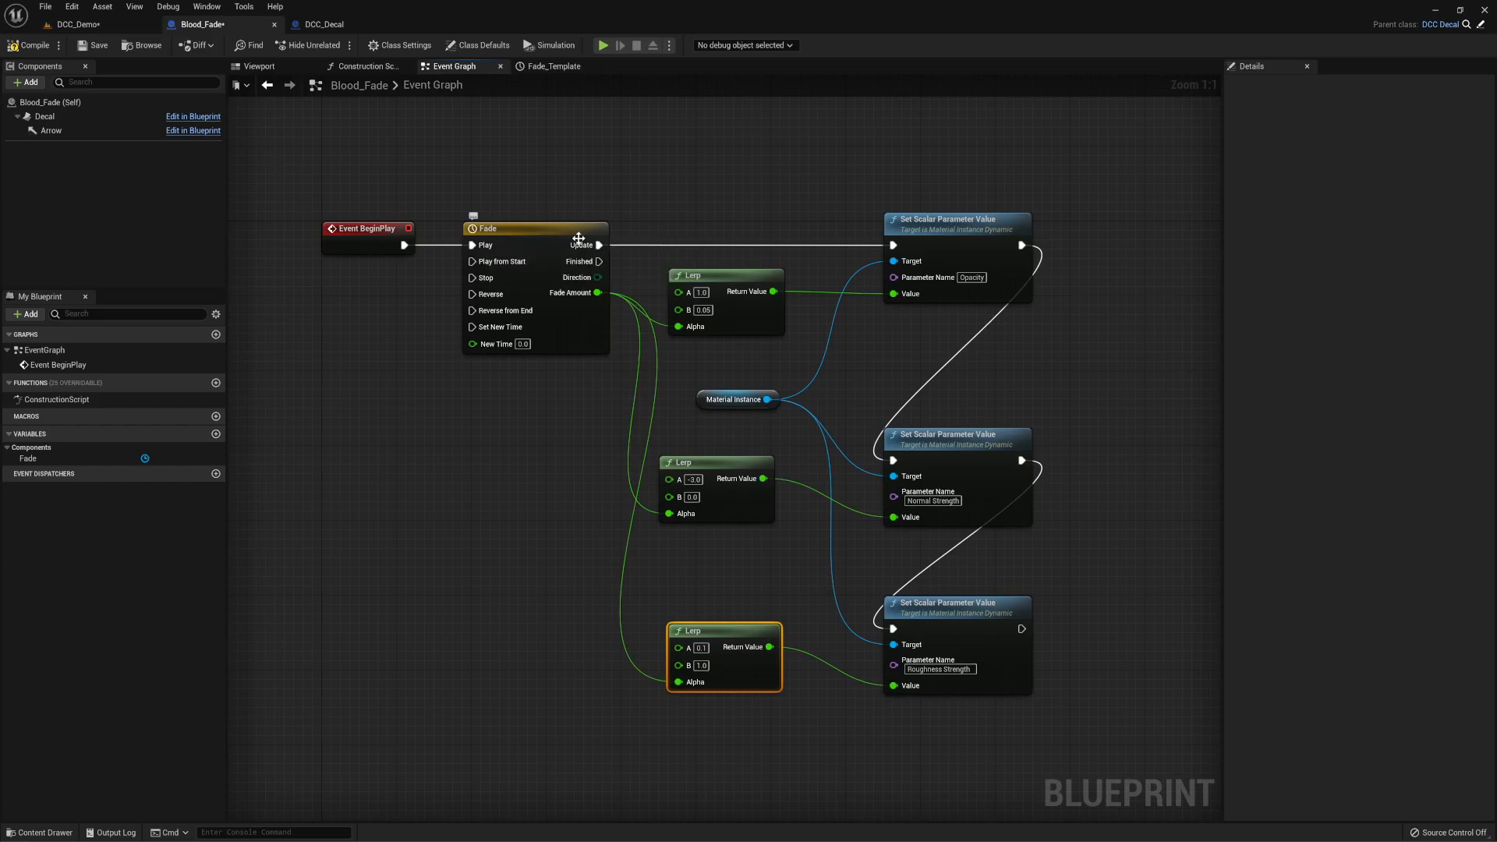
- Compile Blood_Fade and play the level to watch the splat fade and dry
click(550, 65)
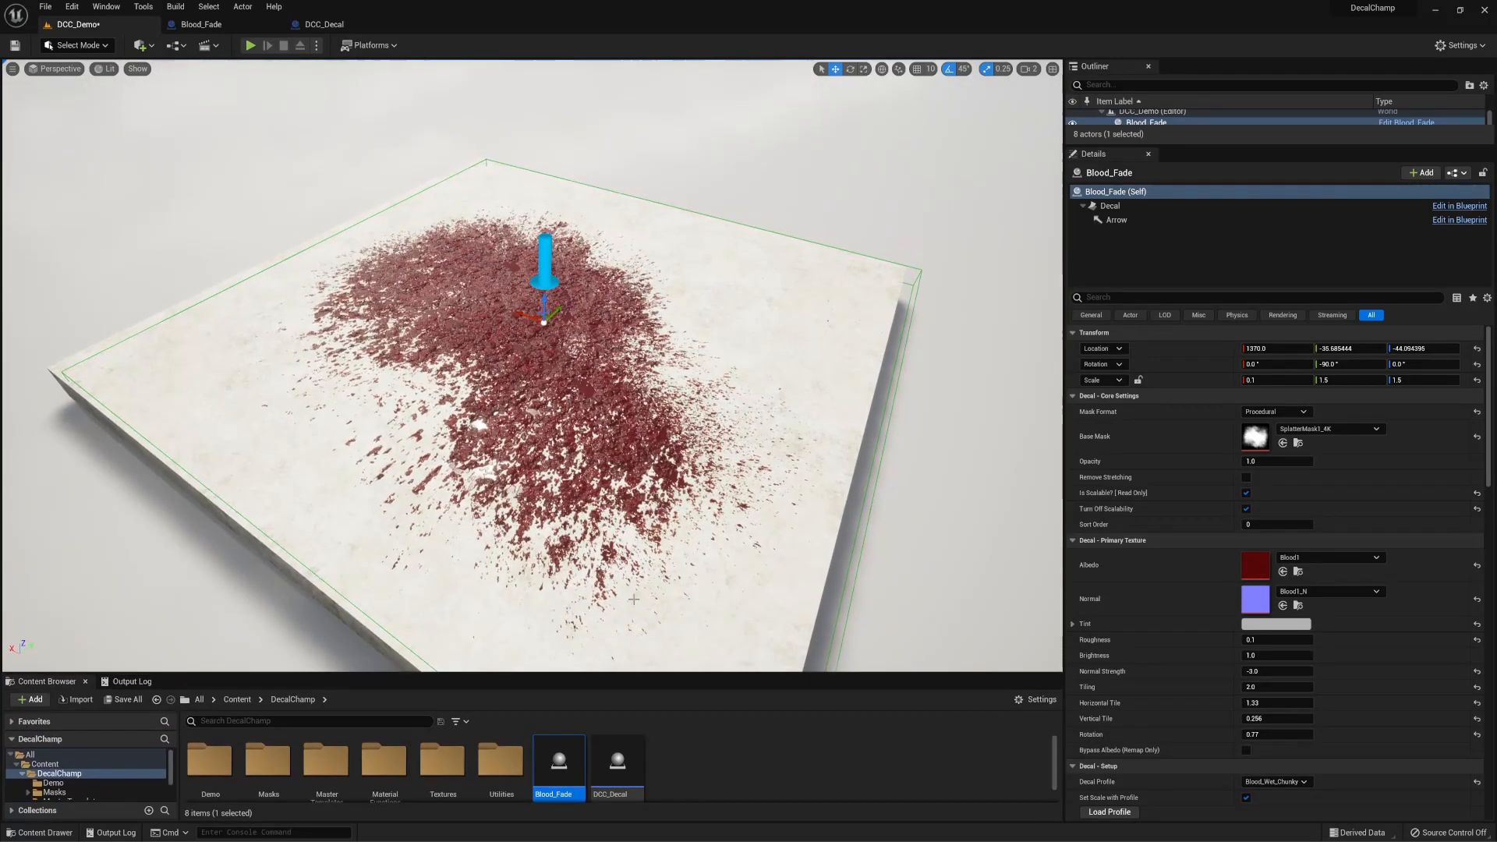
click(250, 45)
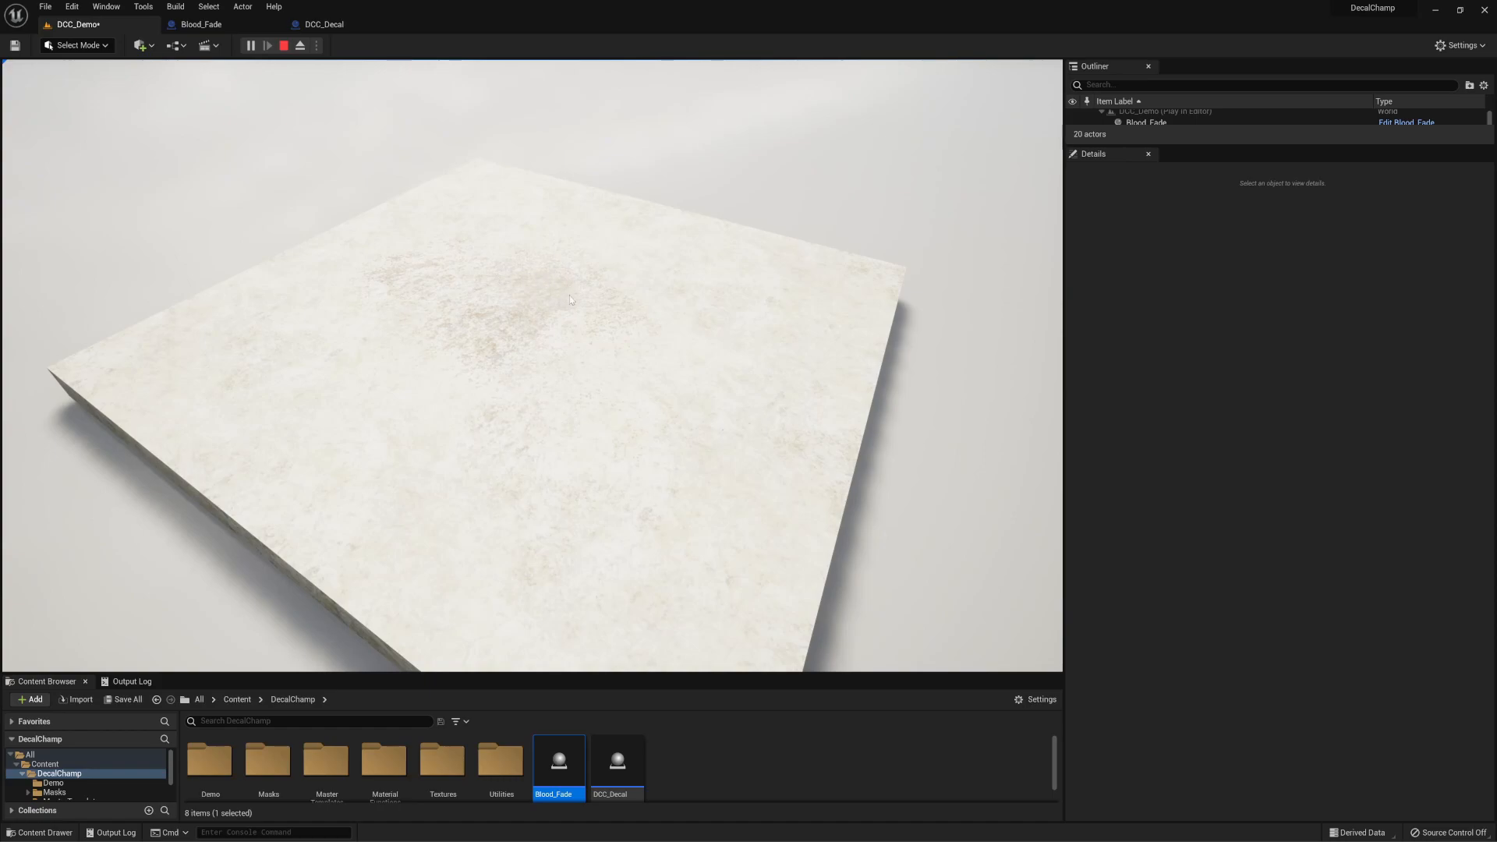
mouse_move(507, 390)
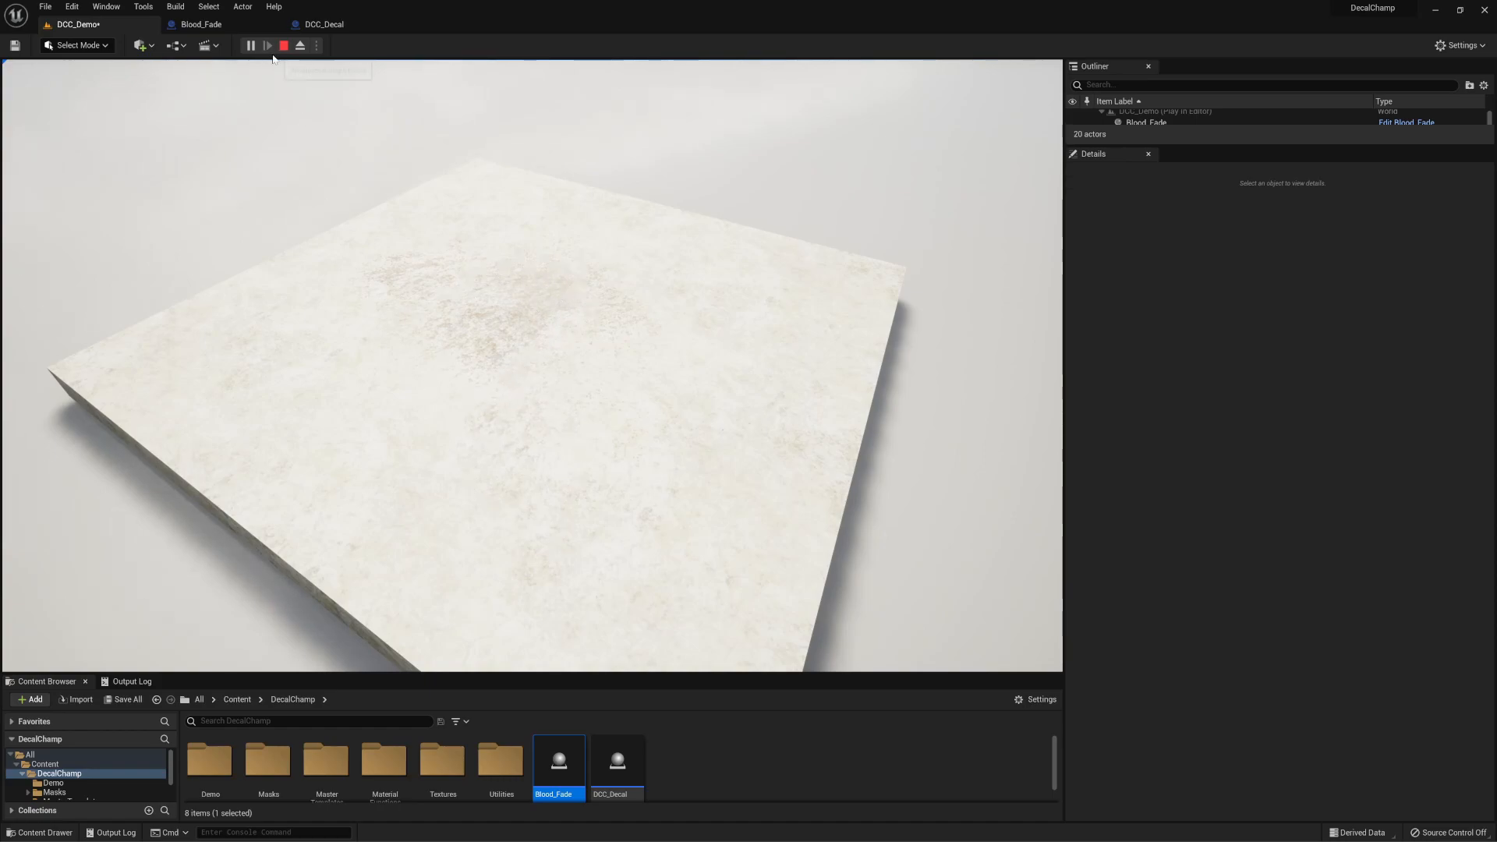
mouse_move(282, 45)
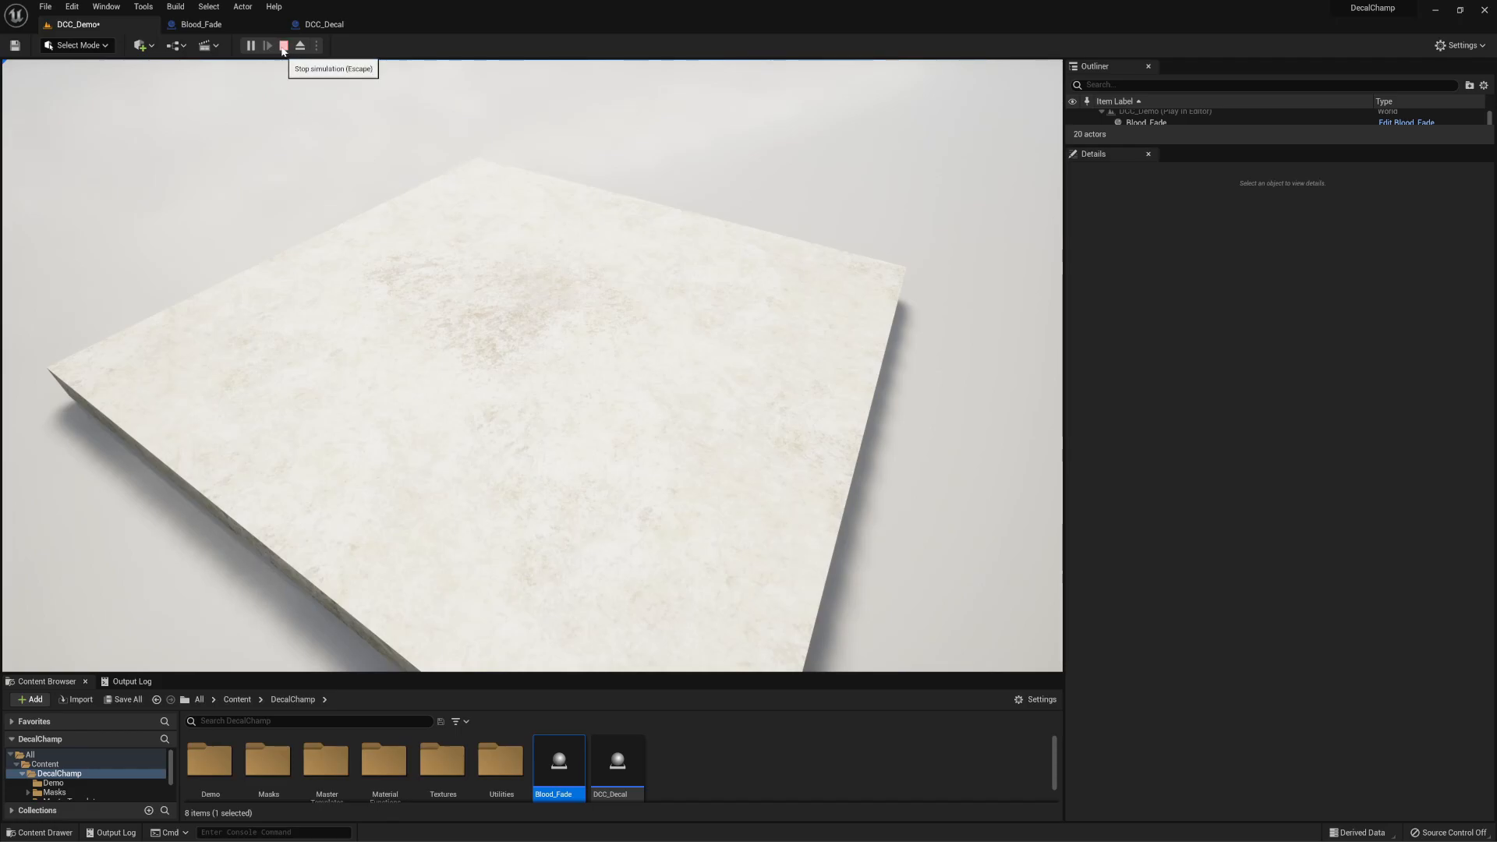
click(282, 45)
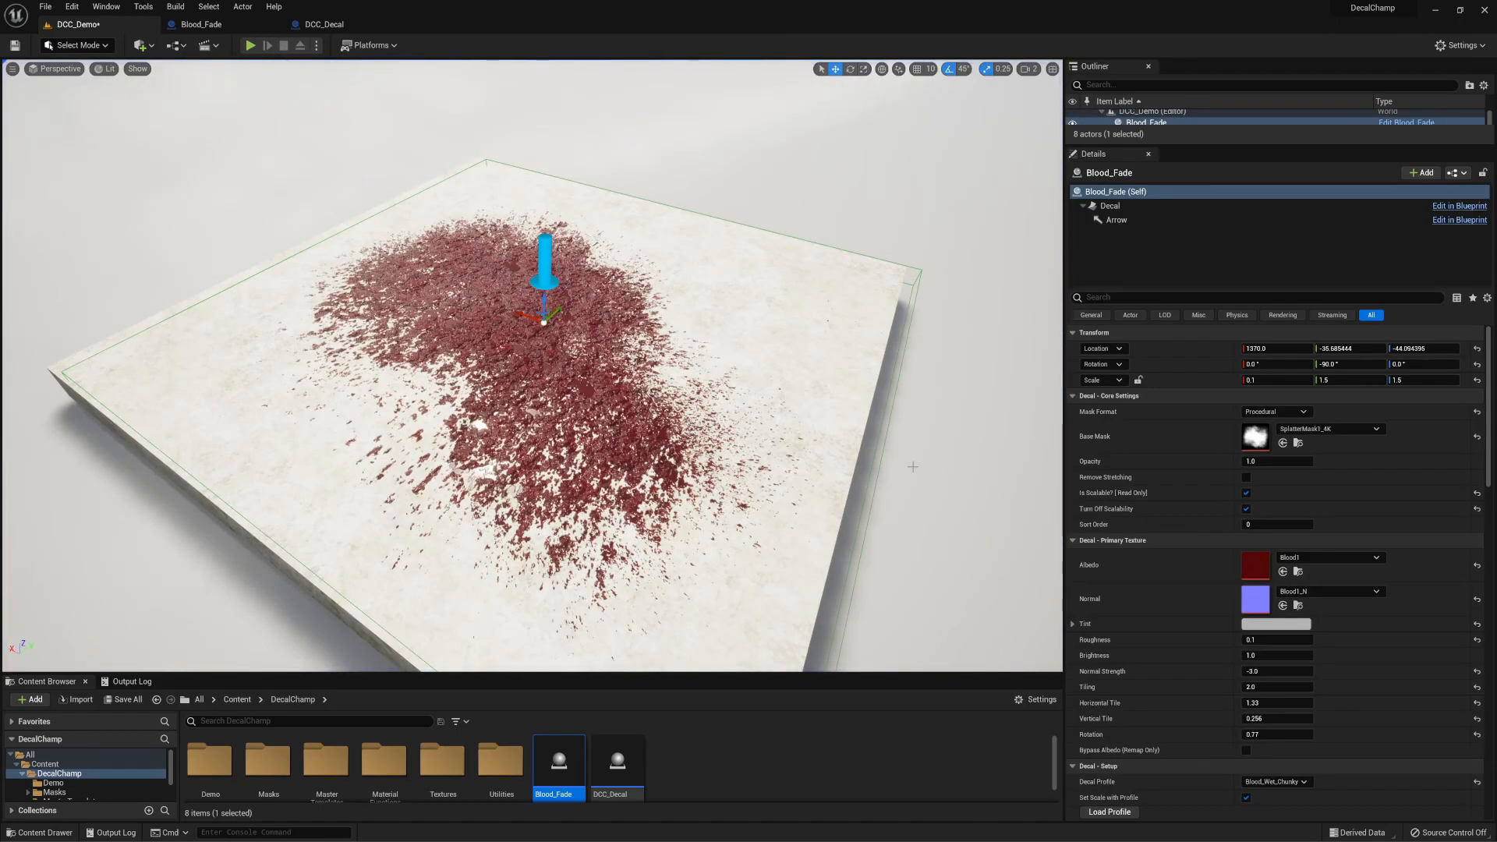